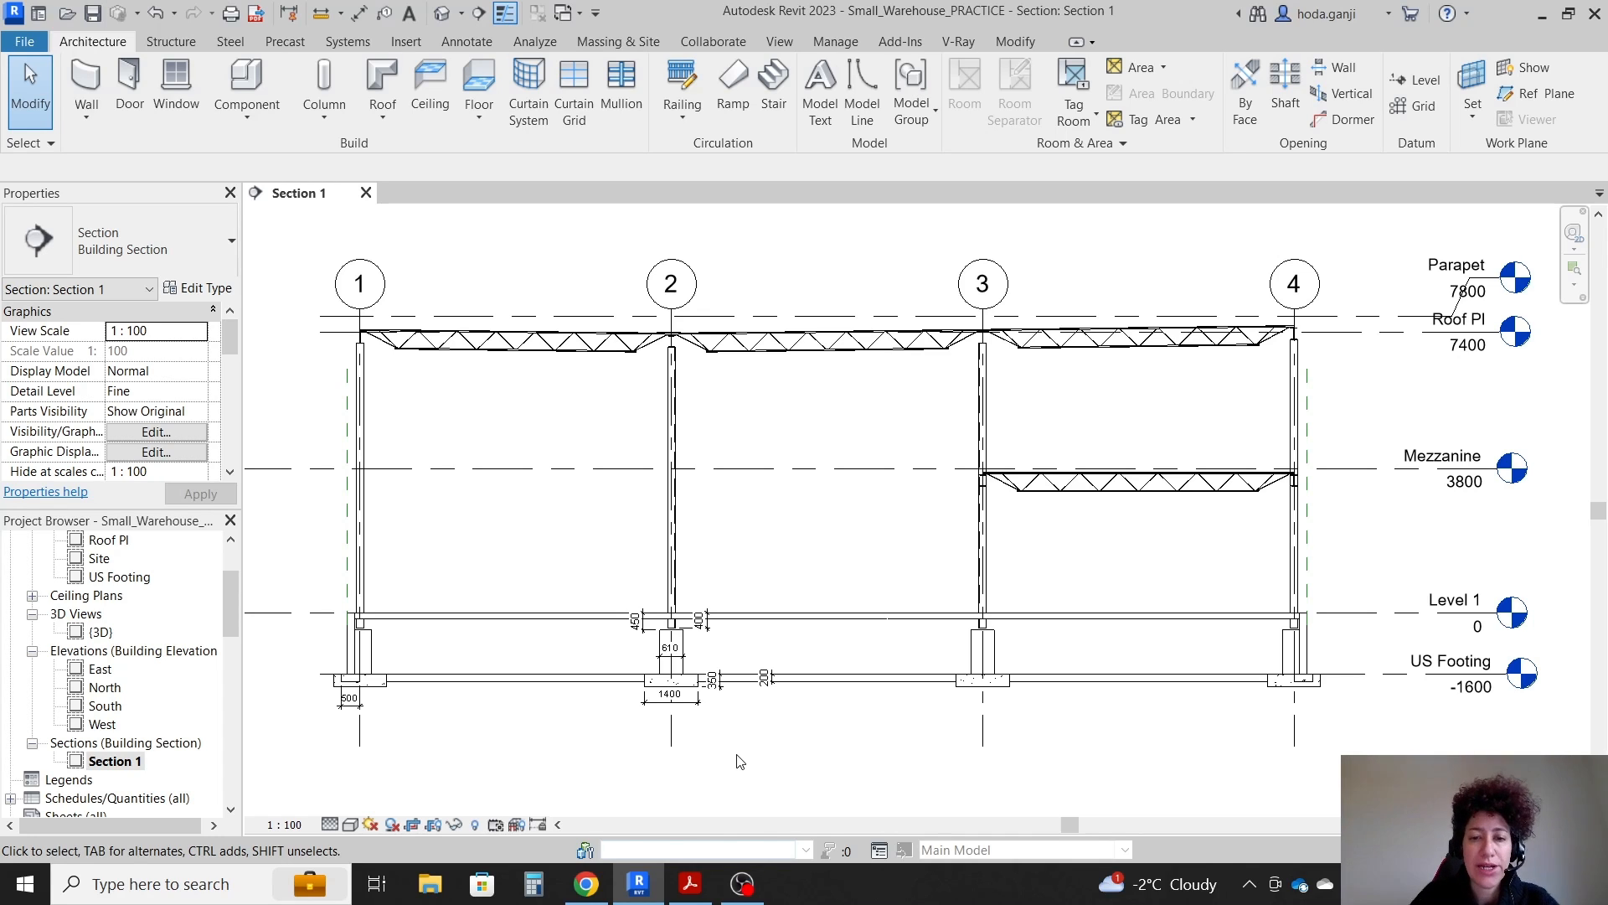
- Bring up the Small_Warehouse.pdf brief in Adobe Acrobat, leaving Section 1 open in Revit
{"action": "left_click", "coordinate": [688, 882]}
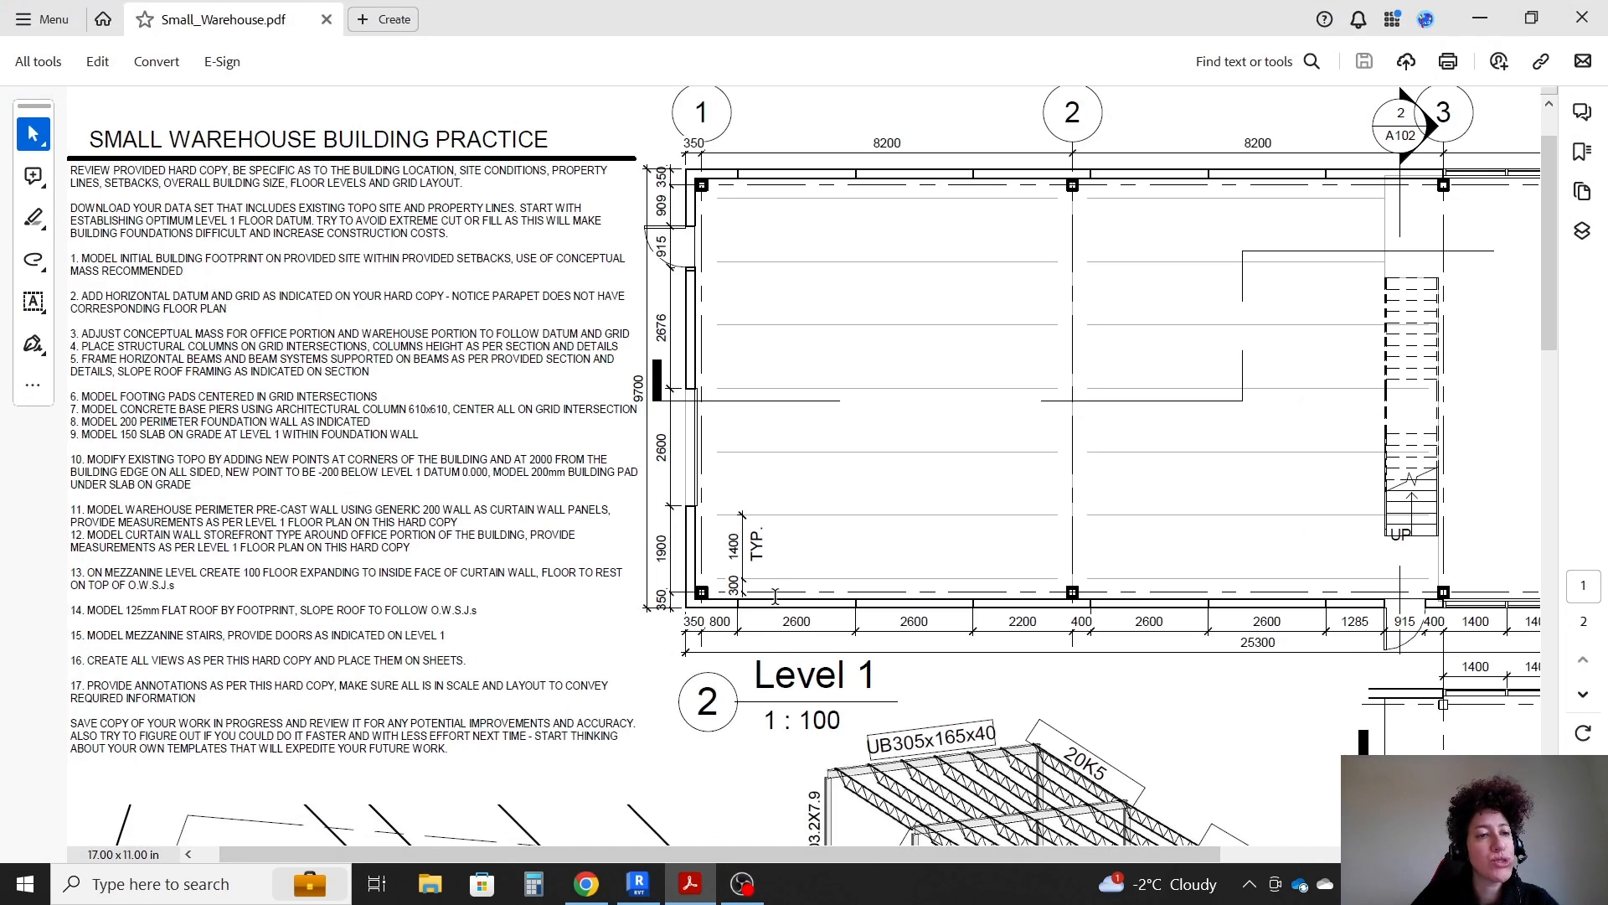
- Read curtain wall steps 11–13 and the Section 1 drawing, then return to Revit
{"action": "scroll", "scroll_direction": "down", "scroll_amount": 3}
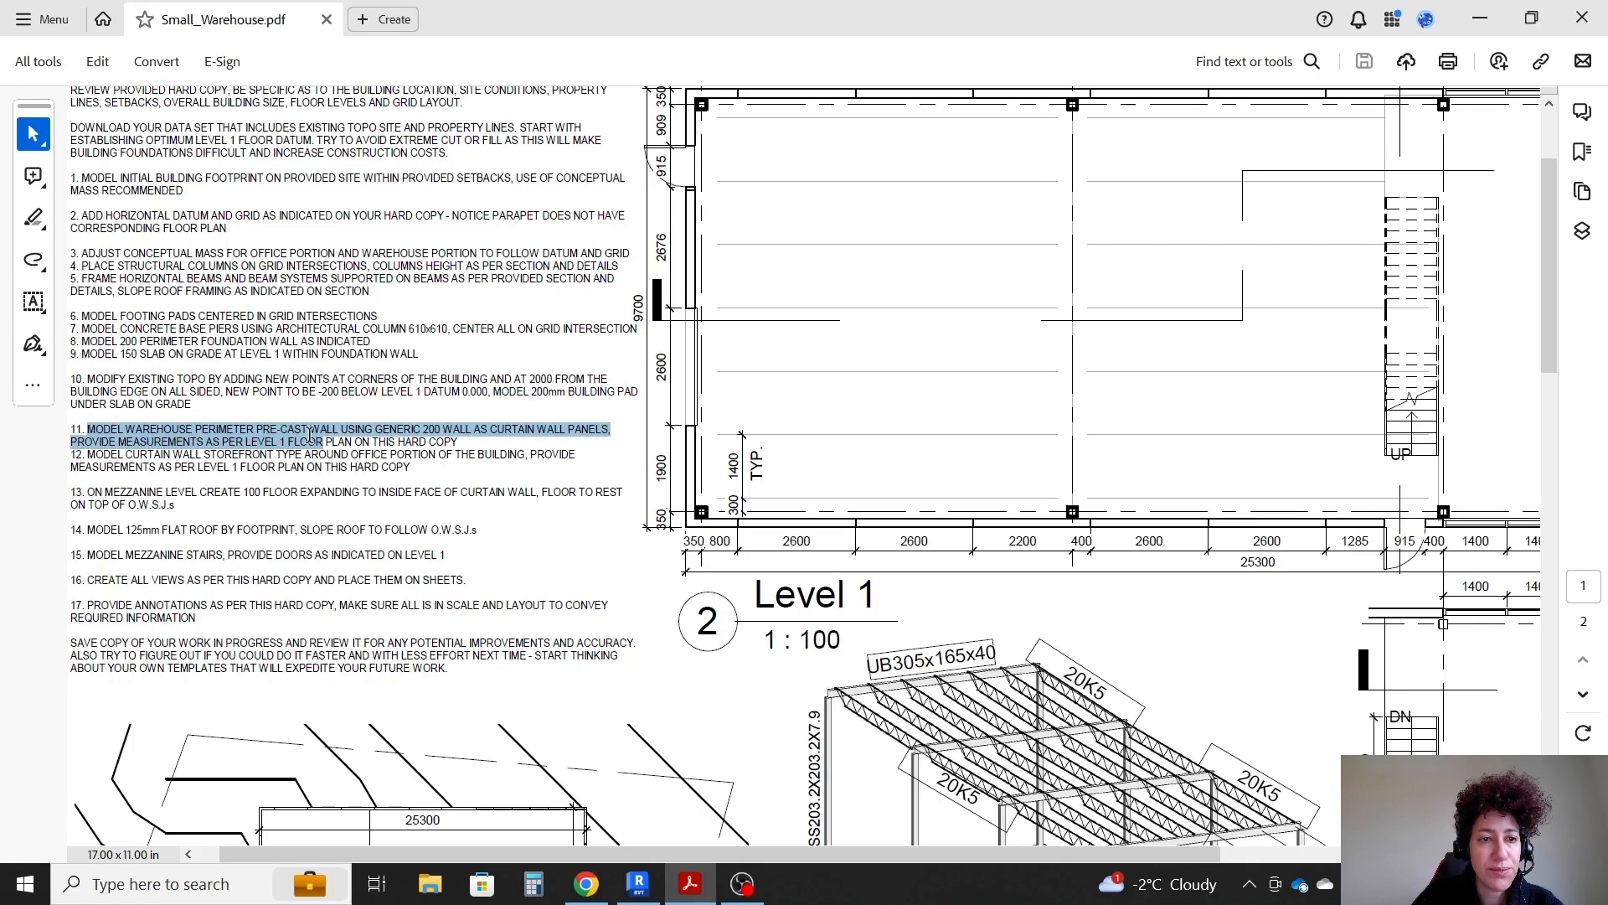
{"action": "left_click", "coordinate": [375, 428]}
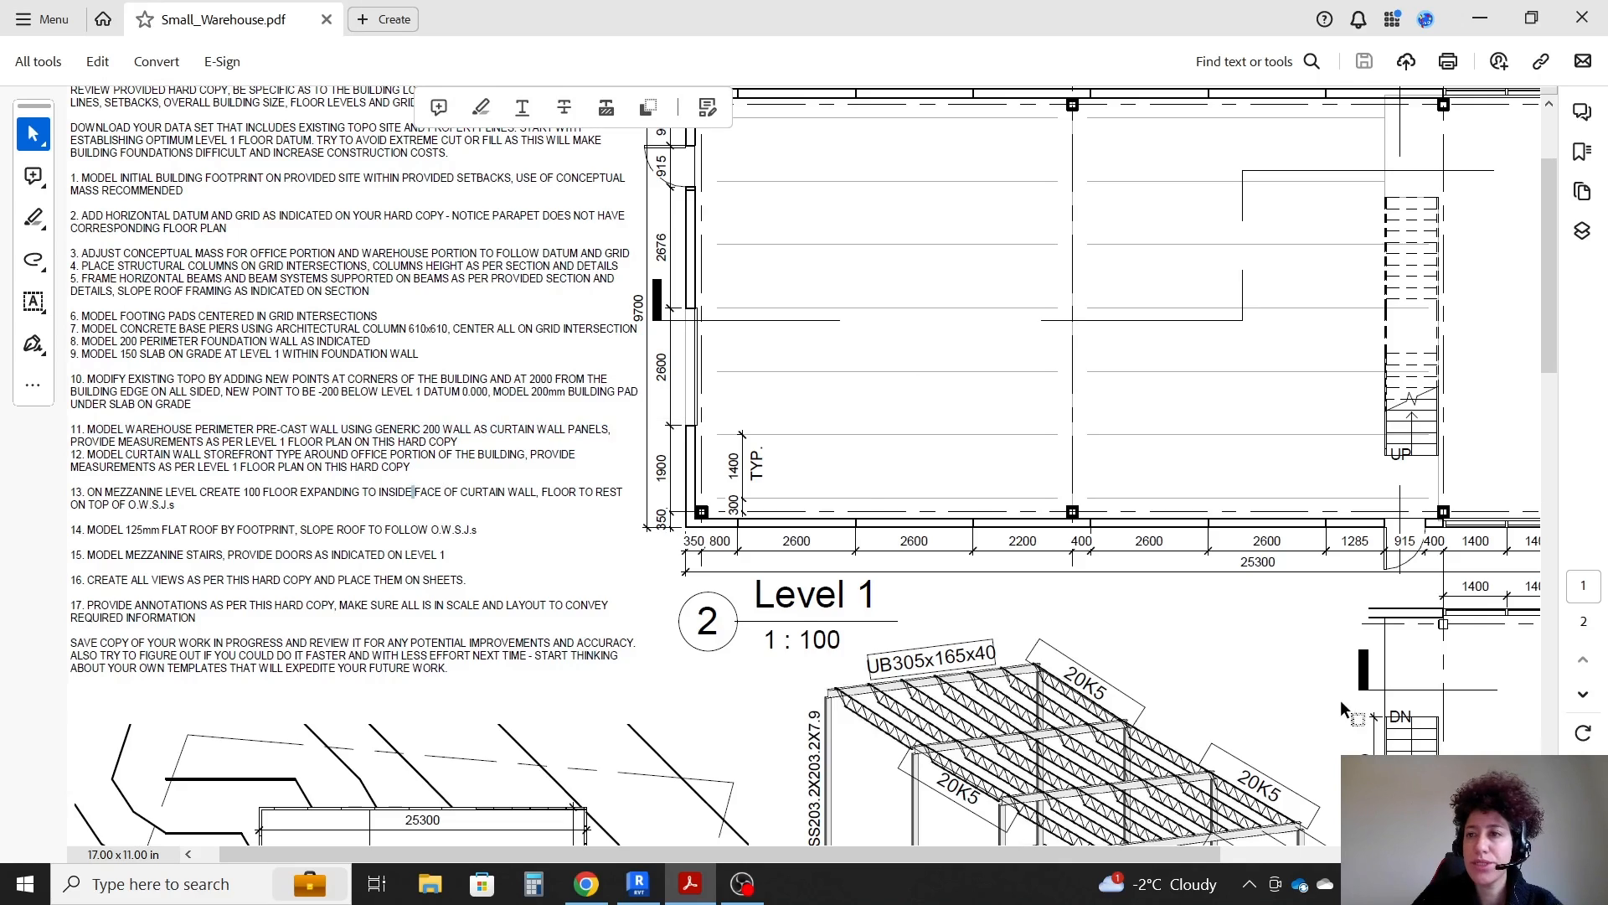
{"action": "scroll", "scroll_direction": "up", "scroll_amount": 3}
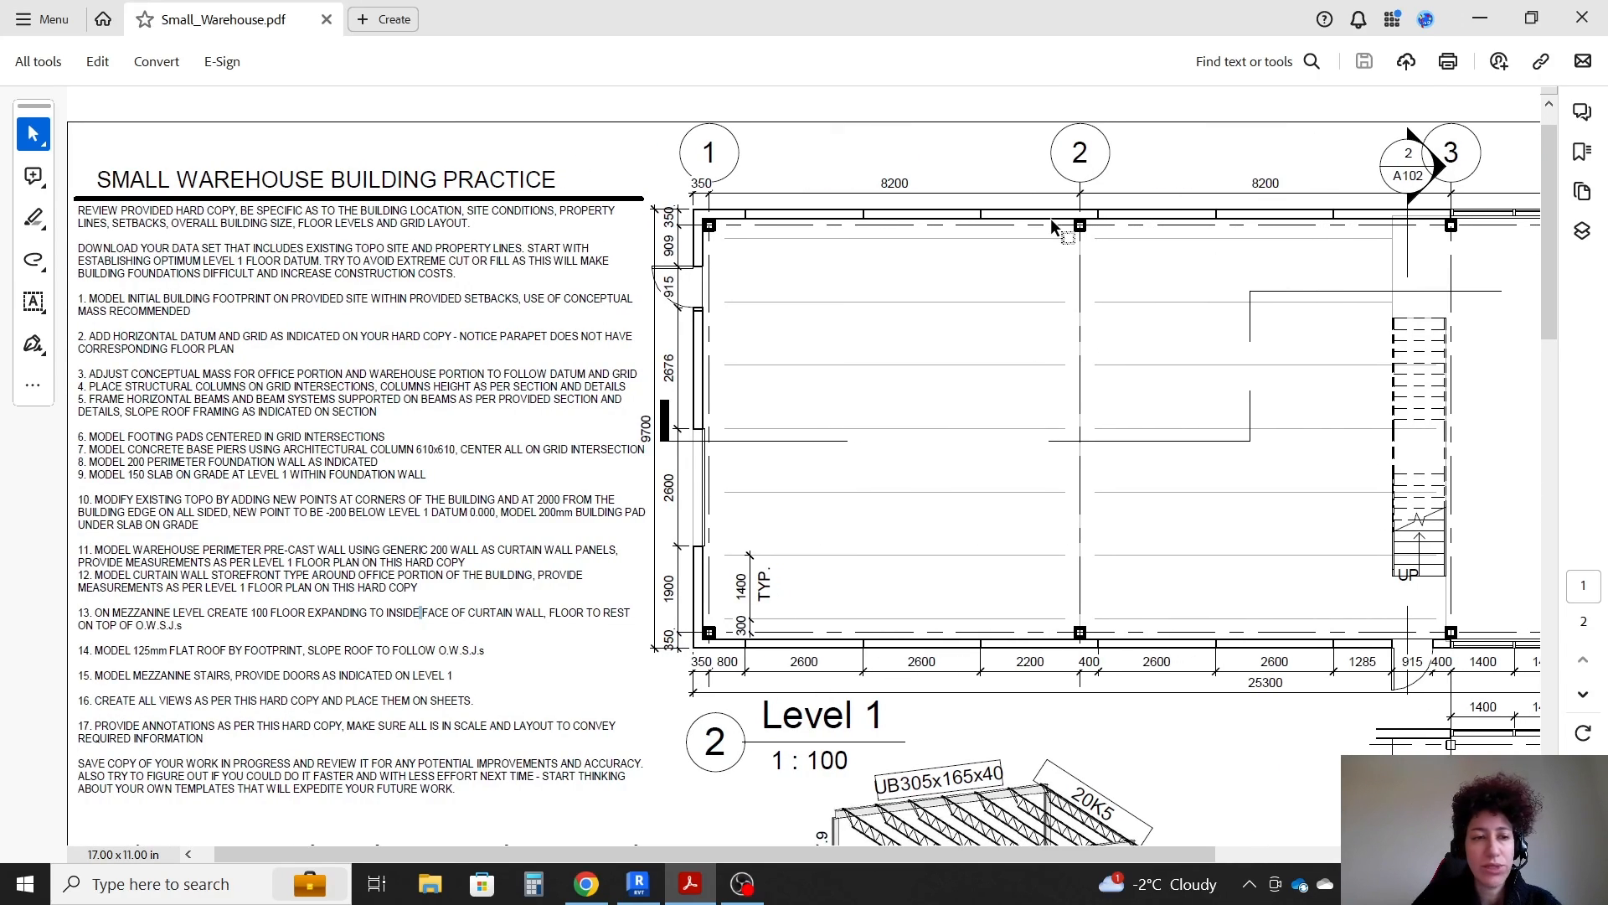
{"action": "scroll", "scroll_direction": "down", "scroll_amount": 3}
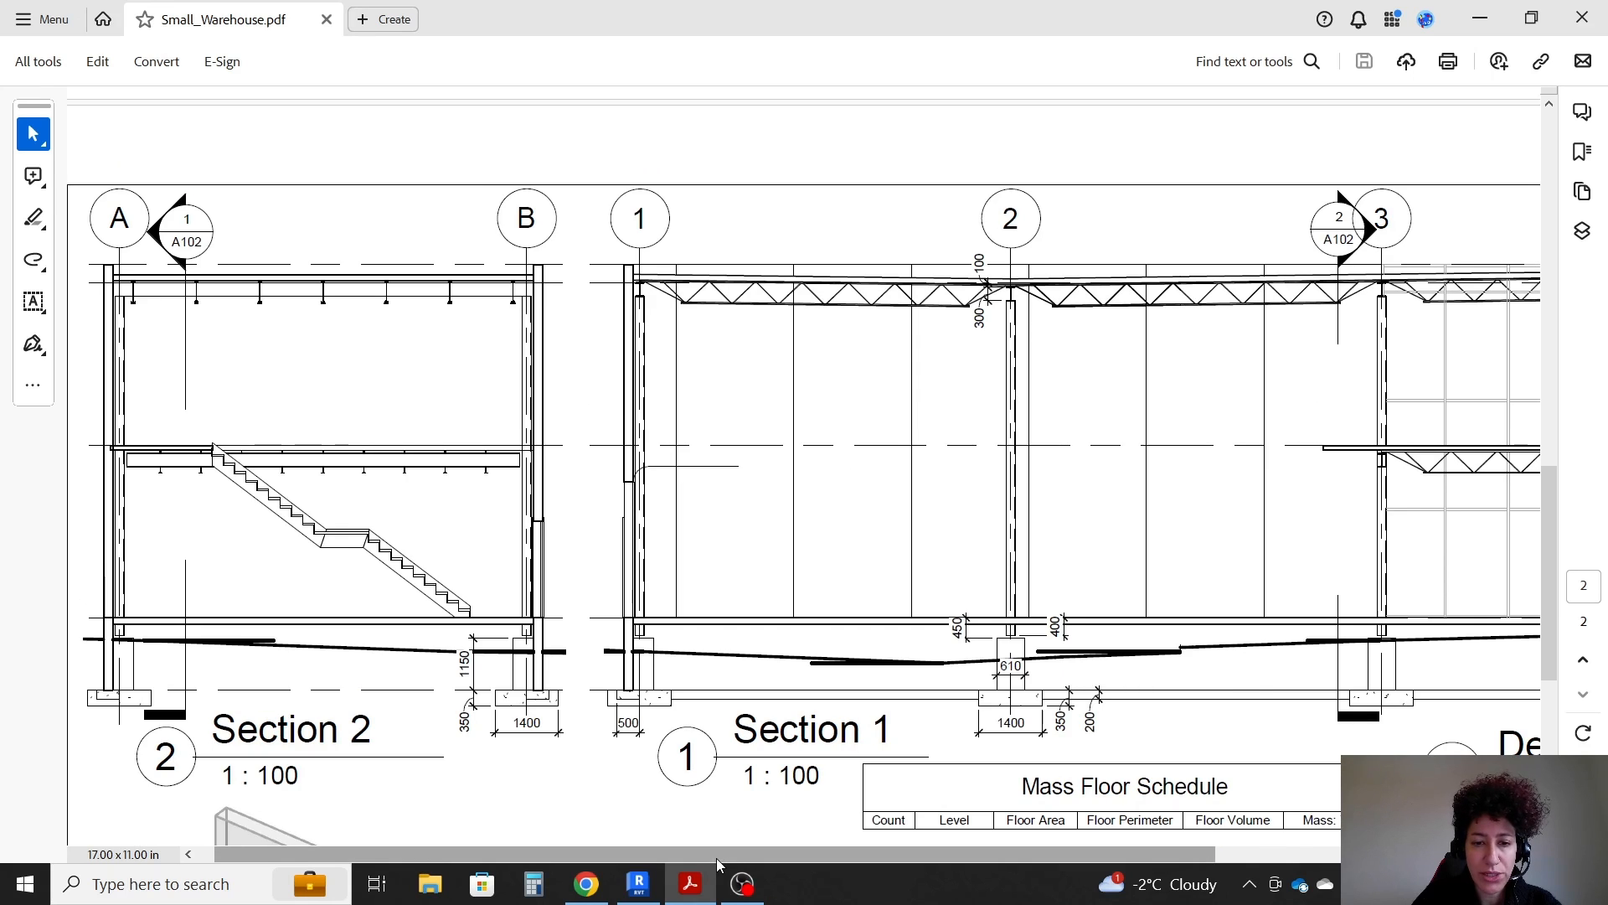
{"action": "scroll", "scroll_direction": "right", "scroll_amount": 3}
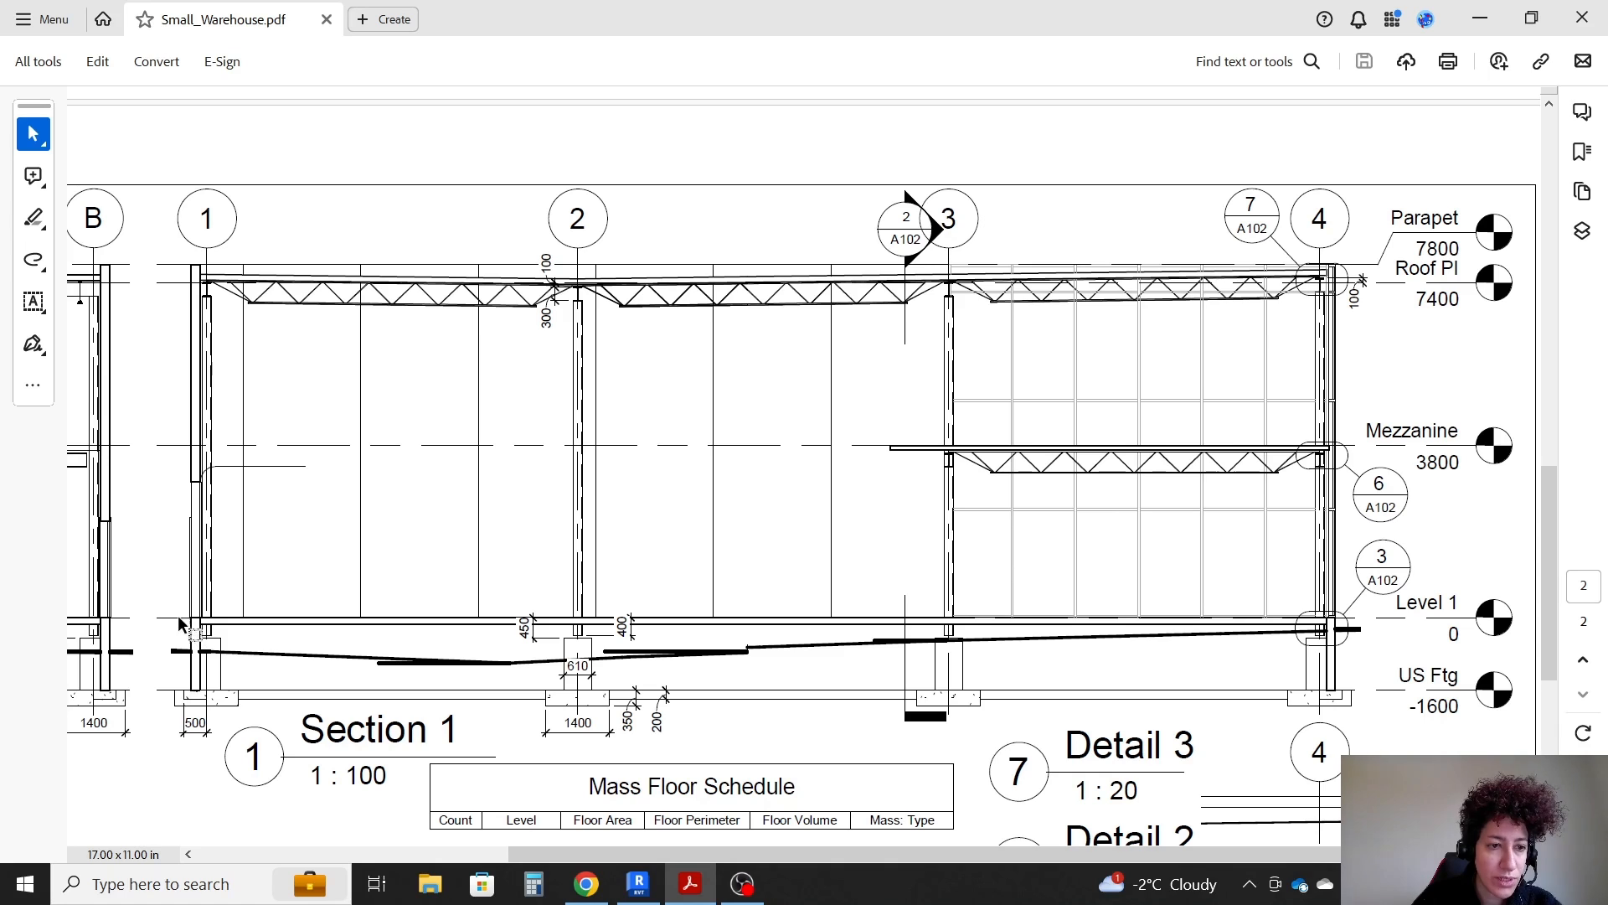
{"action": "mouse_move", "coordinate": [195, 483]}
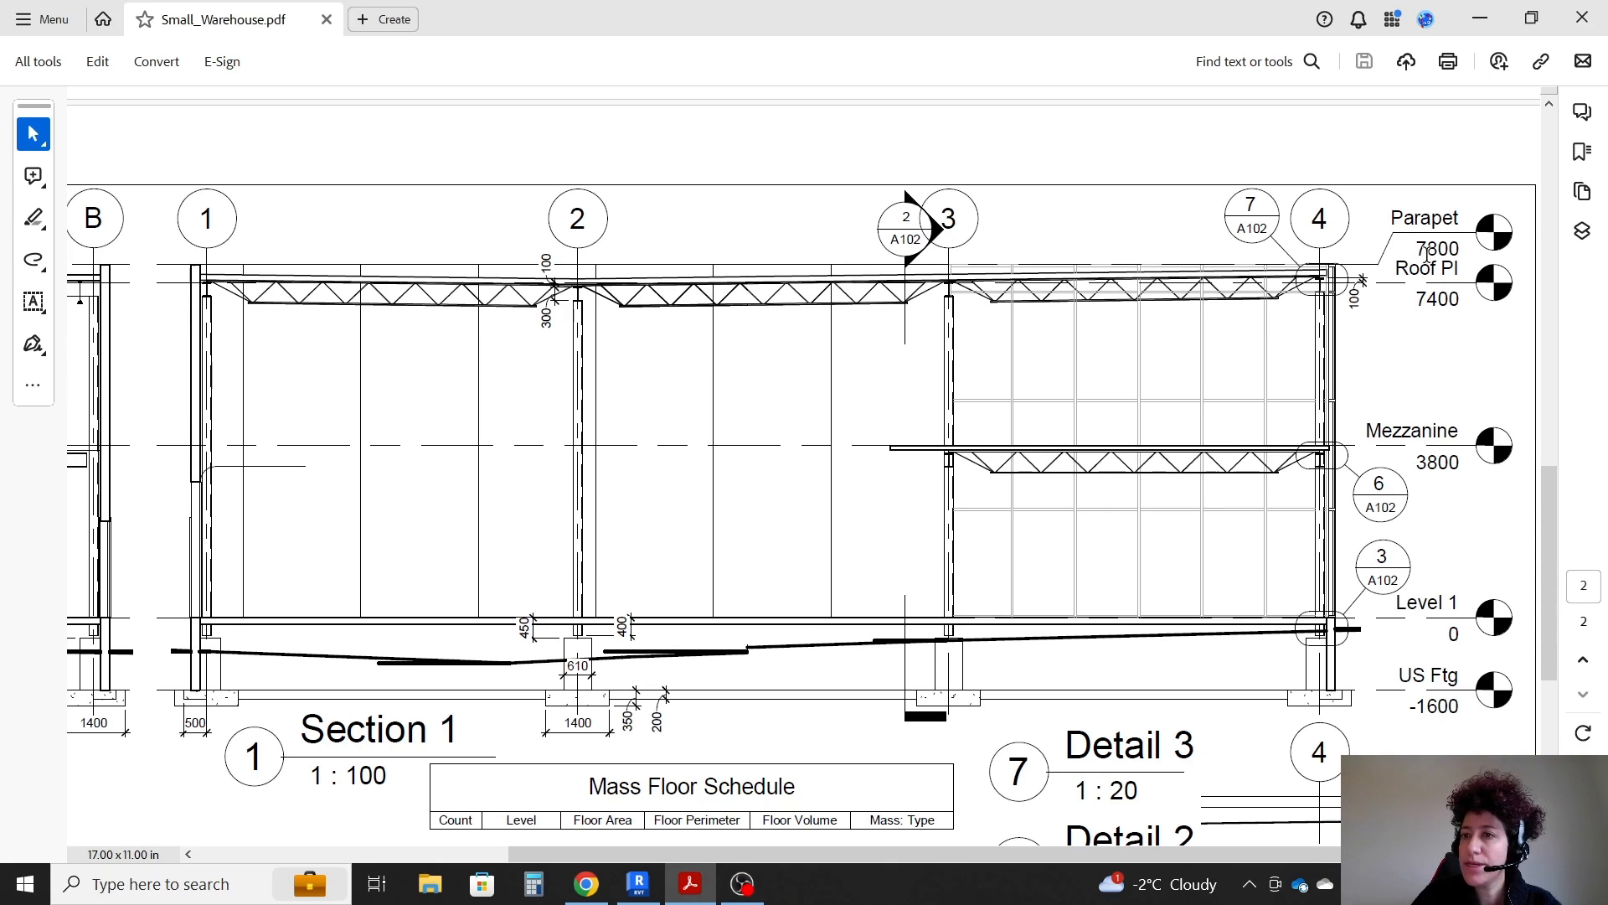
{"action": "mouse_move", "coordinate": [167, 284]}
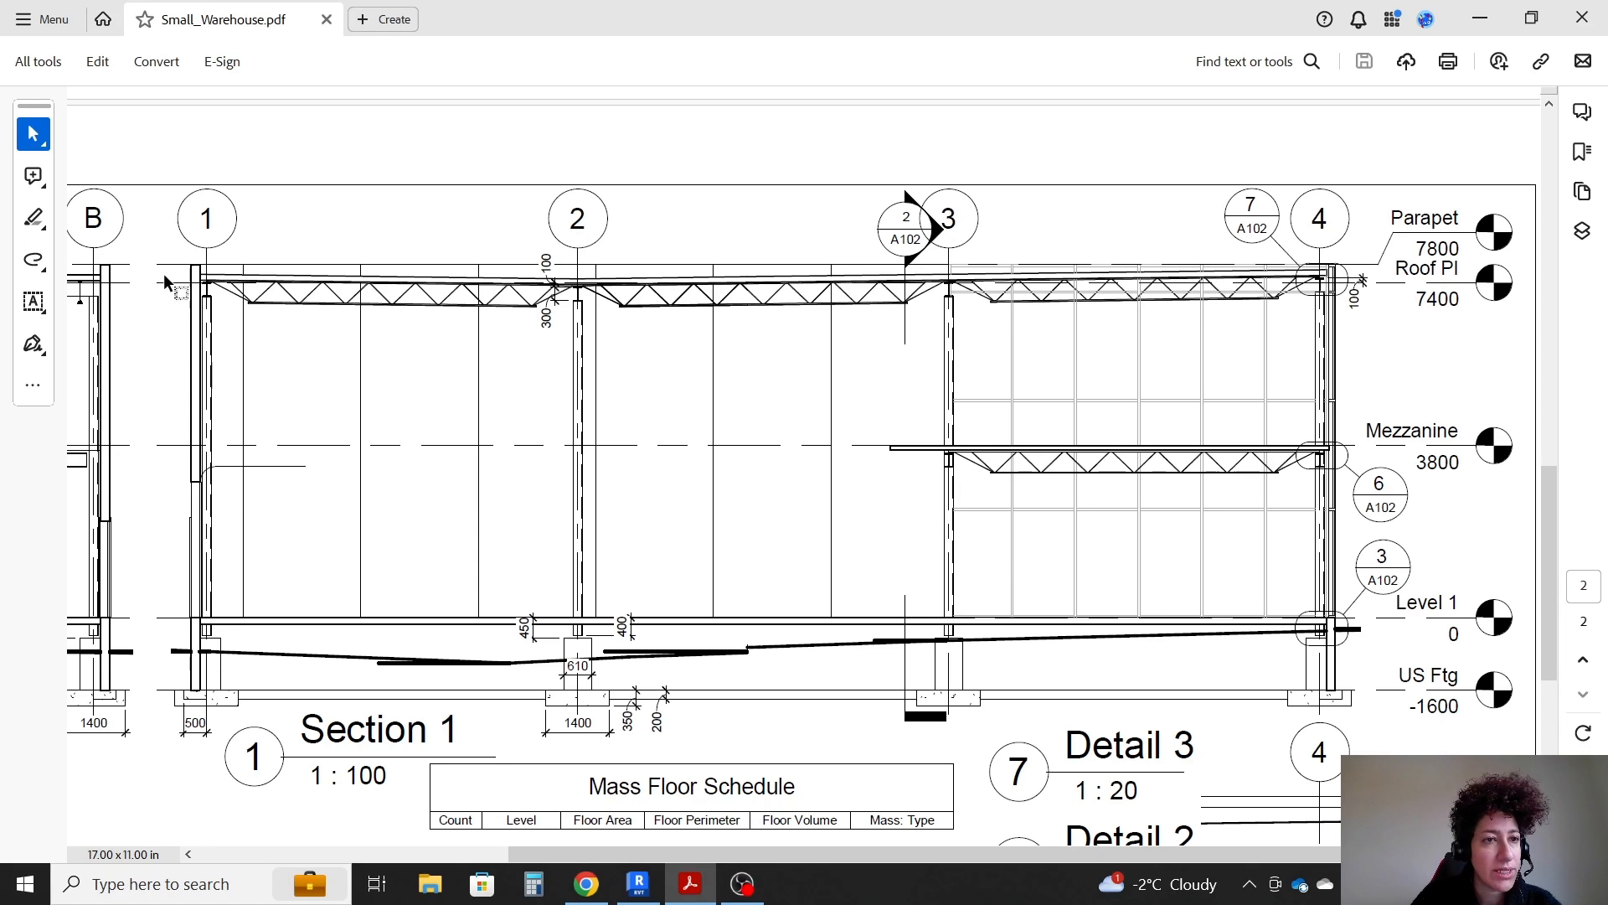
{"action": "mouse_move", "coordinate": [259, 315]}
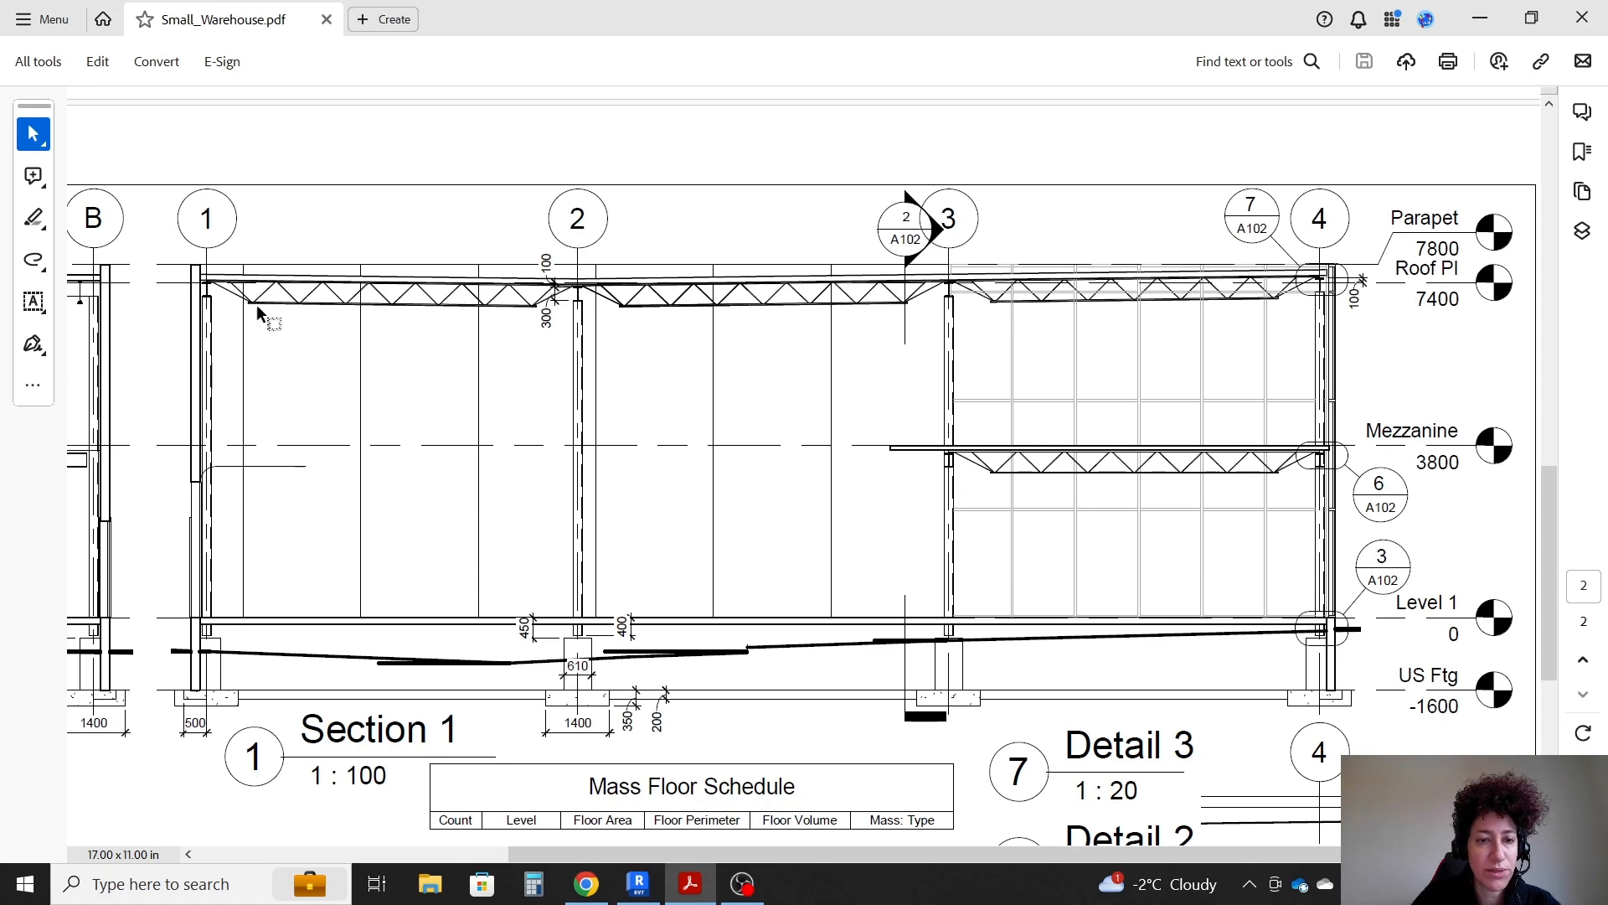
{"action": "left_click", "coordinate": [638, 883]}
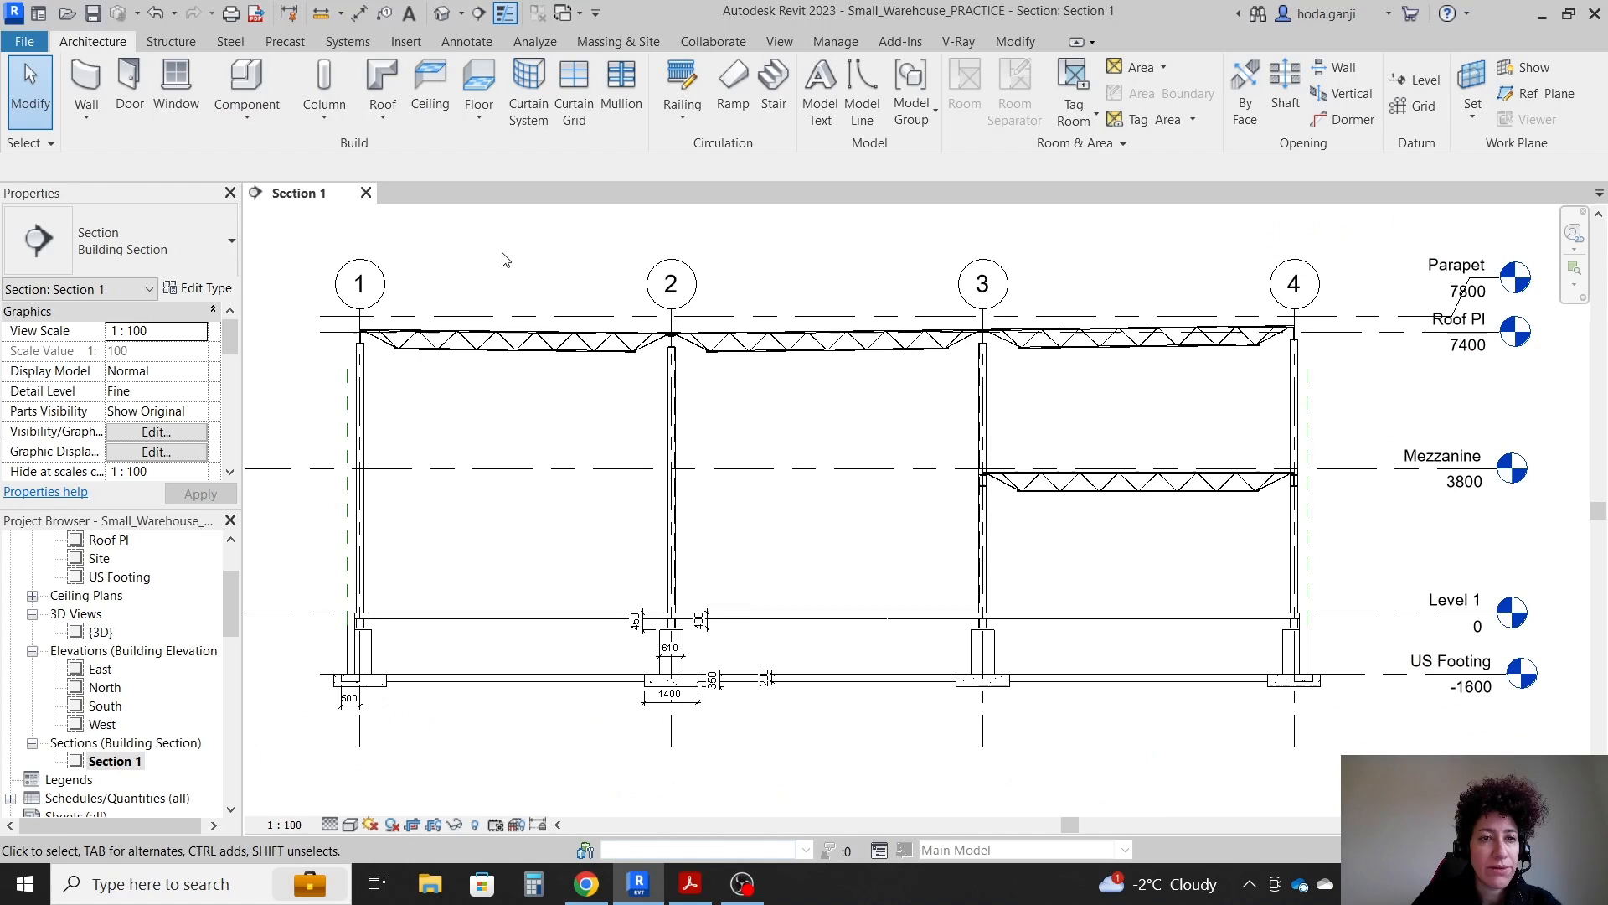
- Open the Level 1 plan and start a Curtain Wall 2 pc wall
{"action": "double_click", "coordinate": [106, 595]}
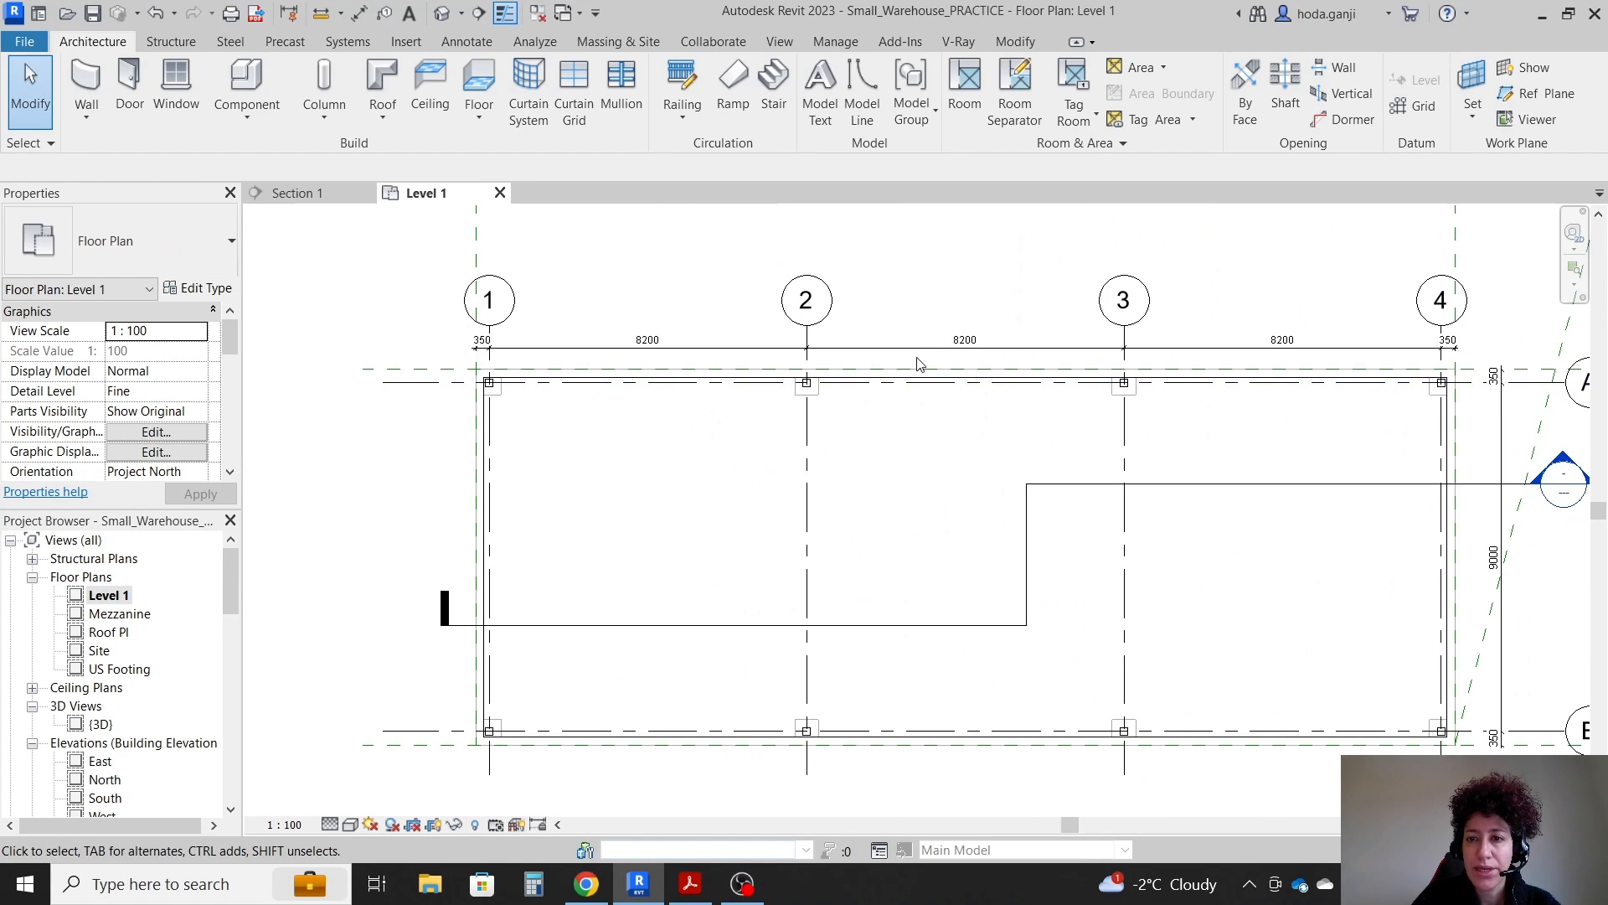
{"action": "mouse_move", "coordinate": [526, 300]}
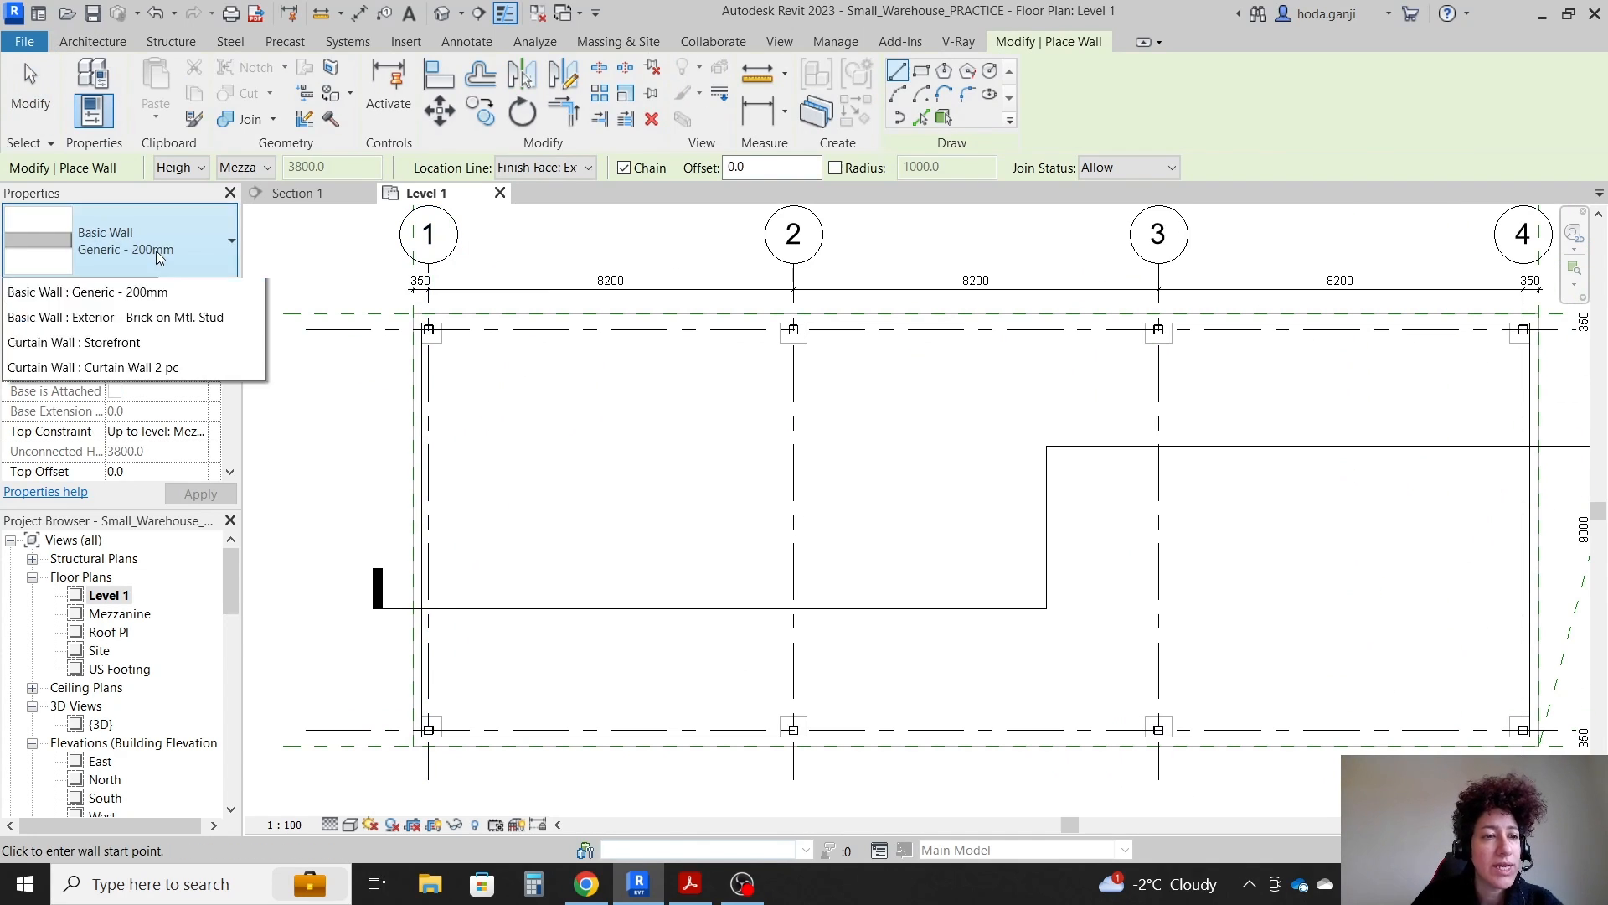
{"action": "left_click", "coordinate": [231, 241]}
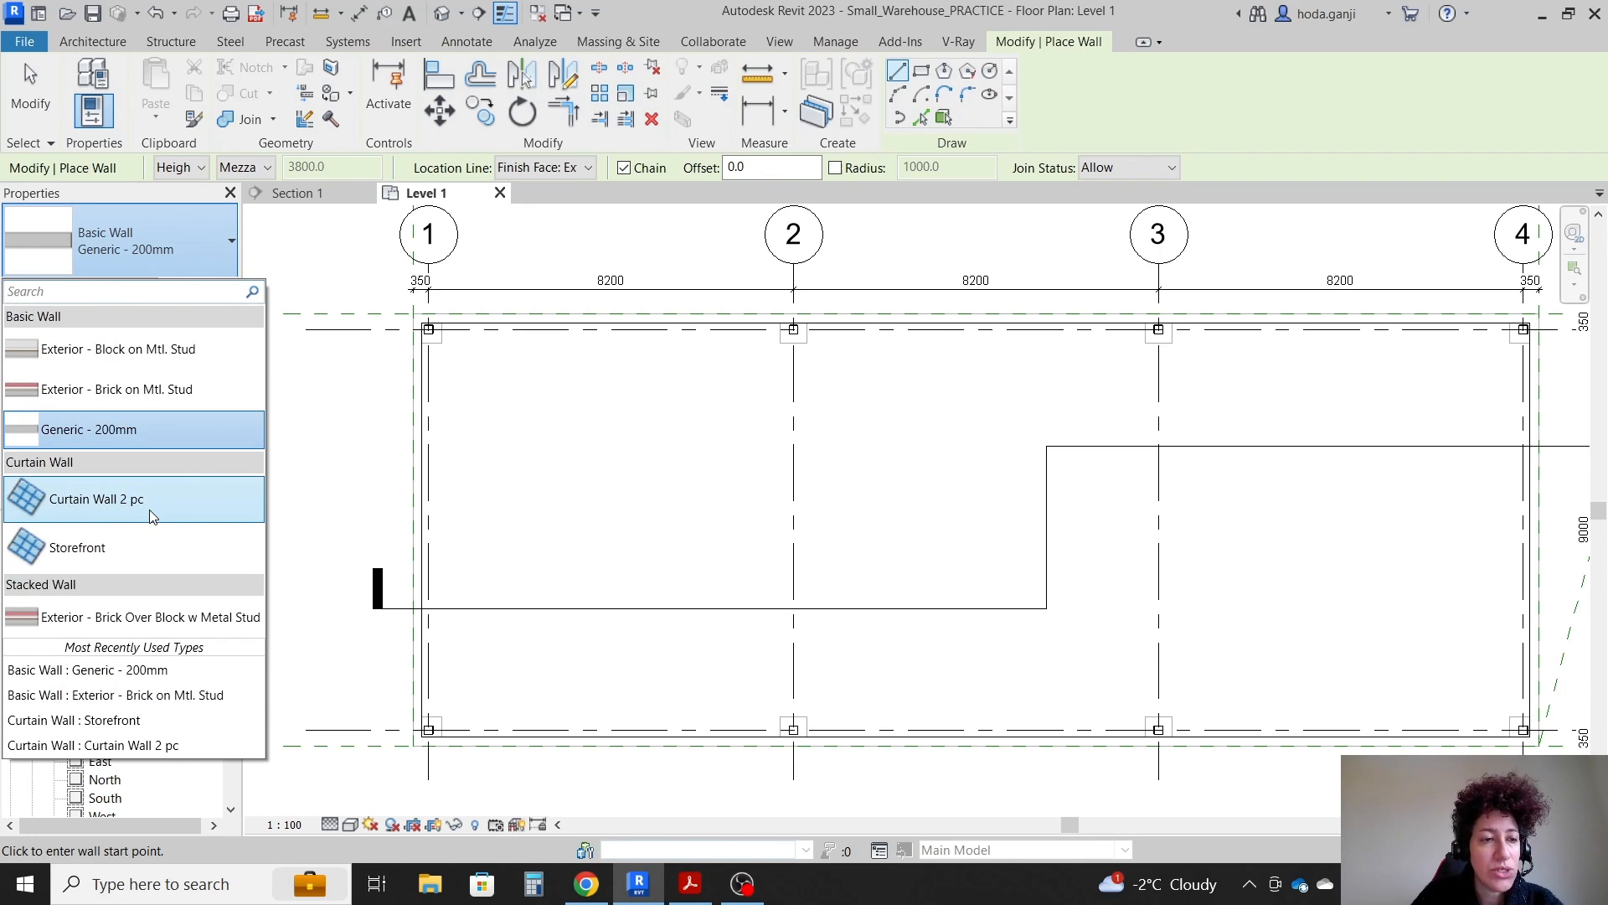
{"action": "mouse_move", "coordinate": [149, 511]}
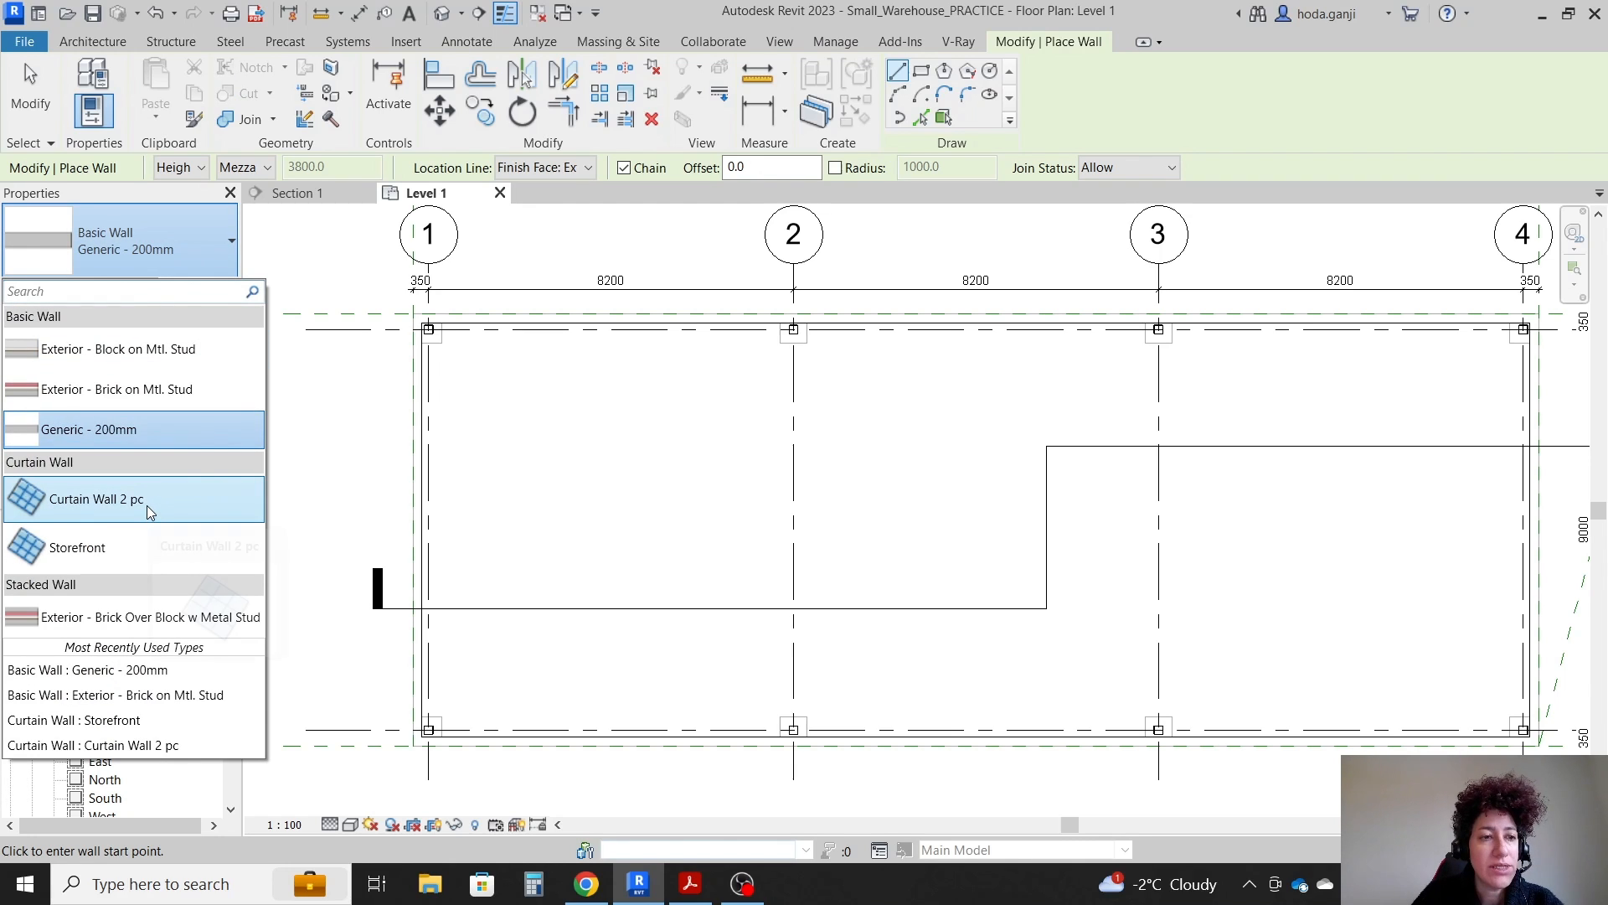
{"action": "mouse_move", "coordinate": [149, 504]}
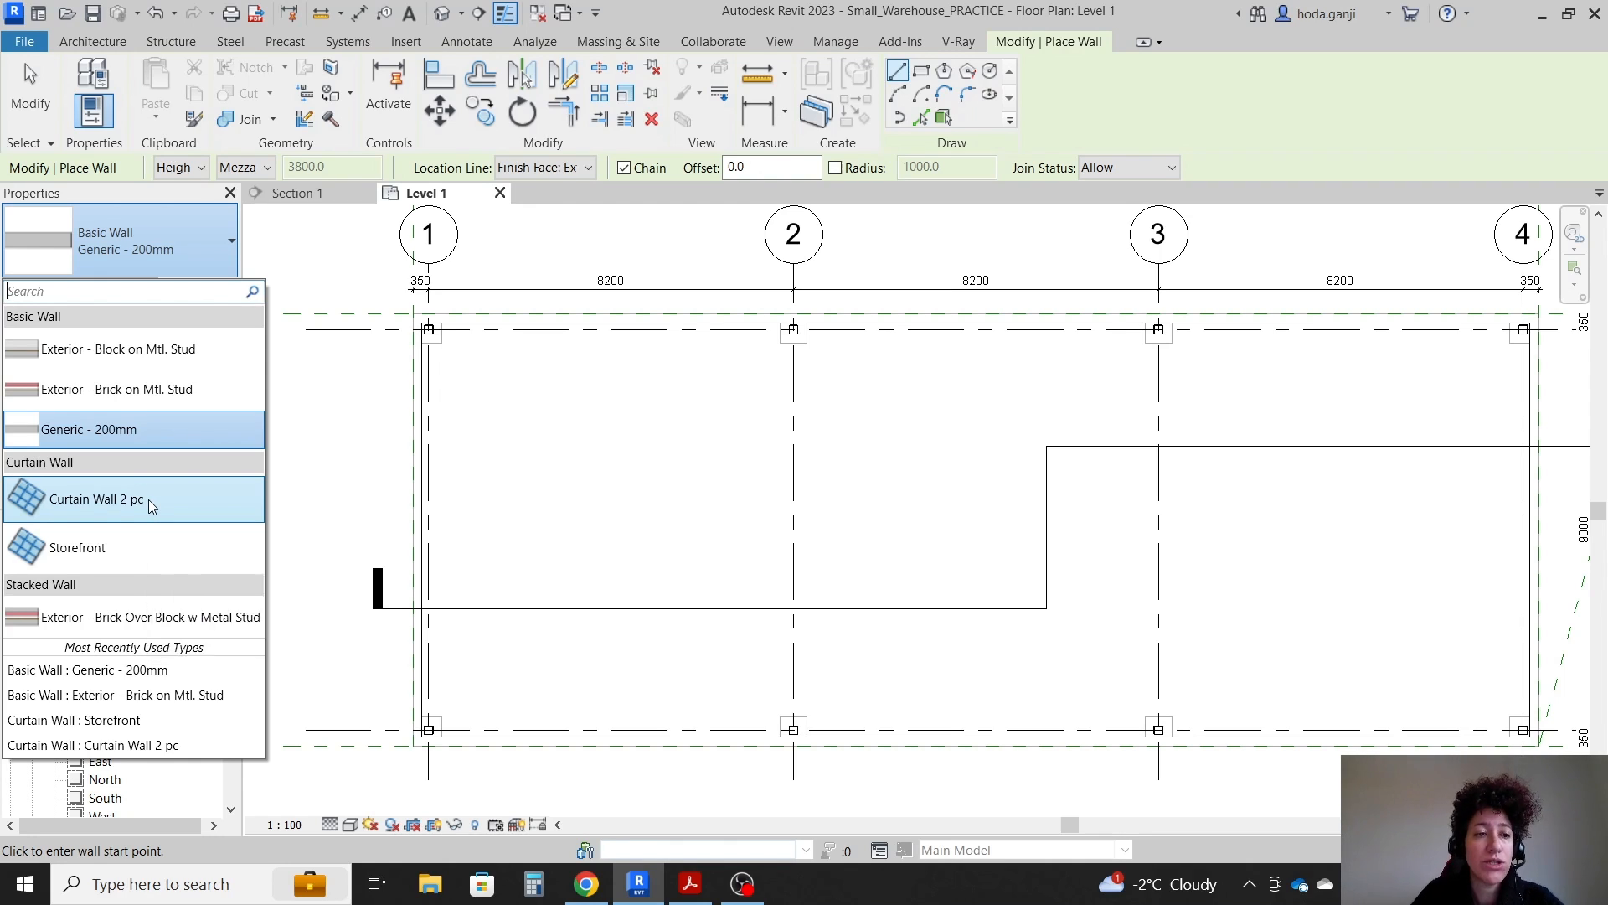
{"action": "left_click", "coordinate": [96, 499]}
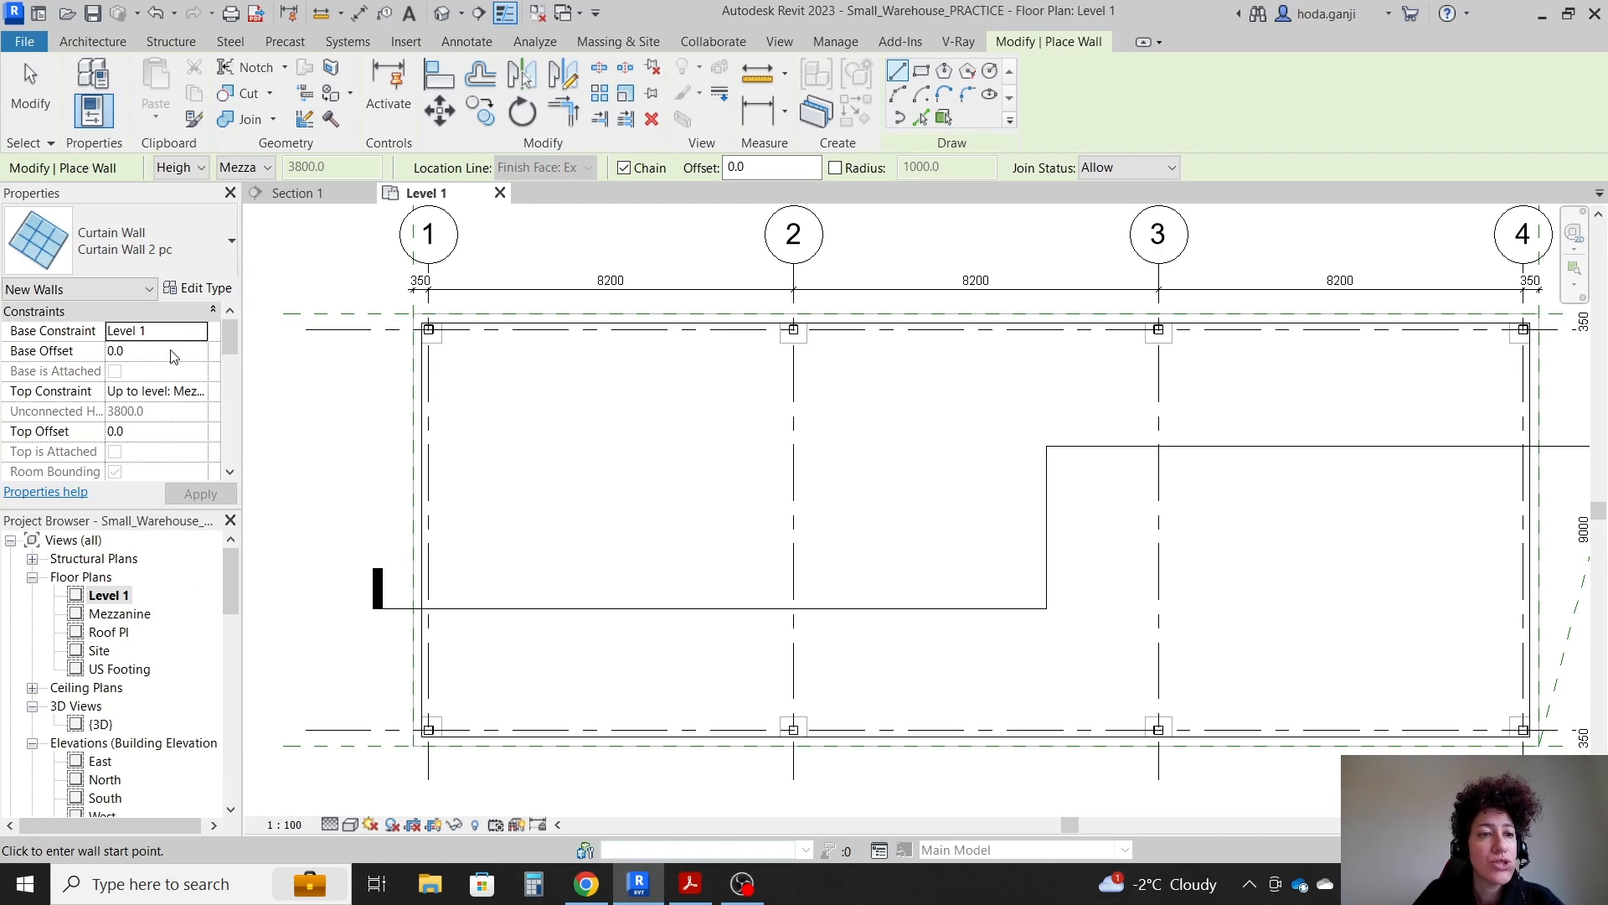
{"action": "mouse_move", "coordinate": [210, 417]}
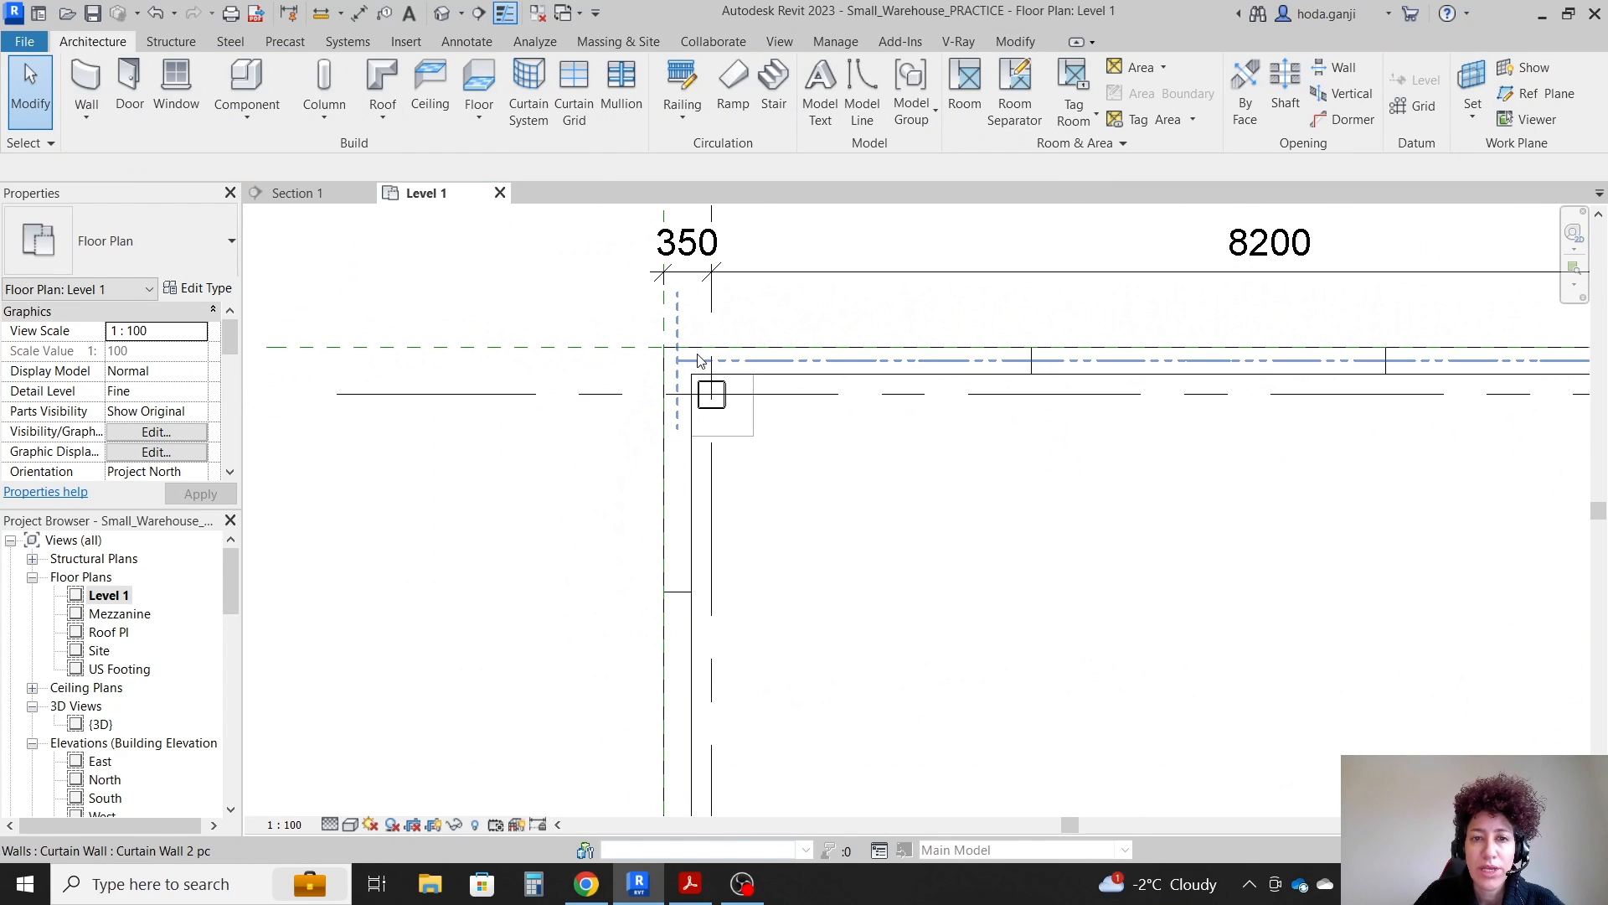
{"action": "mouse_move", "coordinate": [778, 363]}
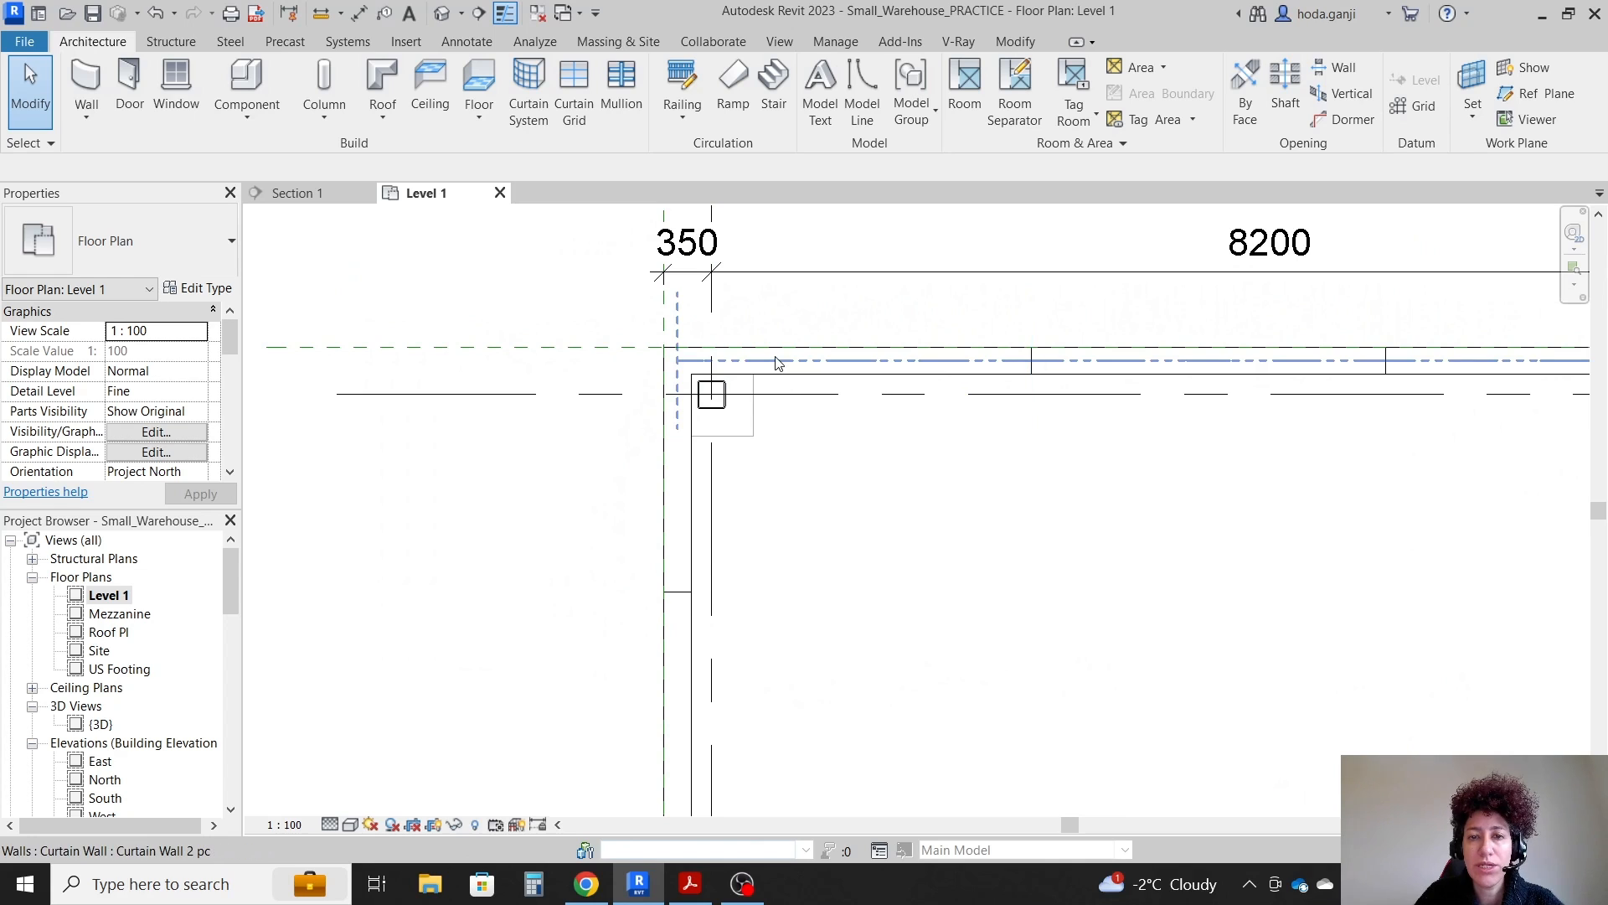
- Draw the Curtain Wall 2 pc wall along grid line A and inspect it
{"action": "left_click", "coordinate": [657, 354]}
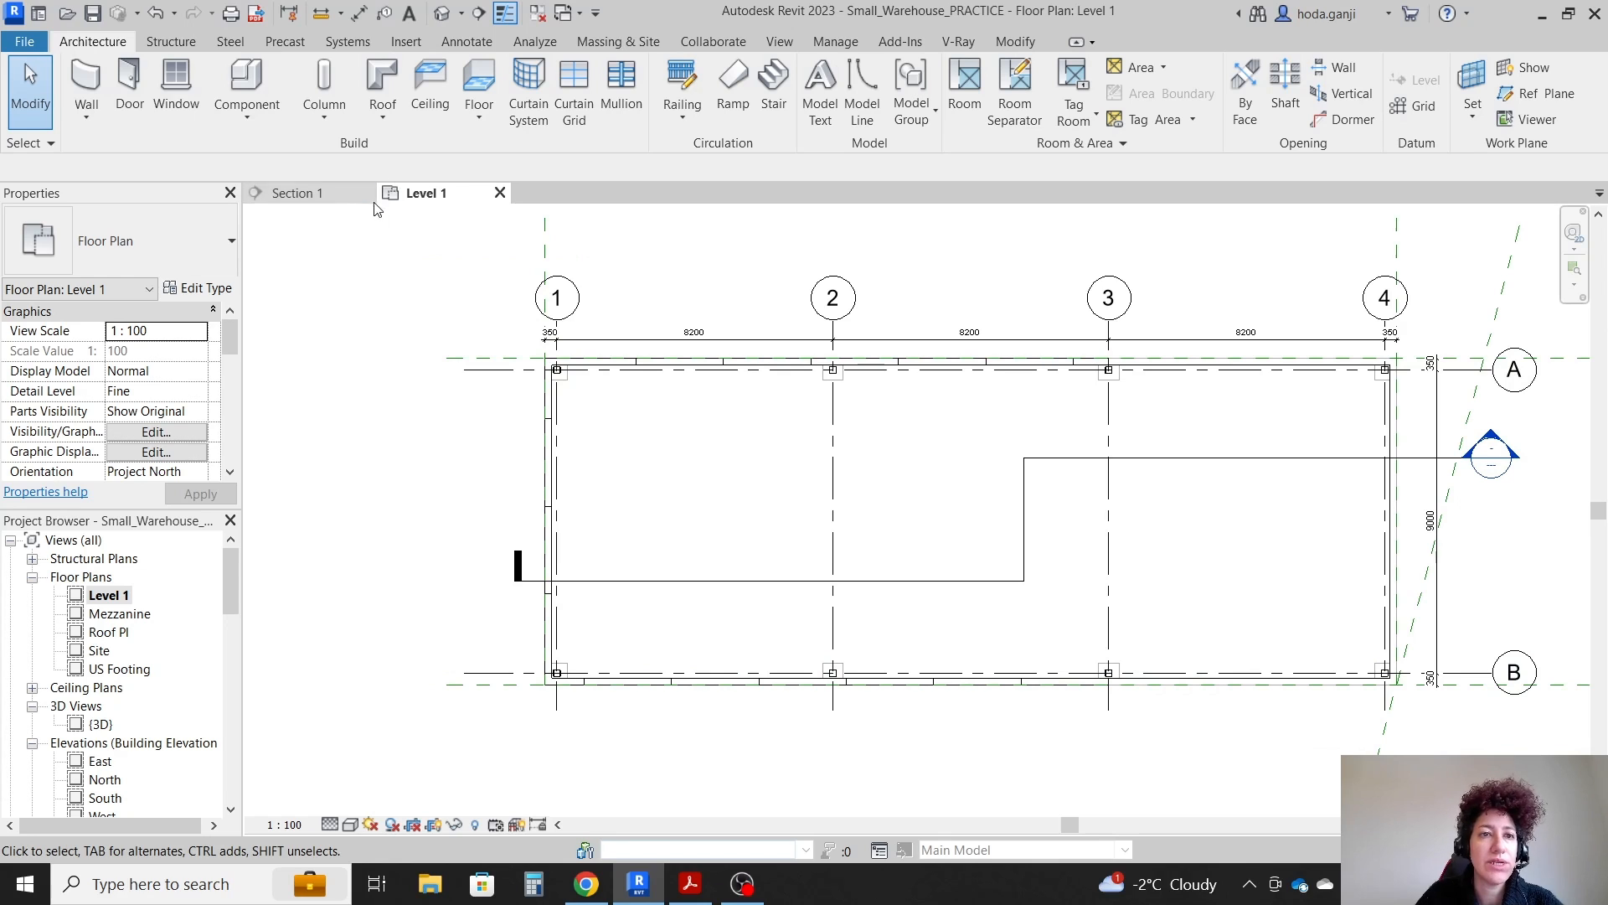
- Close Section 1, open the 3D view and tile it beside Level 1
{"action": "left_click", "coordinate": [351, 193]}
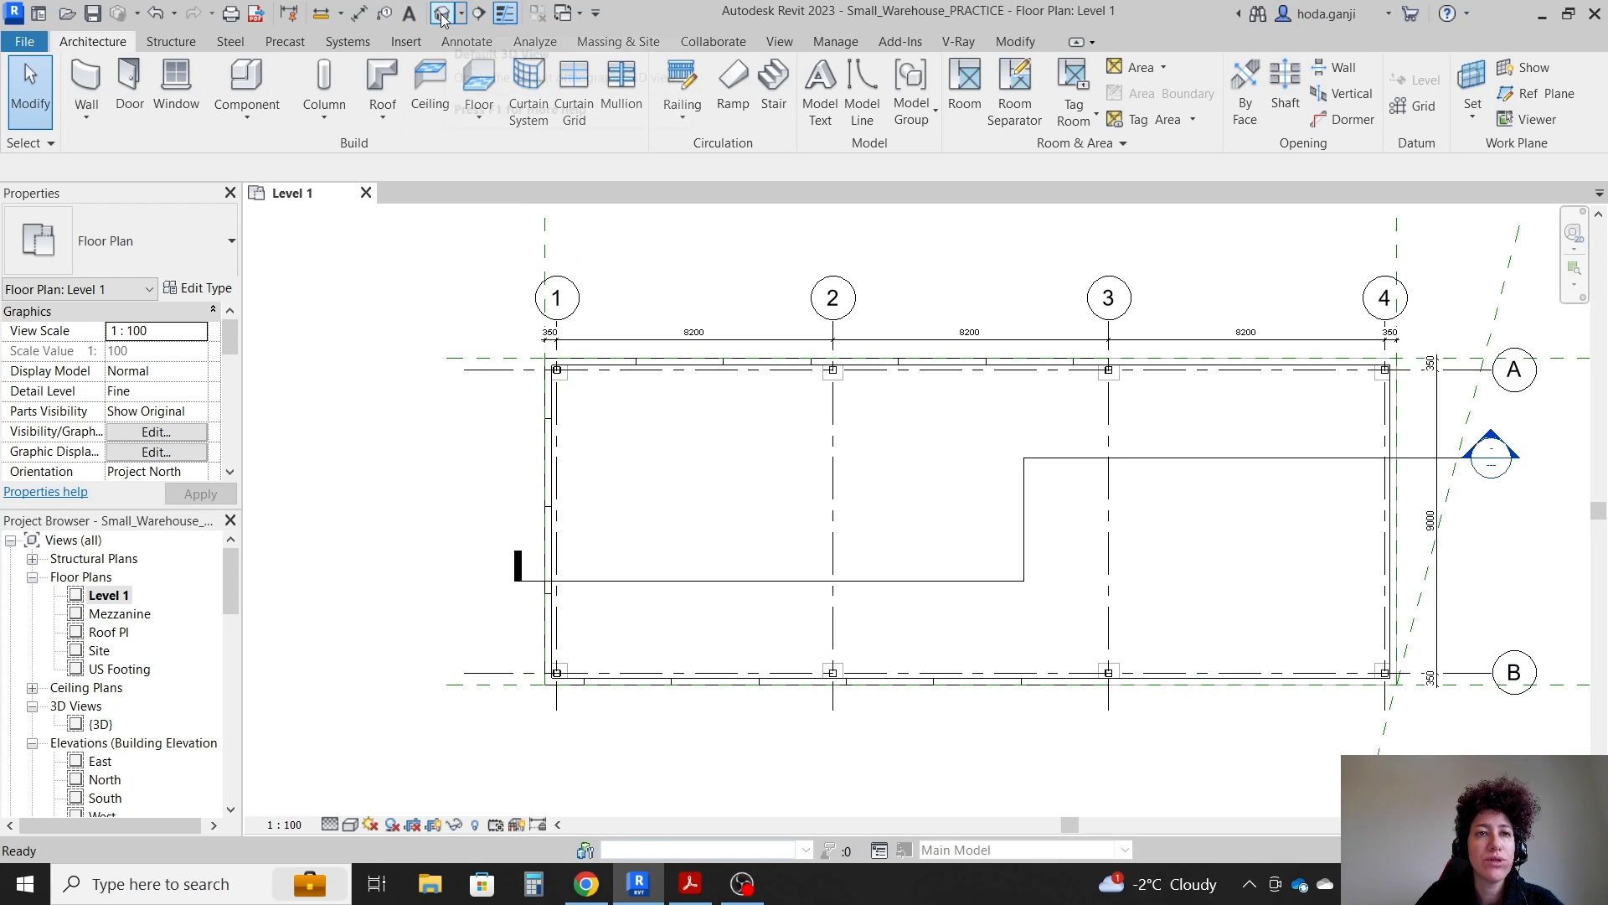
{"action": "left_click", "coordinate": [449, 10]}
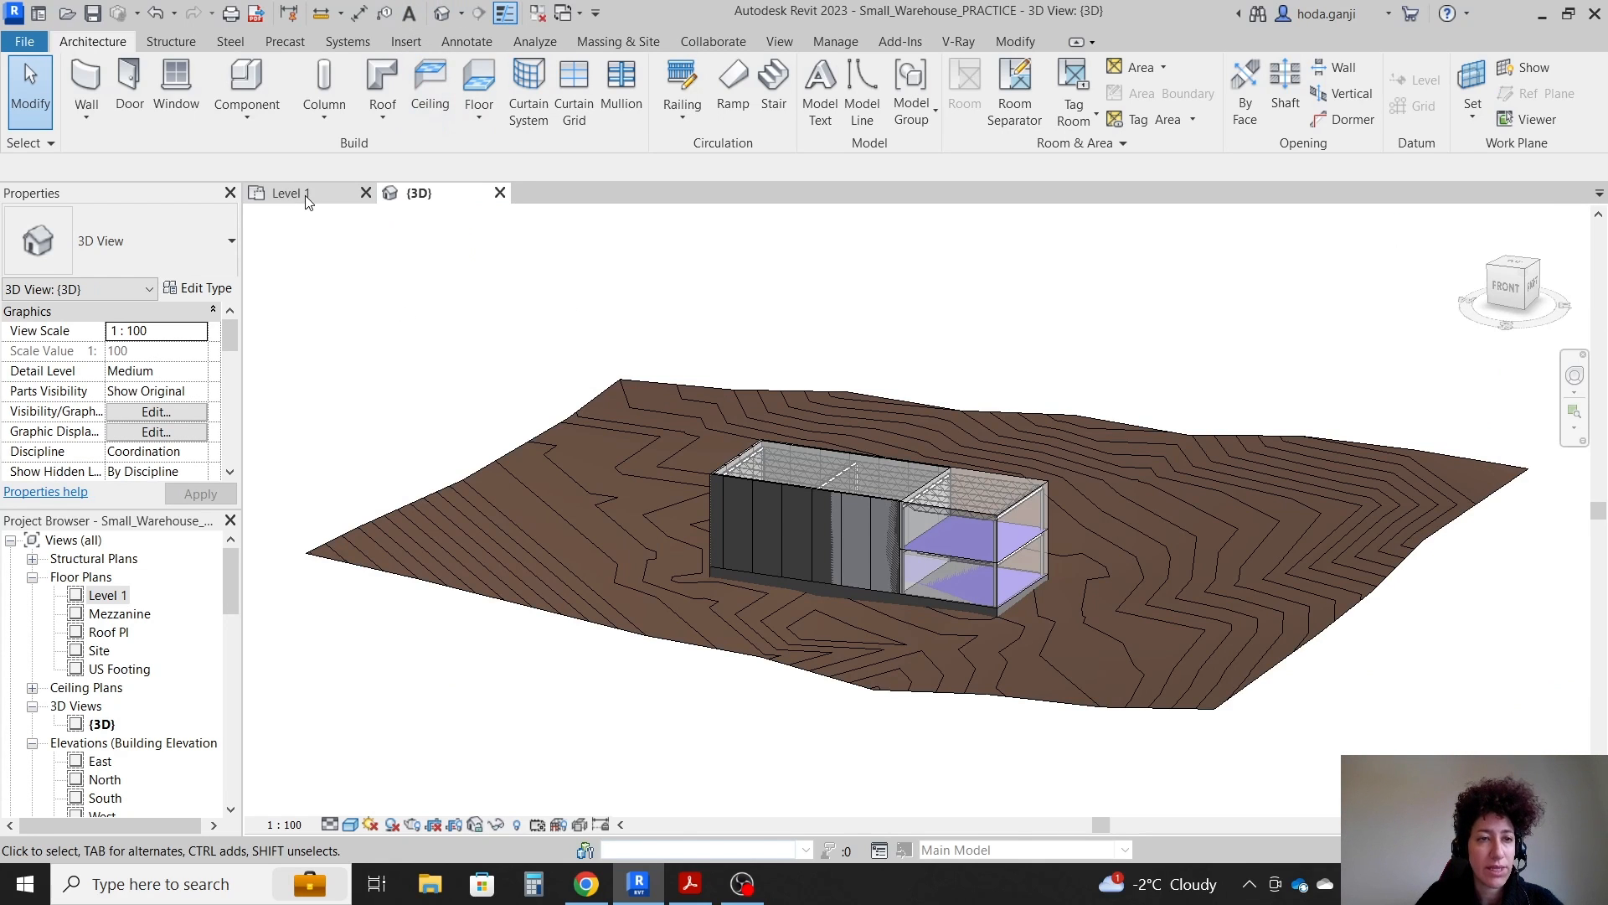
{"action": "left_click", "coordinate": [284, 193]}
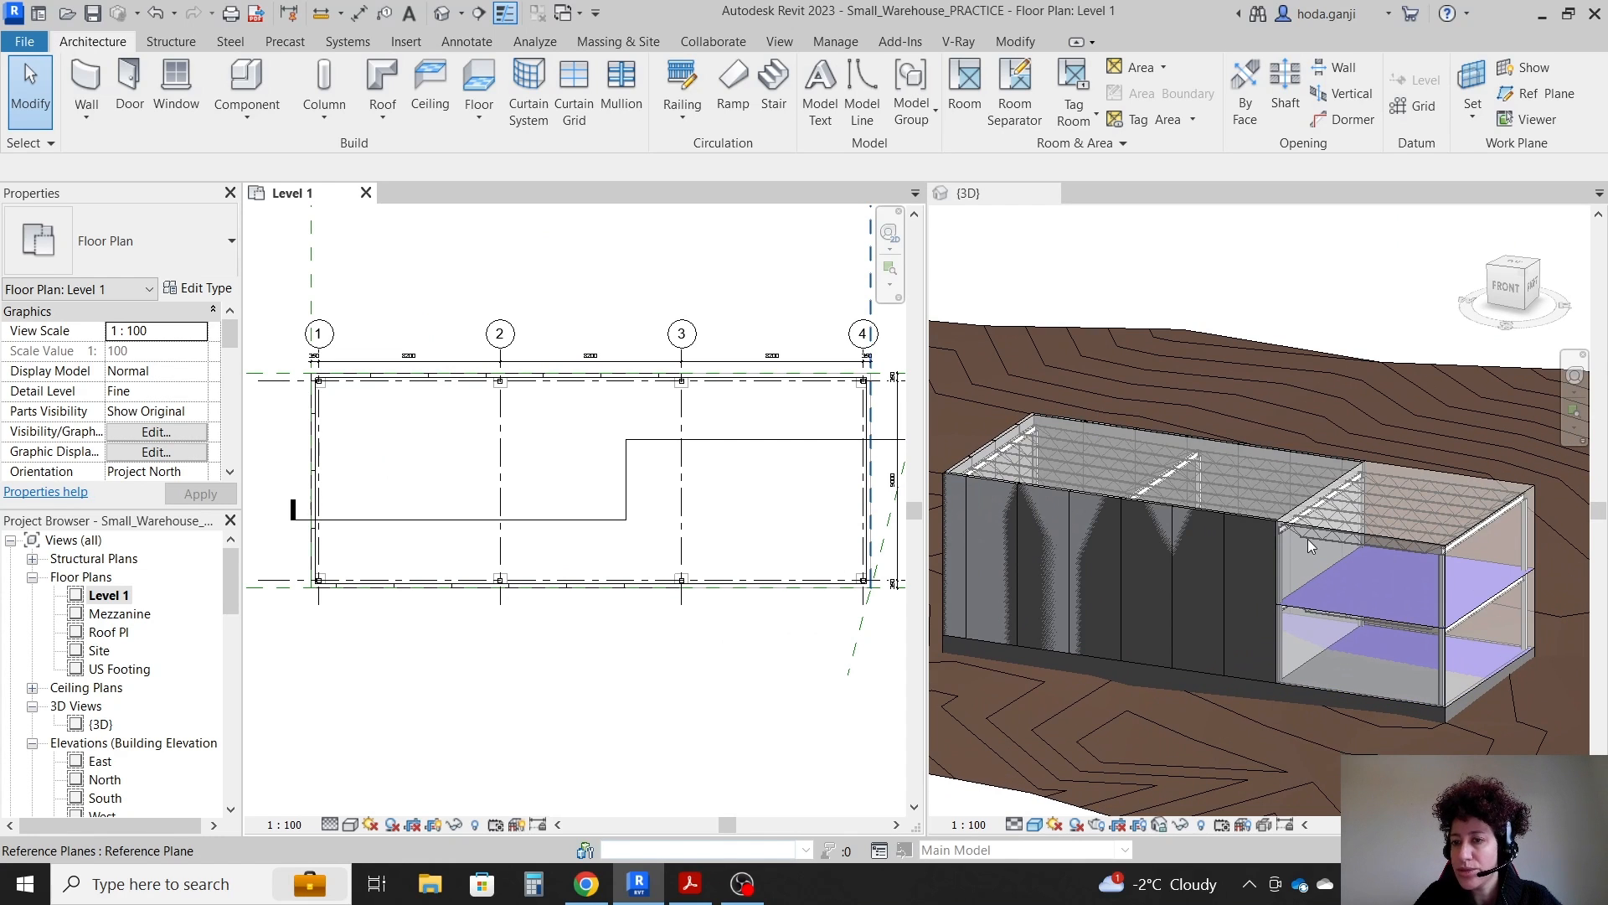
- Hide the office mass in the 3D view and reopen Section 1
{"action": "left_click", "coordinate": [1410, 616]}
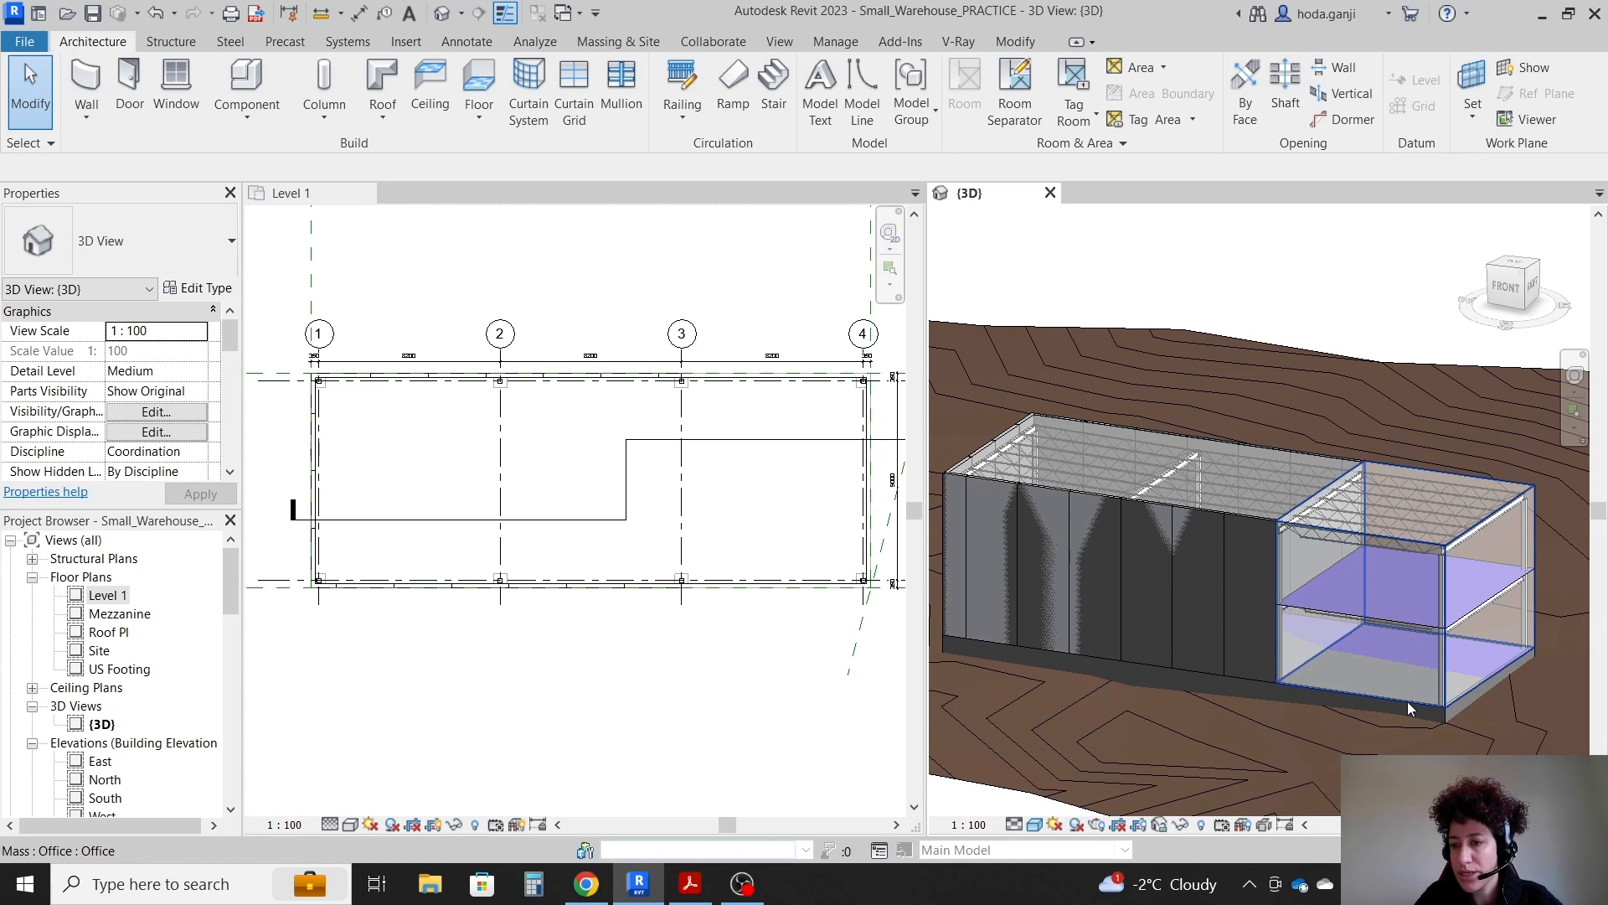
{"action": "mouse_move", "coordinate": [1288, 562]}
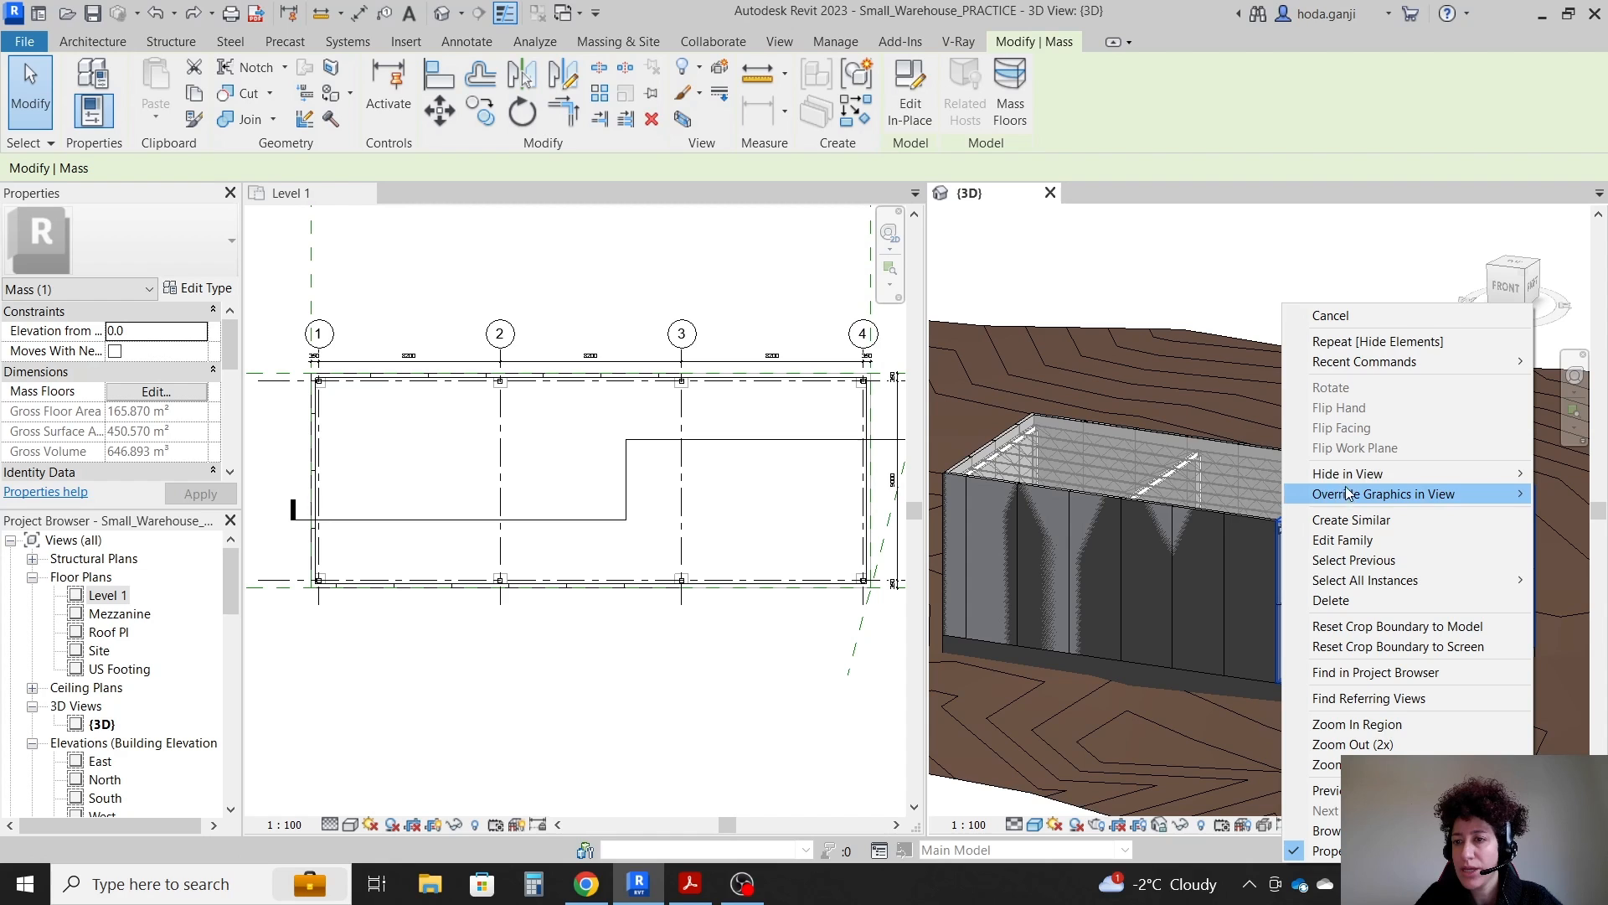
{"action": "left_click", "coordinate": [1323, 253]}
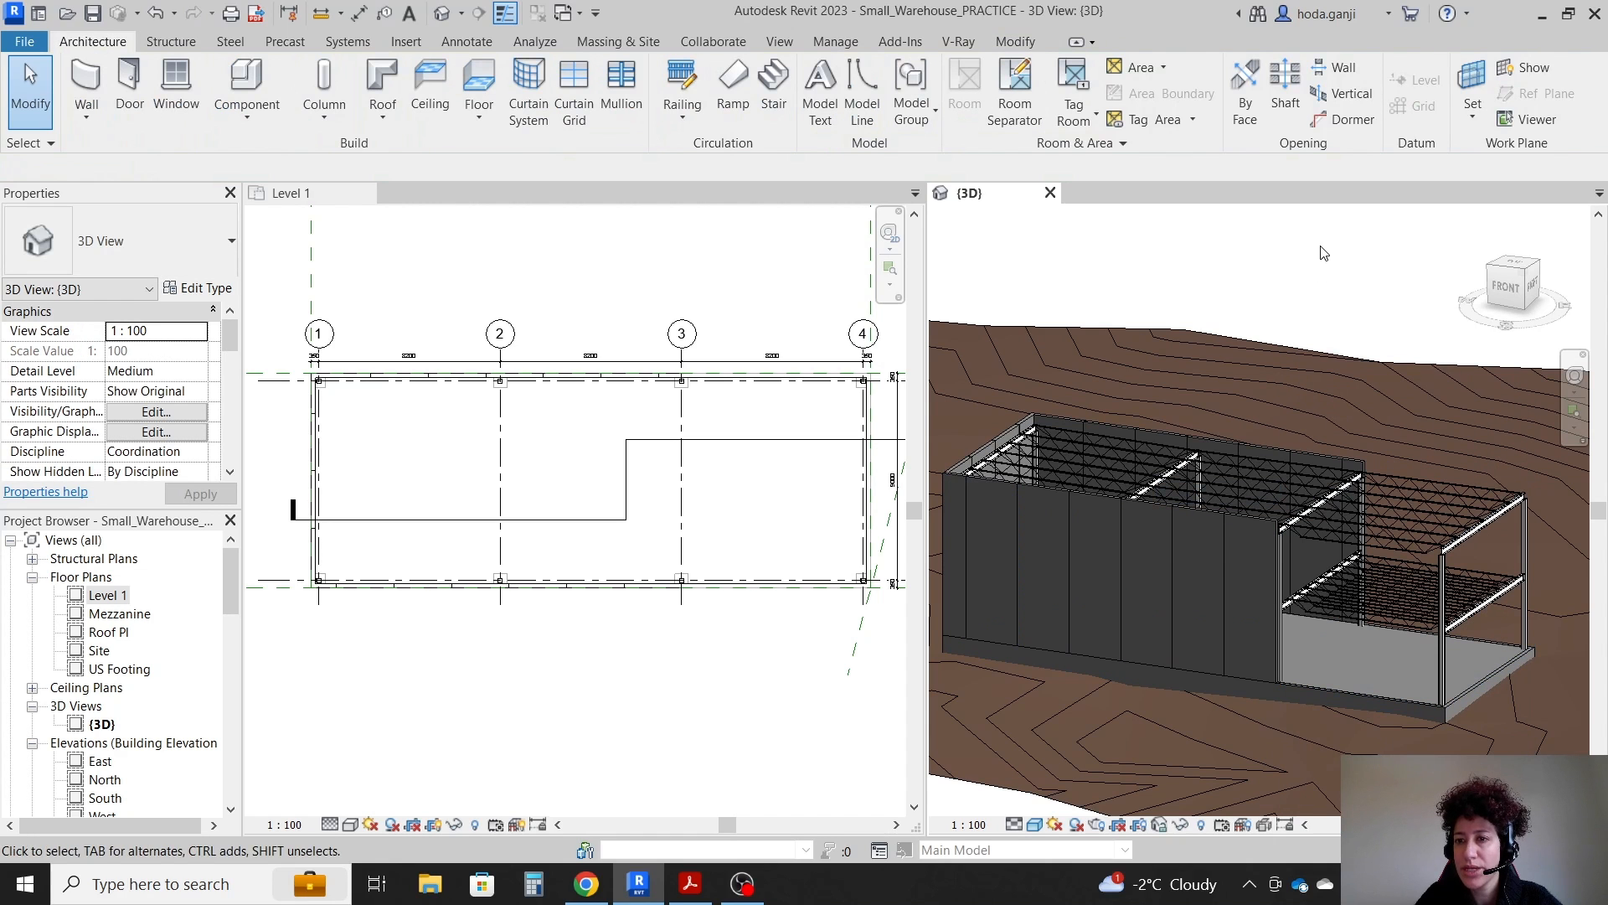
{"action": "mouse_move", "coordinate": [1245, 282]}
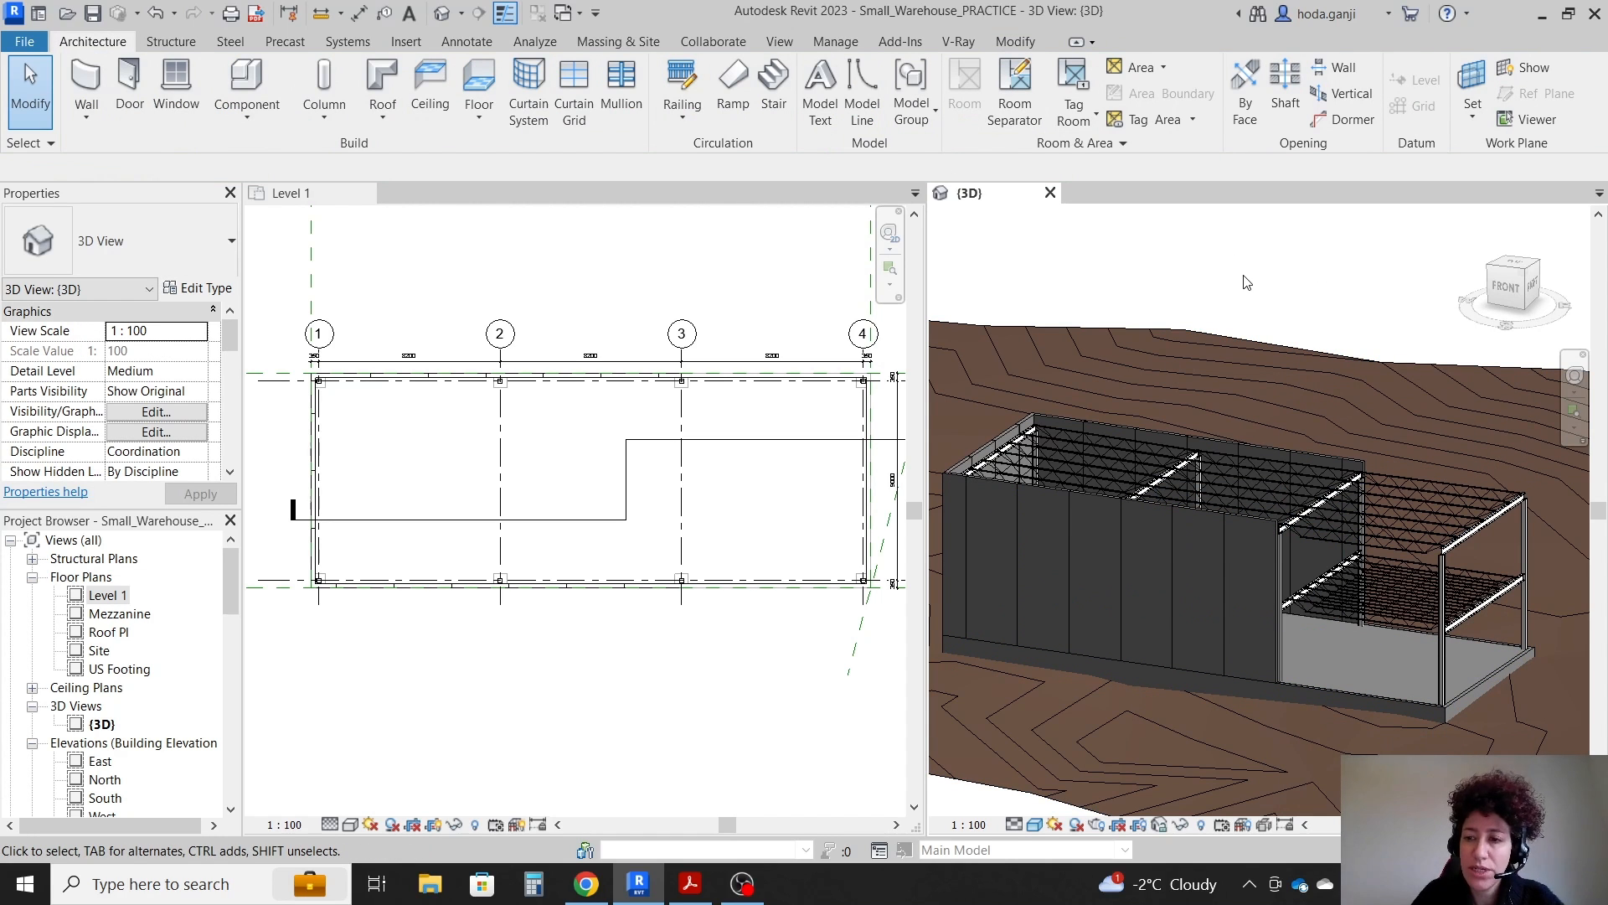
{"action": "left_click", "coordinate": [292, 193]}
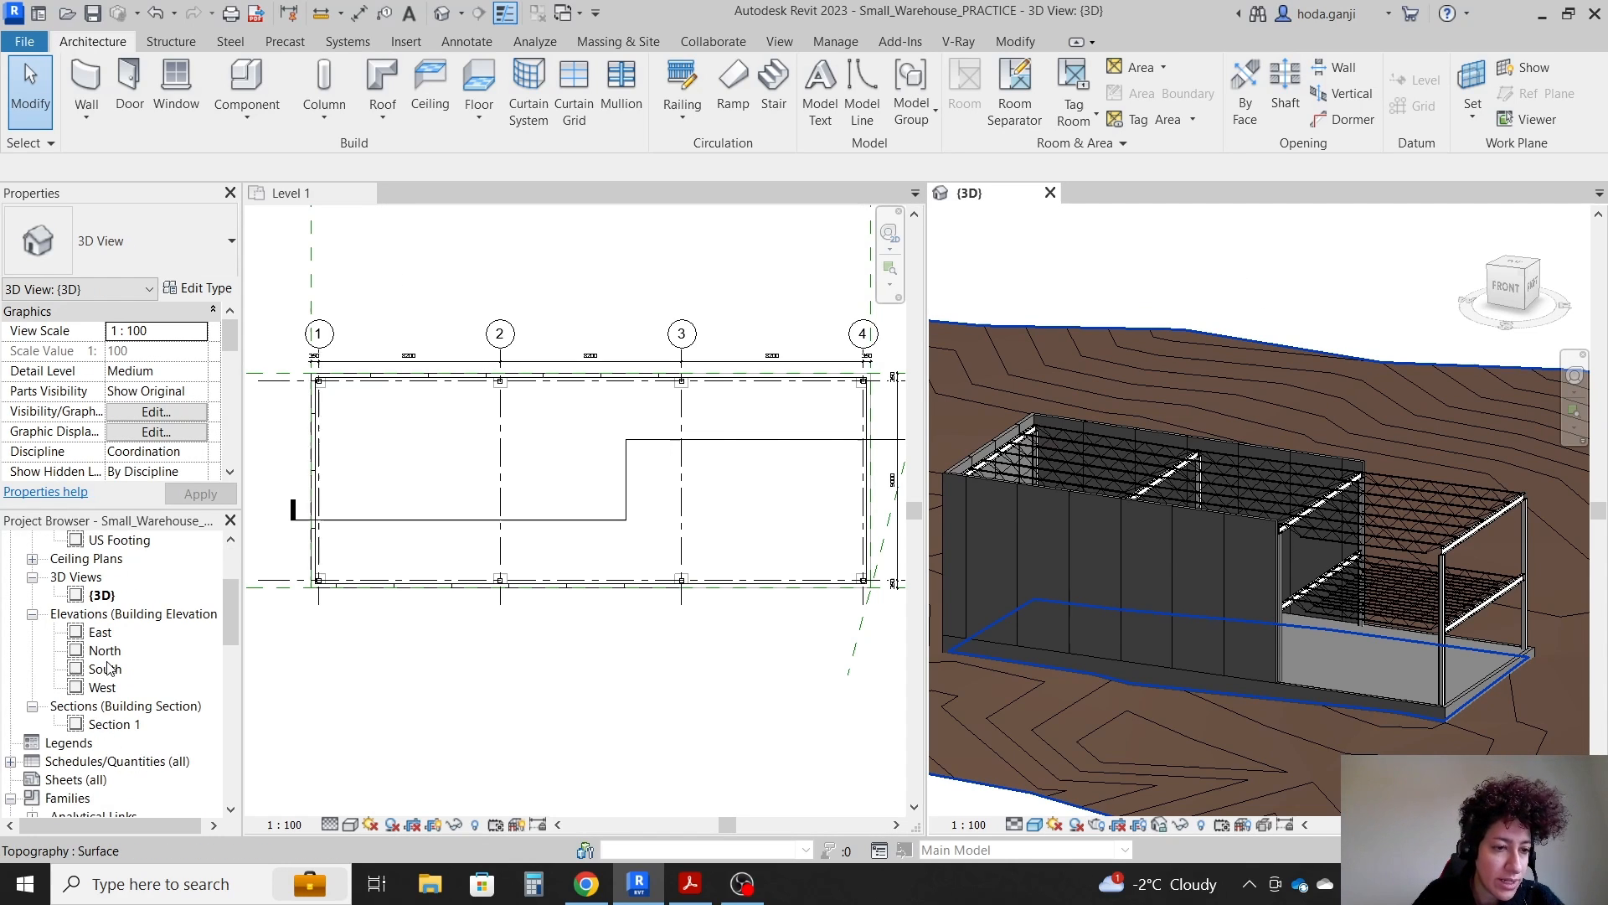
{"action": "double_click", "coordinate": [109, 723]}
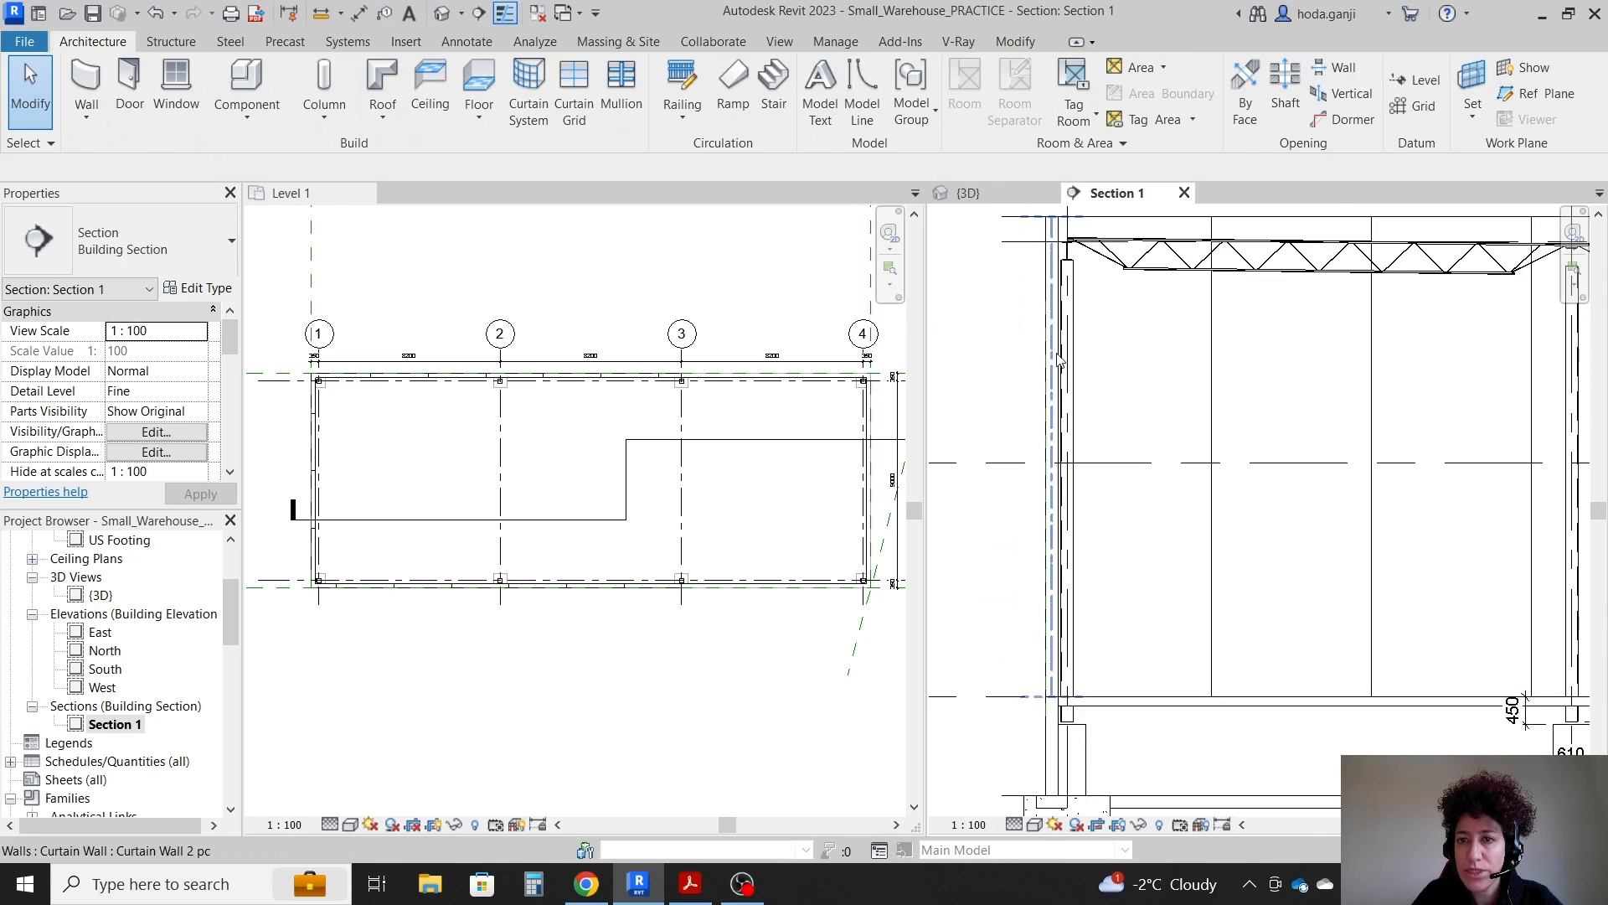
- Highlight the 'provide measurements as per Level 1' note and view the dimensioned plan
{"action": "left_click", "coordinate": [690, 882]}
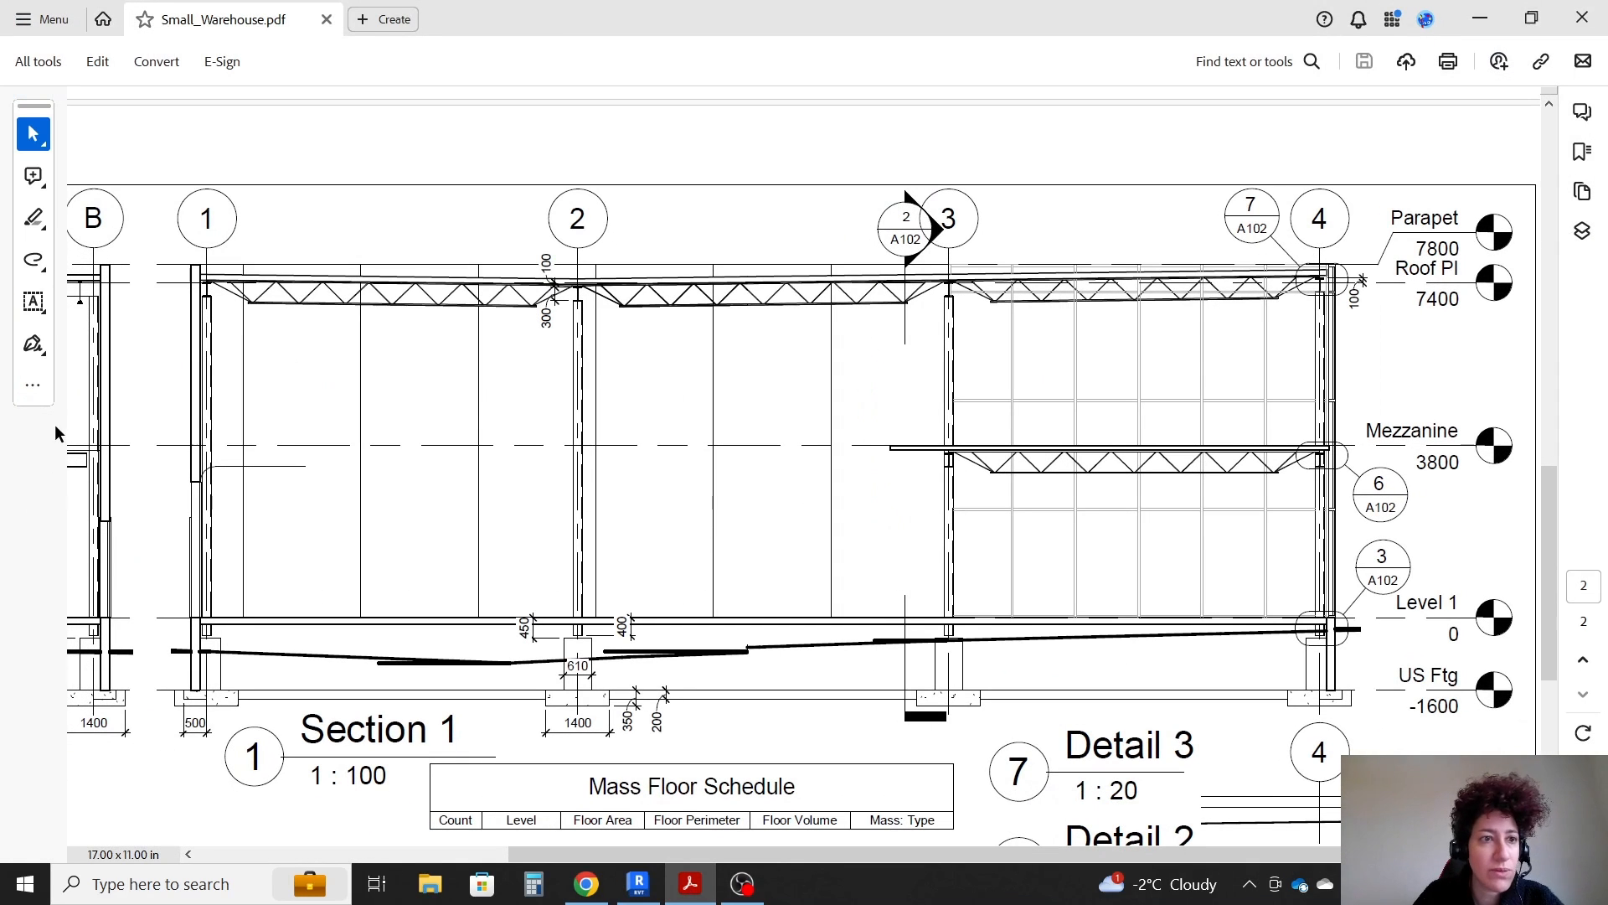
{"action": "mouse_move", "coordinate": [868, 712]}
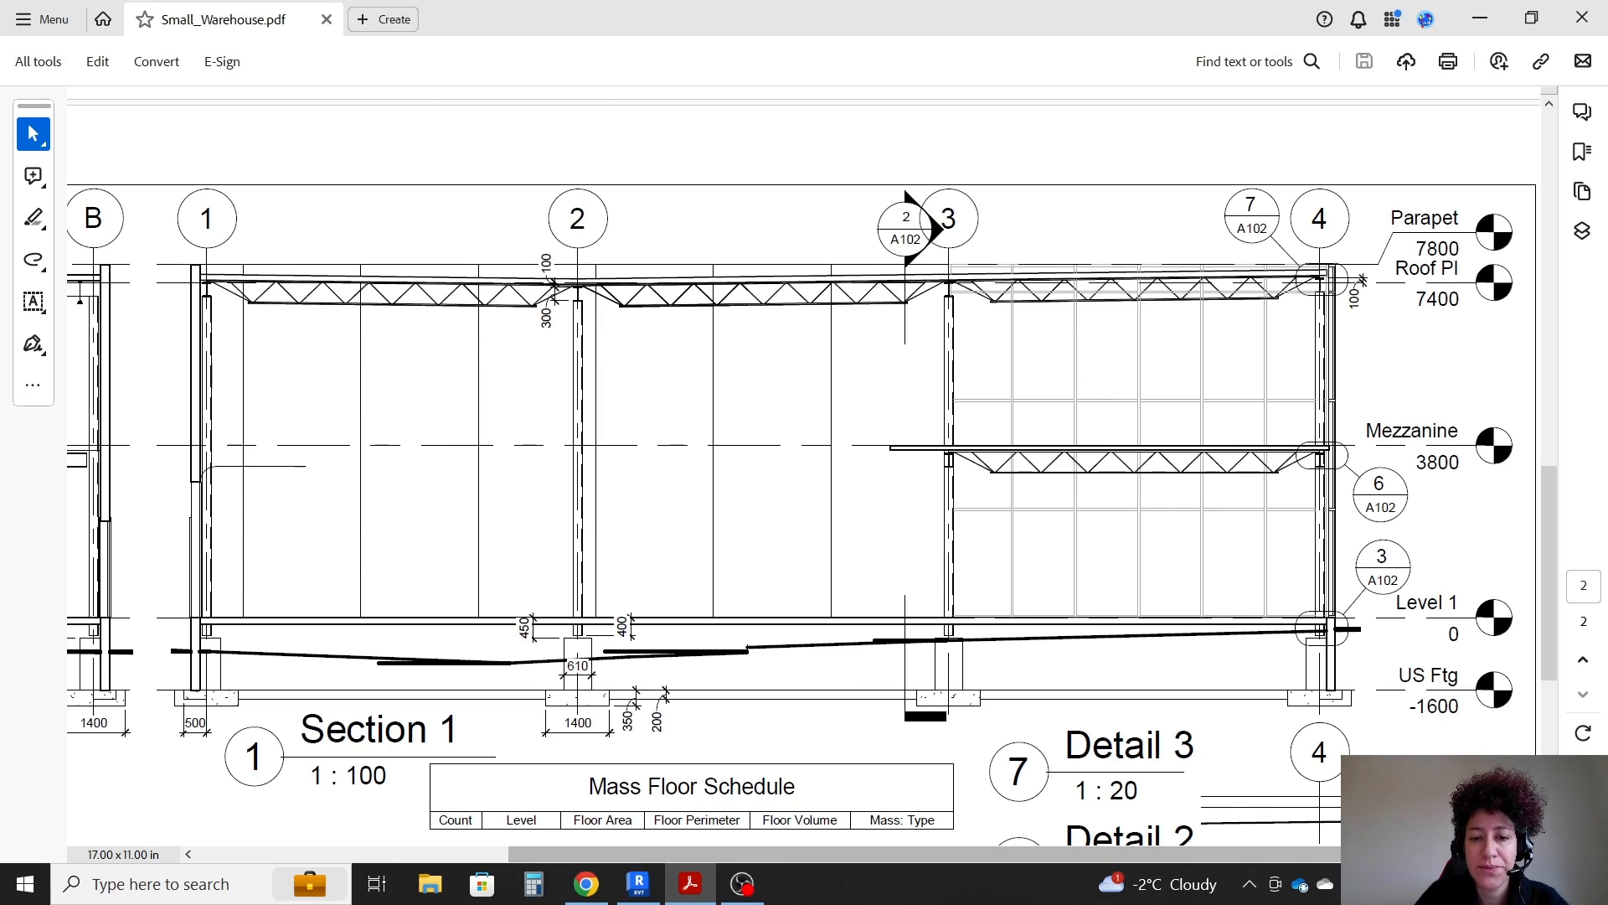
{"action": "scroll", "scroll_direction": "up", "scroll_amount": 3}
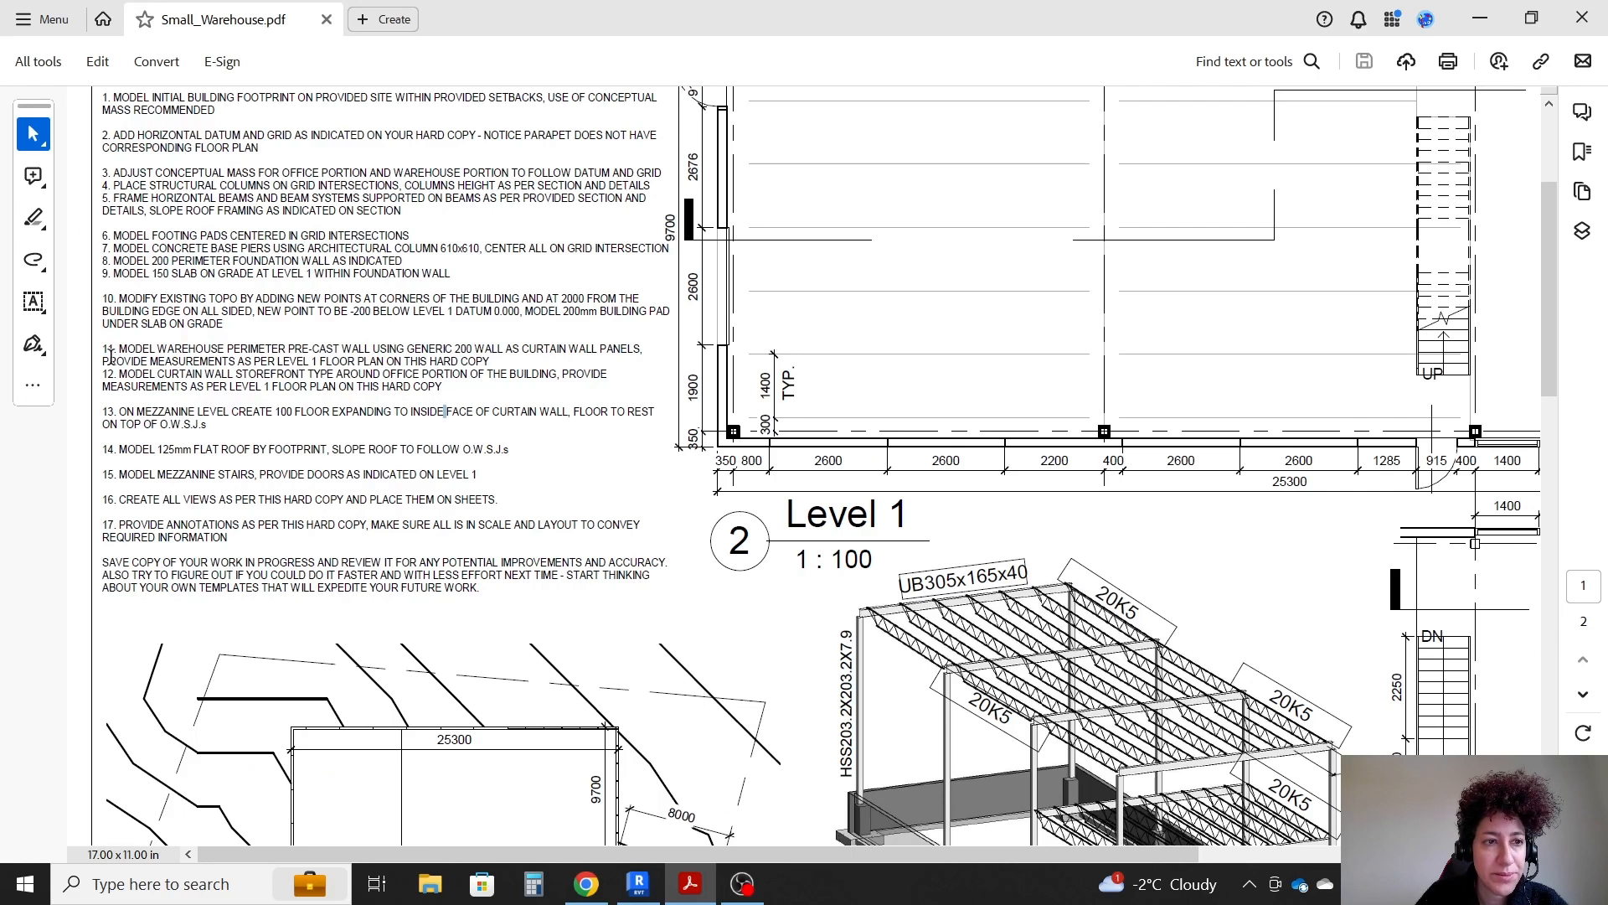
{"action": "left_click_drag", "start_coordinate": [100, 361], "coordinate": [316, 361]}
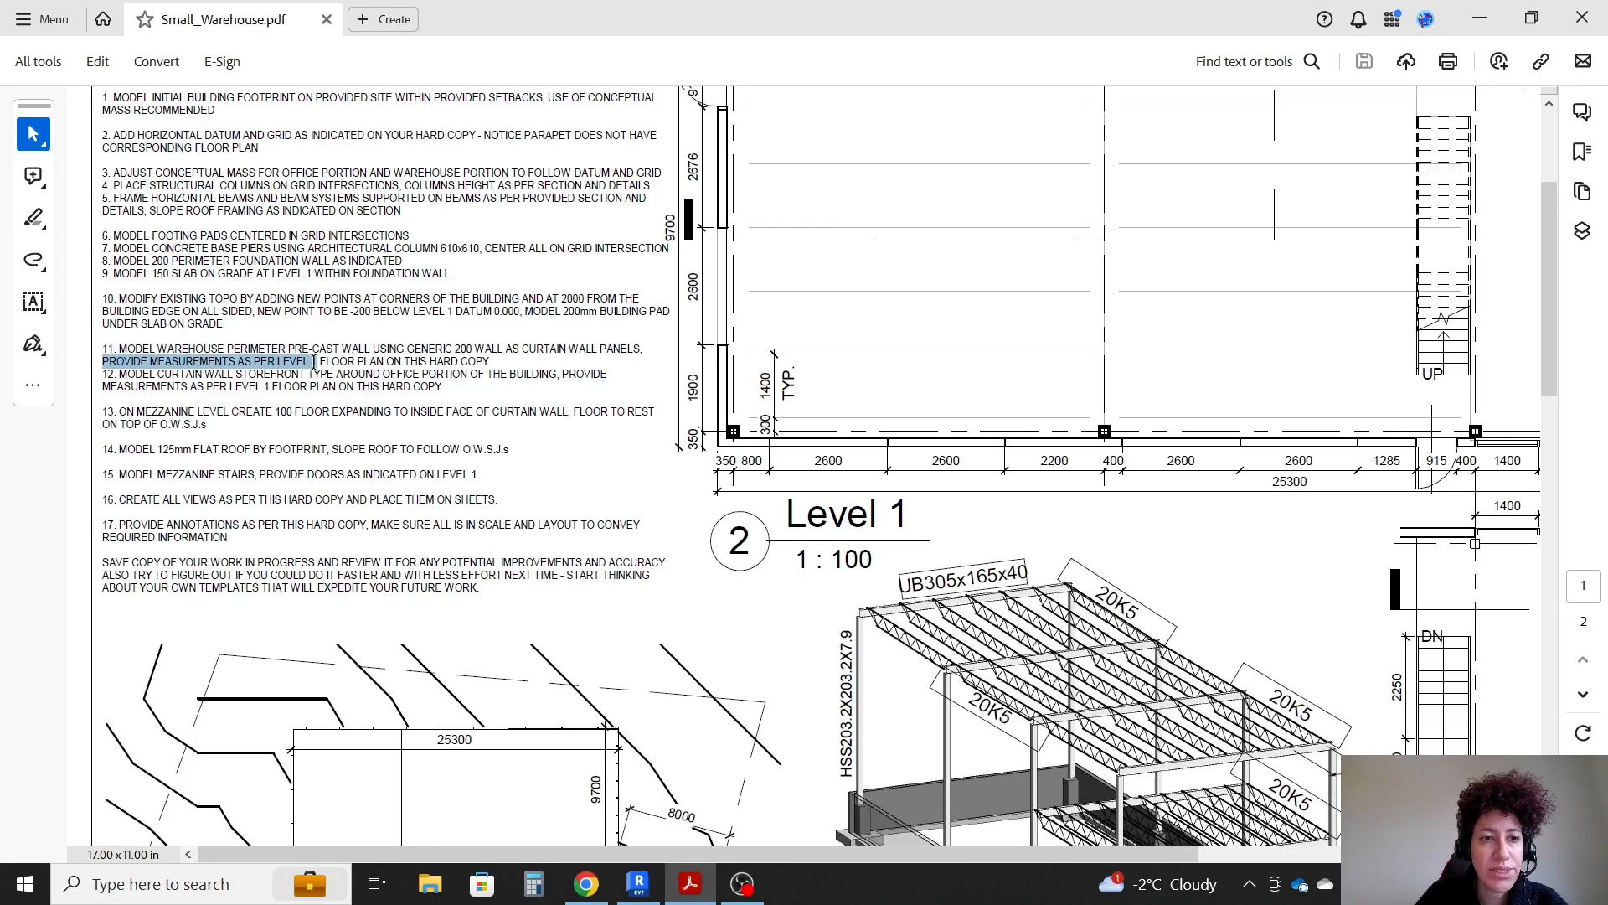
{"action": "scroll", "scroll_direction": "up", "scroll_amount": 3}
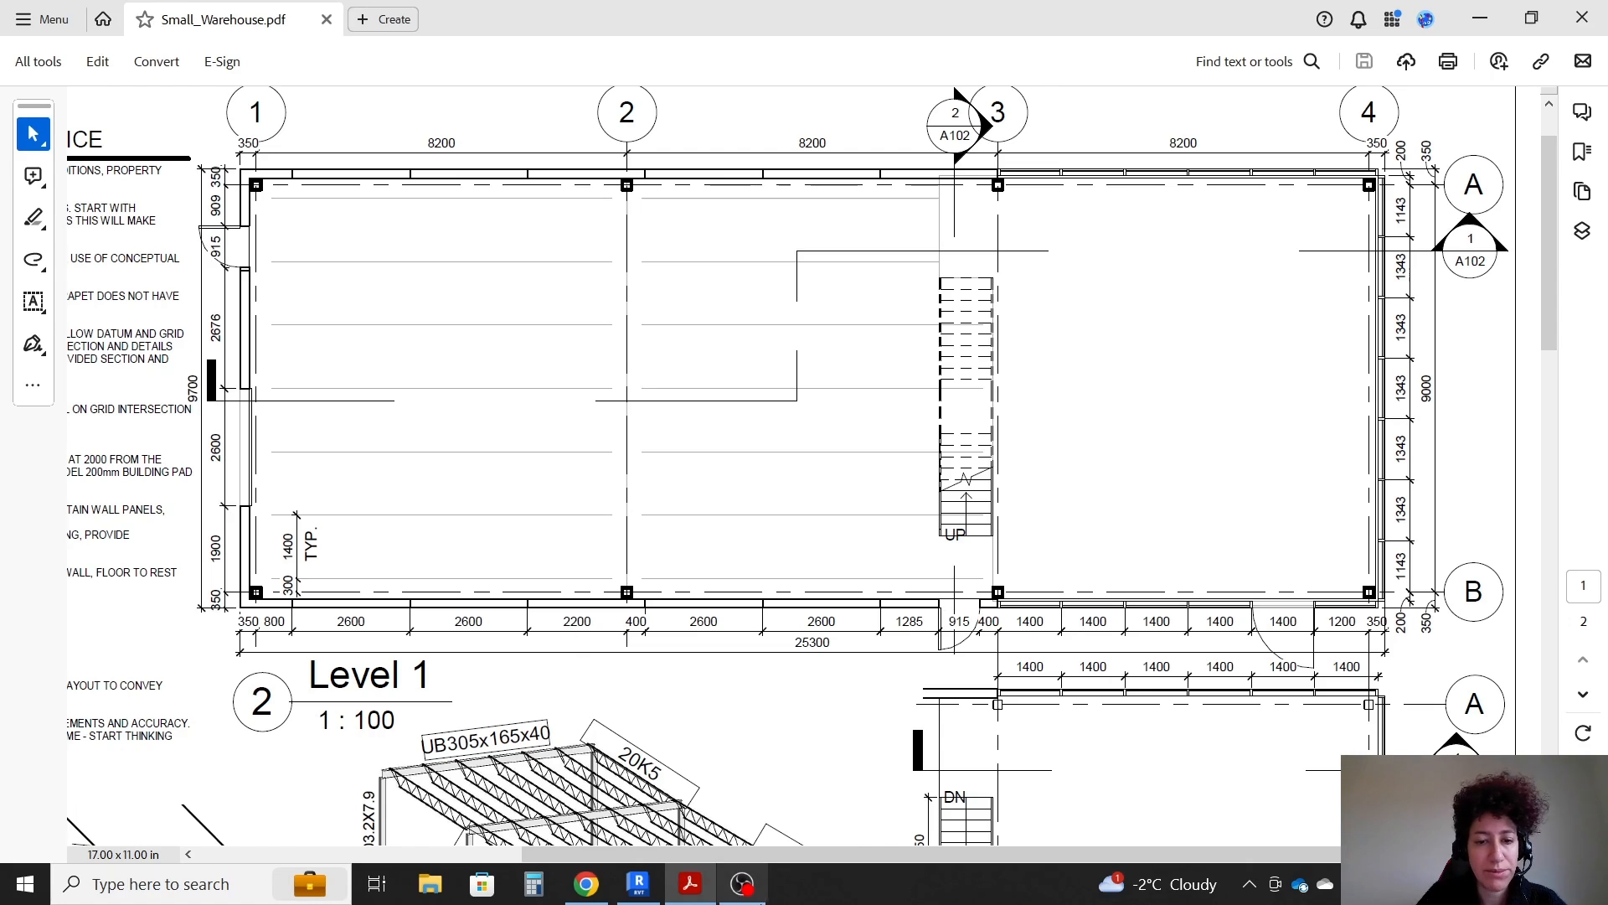
- Close the extra views and place Revit's Level 1 plan beside the PDF plan
{"action": "left_click", "coordinate": [636, 883]}
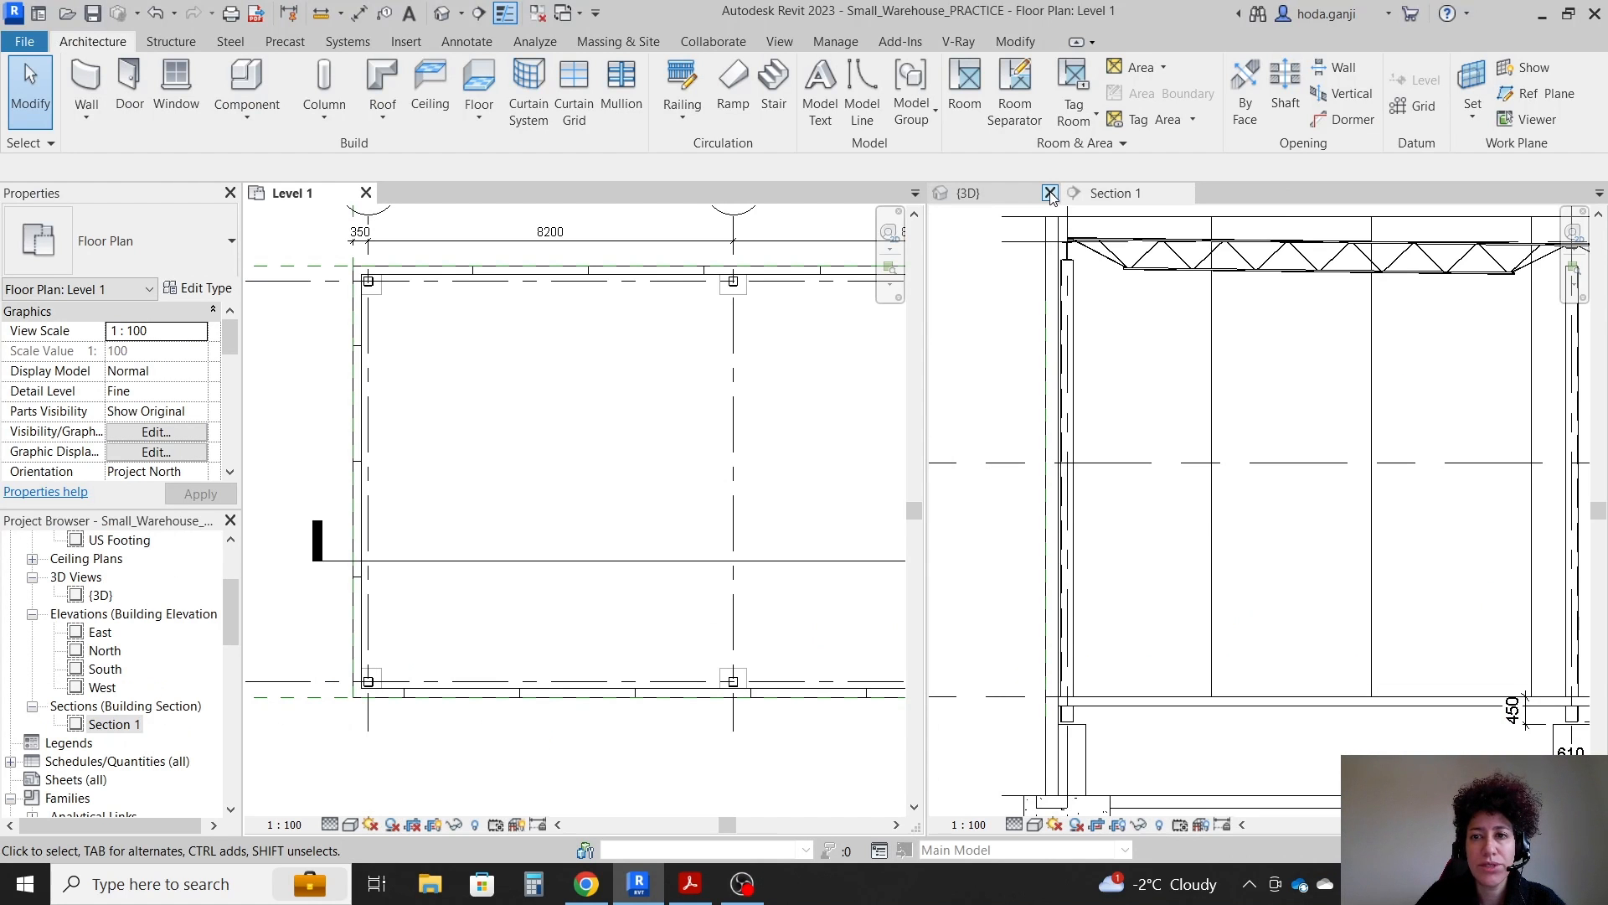
{"action": "left_click", "coordinate": [1051, 193]}
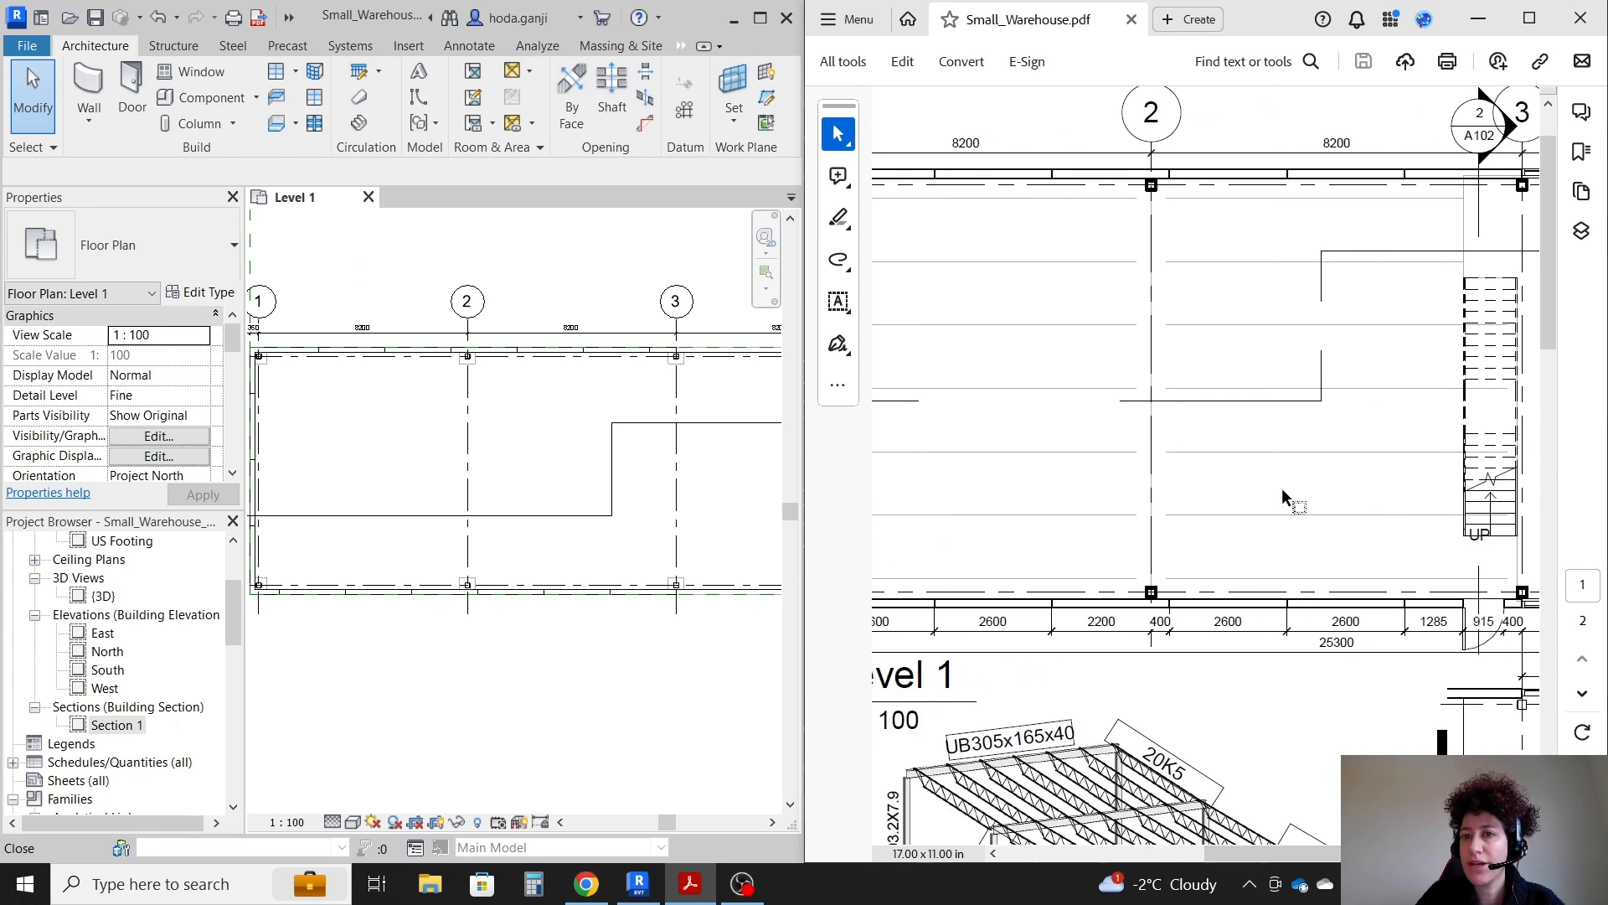
{"action": "scroll", "scroll_direction": "left", "scroll_amount": 3}
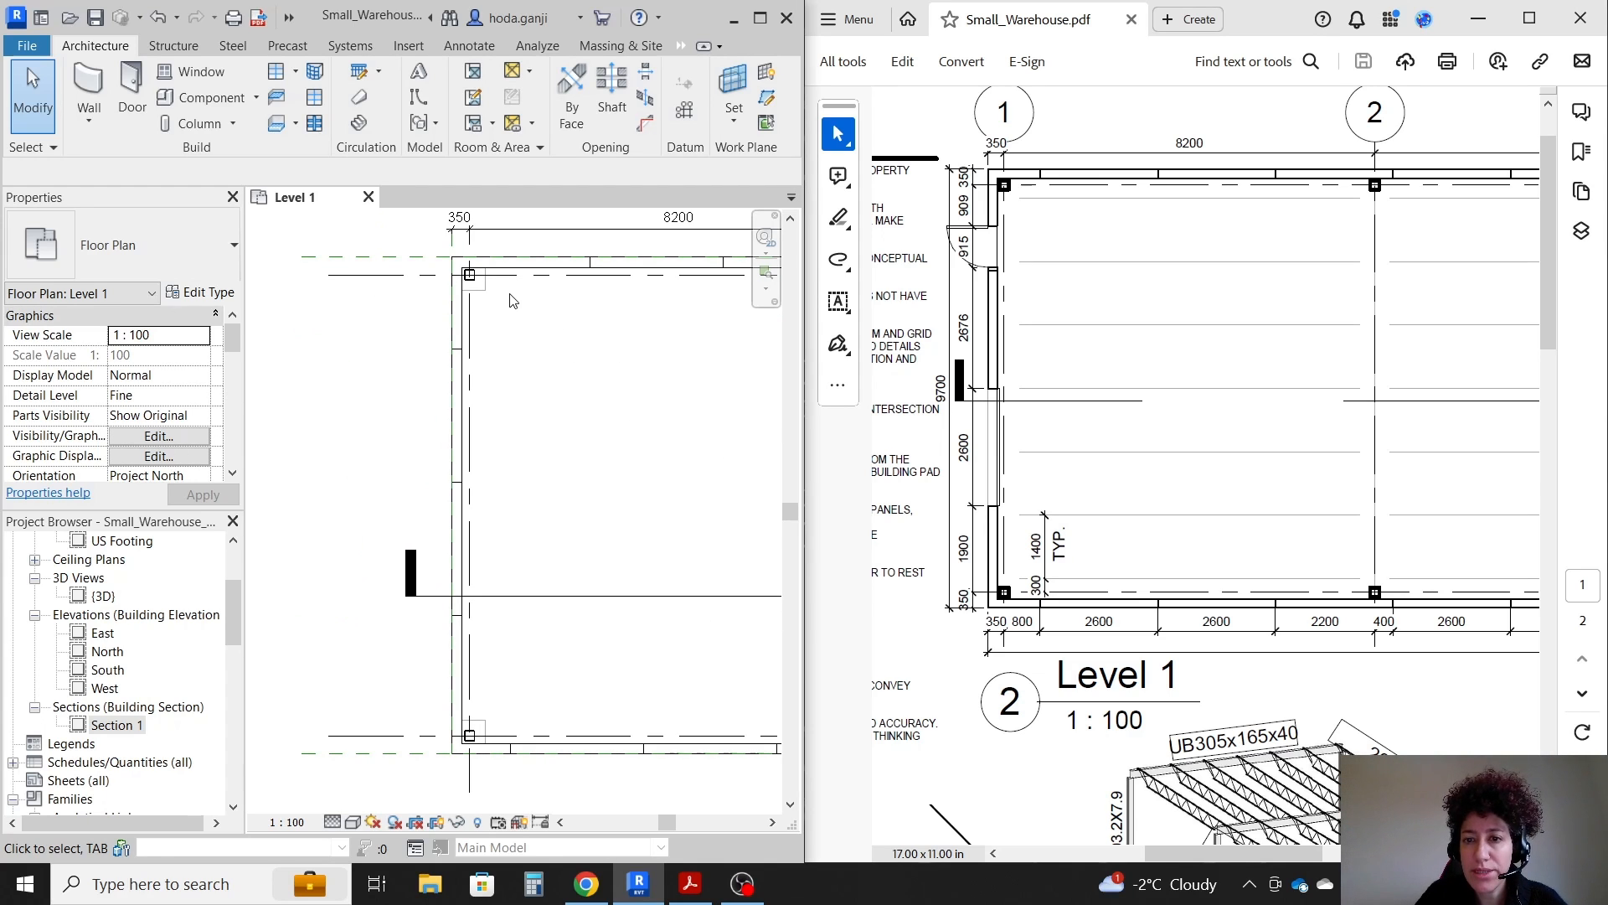
{"action": "mouse_move", "coordinate": [495, 351]}
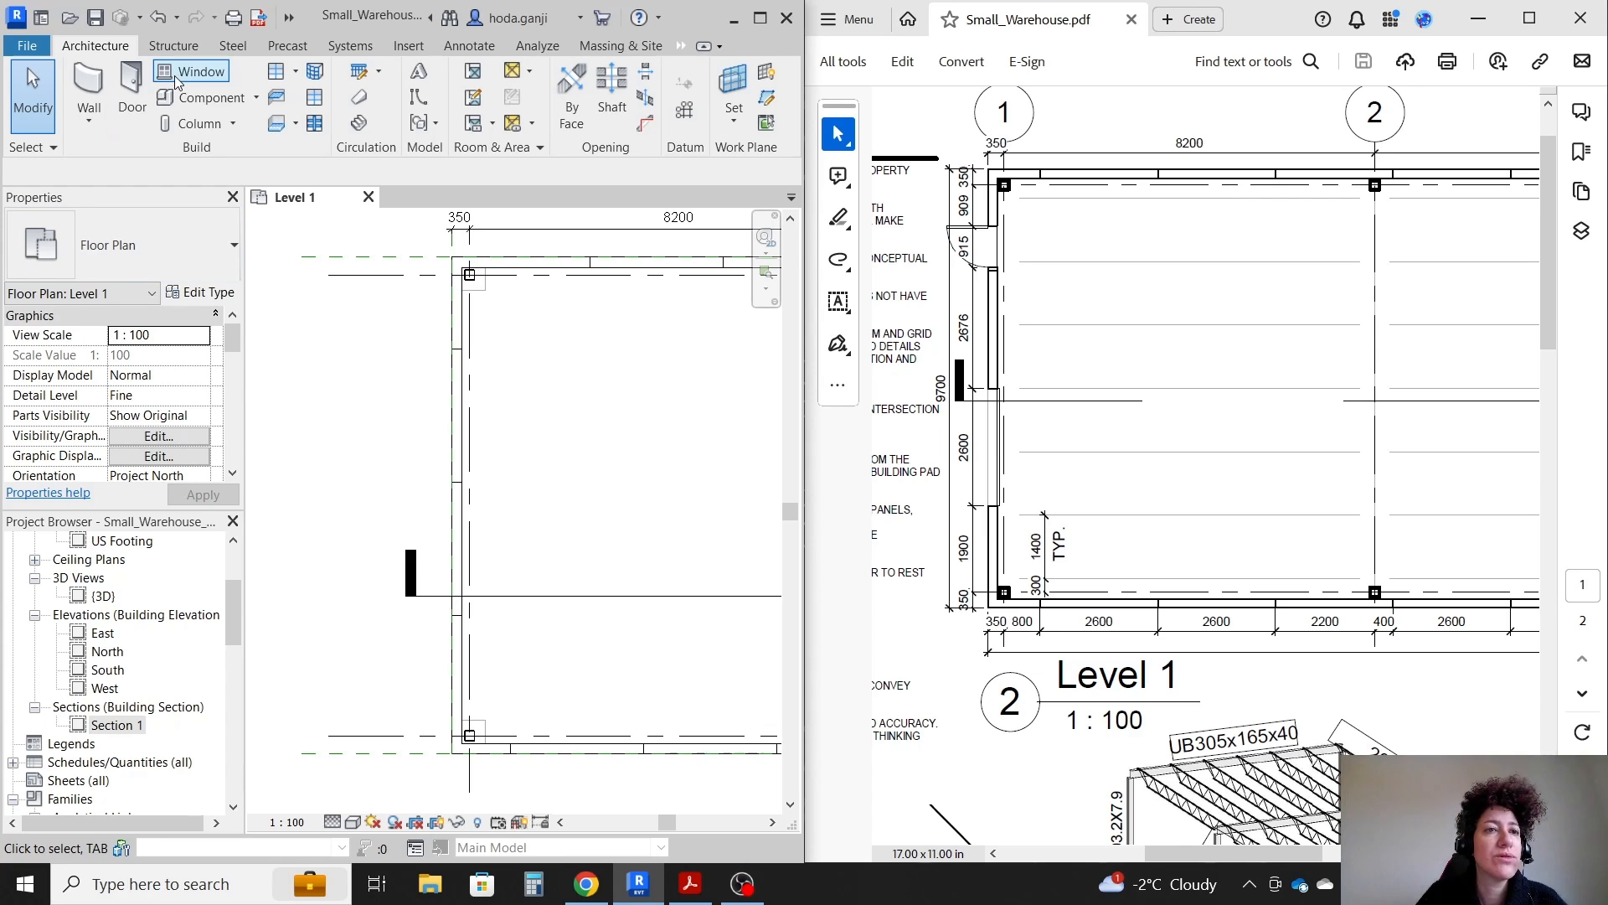
- Start placing an M_Door-Overhead-Sectional 2400 x 3000mm door on Level 1
{"action": "left_click", "coordinate": [131, 92]}
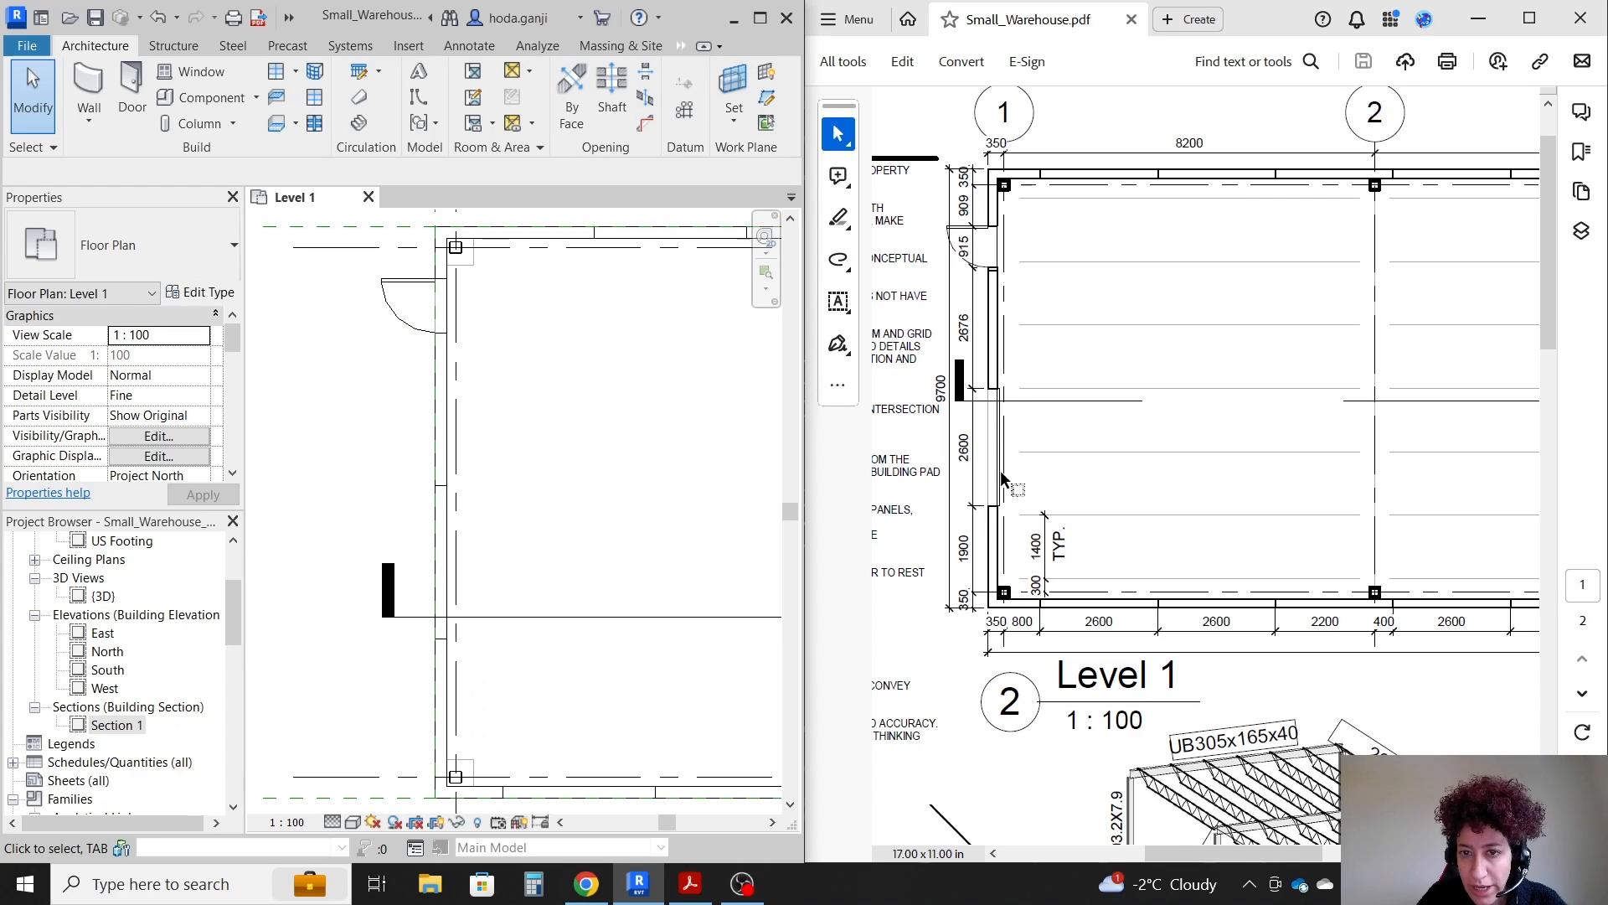
{"action": "left_click", "coordinate": [131, 91]}
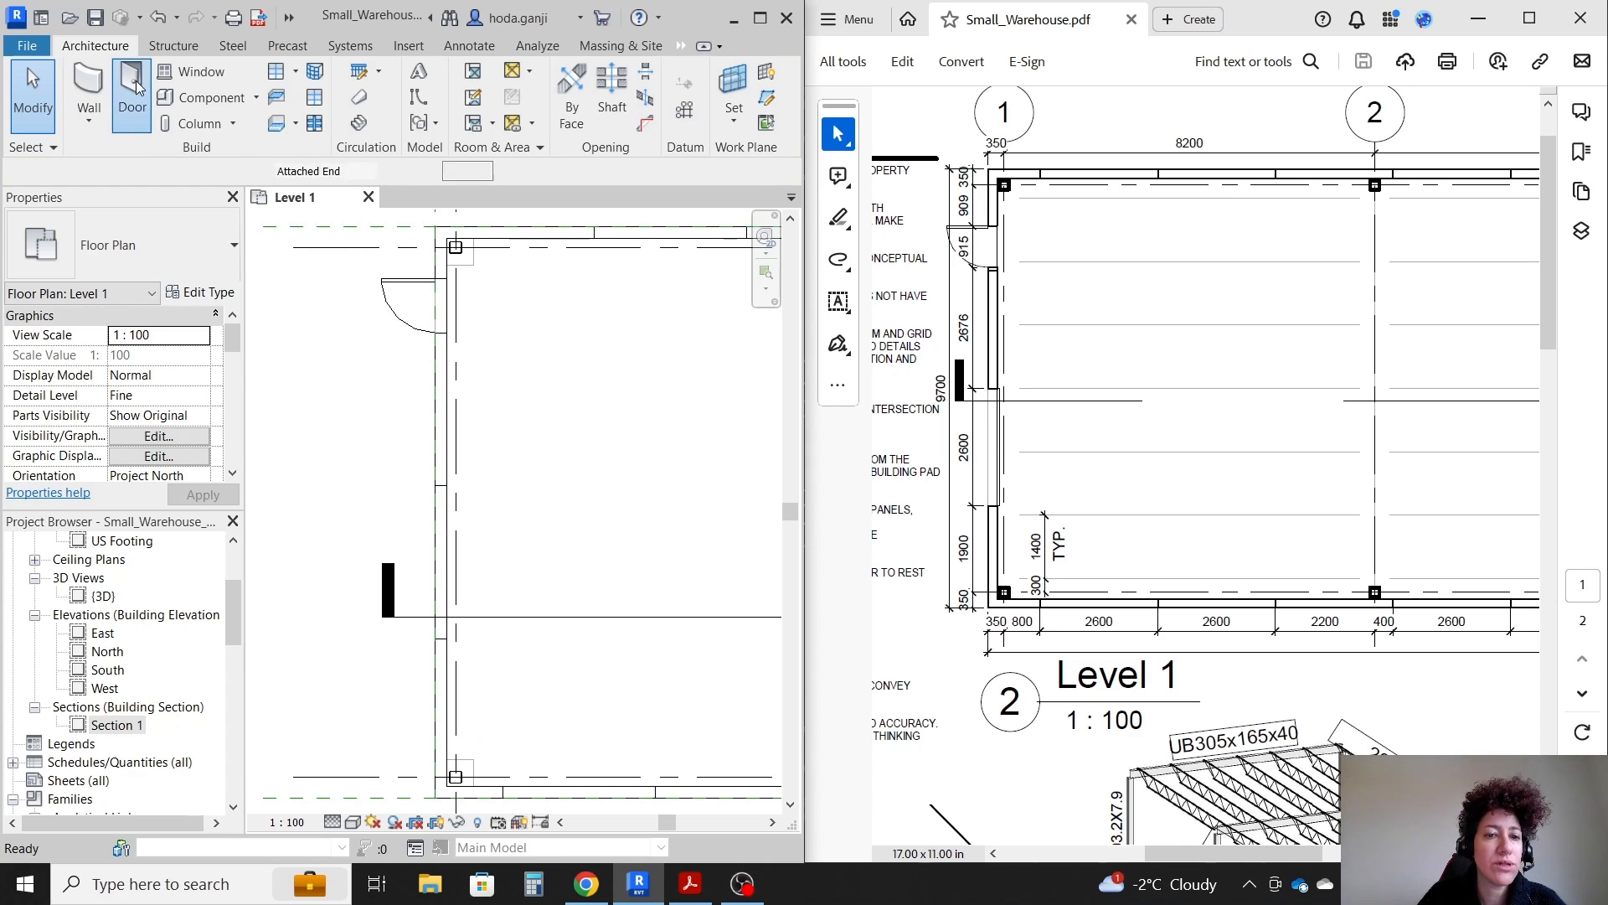
{"action": "left_click", "coordinate": [131, 92]}
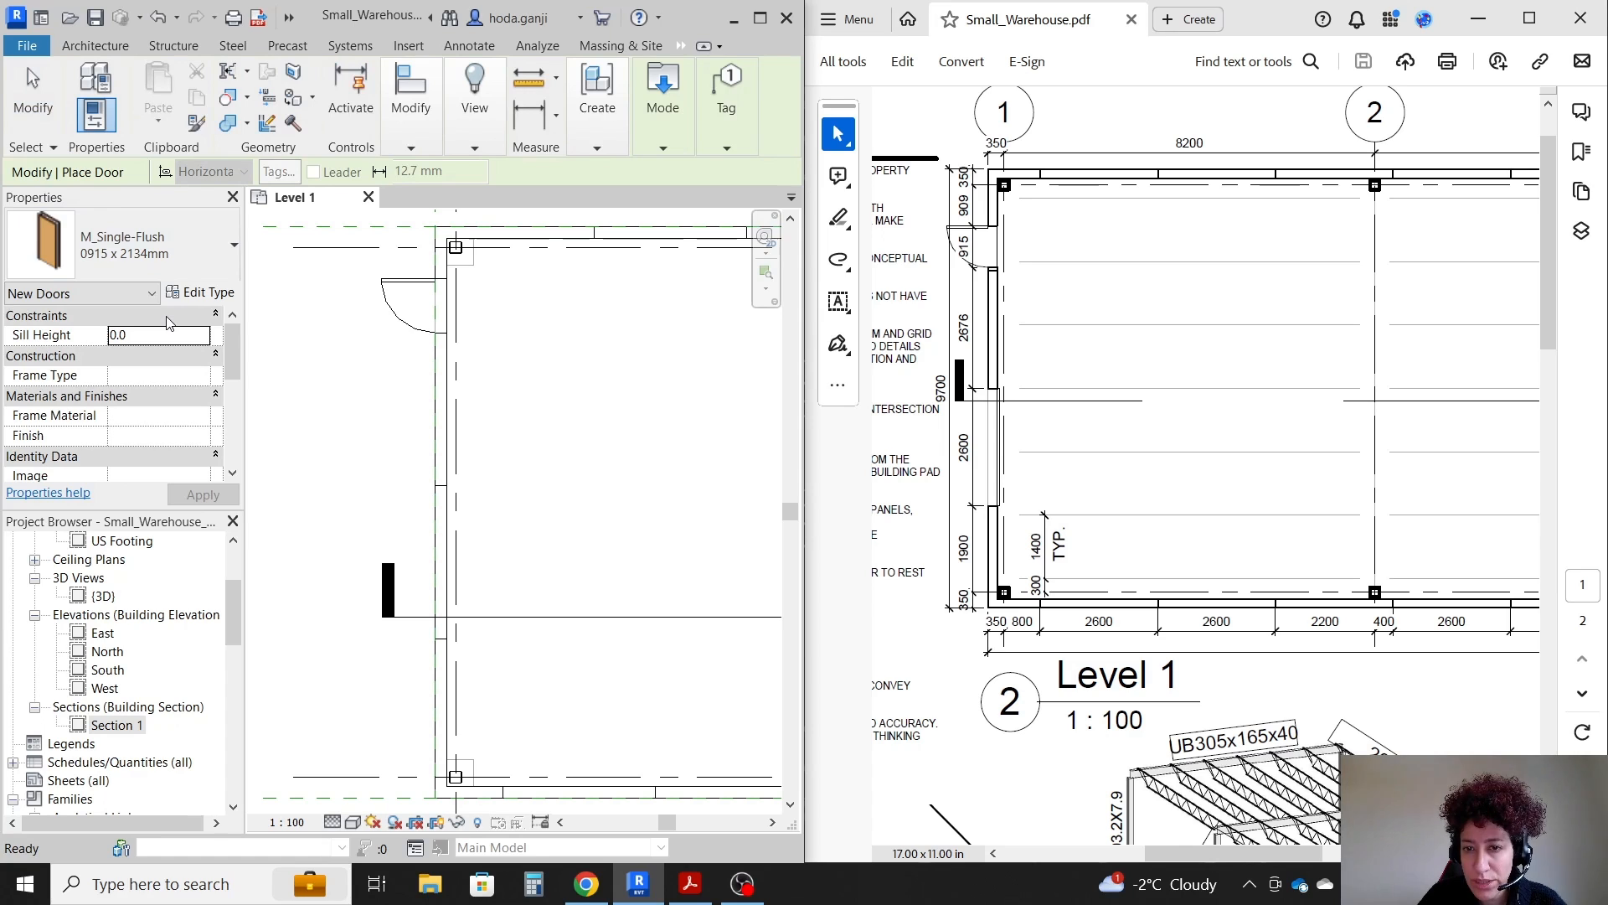
{"action": "left_click", "coordinate": [233, 243]}
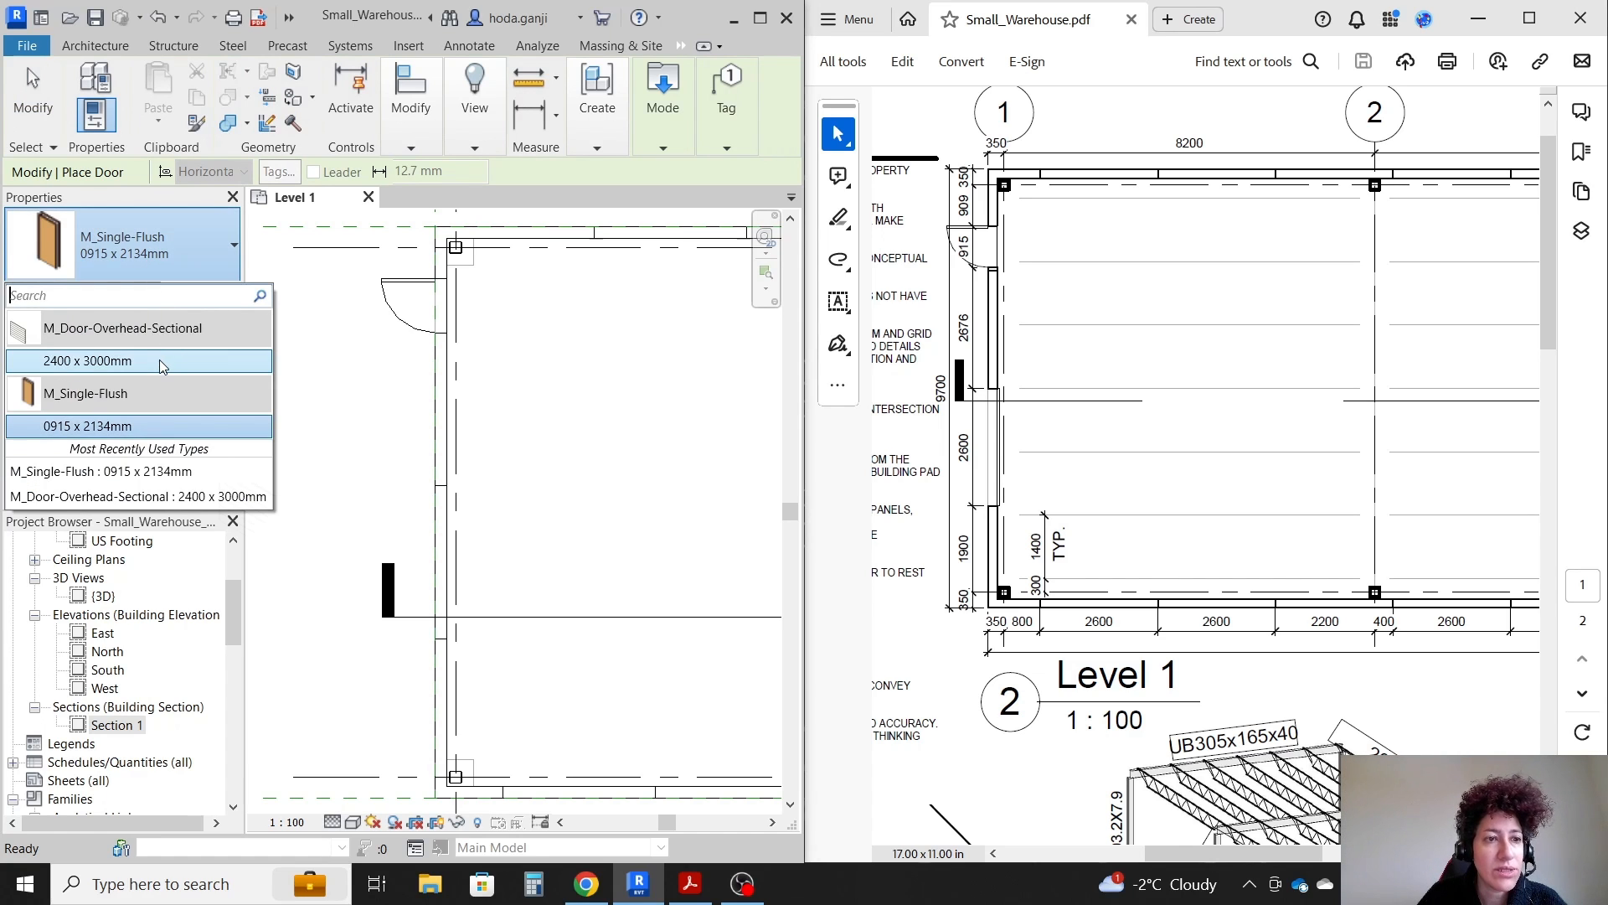
{"action": "left_click", "coordinate": [100, 360]}
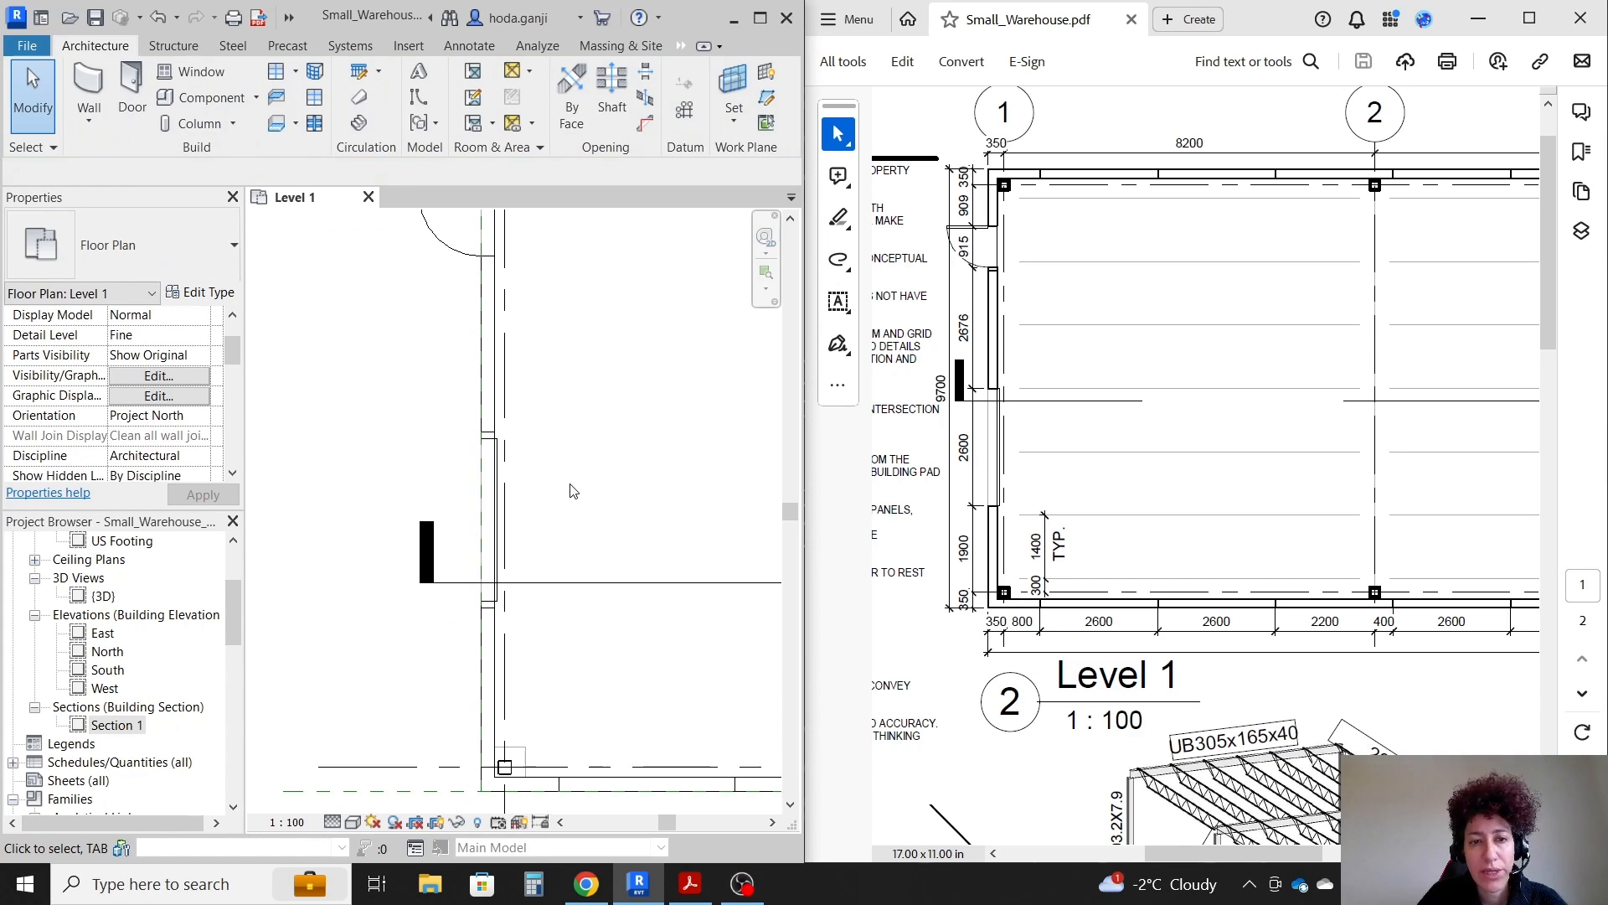
{"action": "mouse_move", "coordinate": [985, 411]}
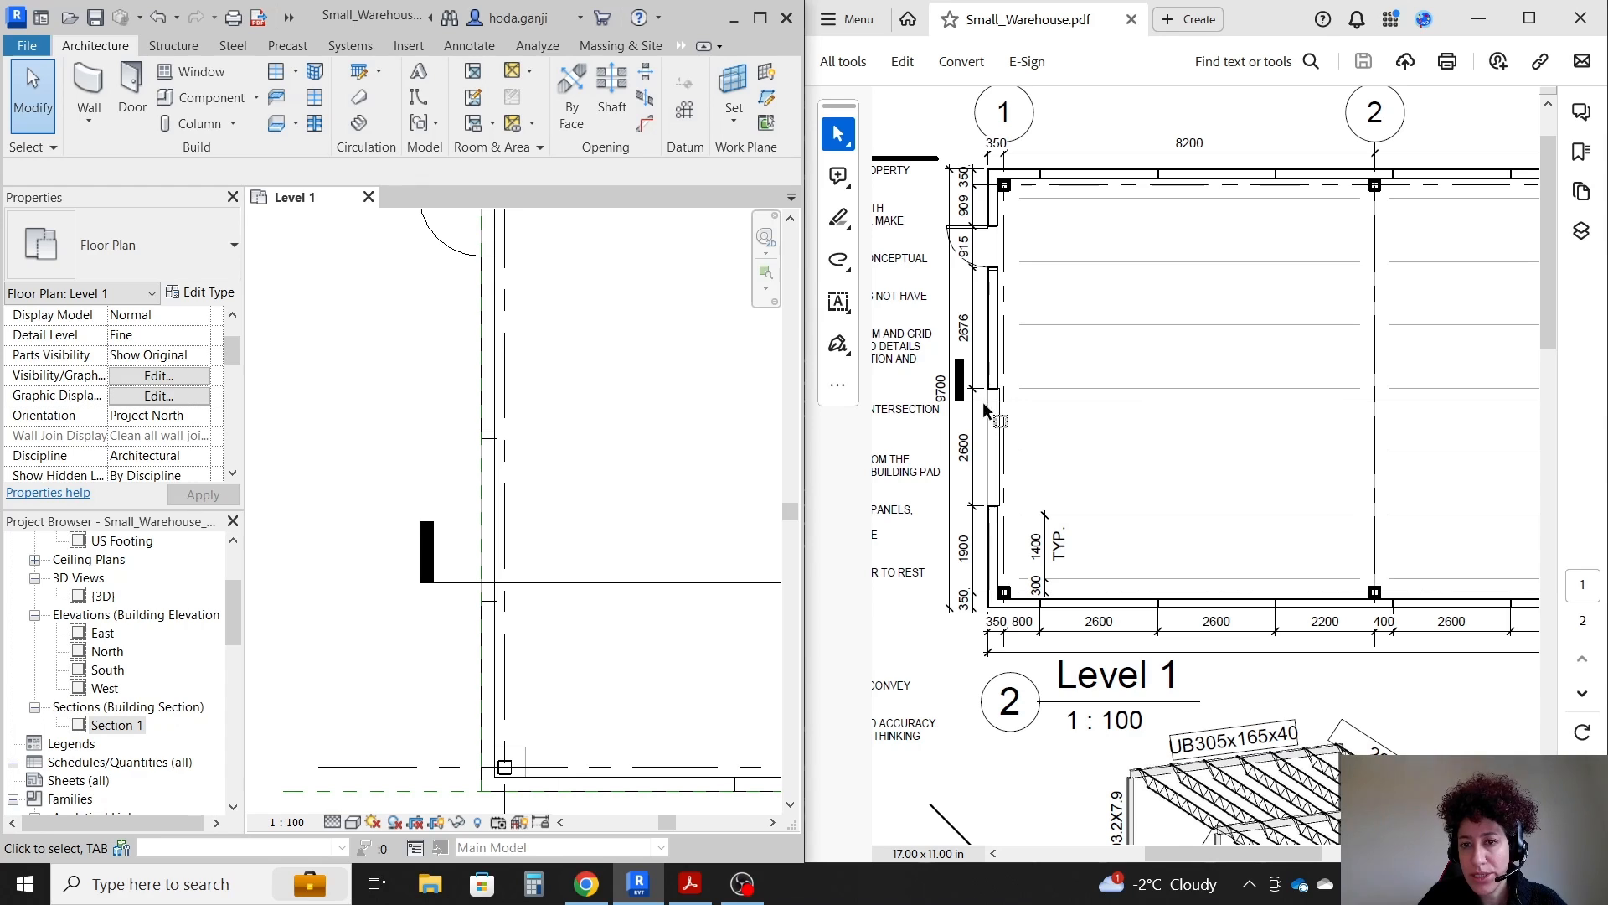
- Duplicate the overhead door's type as 2600 x 3000mm and apply it to the door
{"action": "left_click", "coordinate": [490, 518]}
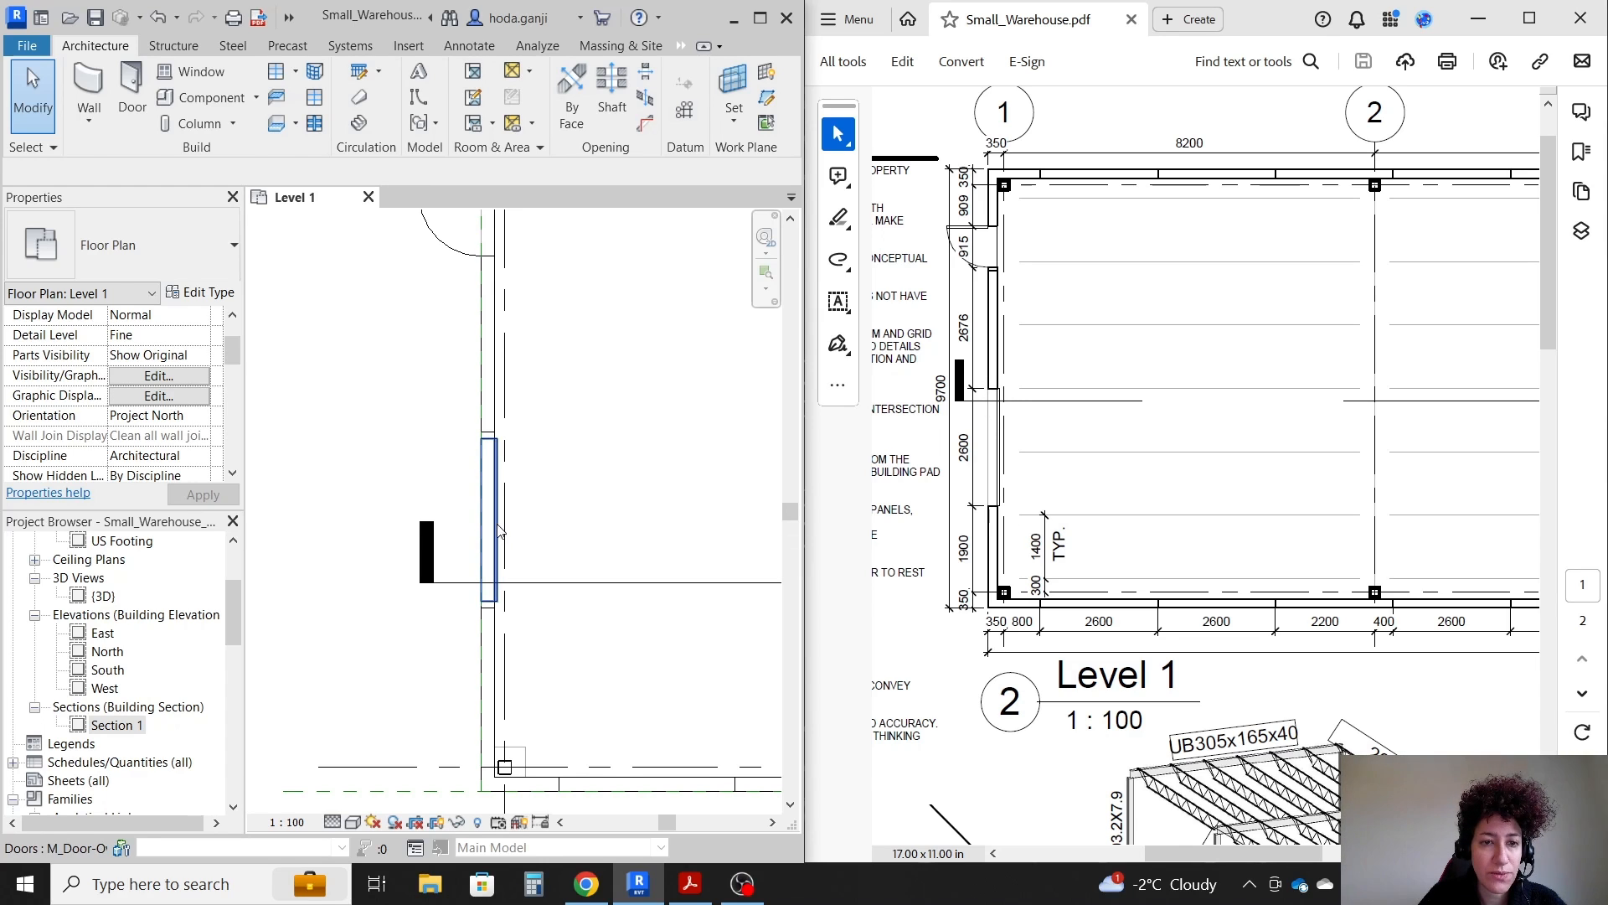
{"action": "left_click", "coordinate": [490, 522]}
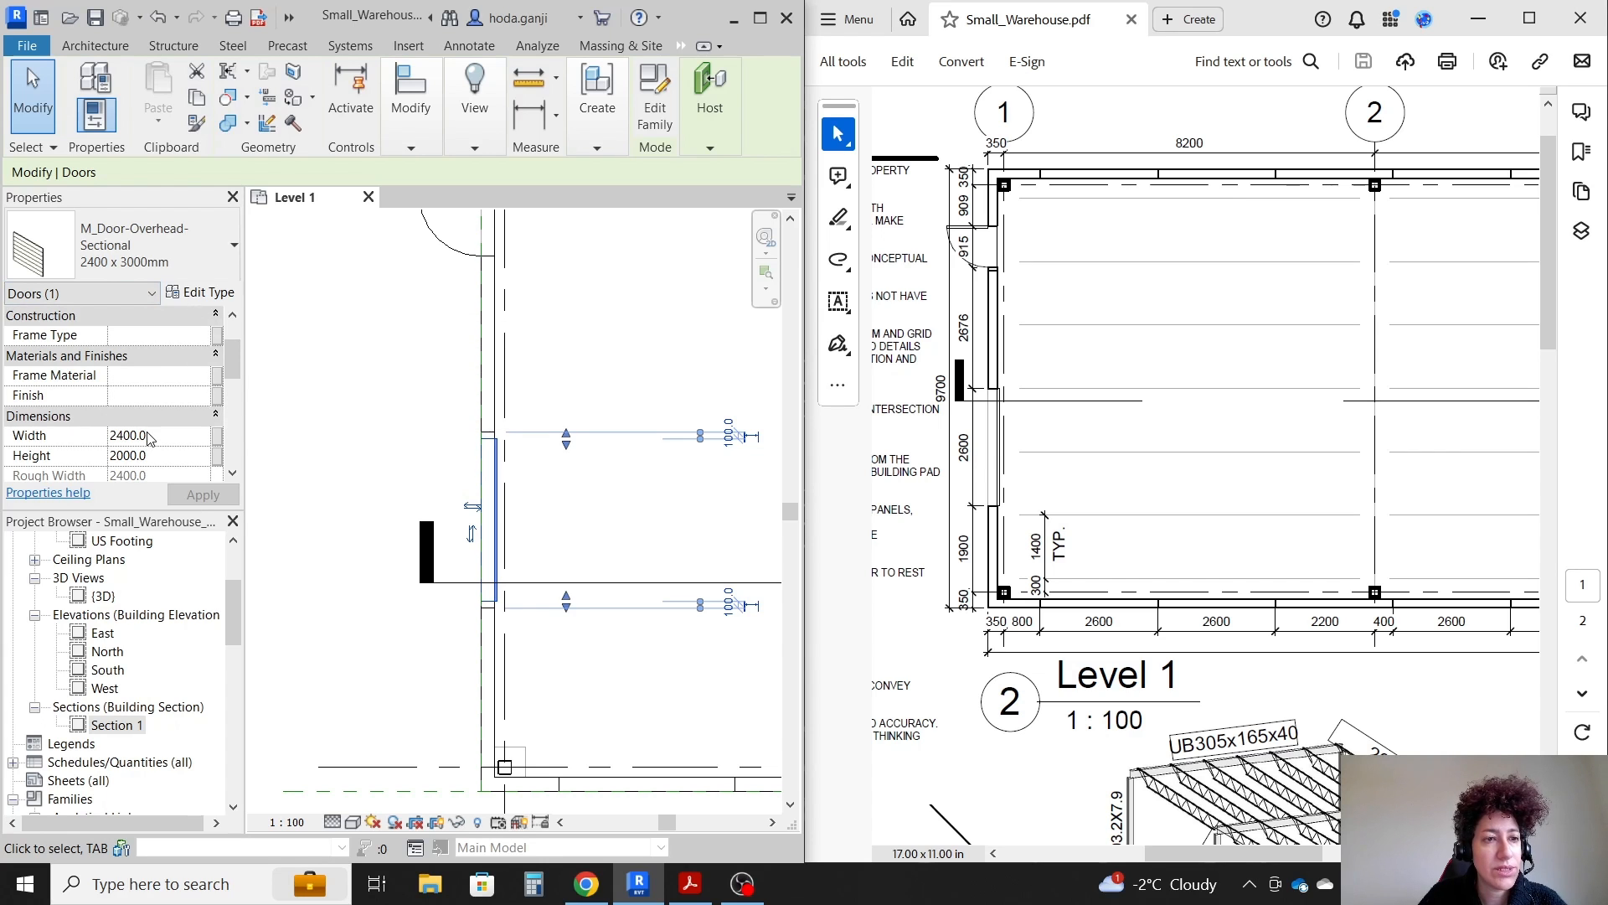
{"action": "left_click", "coordinate": [201, 292]}
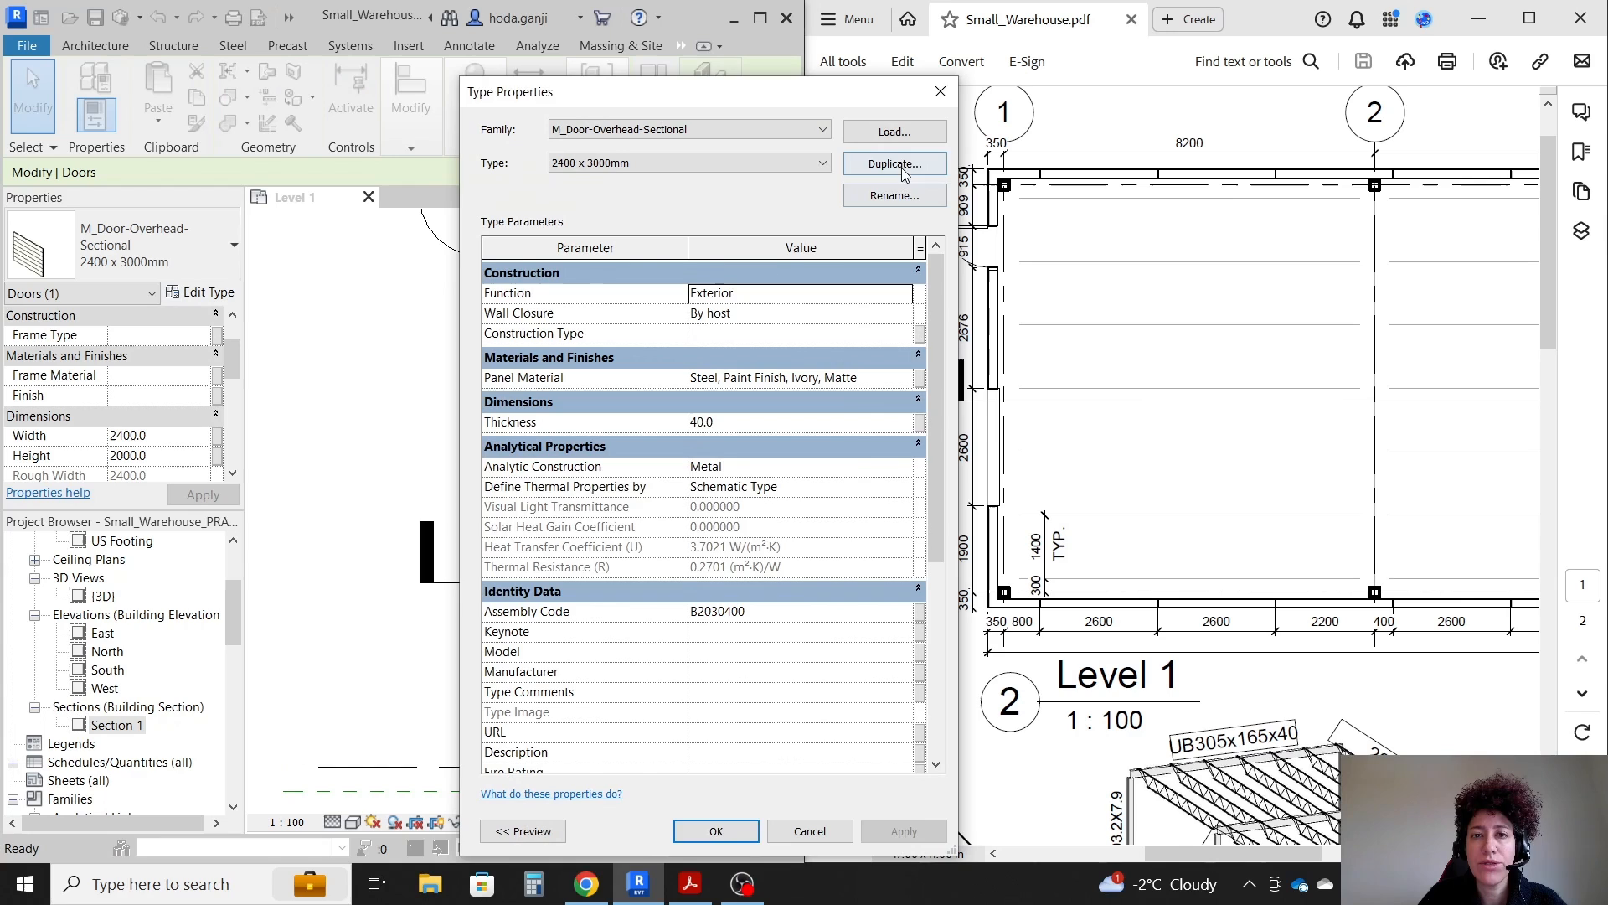
{"action": "left_click", "coordinate": [894, 163]}
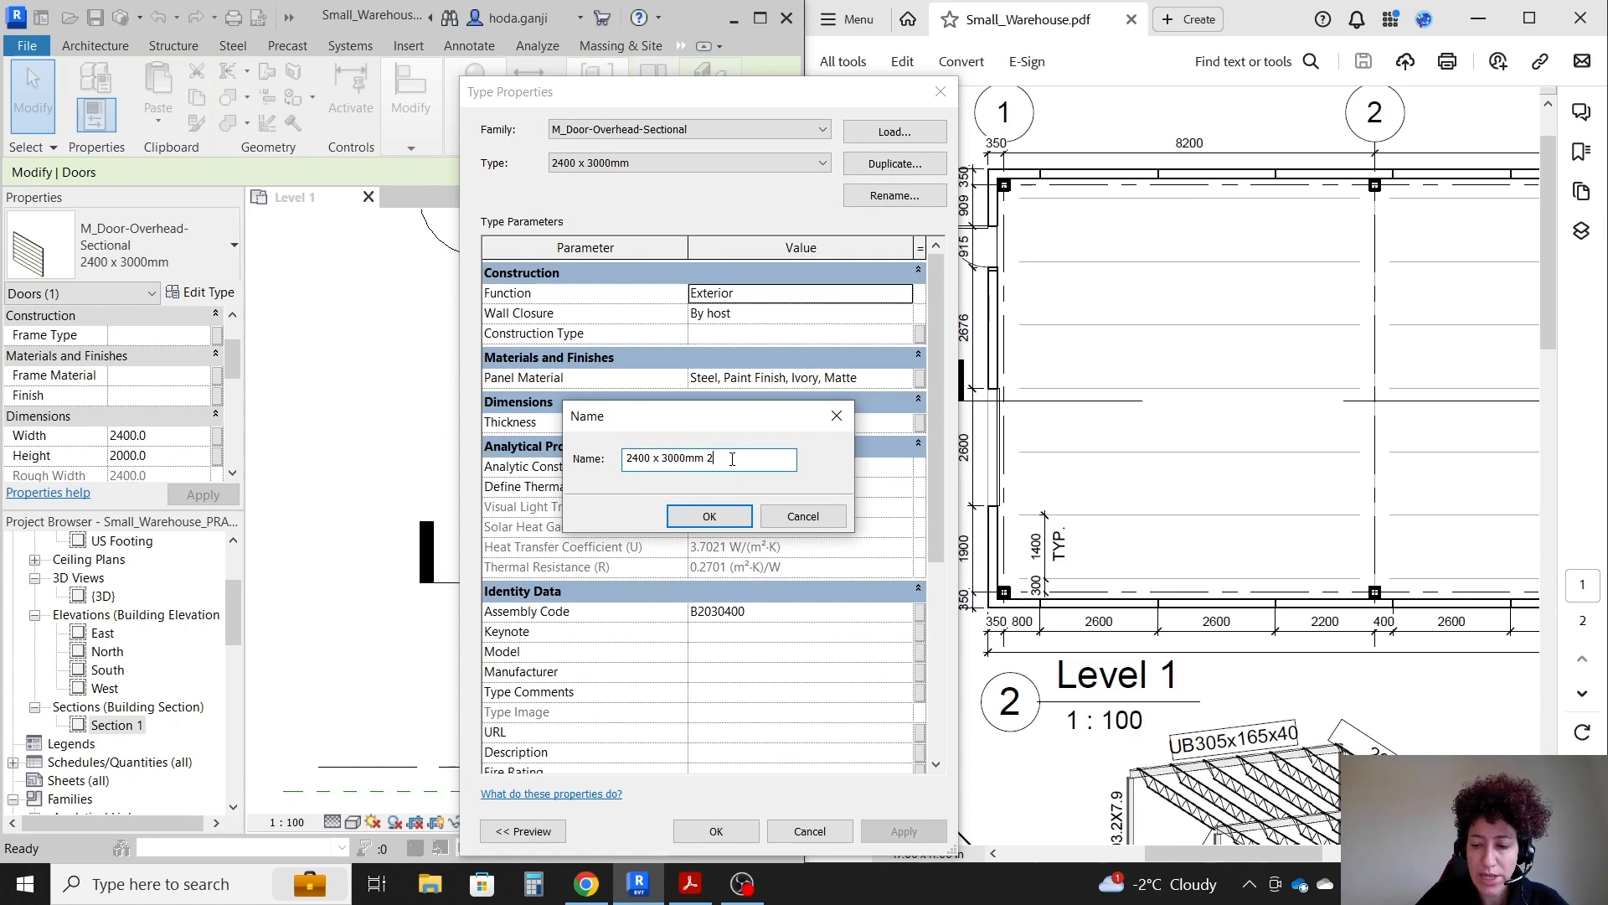
{"action": "key", "text": "Backspace"}
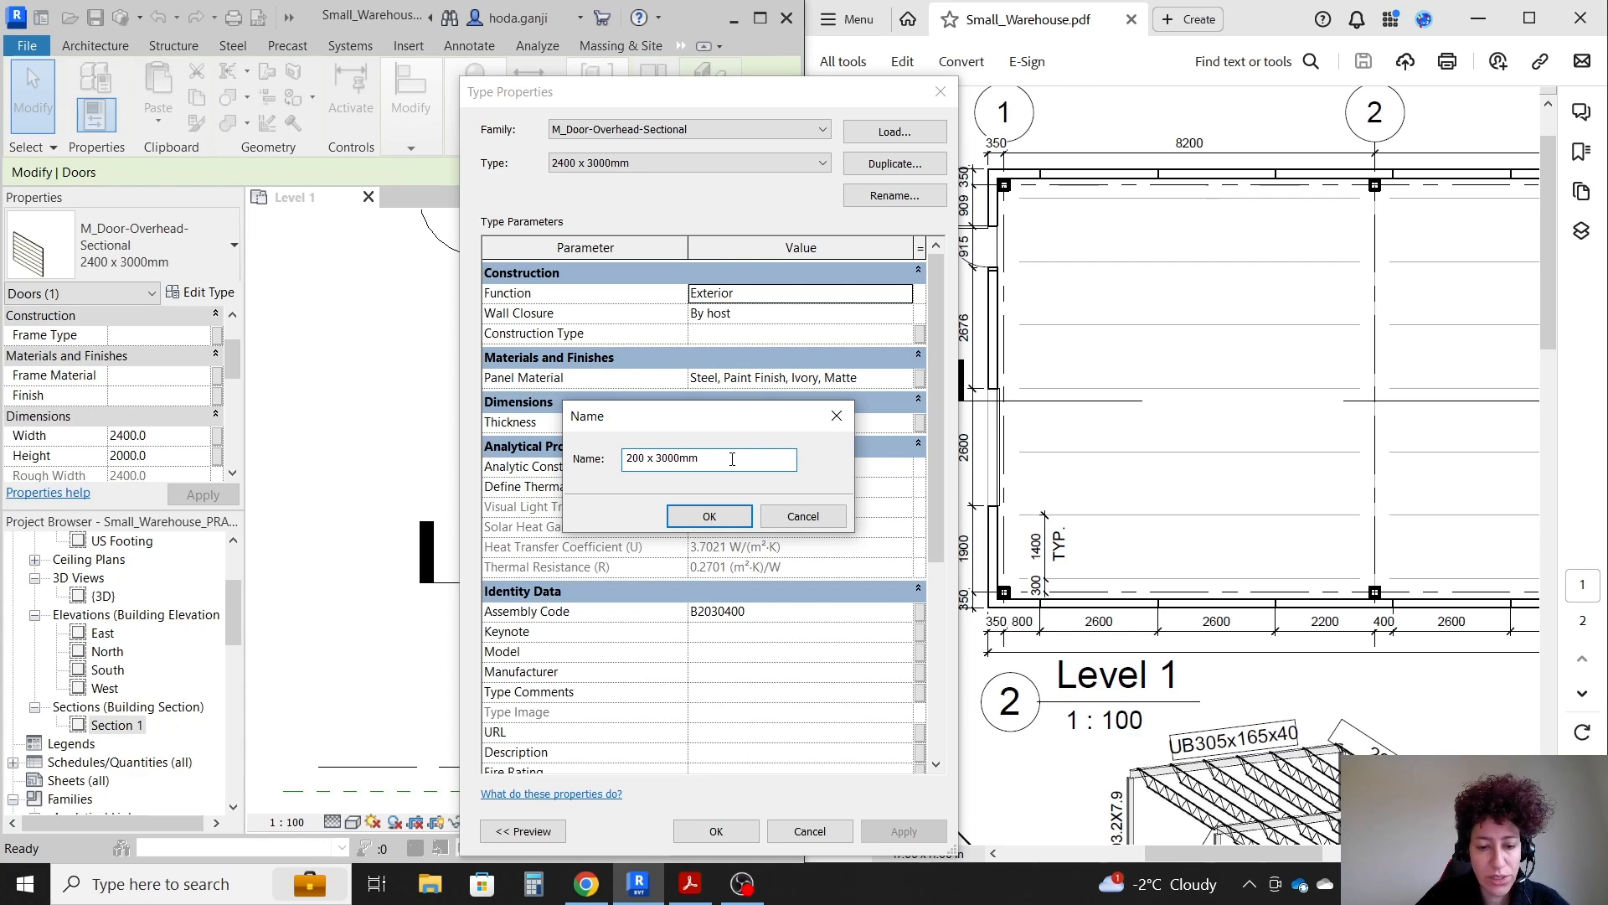
{"action": "left_click", "coordinate": [707, 516]}
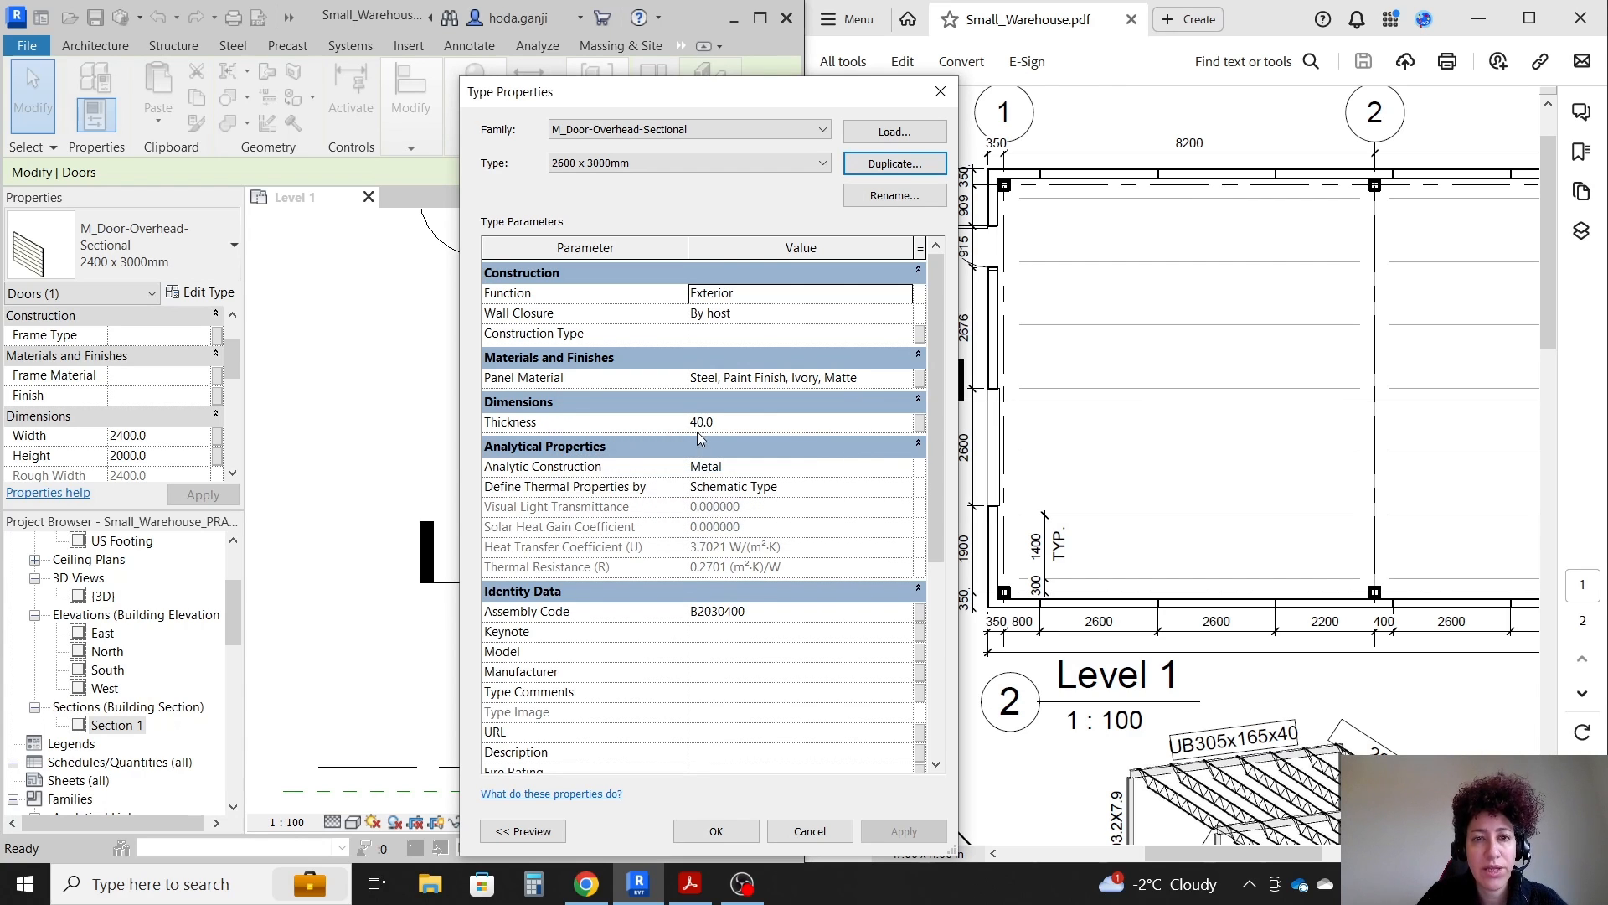
{"action": "left_click", "coordinate": [716, 831]}
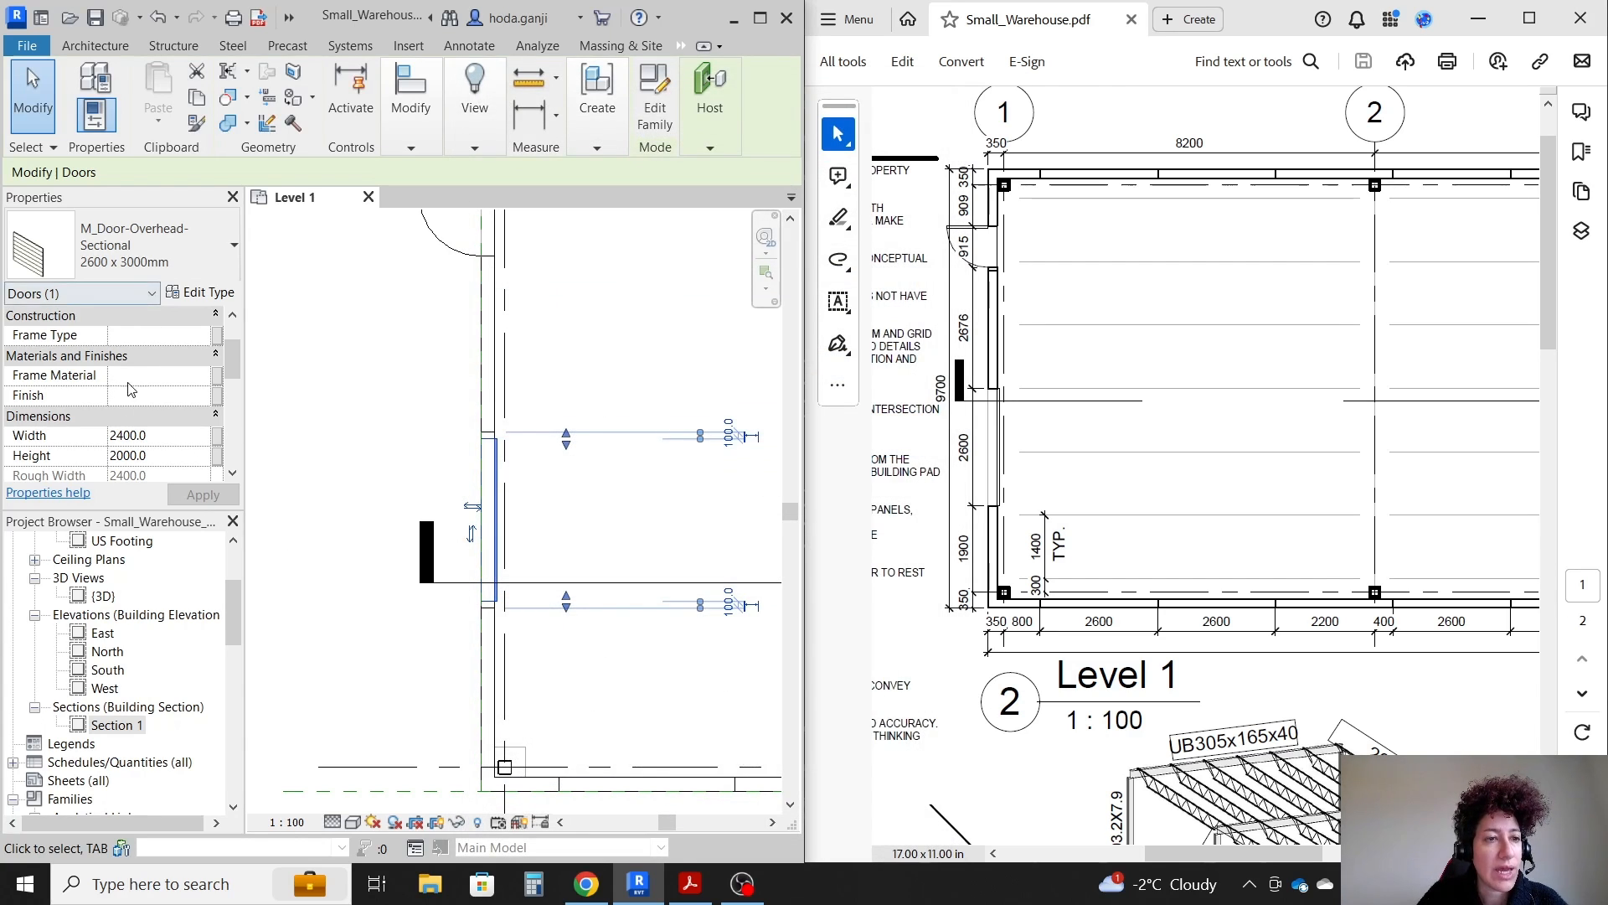
{"action": "triple_click", "coordinate": [128, 434]}
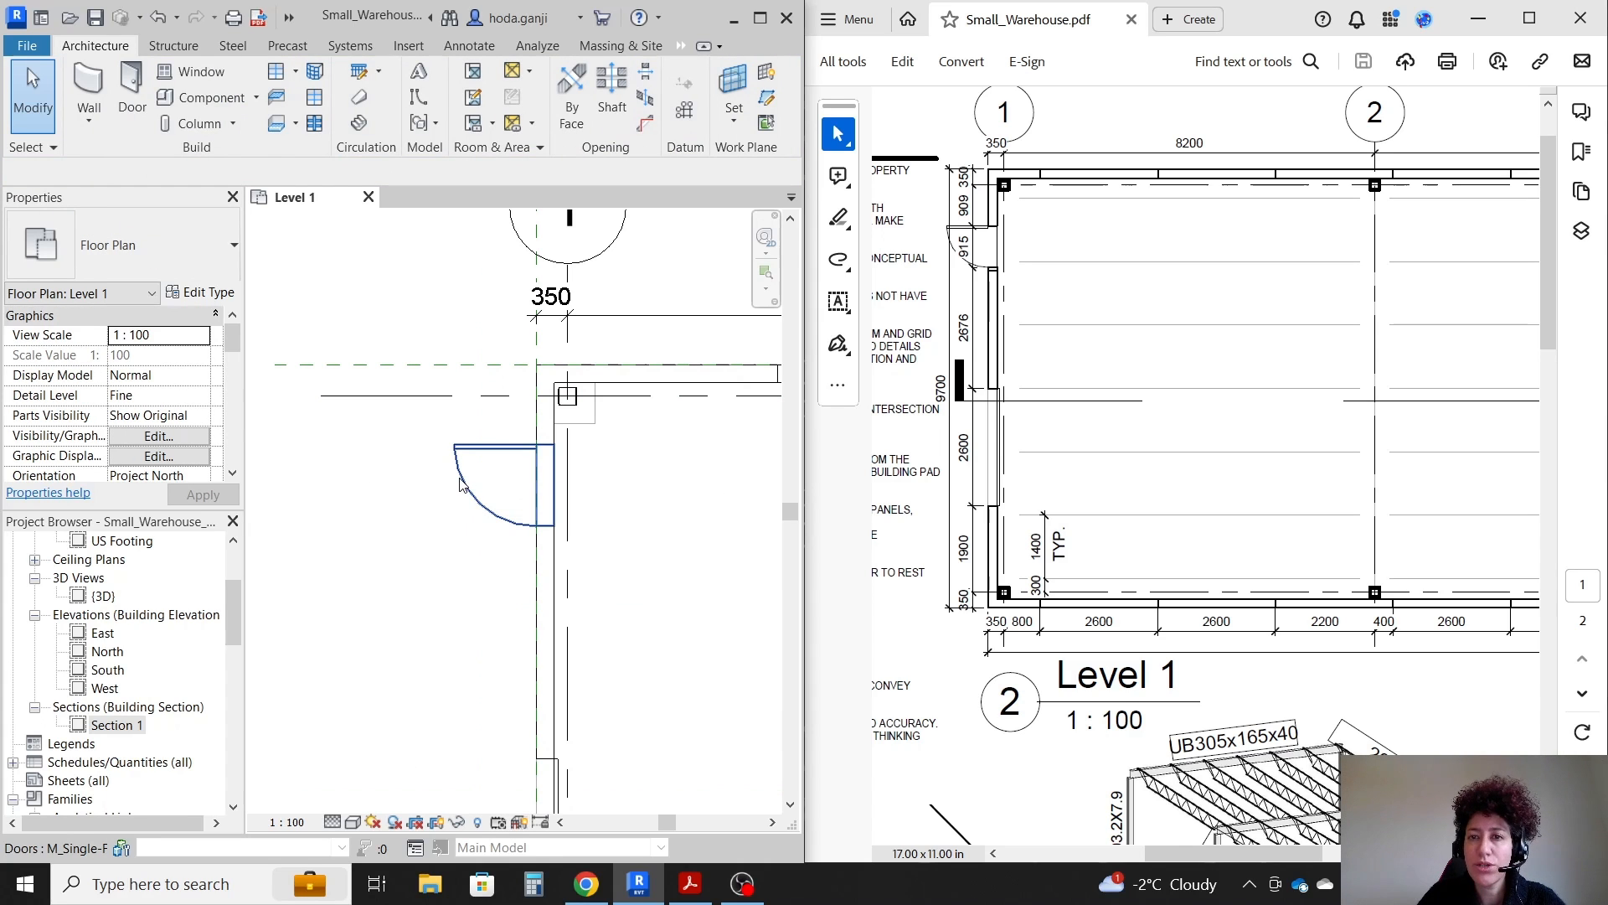
- Adjust the single-flush 915 x 2134mm door's temporary dimension to match the PDF plan
{"action": "left_click", "coordinate": [502, 483]}
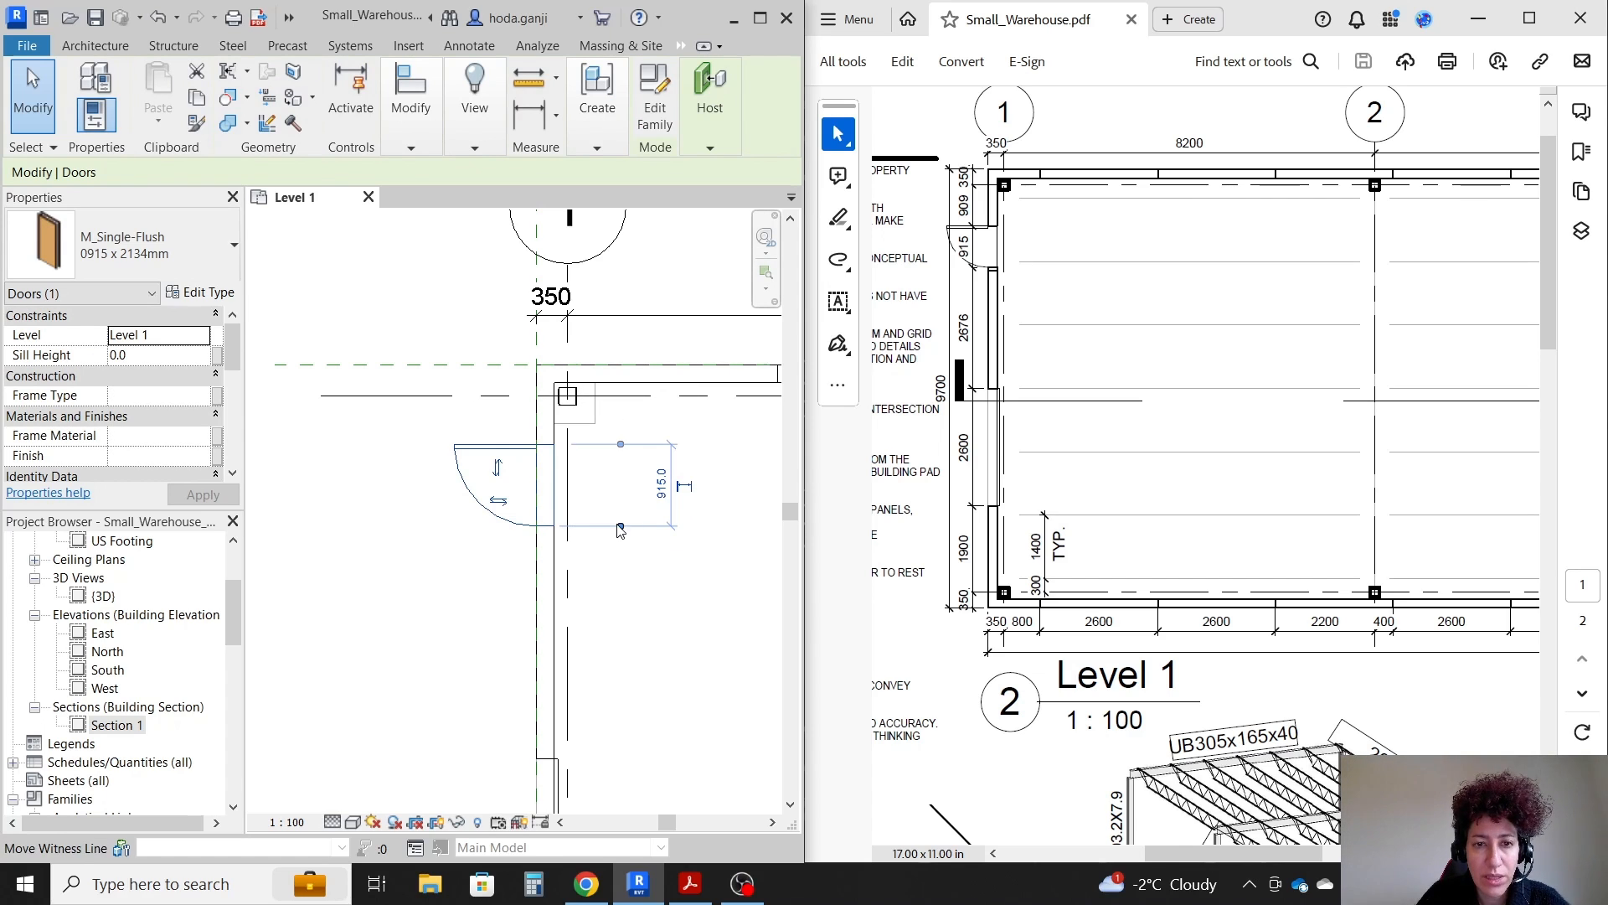
{"action": "mouse_move", "coordinate": [633, 412]}
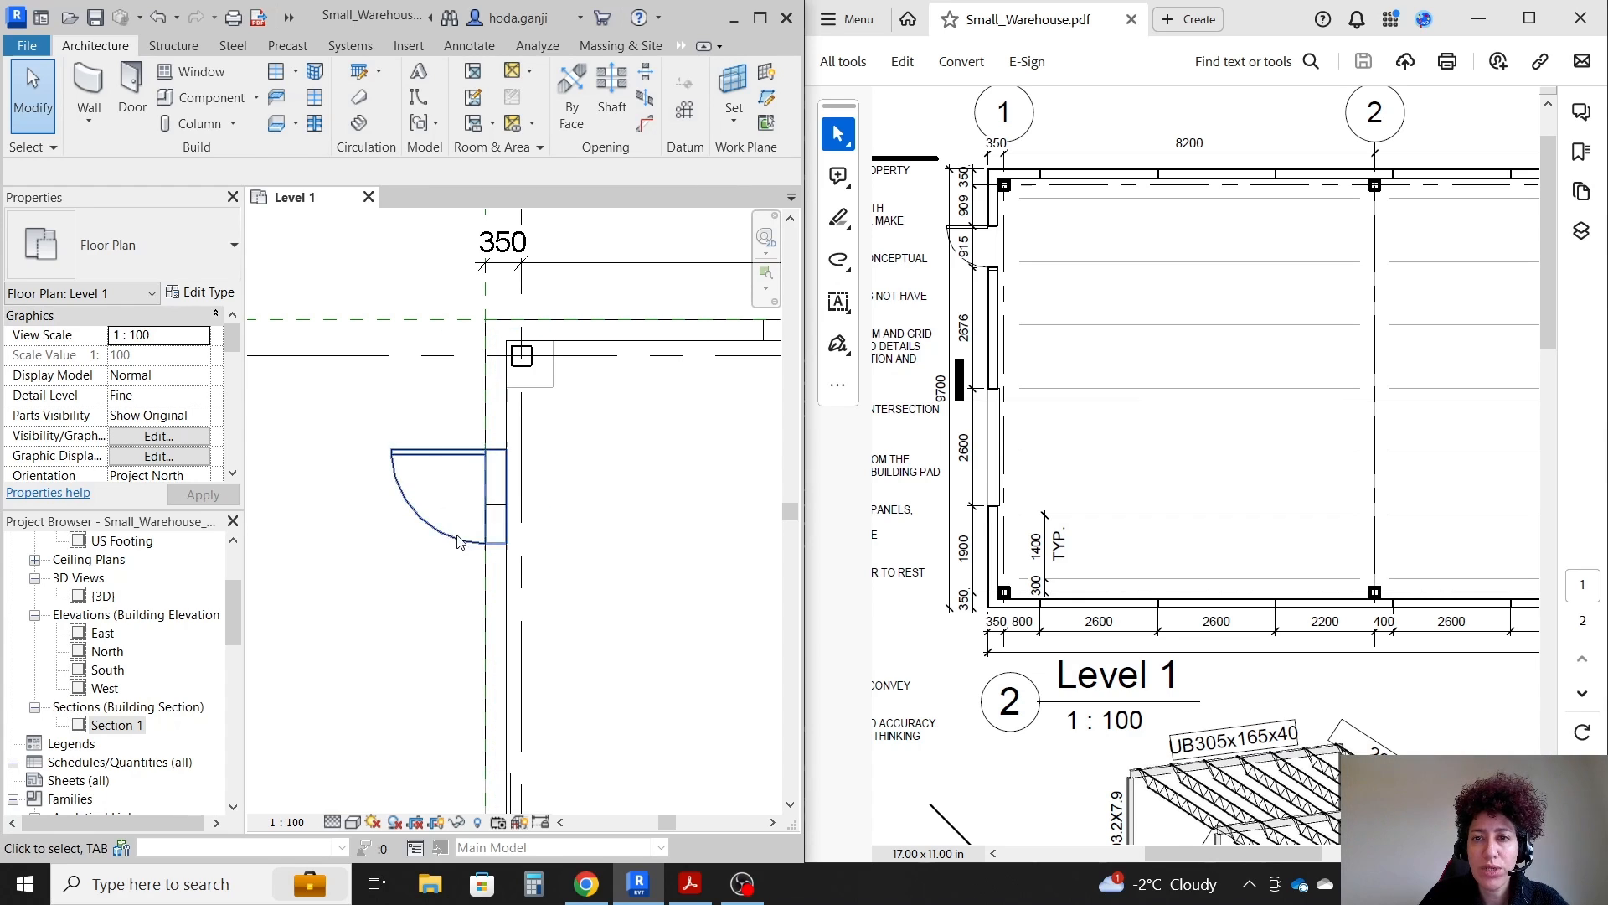
{"action": "left_click", "coordinate": [501, 262]}
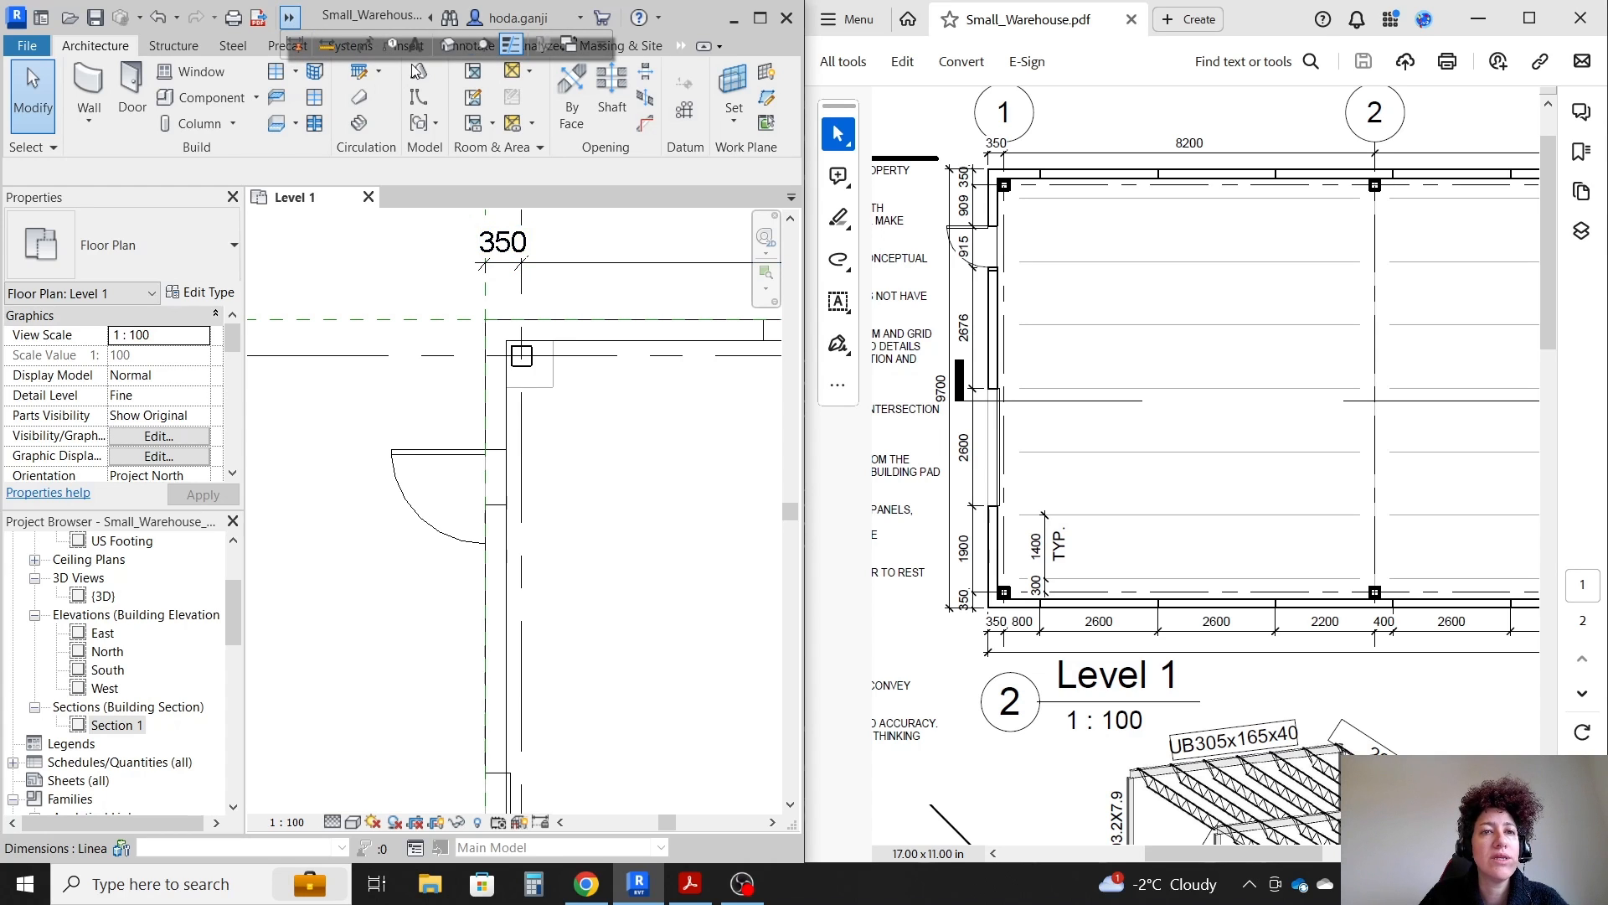
- Select the curtain grid line beside the door in the 3D view and unpin it
{"action": "double_click", "coordinate": [104, 596]}
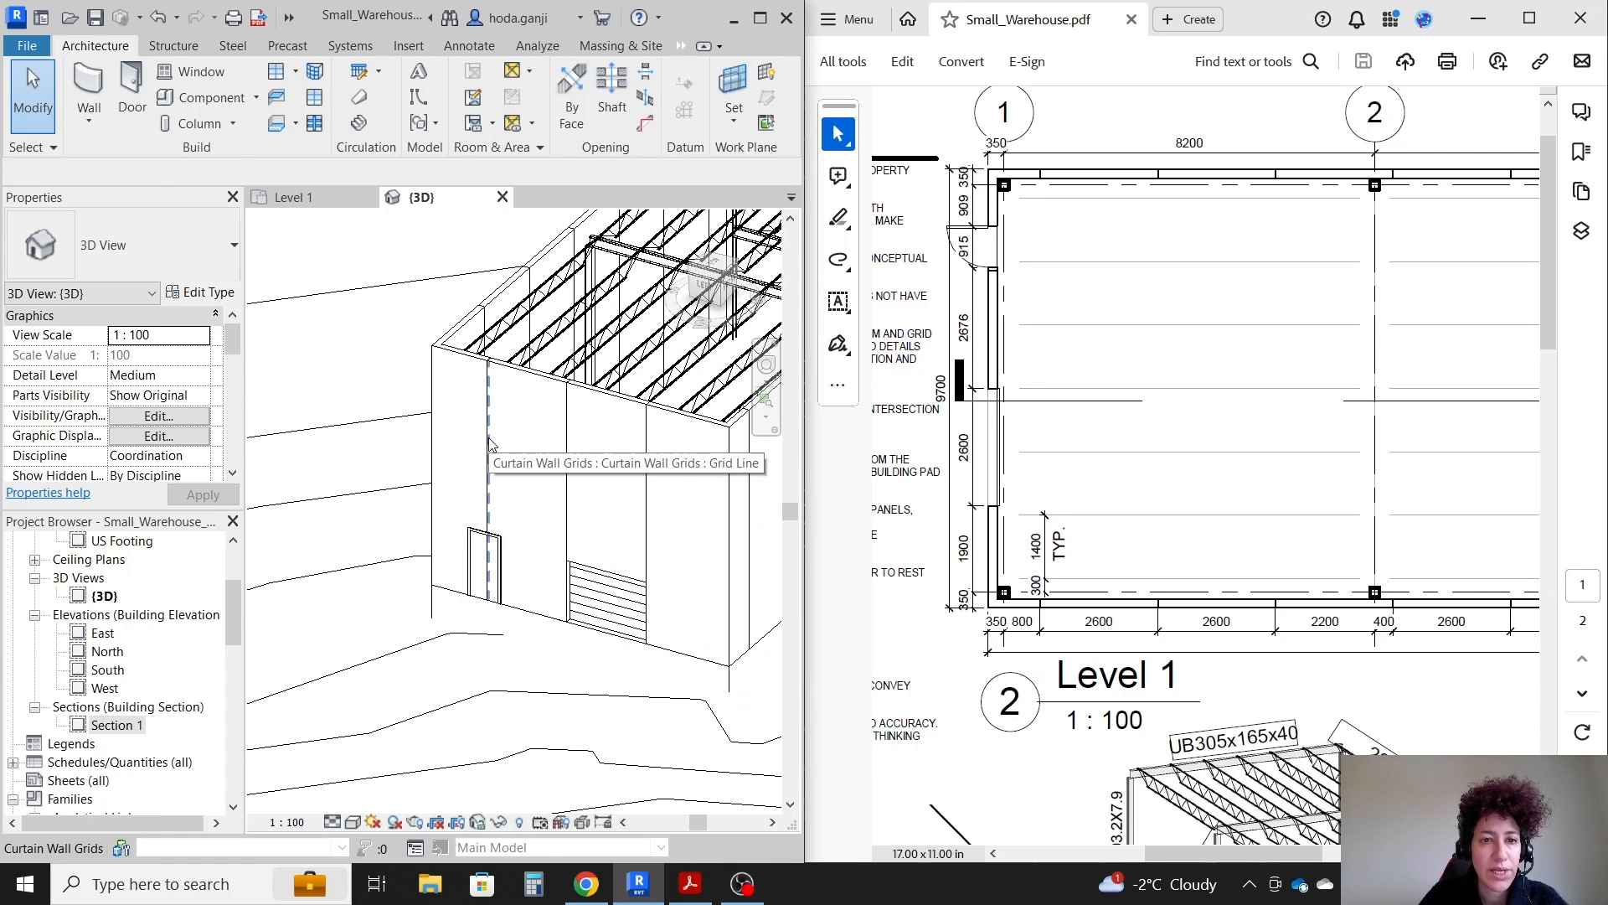
{"action": "left_click", "coordinate": [490, 441]}
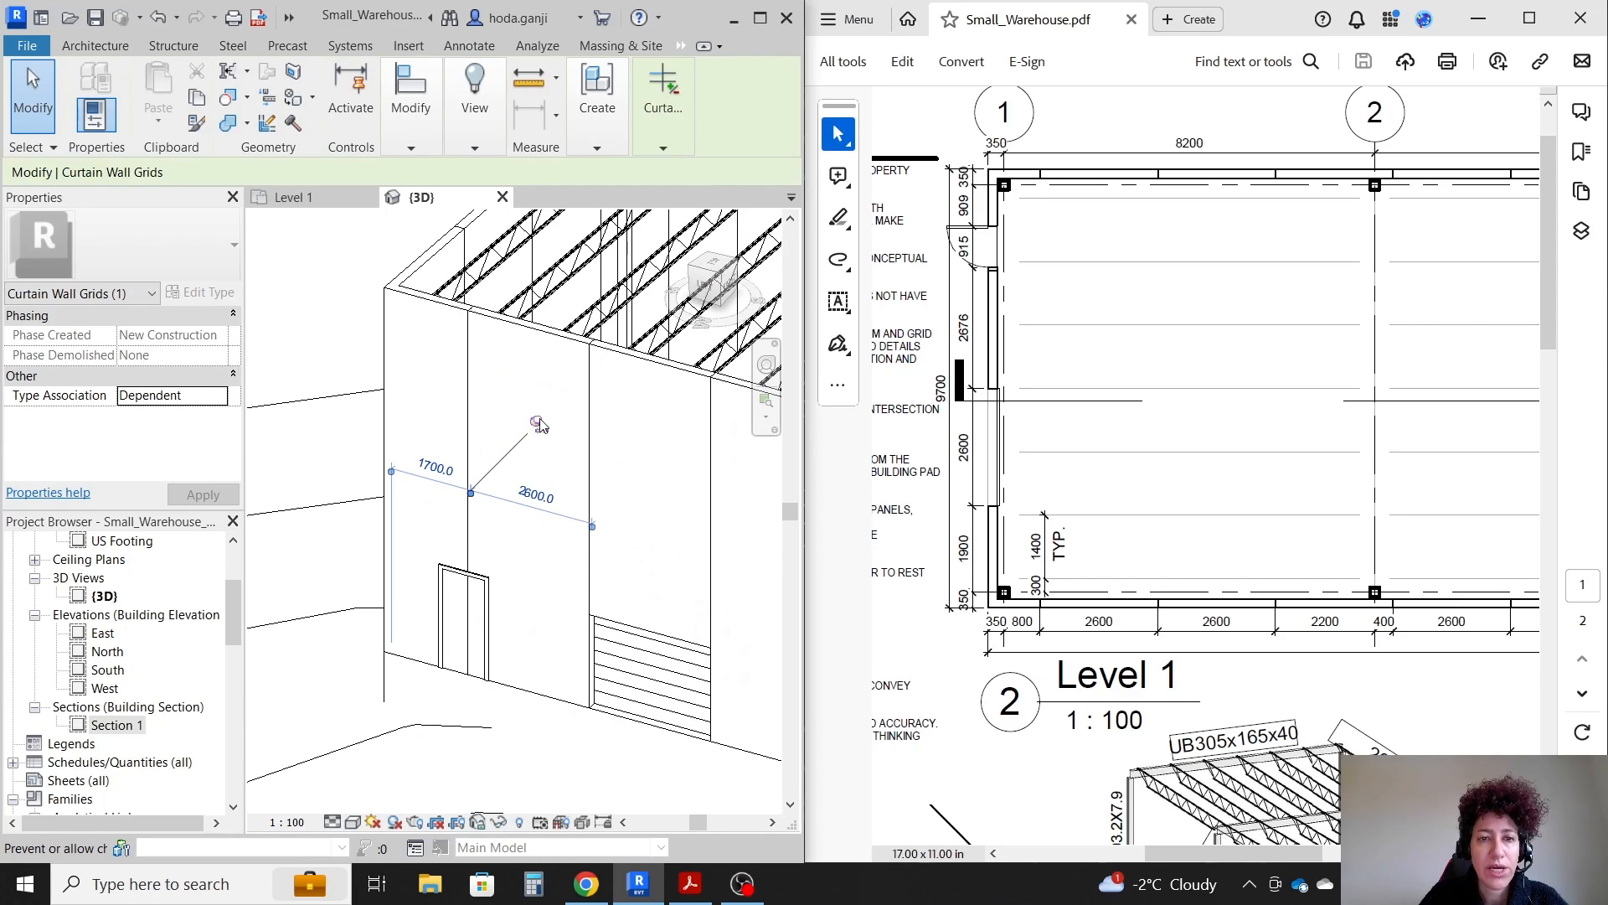
{"action": "mouse_move", "coordinate": [535, 422]}
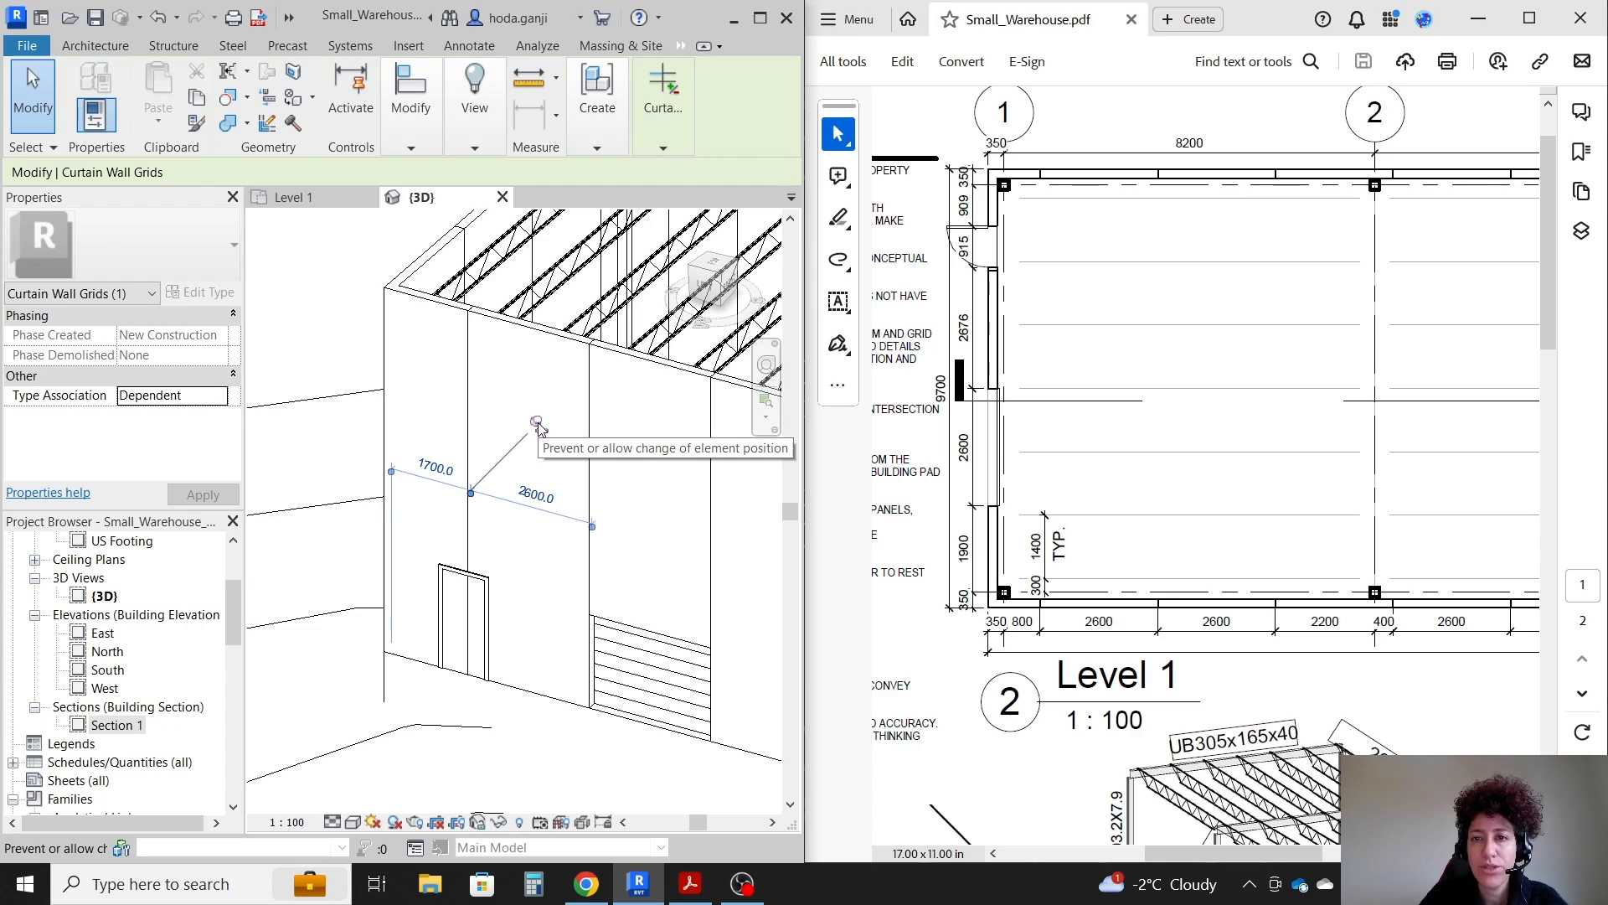
{"action": "left_click", "coordinate": [535, 422]}
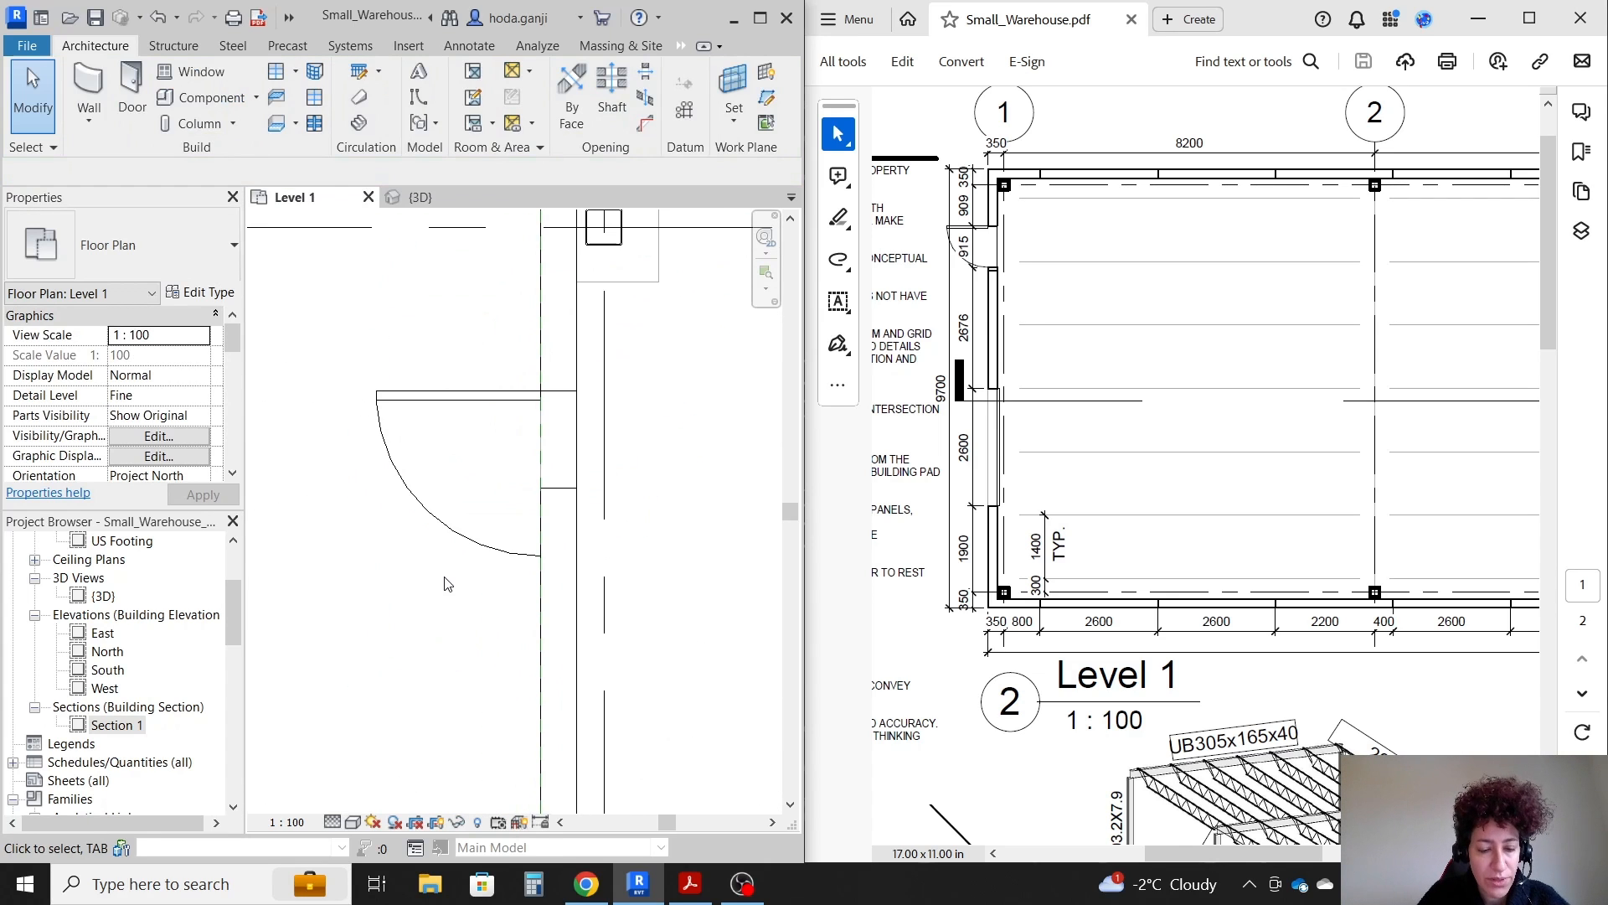
- Work out the adjusted grid spacing from 1700 using the calculator
{"action": "left_click", "coordinate": [663, 92]}
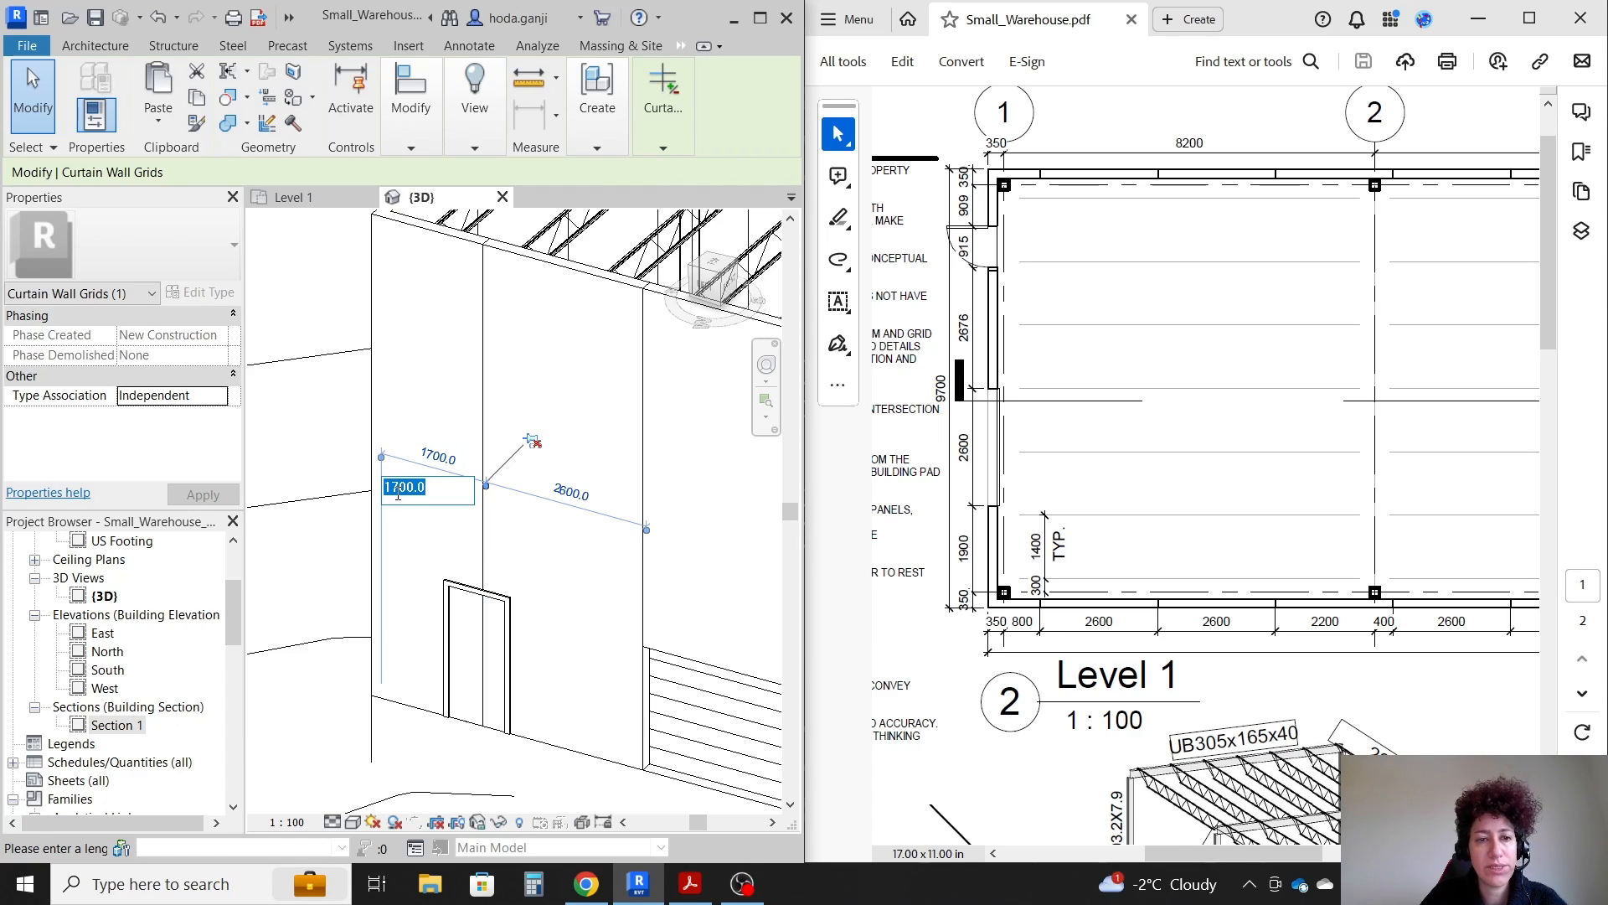
{"action": "left_click", "coordinate": [533, 883]}
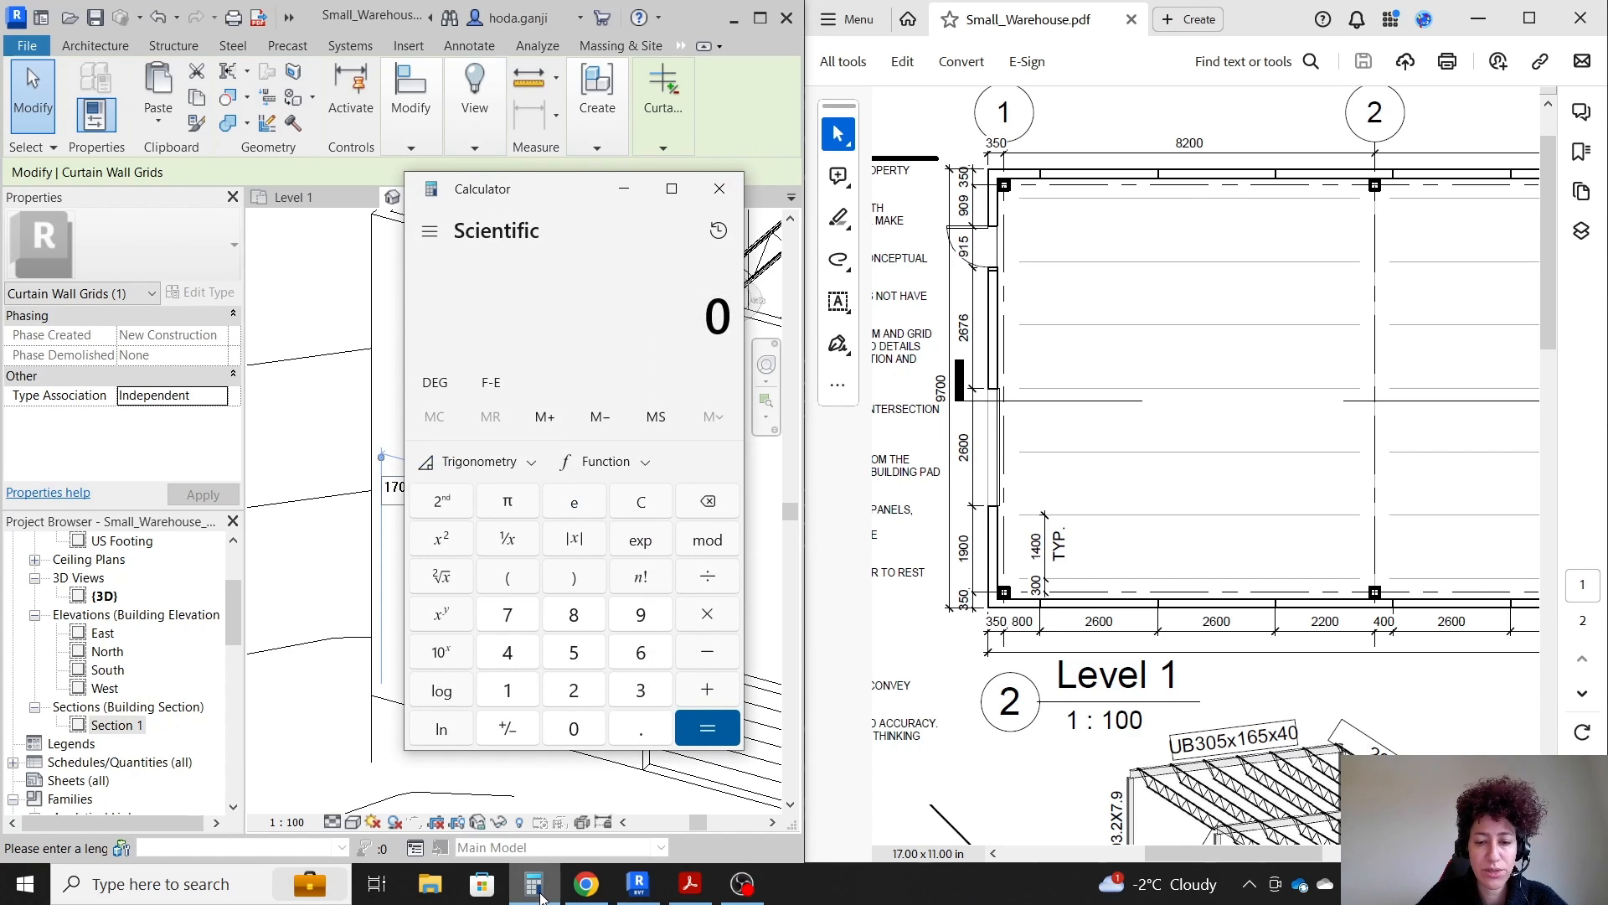
{"action": "left_click", "coordinate": [704, 688]}
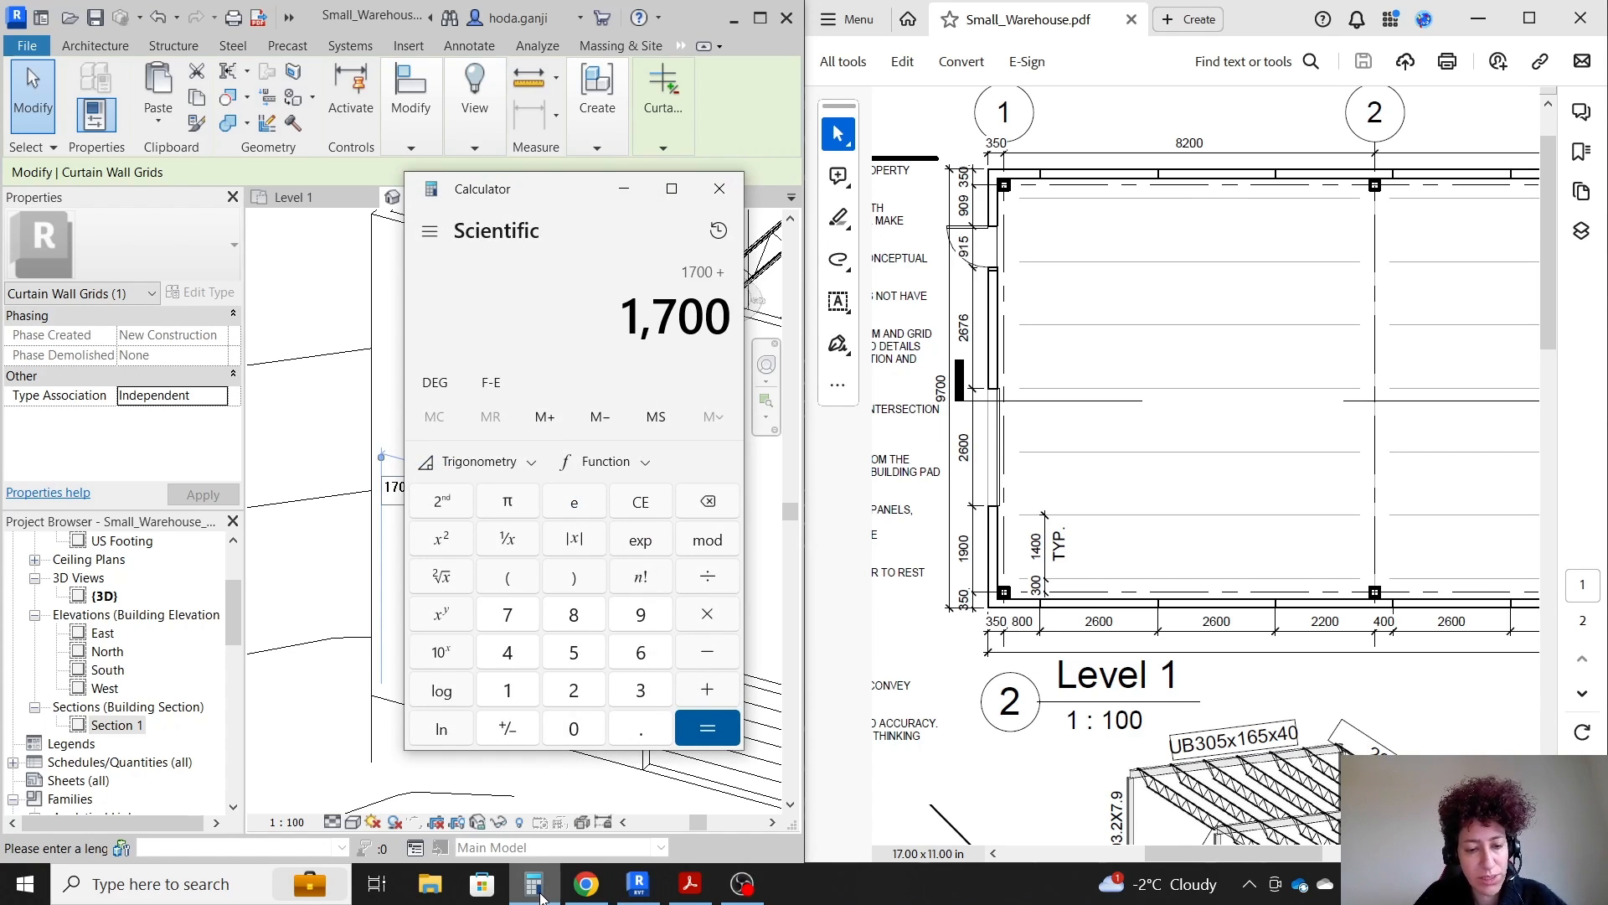
{"action": "left_click", "coordinate": [705, 727]}
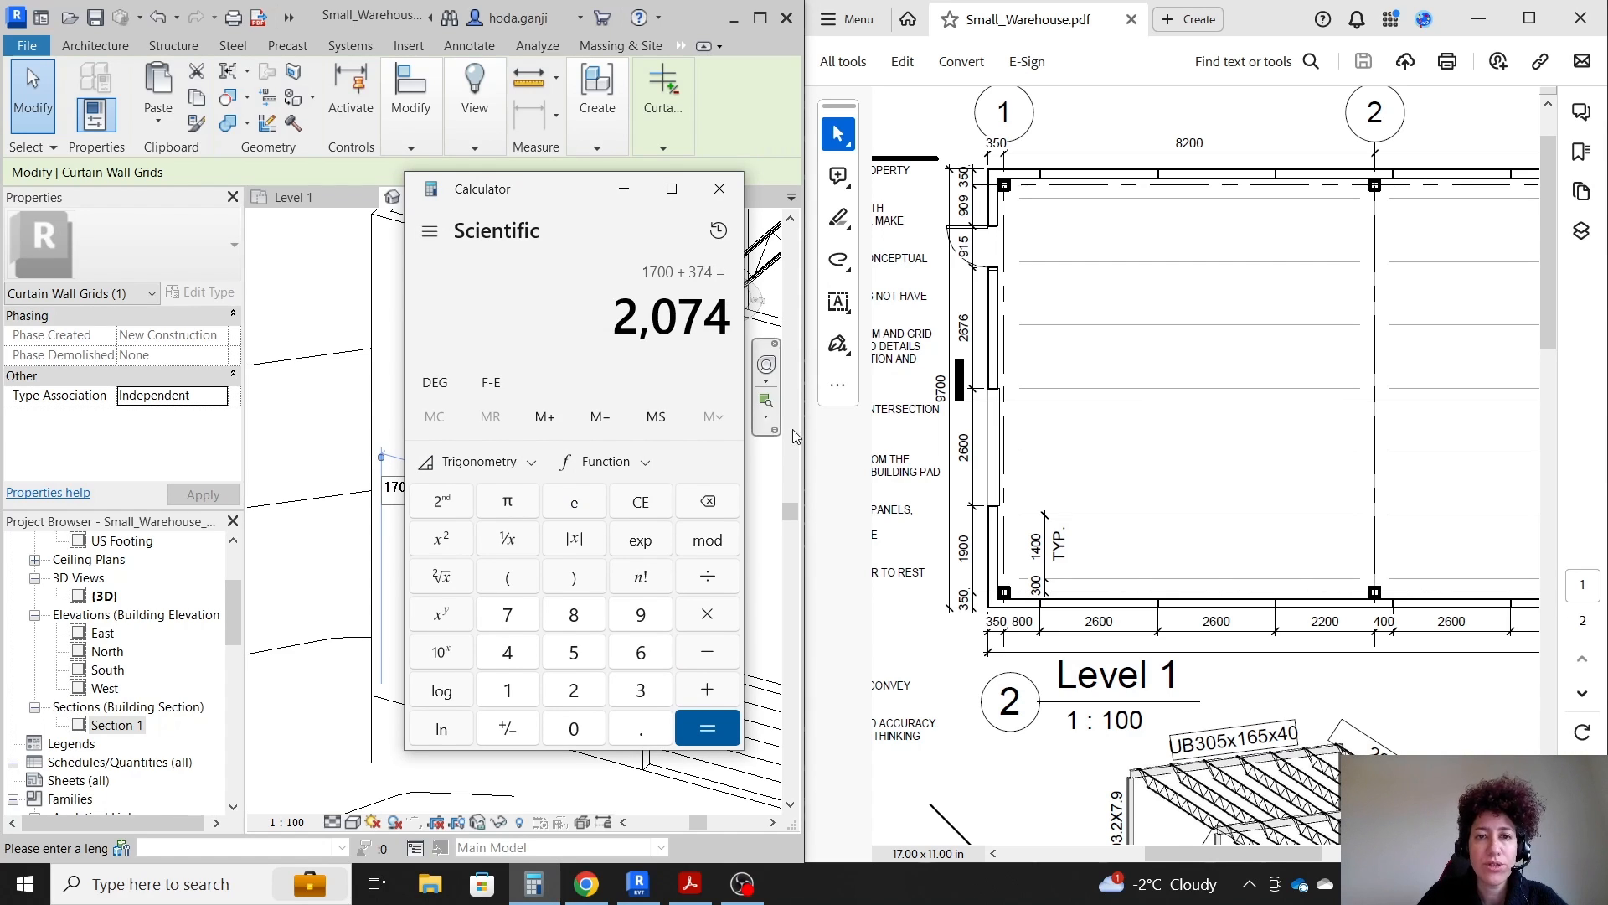
- Change the grid's 1700 spacing so the left panel measures 2074, then return to Level 1
{"action": "left_click", "coordinate": [719, 189]}
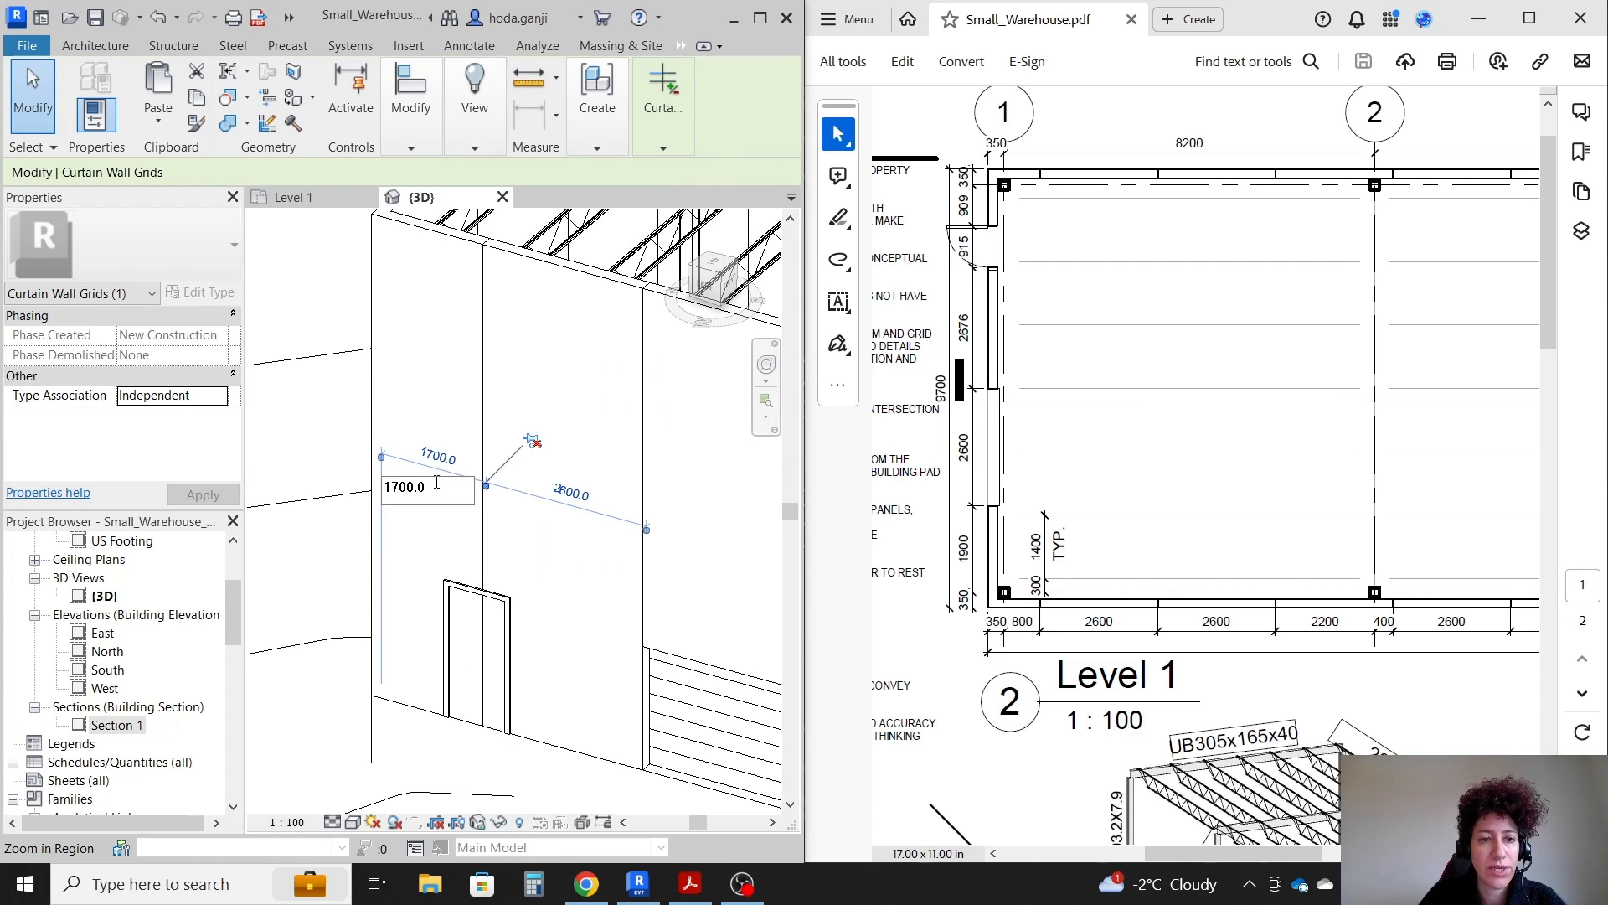
{"action": "type", "text": "20"}
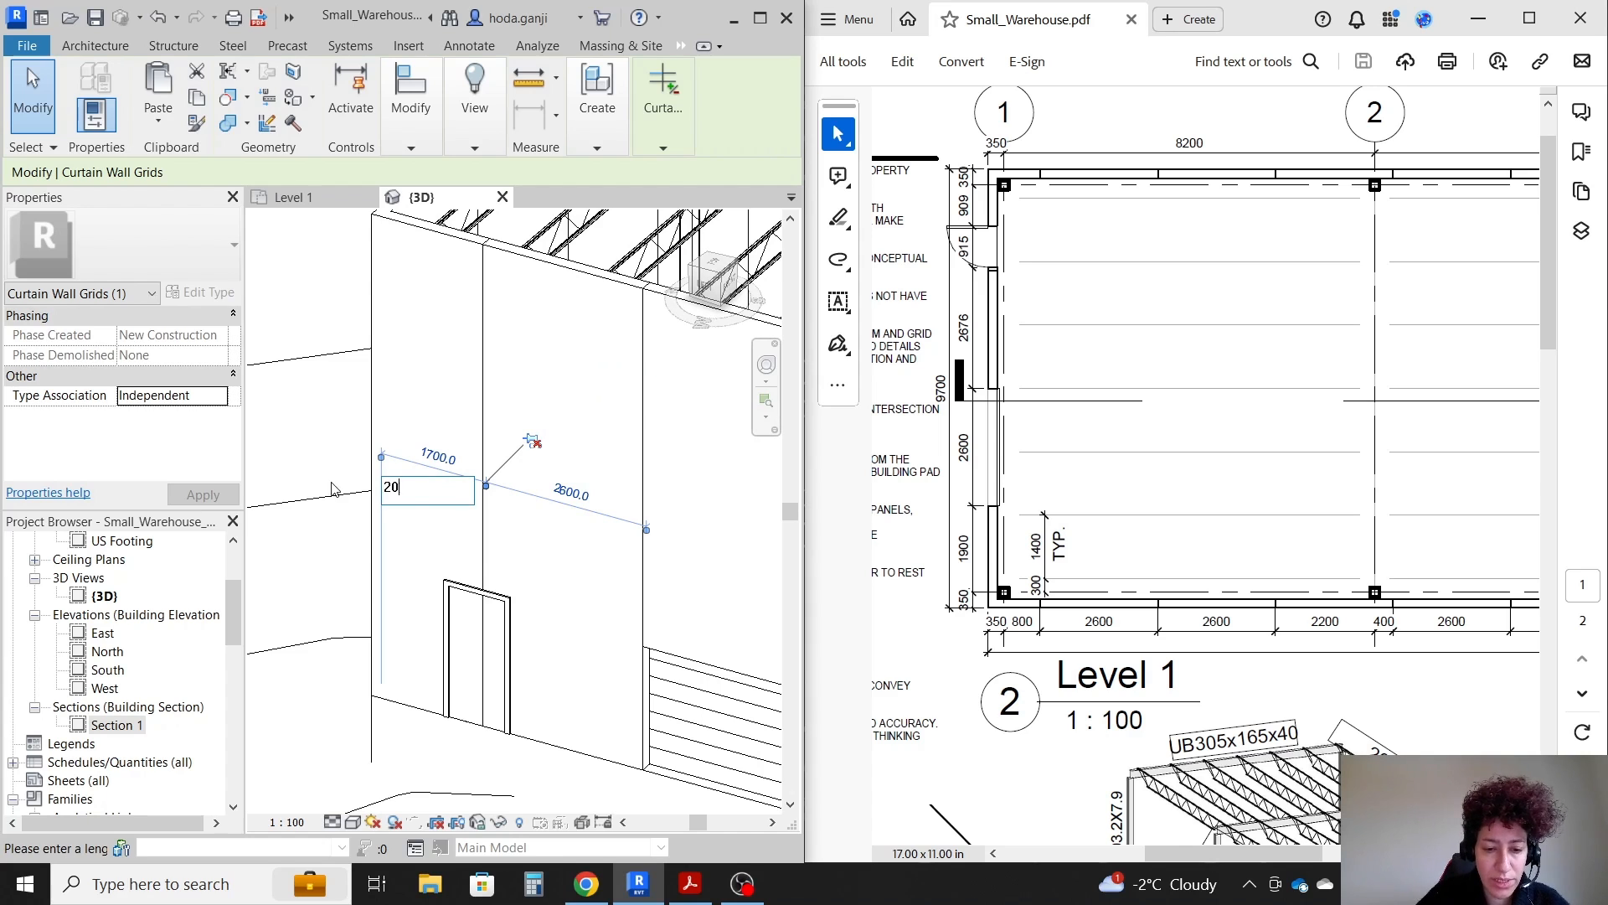
{"action": "key", "text": "Return"}
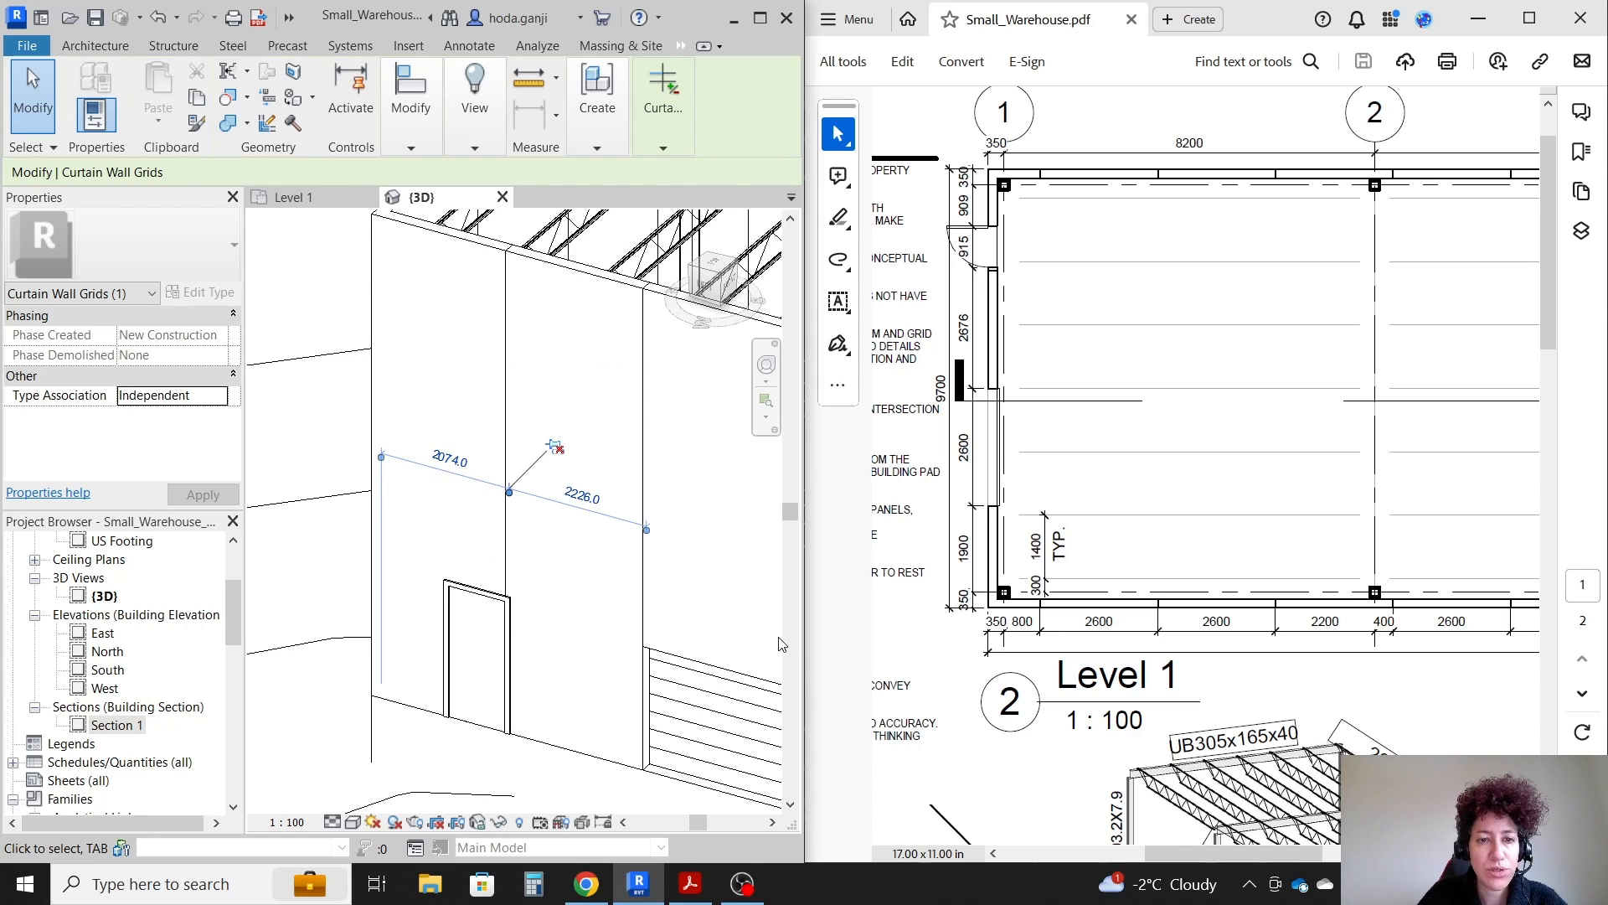
{"action": "left_click", "coordinate": [298, 196]}
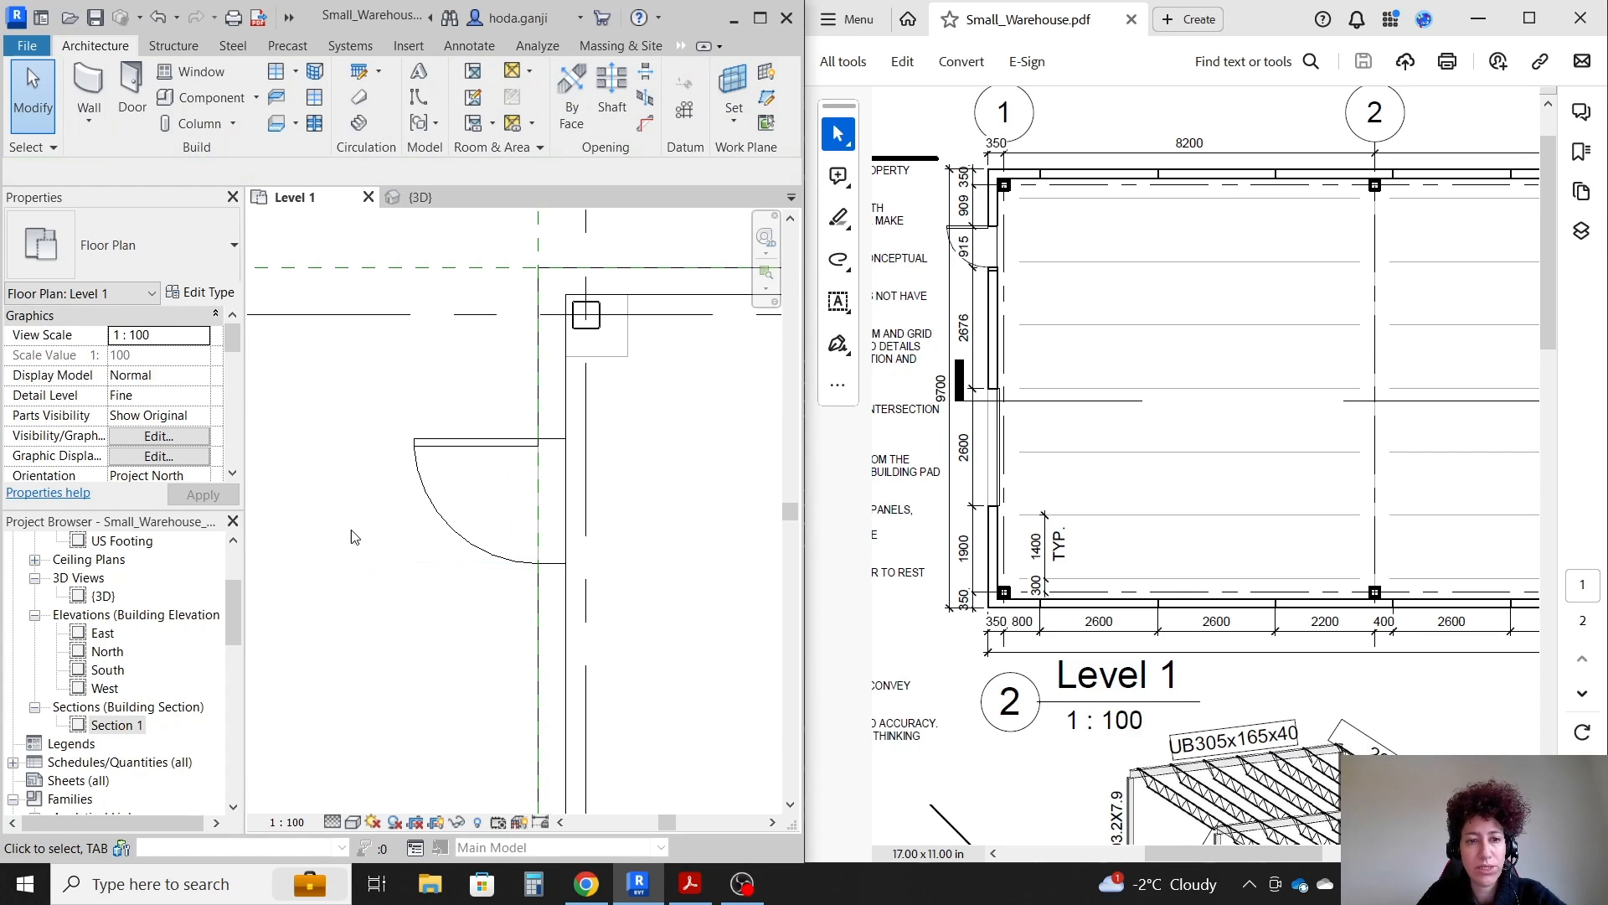
- In 3D, retype the next grid line's 2226 spacing value, then go back to Level 1
{"action": "left_click", "coordinate": [664, 92]}
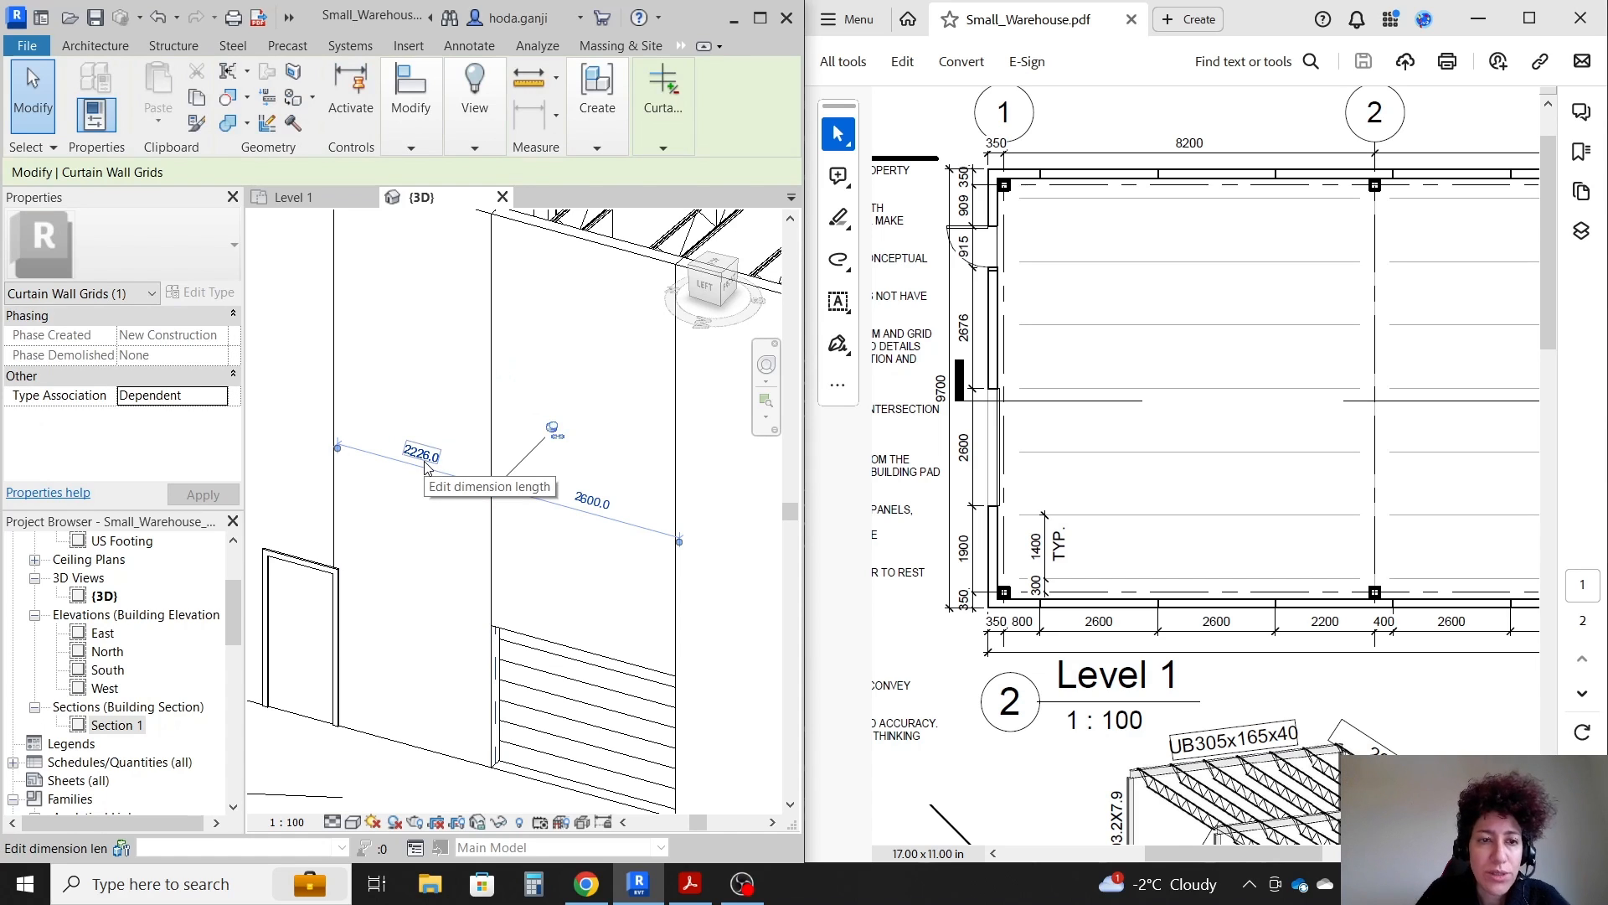
{"action": "left_click", "coordinate": [420, 456]}
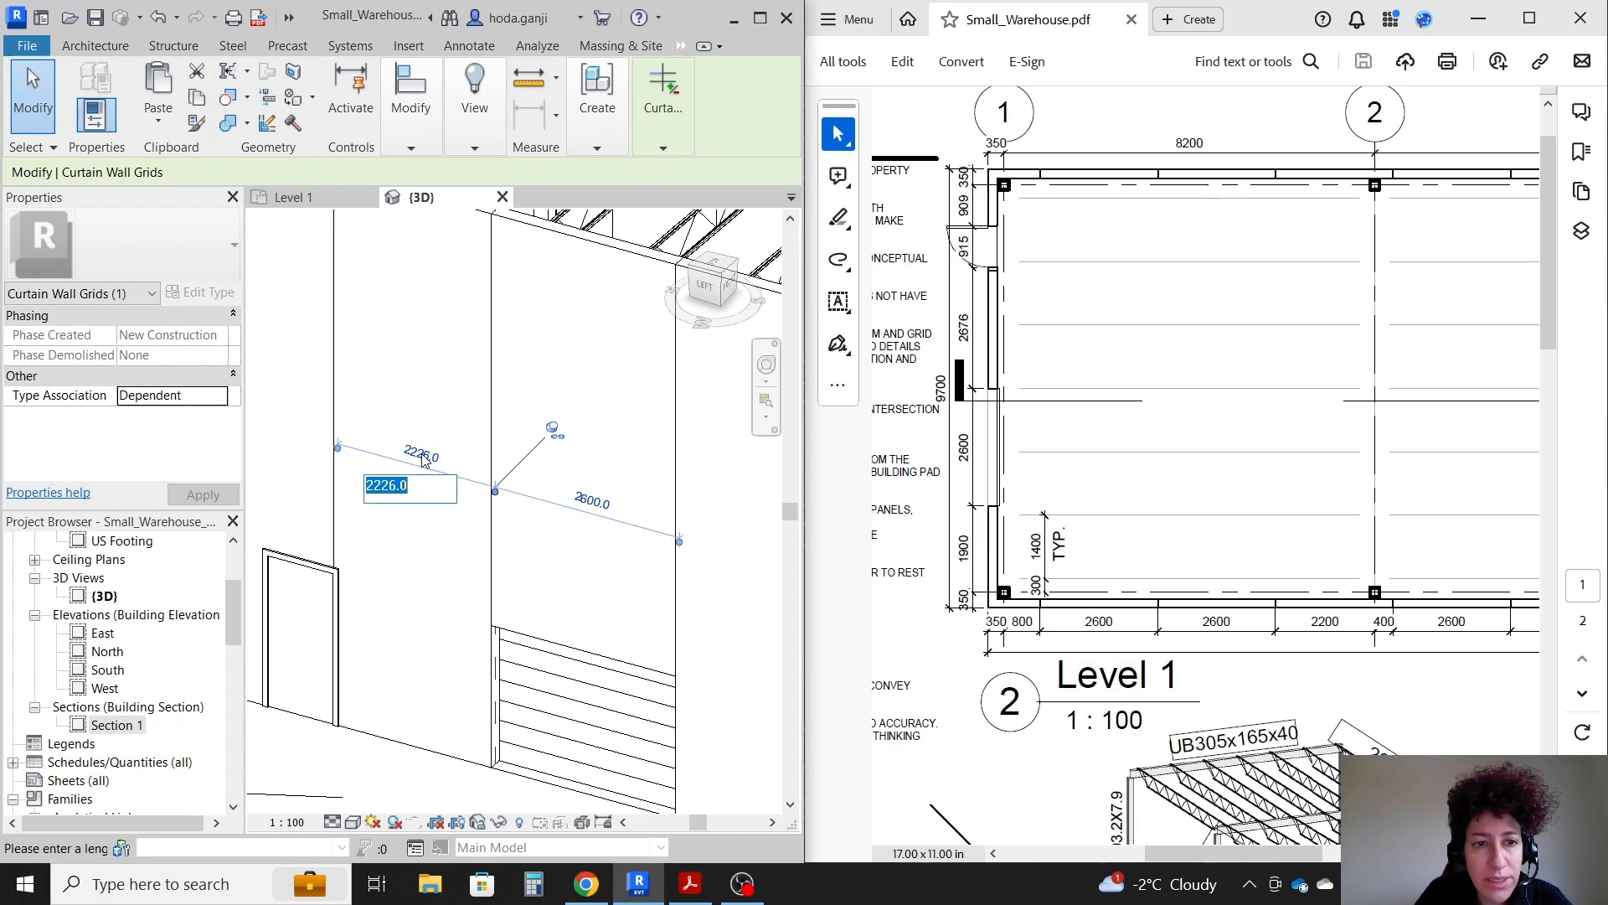
{"action": "mouse_move", "coordinate": [583, 442]}
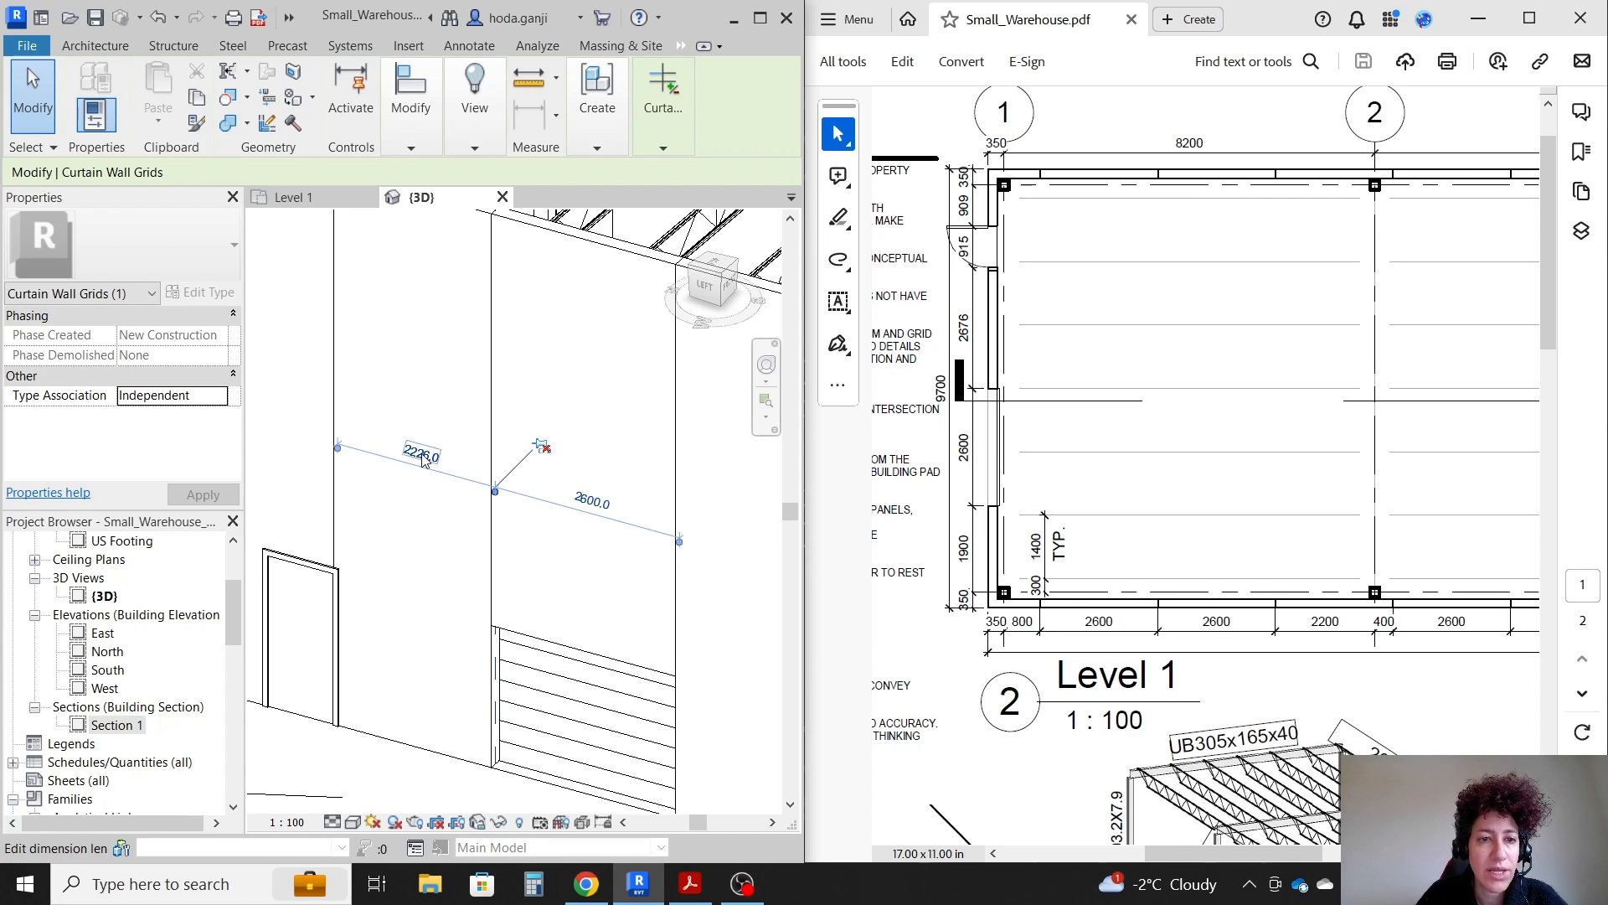
{"action": "left_click", "coordinate": [420, 454]}
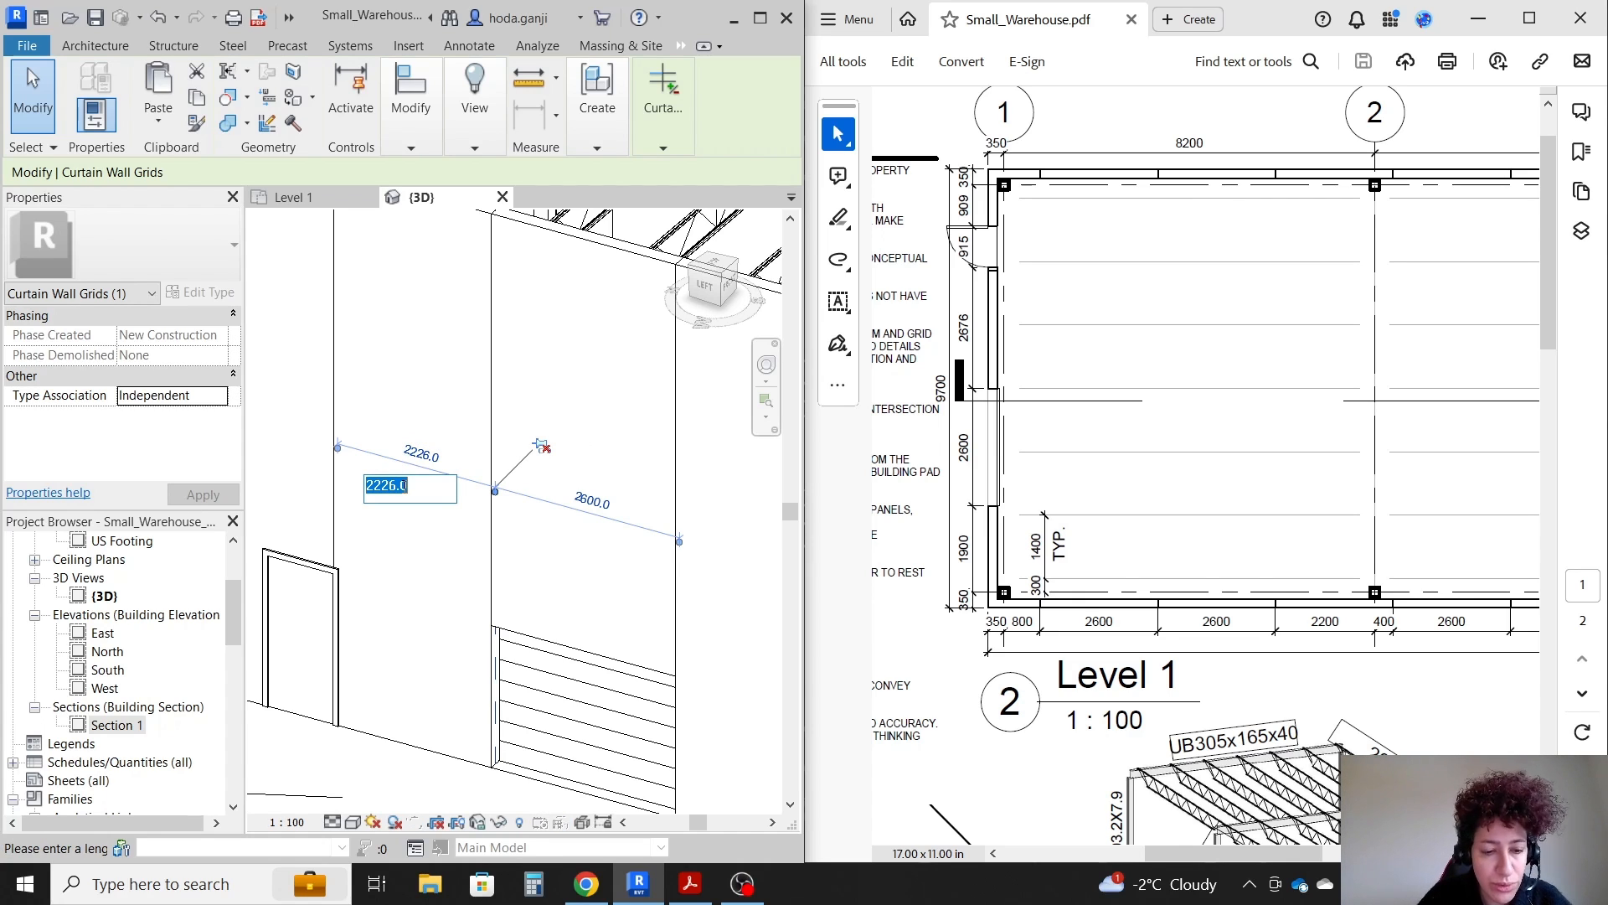
{"action": "type", "text": "267"}
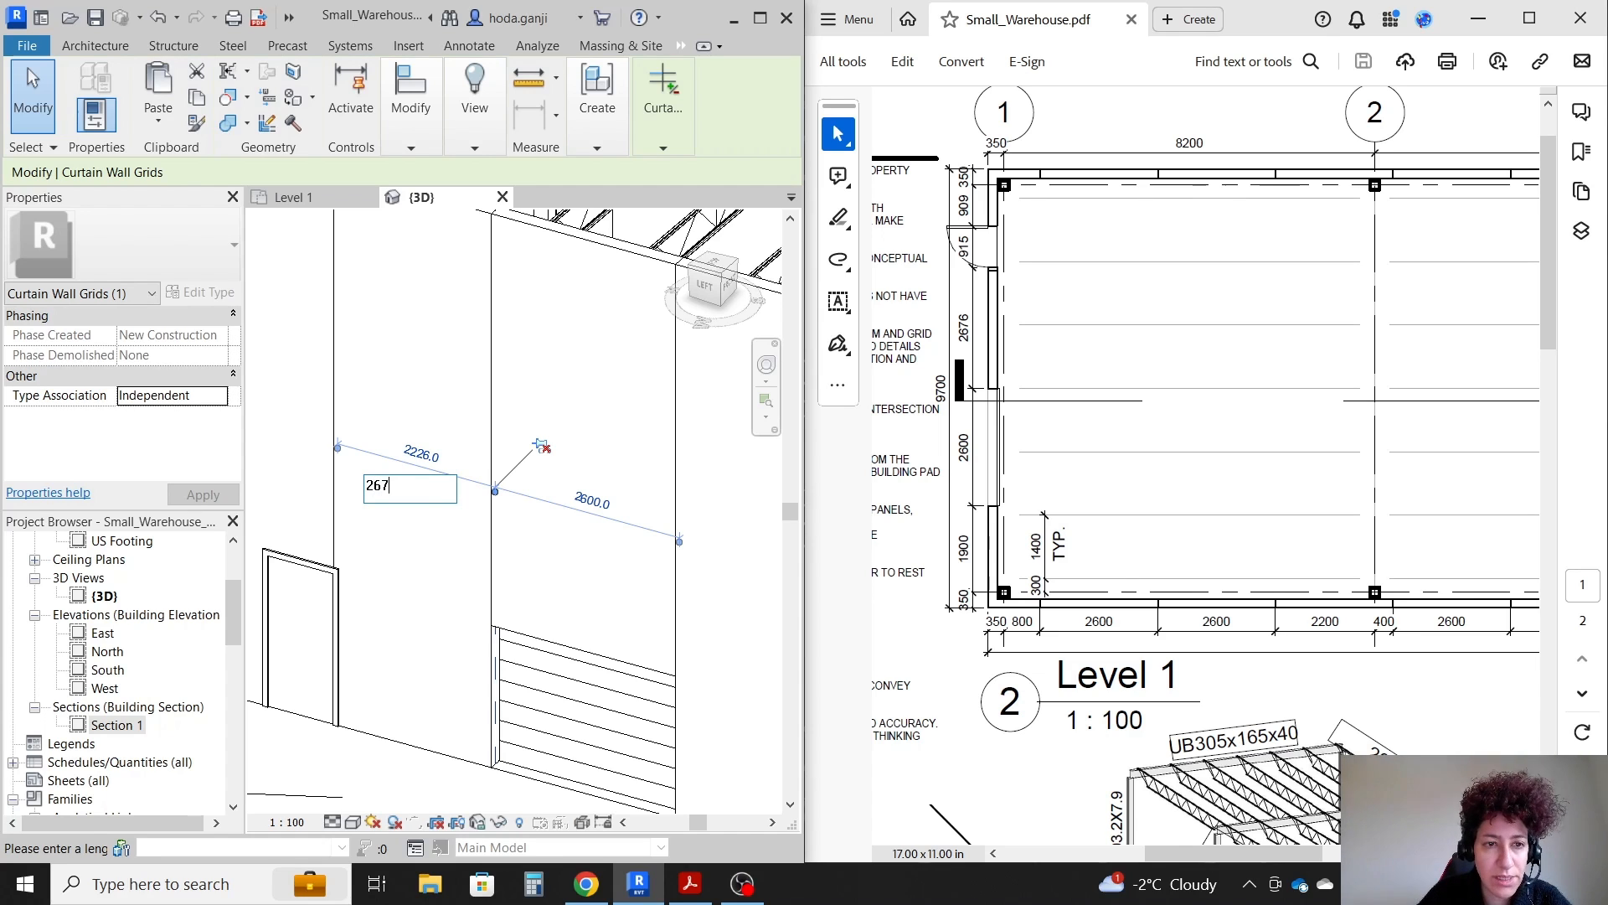
{"action": "key", "text": "Return"}
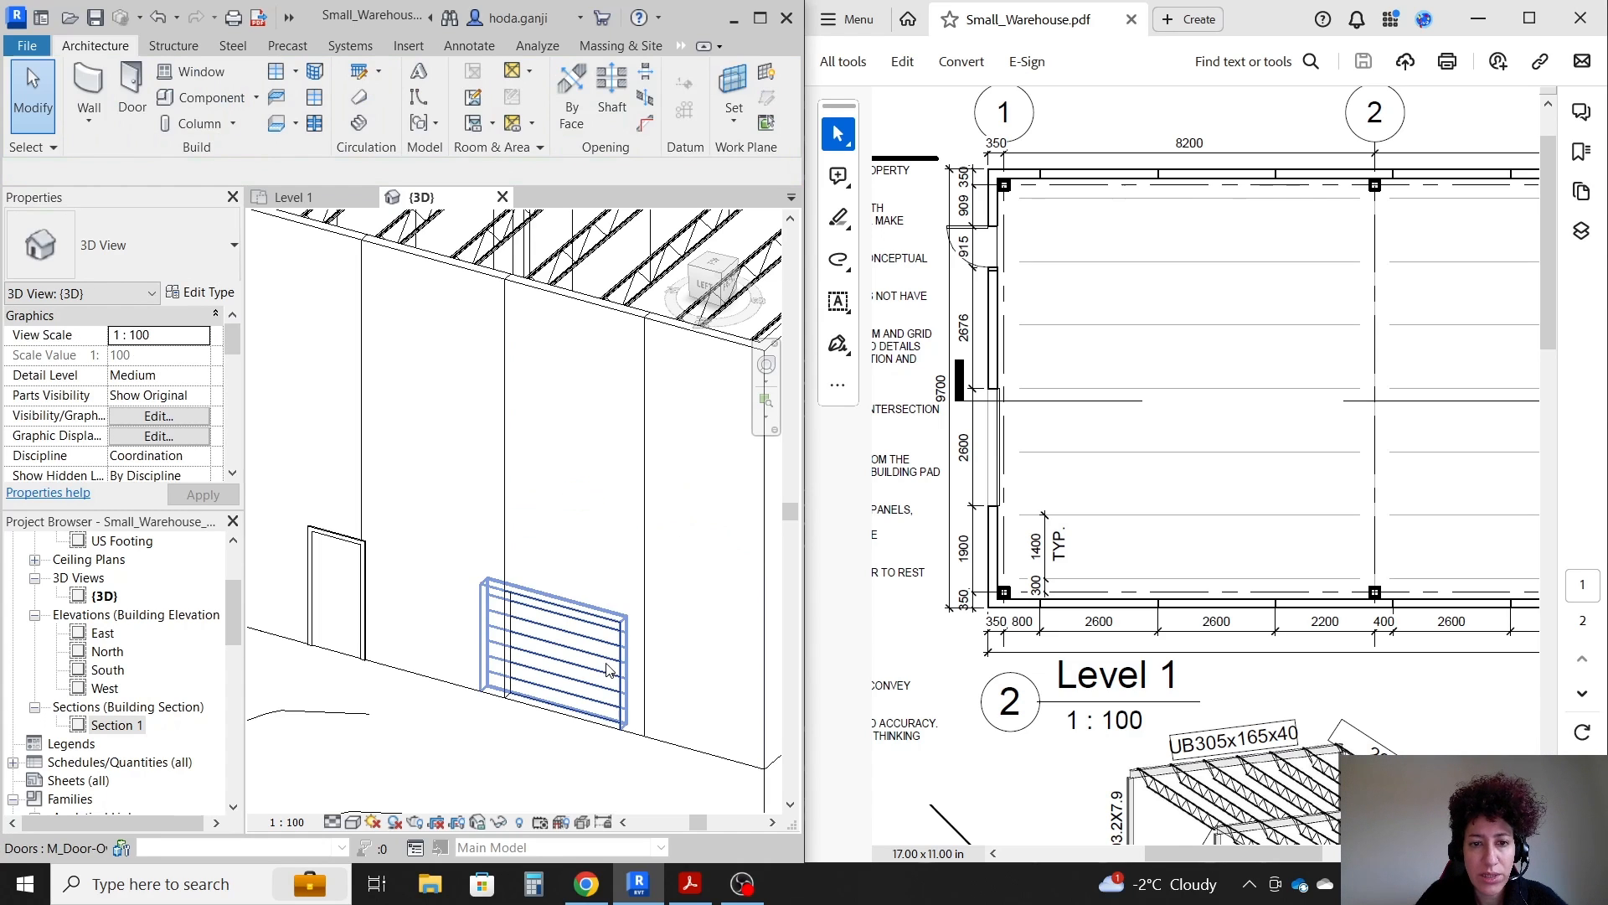
{"action": "left_click", "coordinate": [297, 197]}
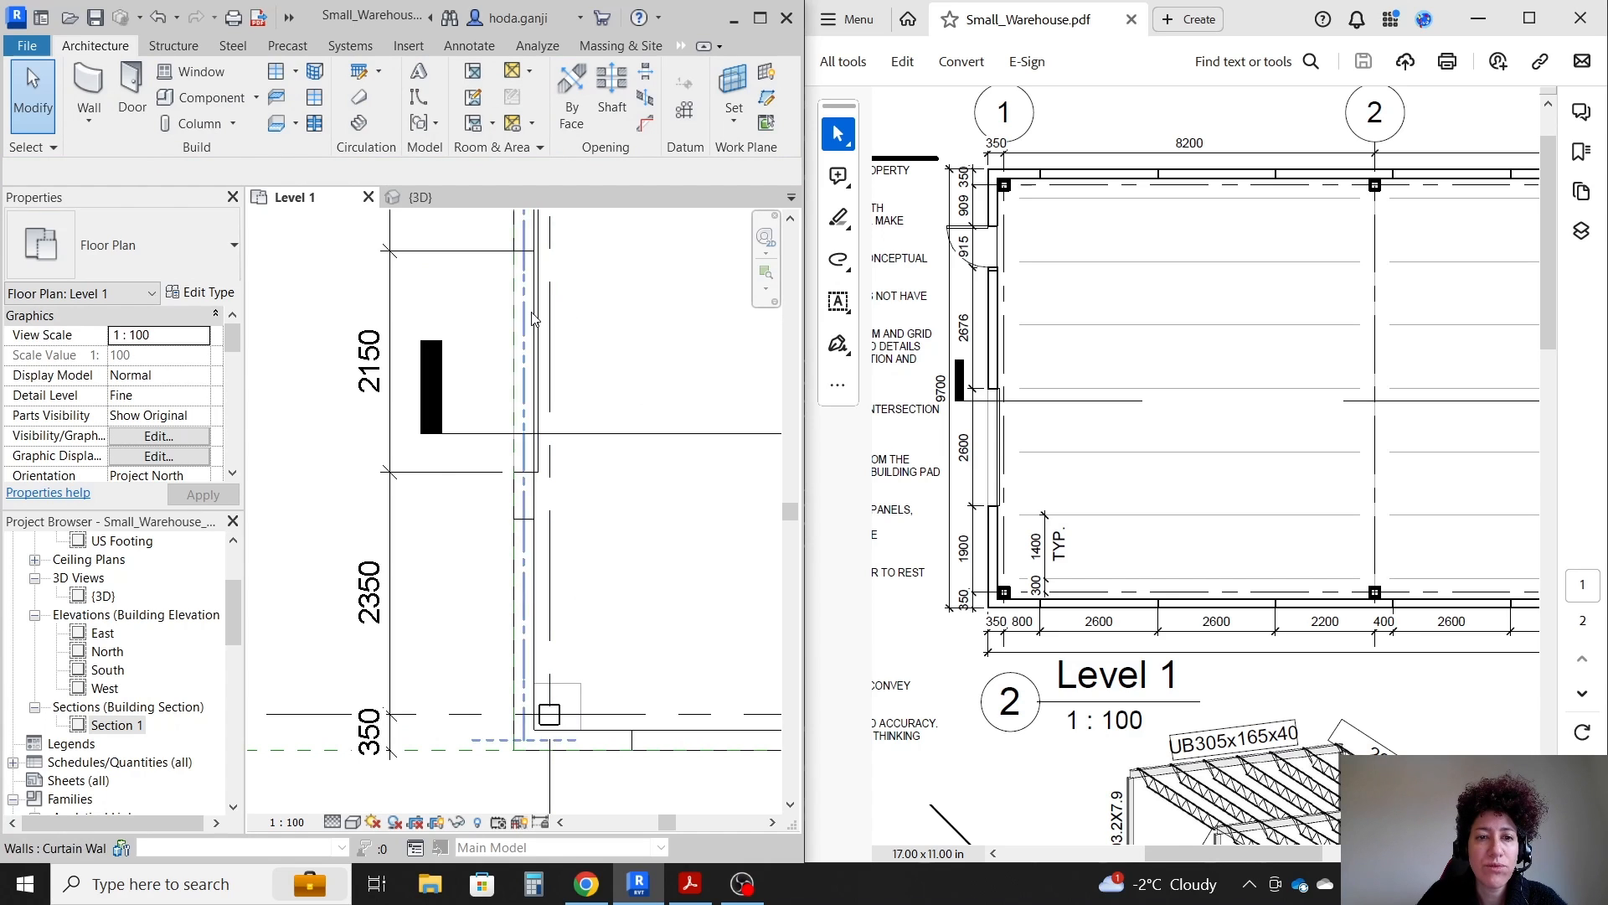
- Compare the Level 1 curtain wall spacings (909, 915, 2676, 2600, 1900), then show the 3D view
{"action": "left_click", "coordinate": [526, 359]}
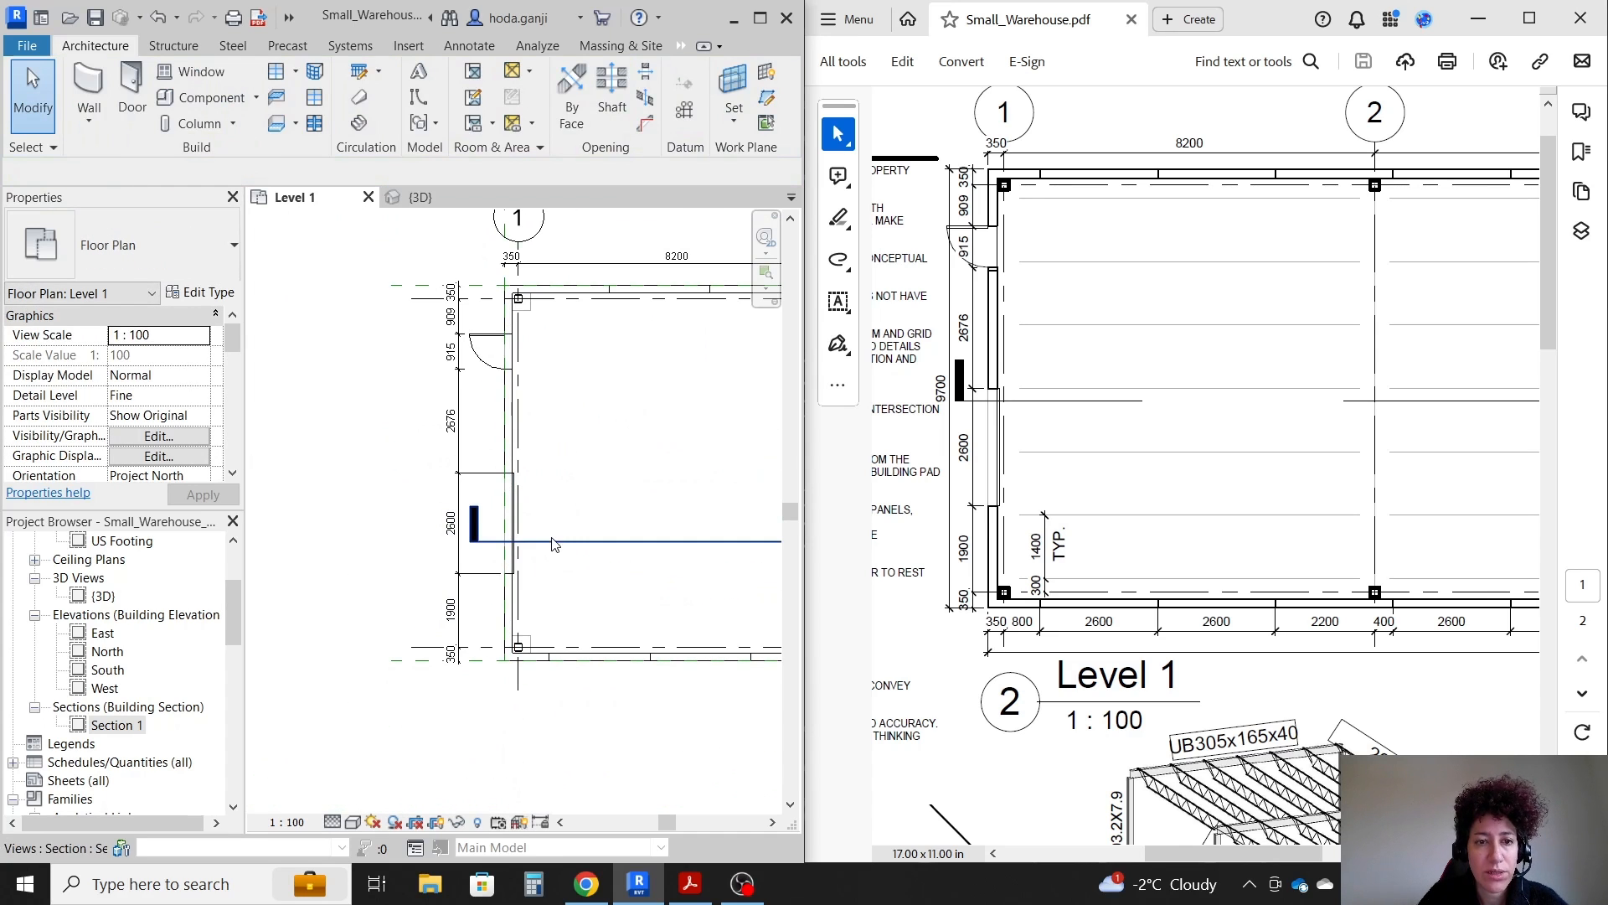
{"action": "mouse_move", "coordinate": [558, 548]}
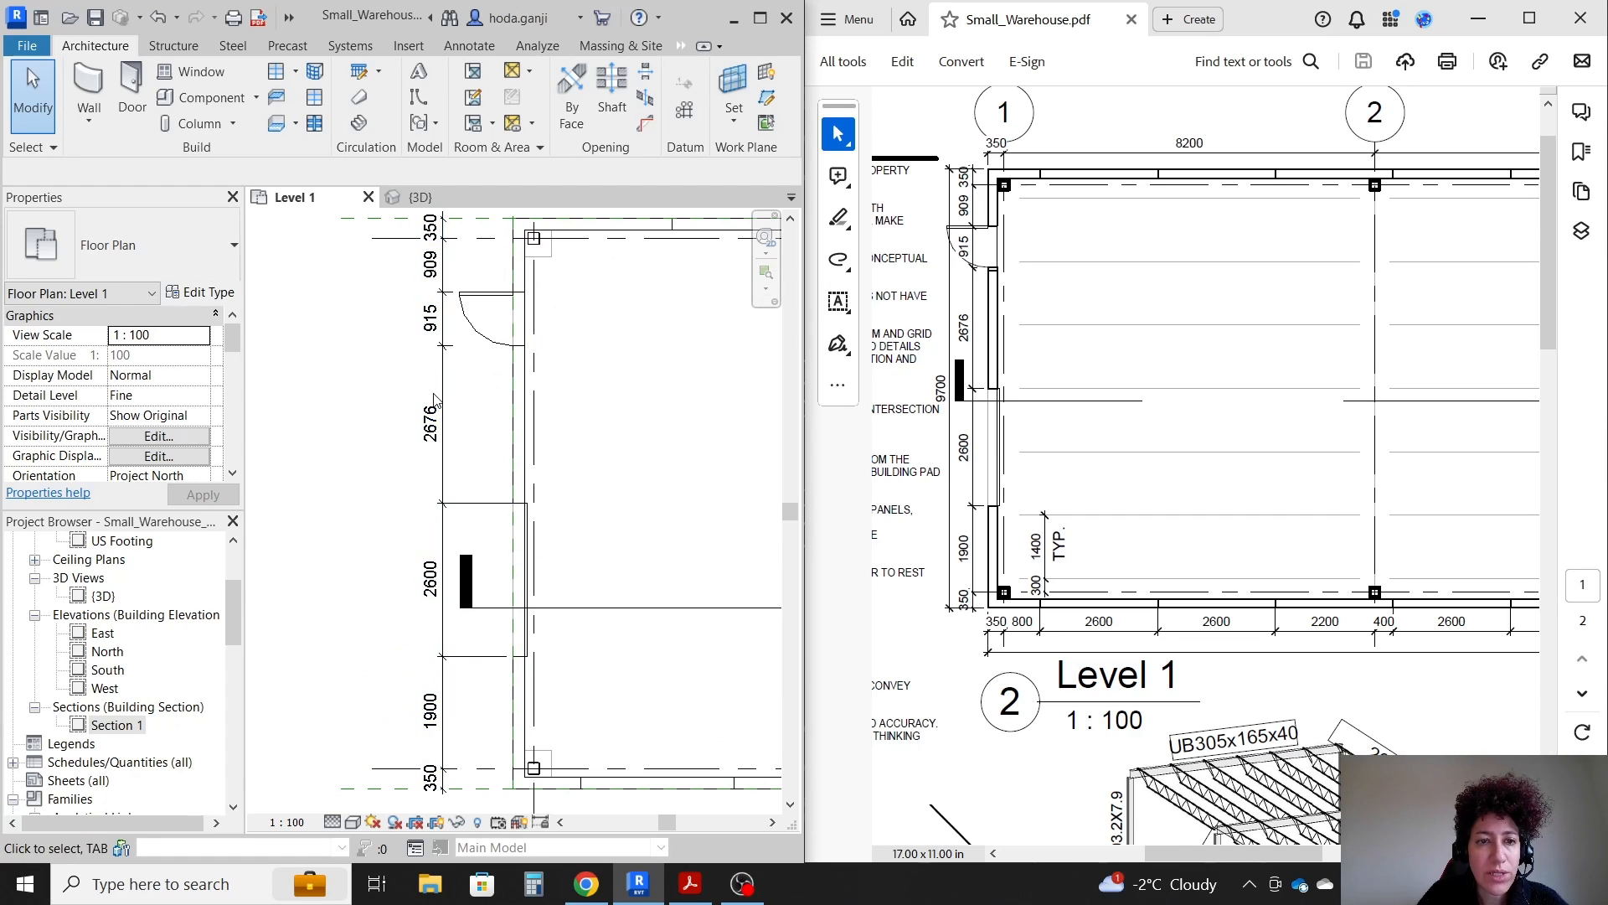
{"action": "left_click", "coordinate": [432, 431]}
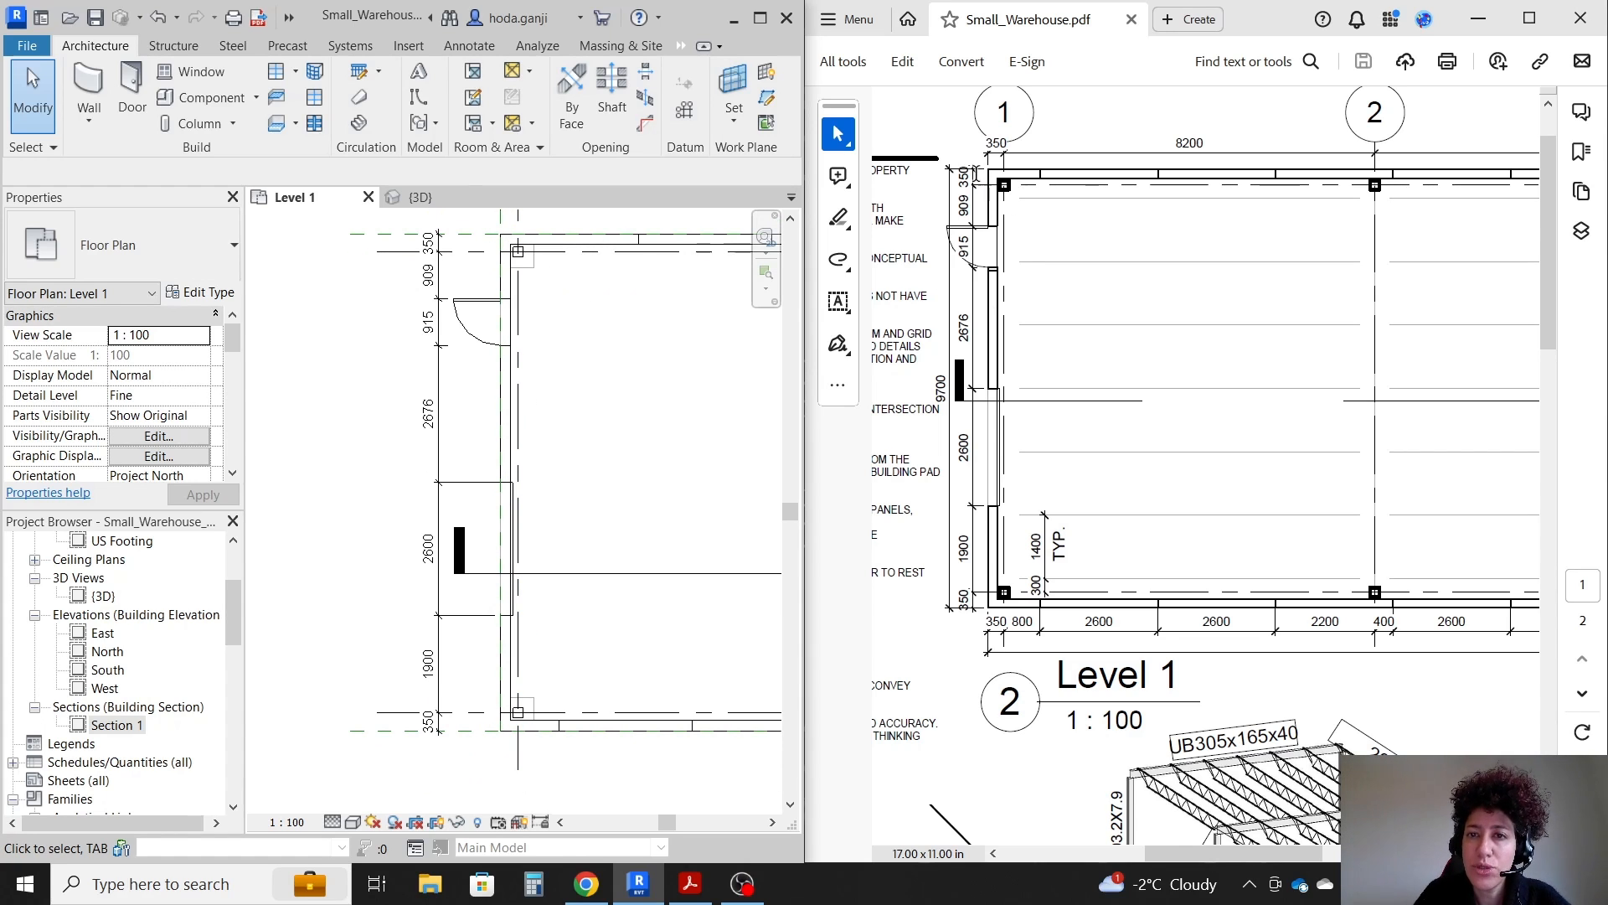
{"action": "mouse_move", "coordinate": [475, 392]}
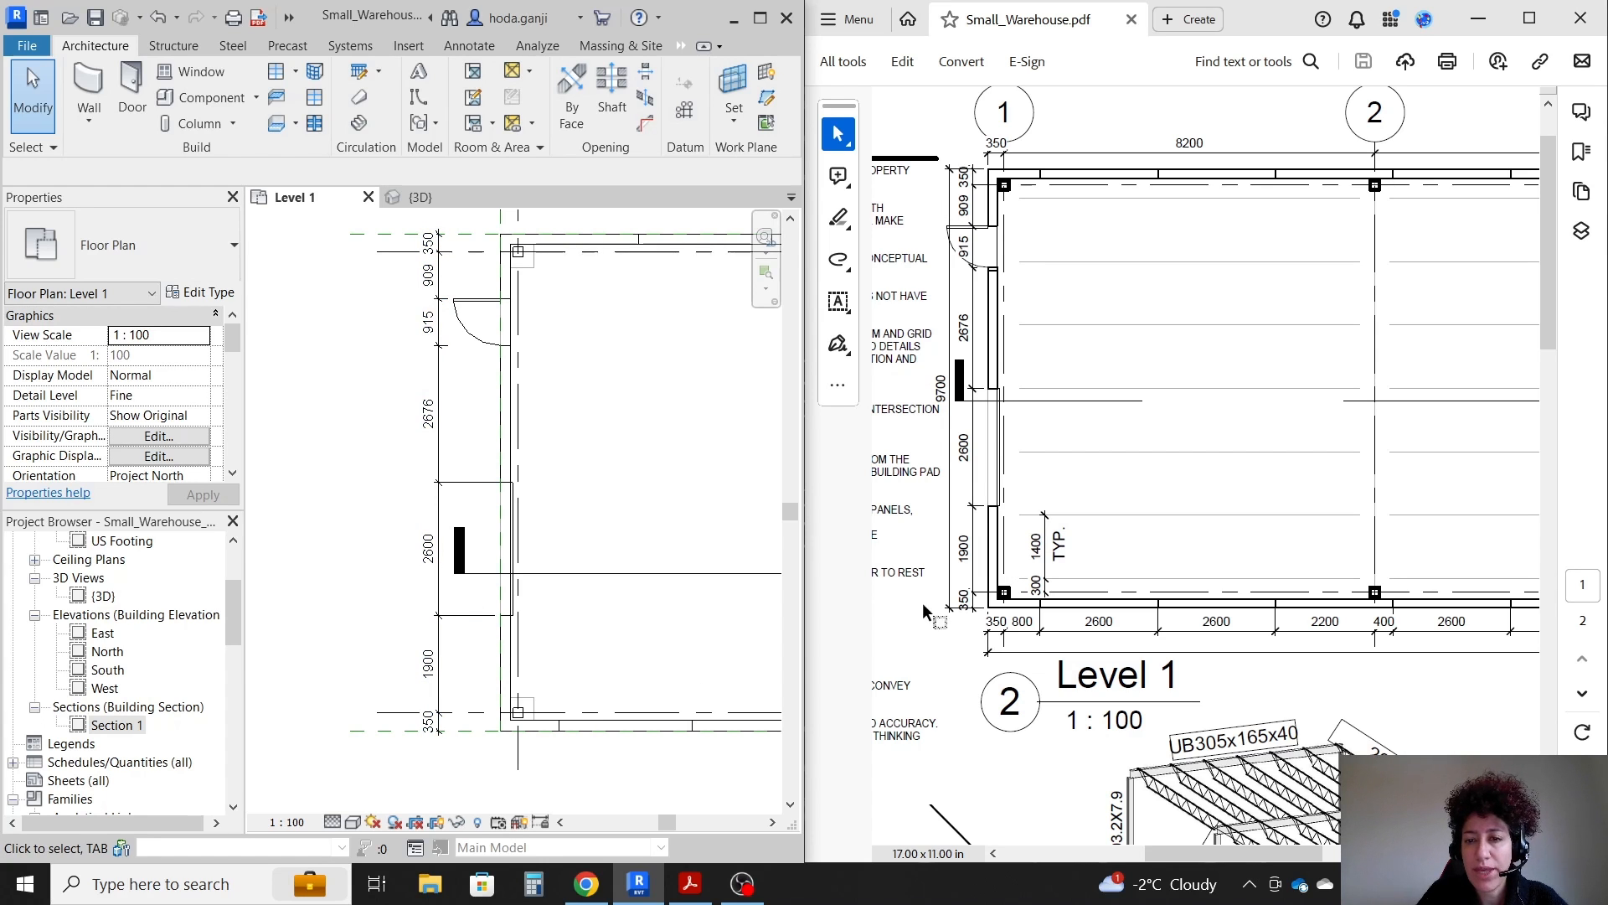
{"action": "left_click", "coordinate": [420, 197]}
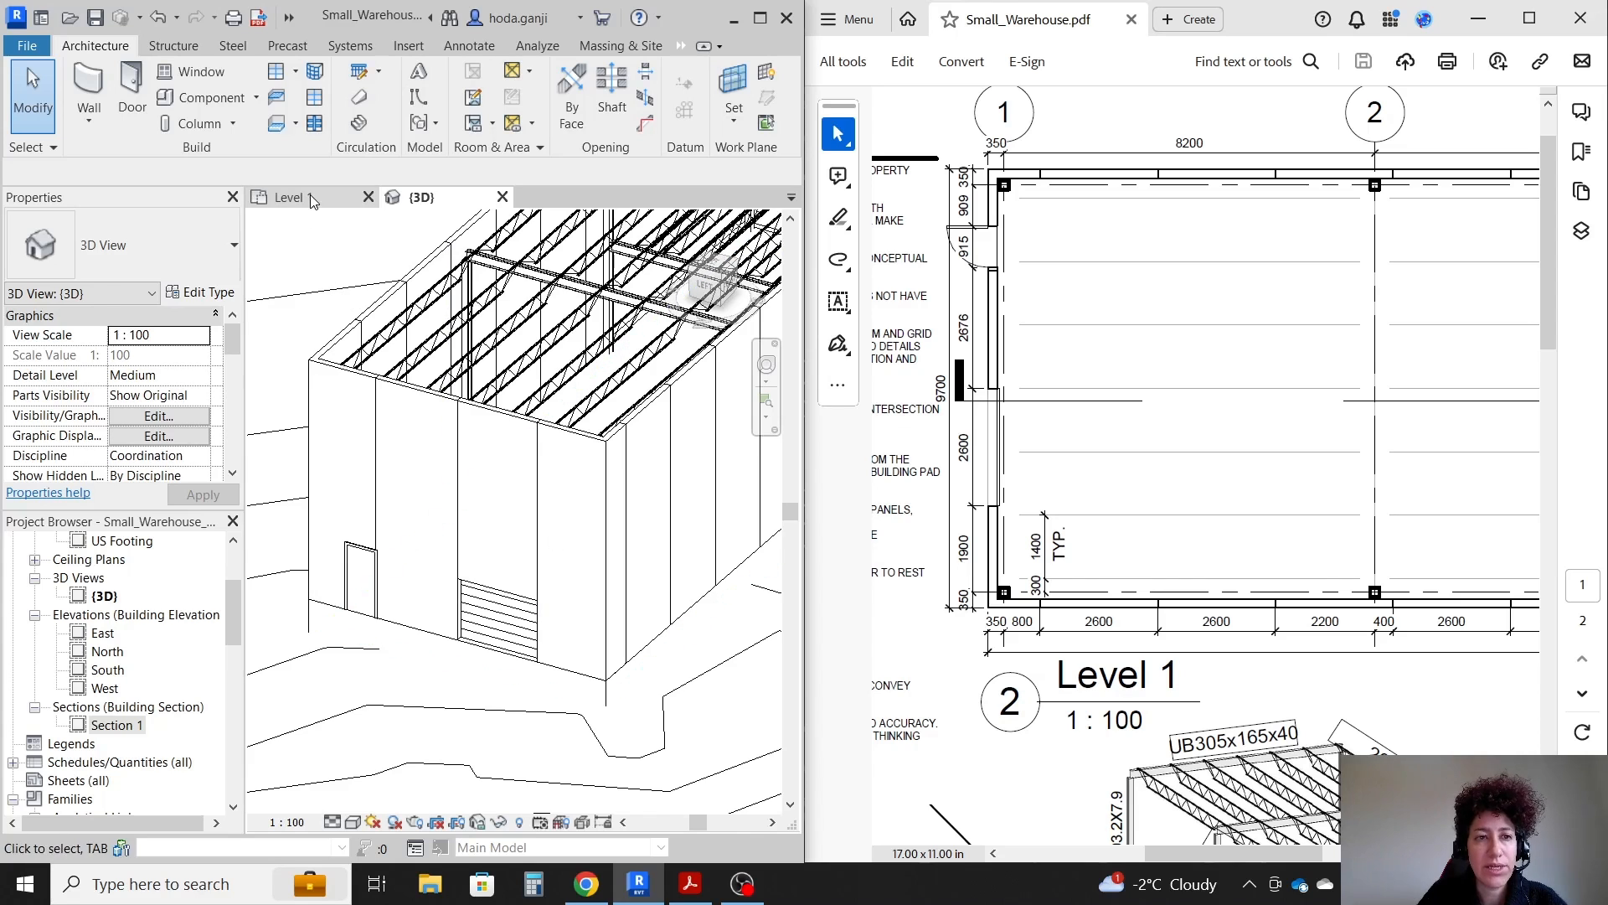
- Place the M_Single-Flush 0915x2134 door in the lower wall near grid 3 and dimension its position
{"action": "left_click", "coordinate": [292, 196]}
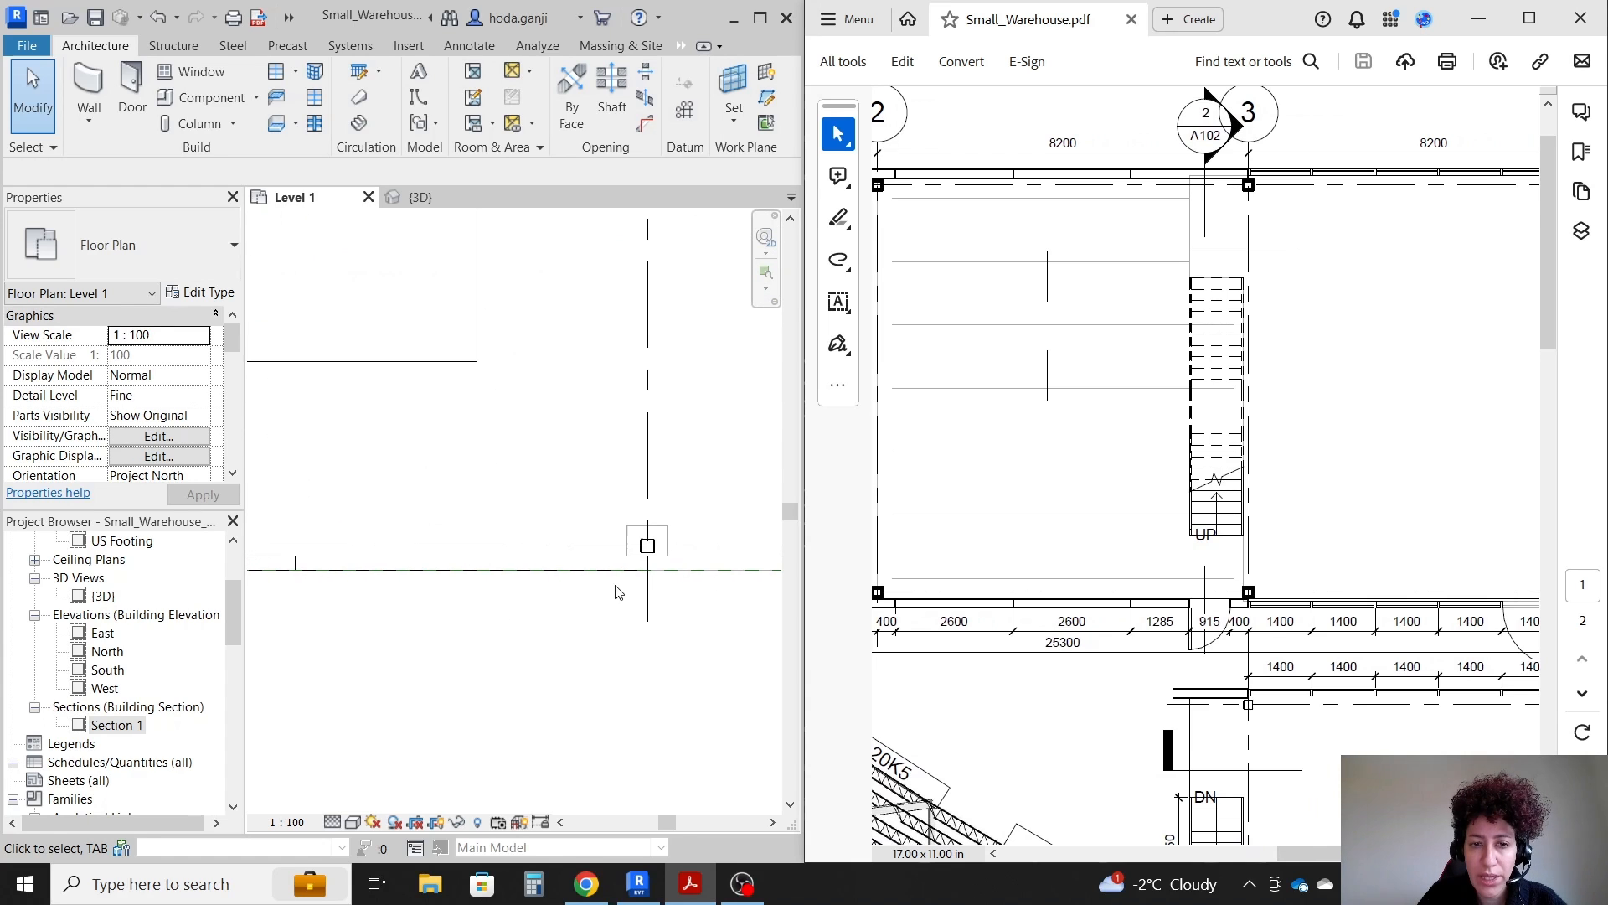
{"action": "mouse_move", "coordinate": [531, 529]}
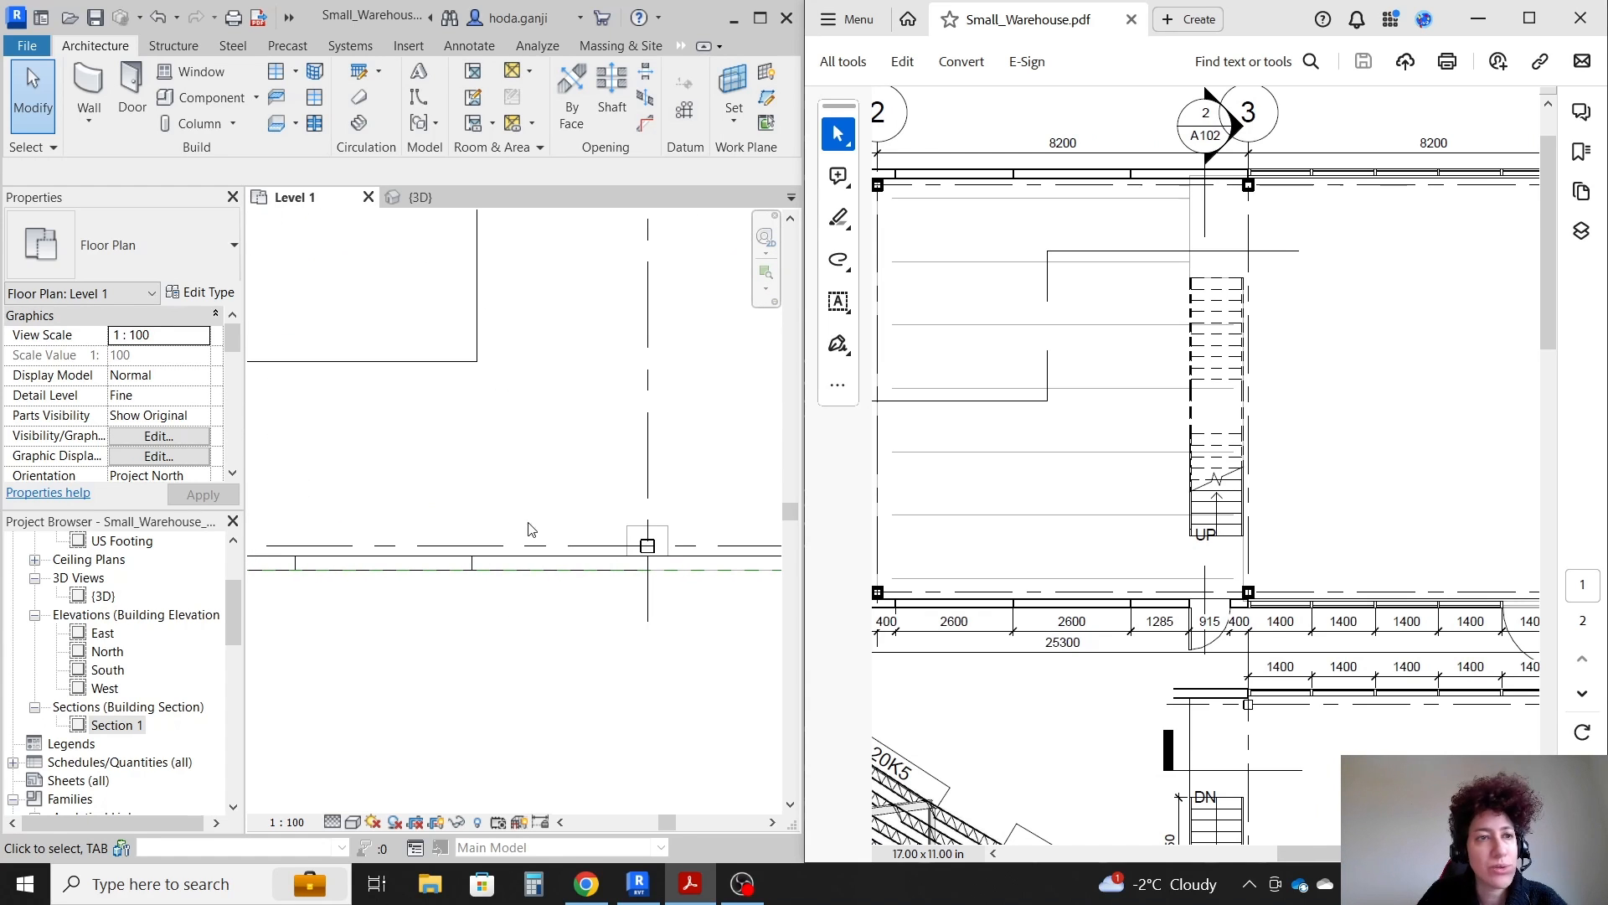
{"action": "left_click", "coordinate": [160, 244]}
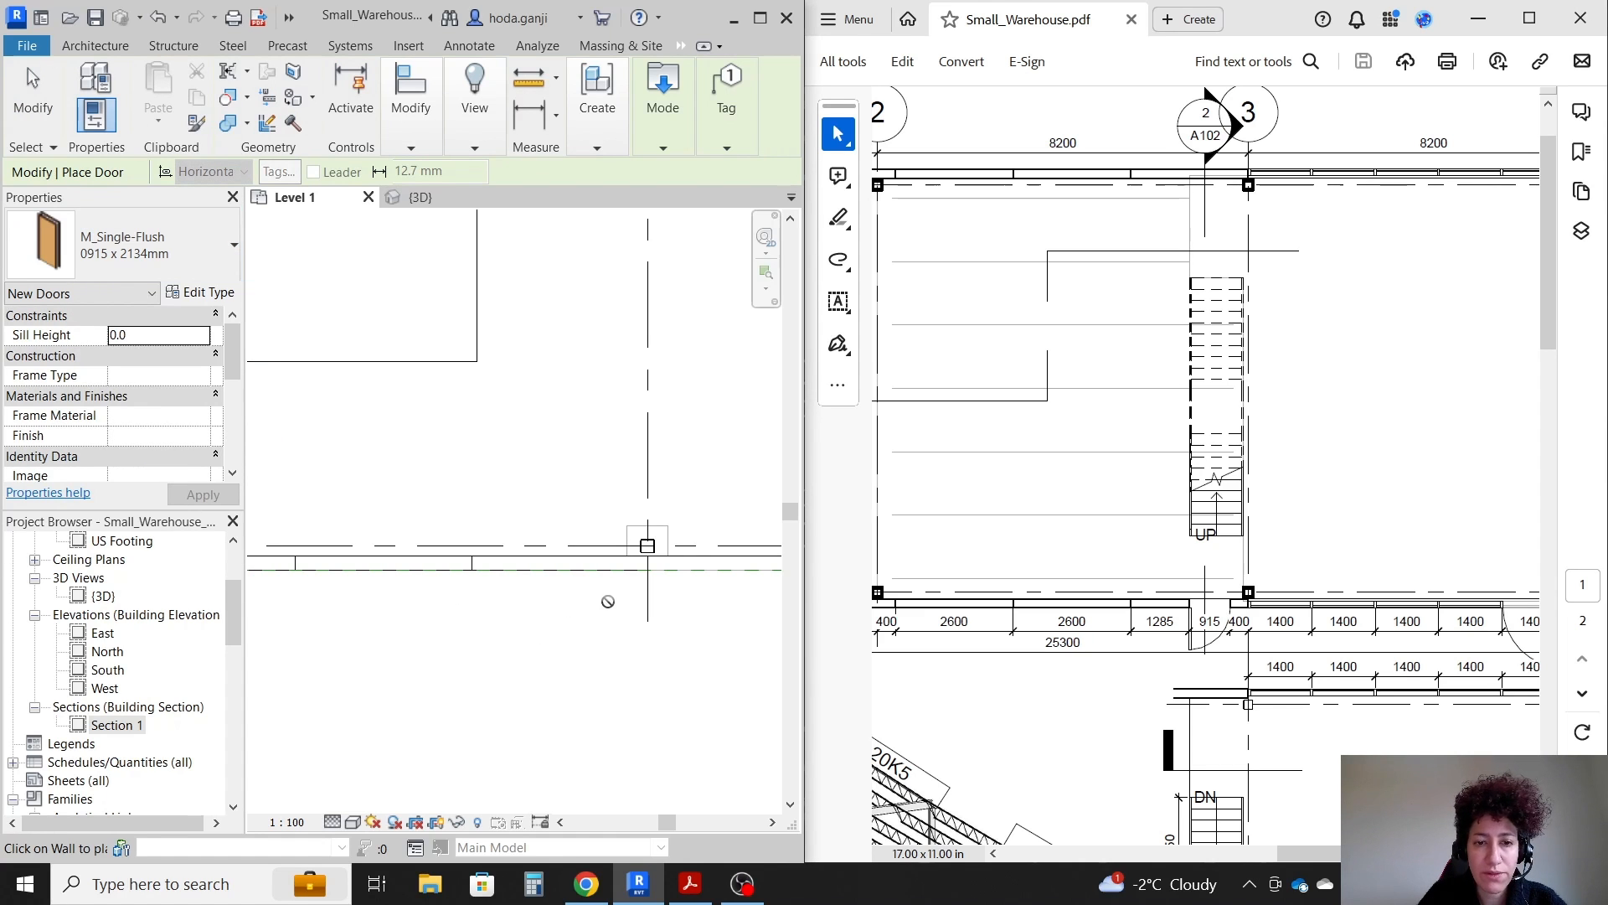
{"action": "left_click", "coordinate": [575, 564]}
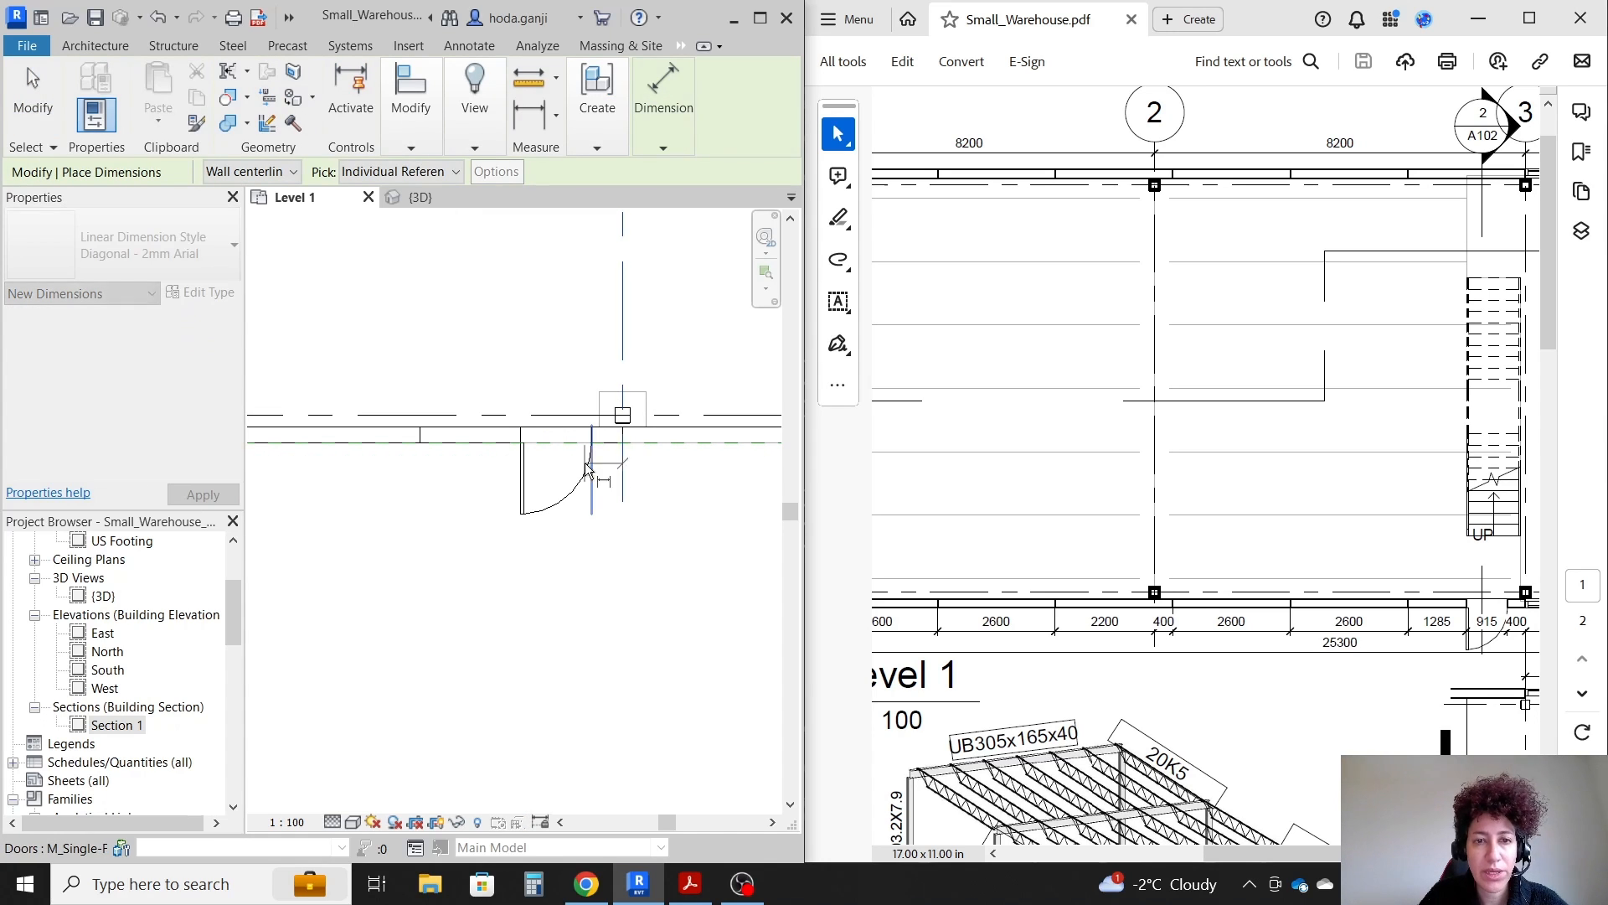
{"action": "left_click", "coordinate": [513, 472]}
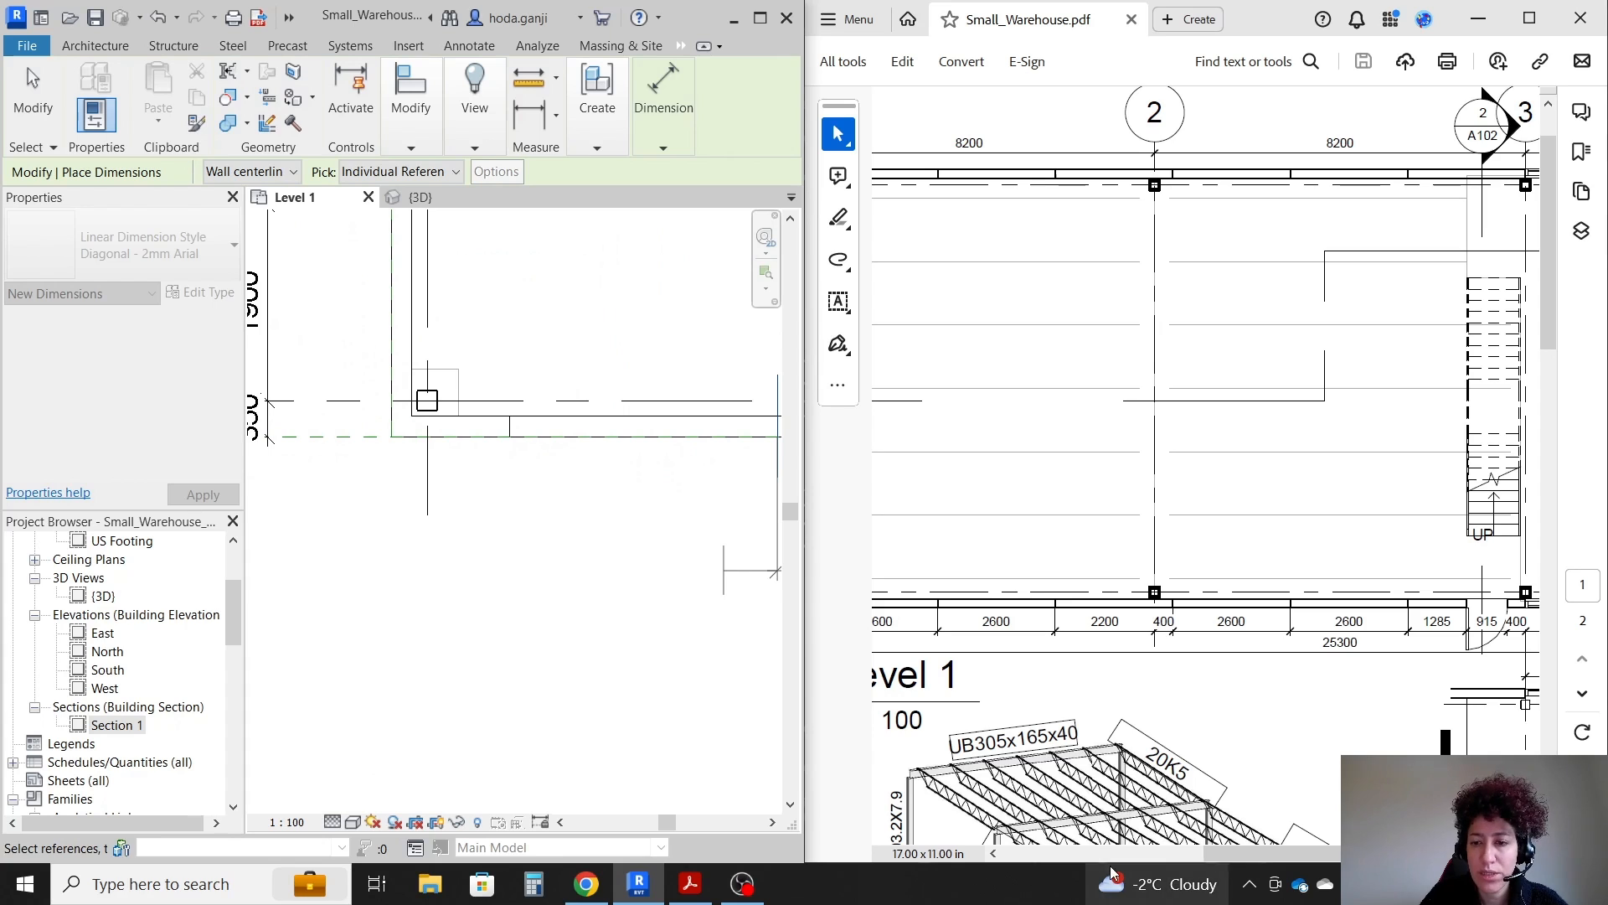
{"action": "scroll", "scroll_direction": "left", "scroll_amount": 3}
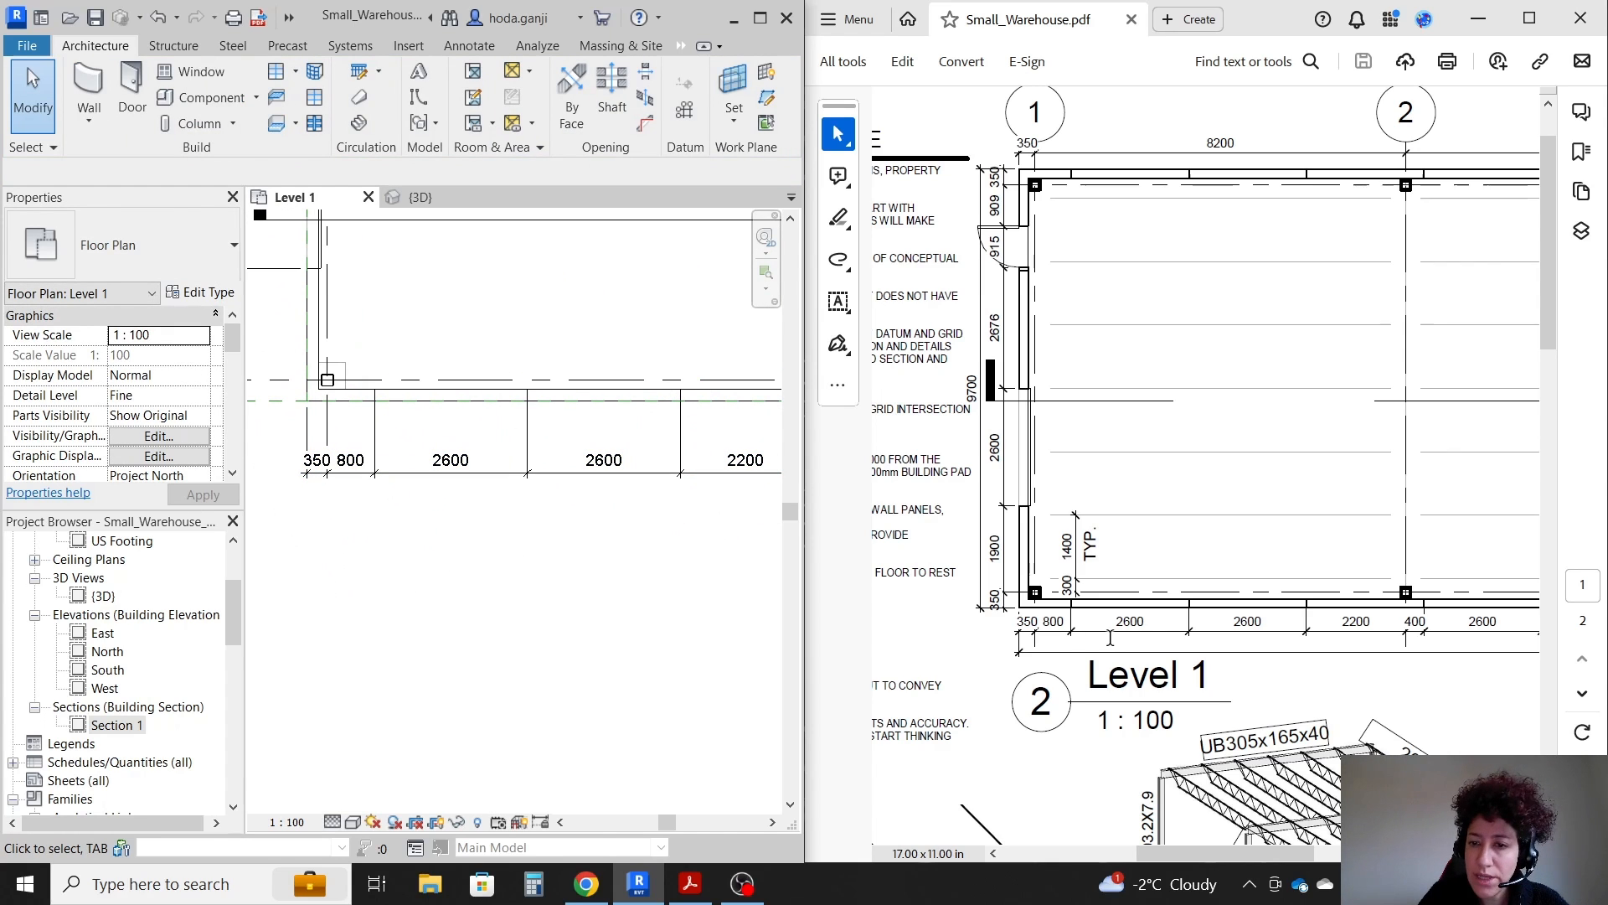
{"action": "mouse_move", "coordinate": [1179, 856]}
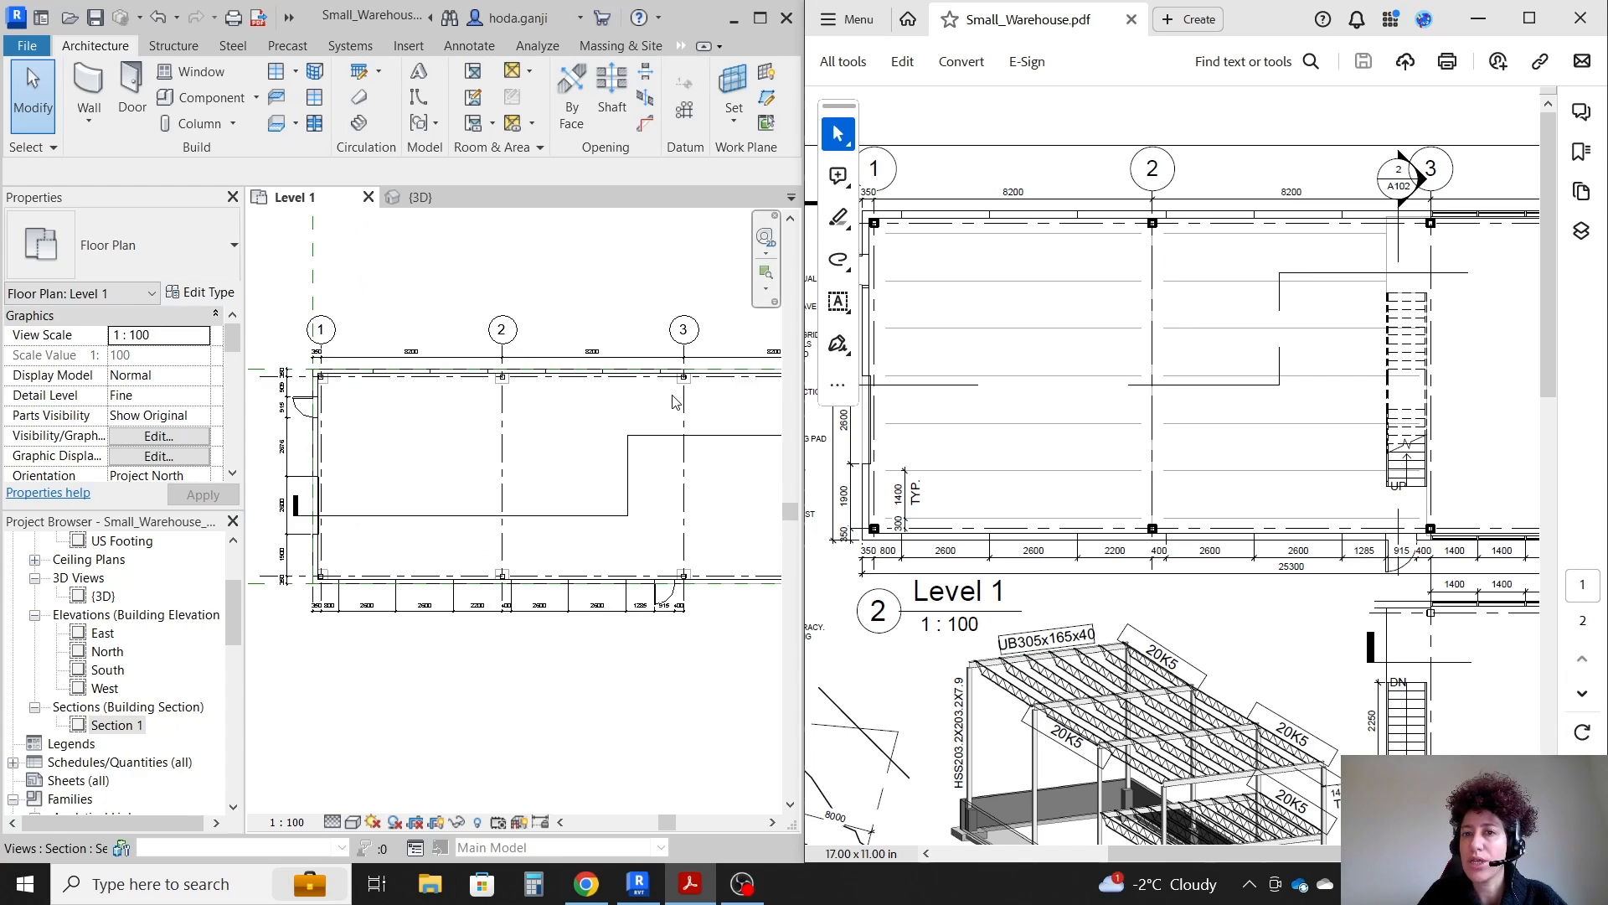
- Scroll the PDF brief to the page 2 building section, then return to Revit
{"action": "scroll", "scroll_direction": "down", "scroll_amount": 3}
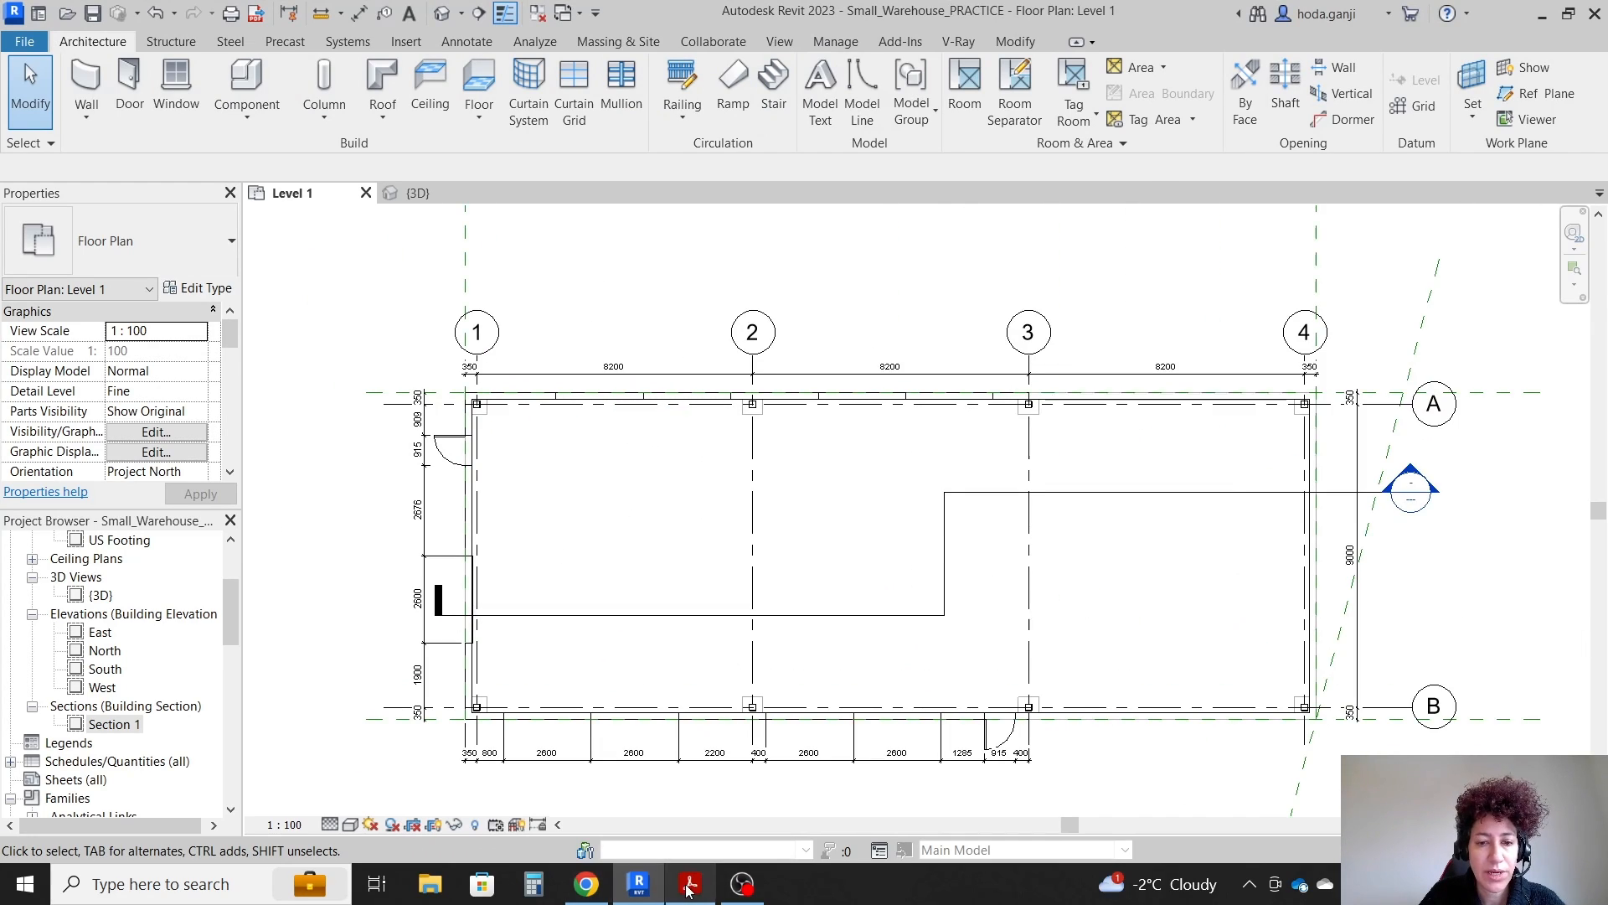
{"action": "left_click", "coordinate": [689, 883]}
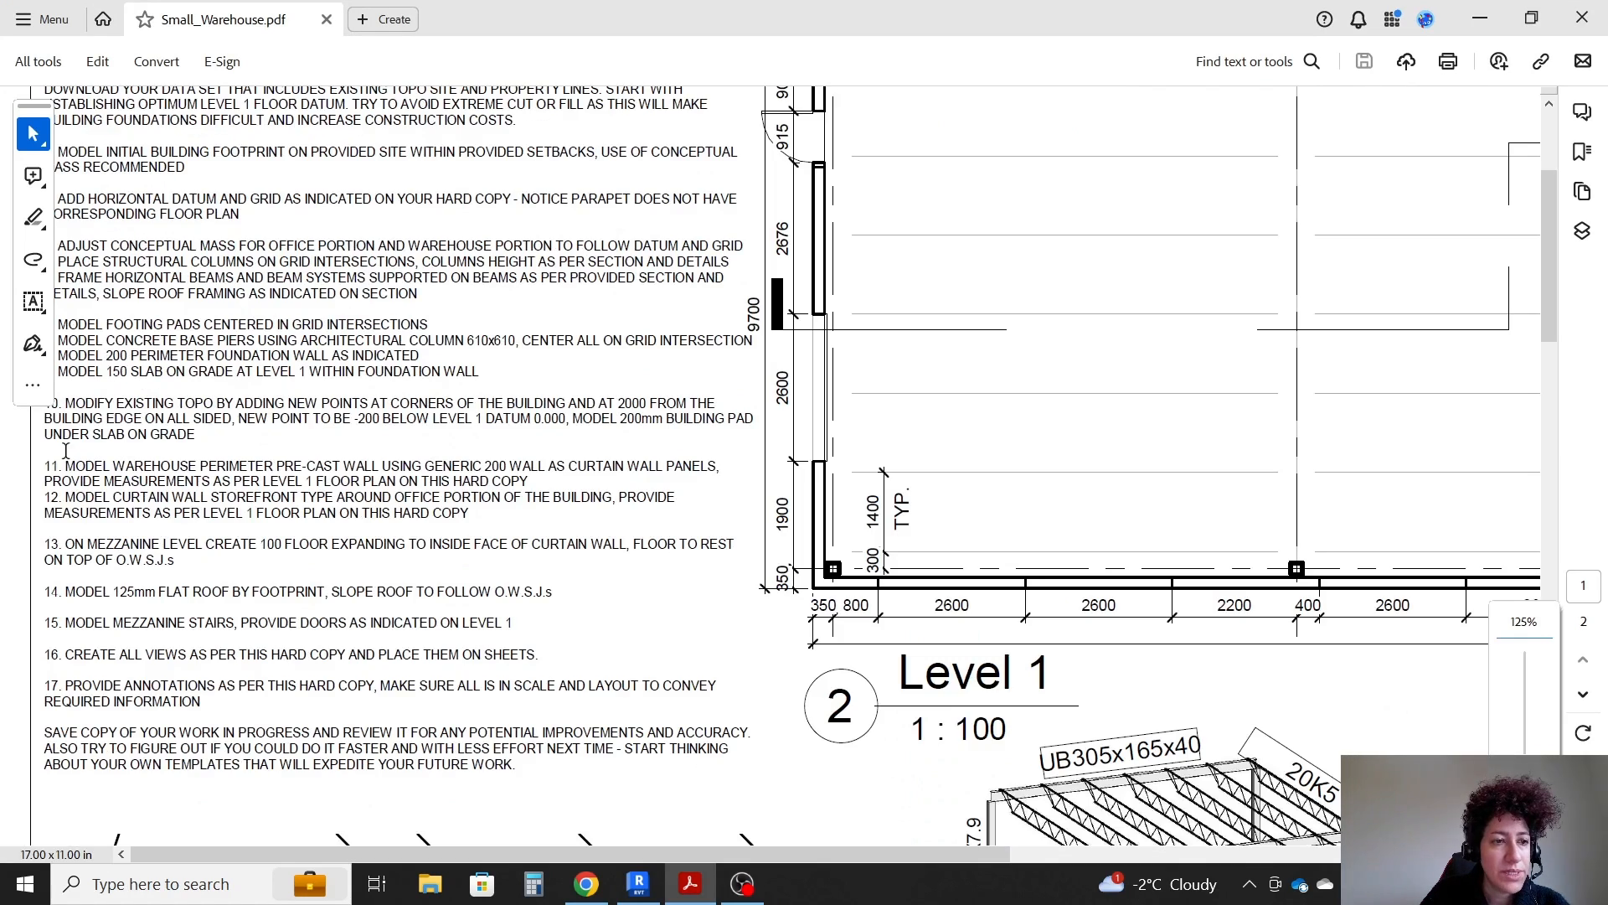
{"action": "mouse_move", "coordinate": [59, 497]}
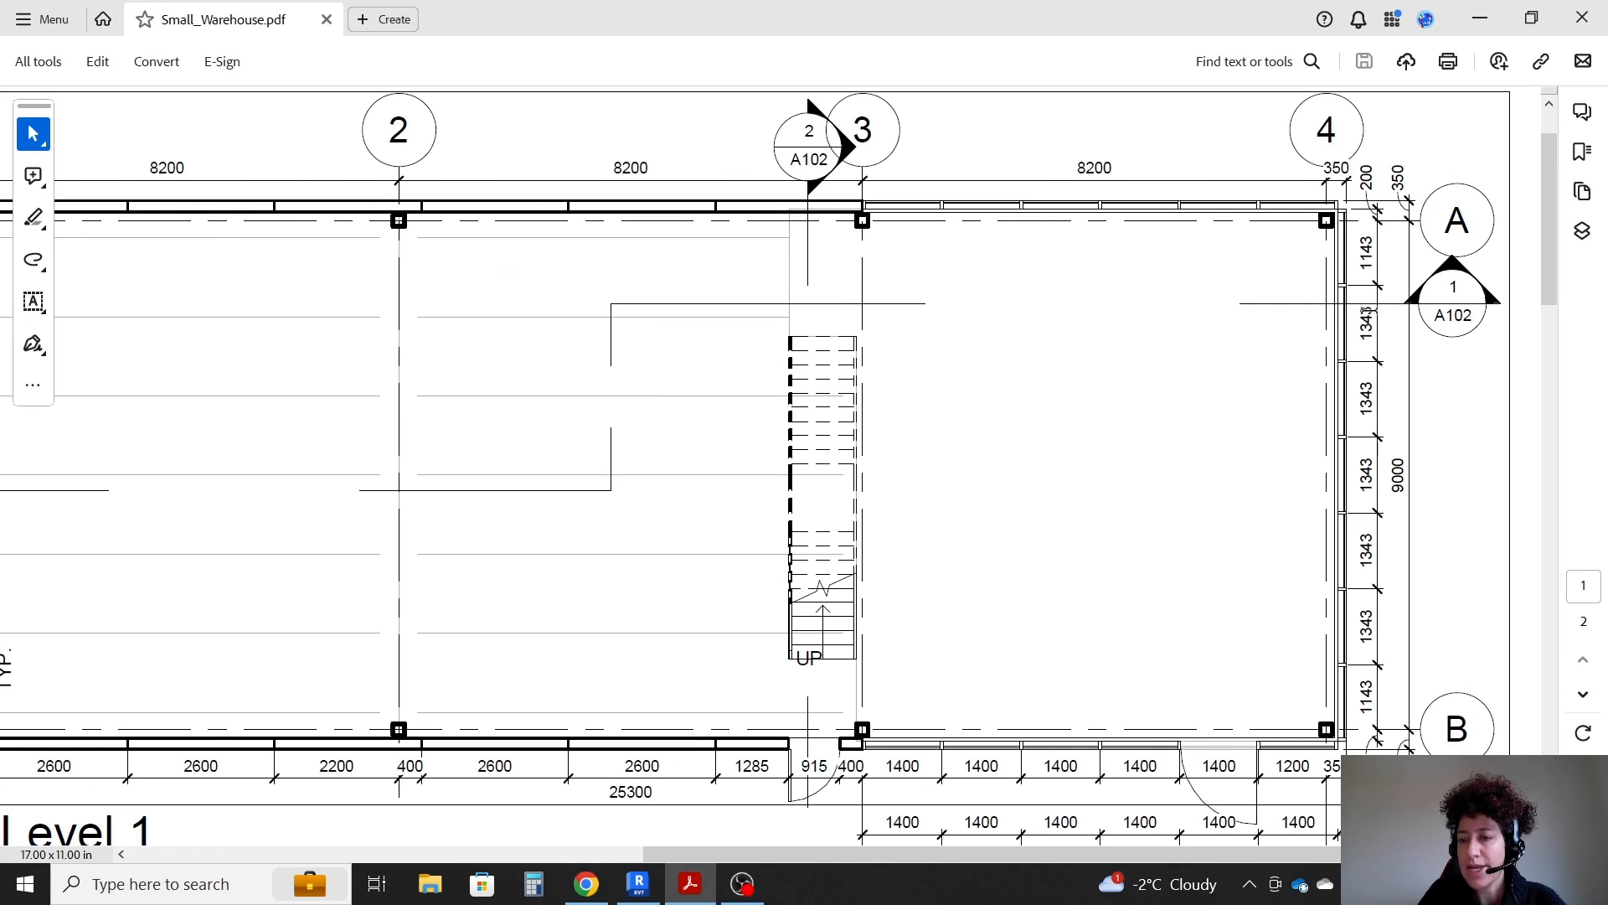
{"action": "mouse_move", "coordinate": [1023, 772]}
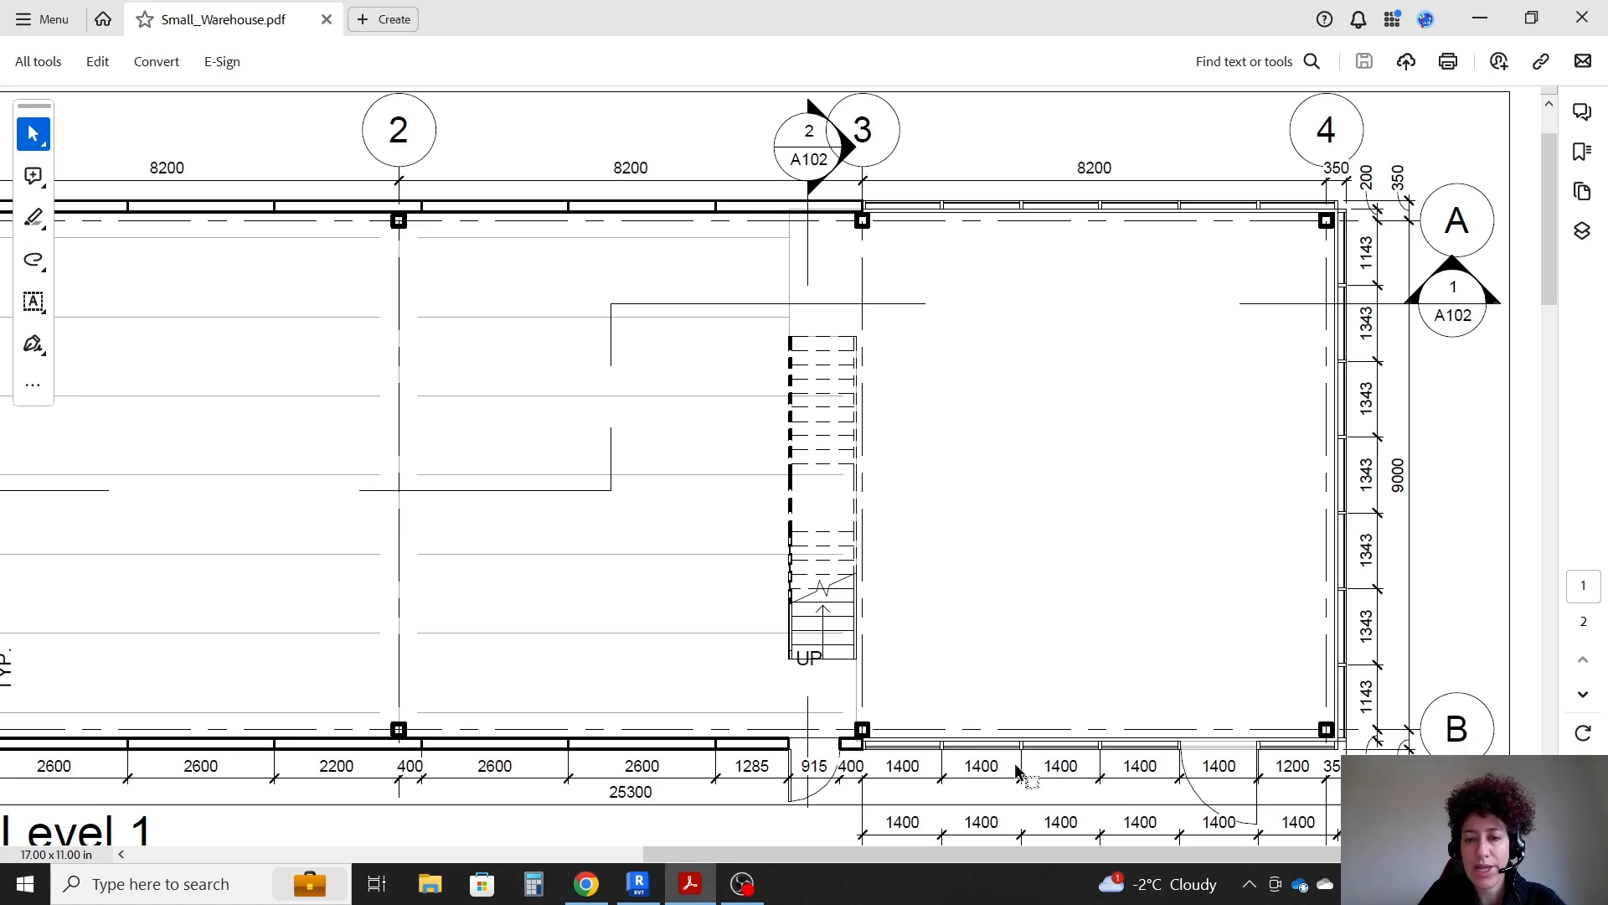
{"action": "mouse_move", "coordinate": [866, 205]}
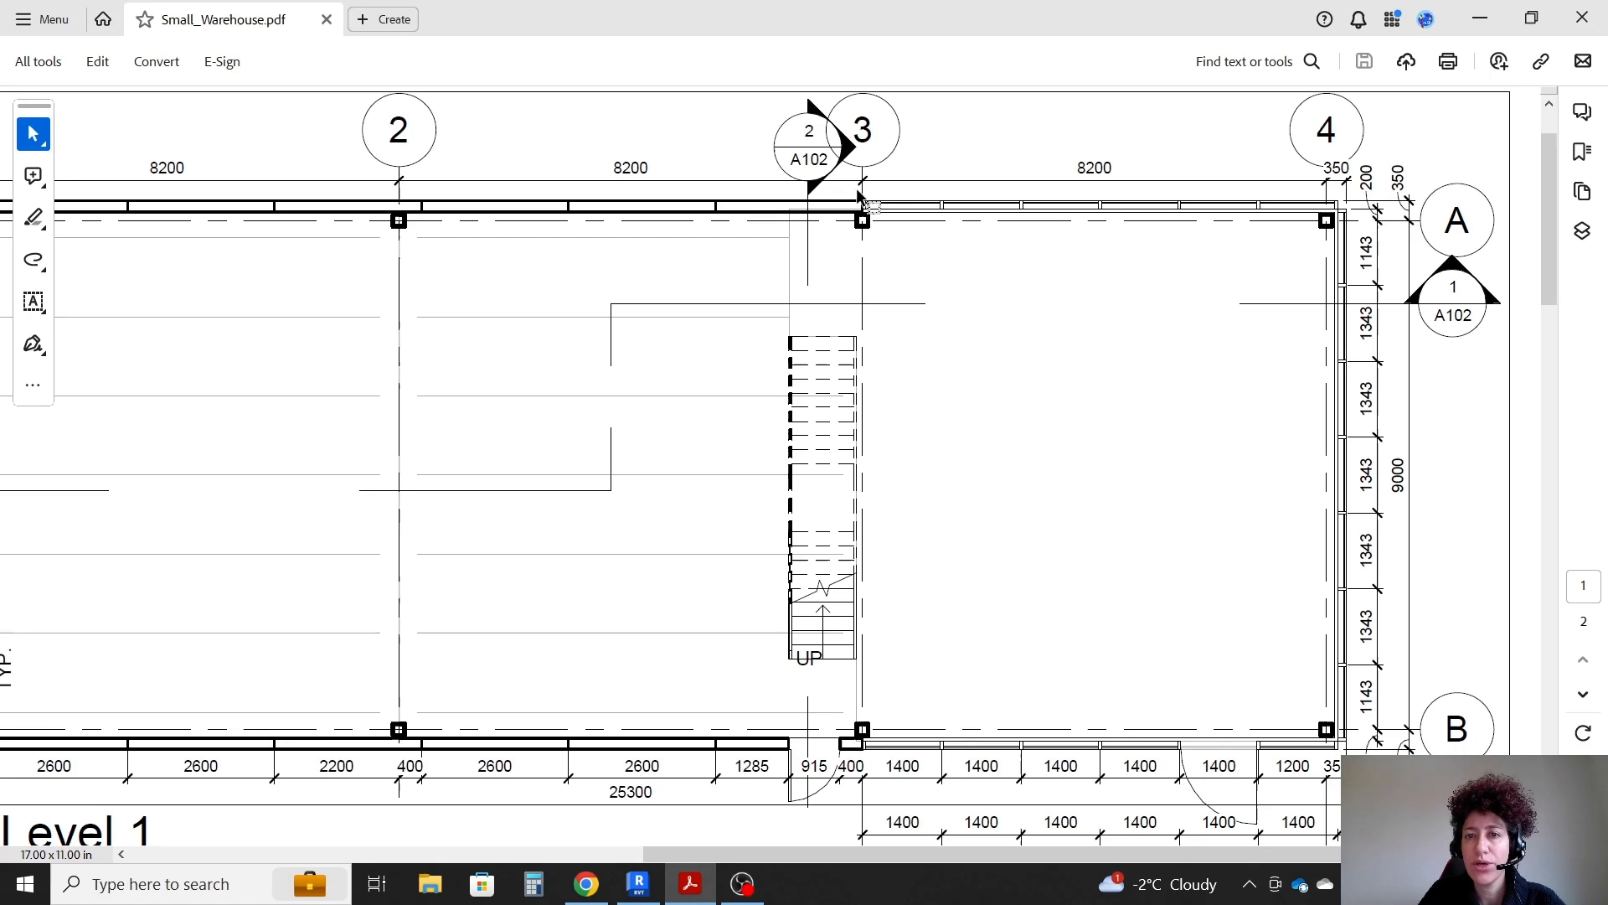
{"action": "mouse_move", "coordinate": [489, 828]}
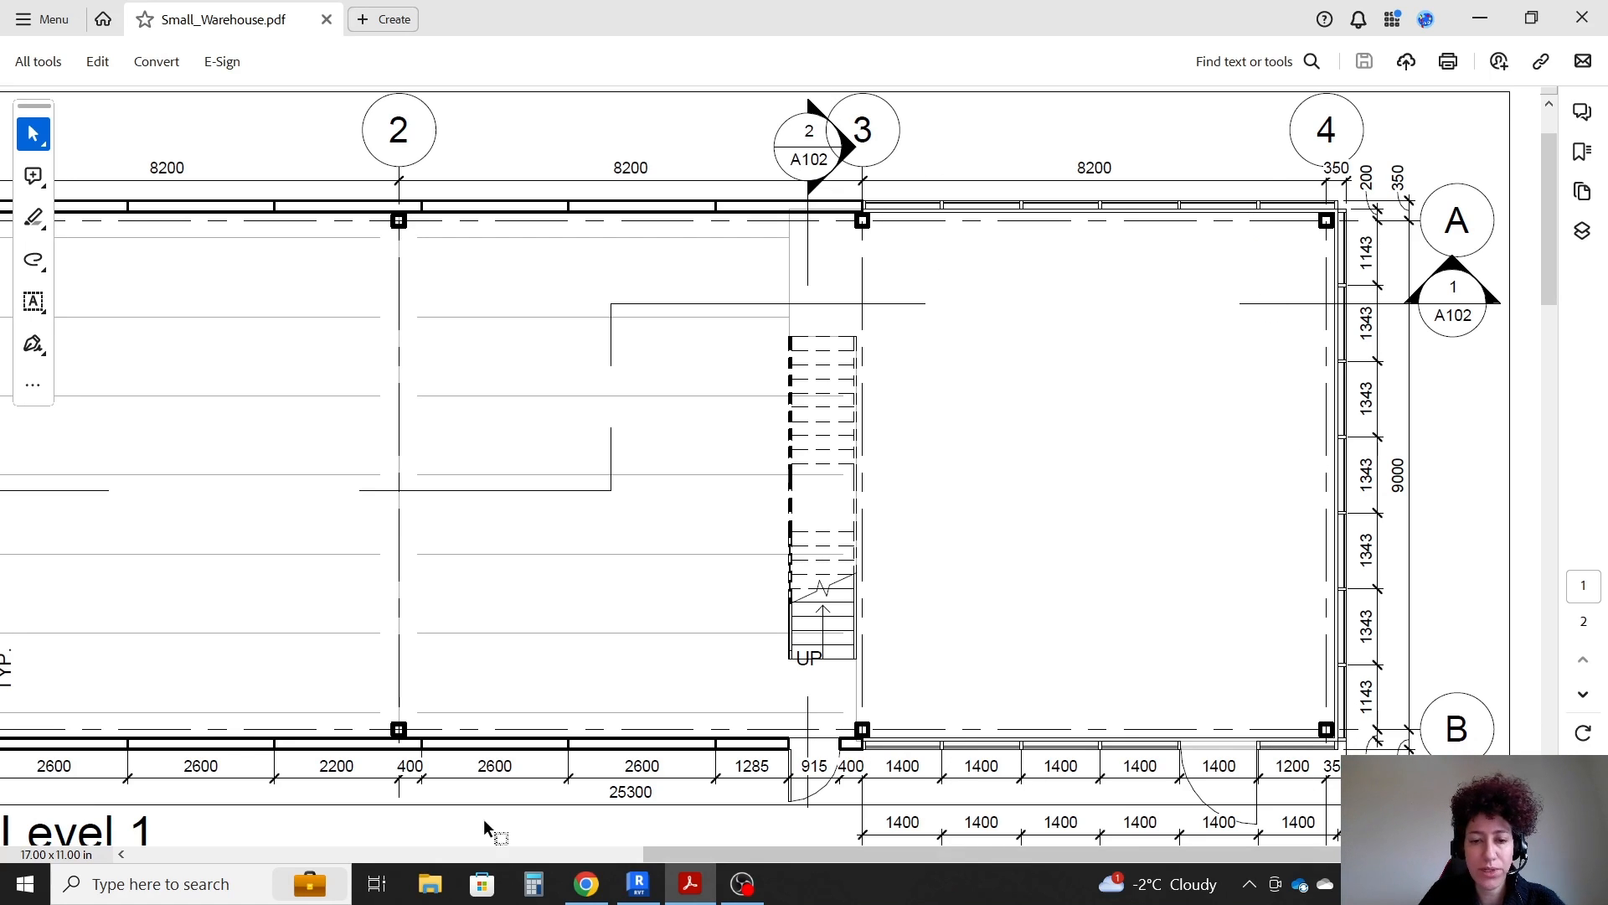
{"action": "left_click", "coordinate": [636, 883]}
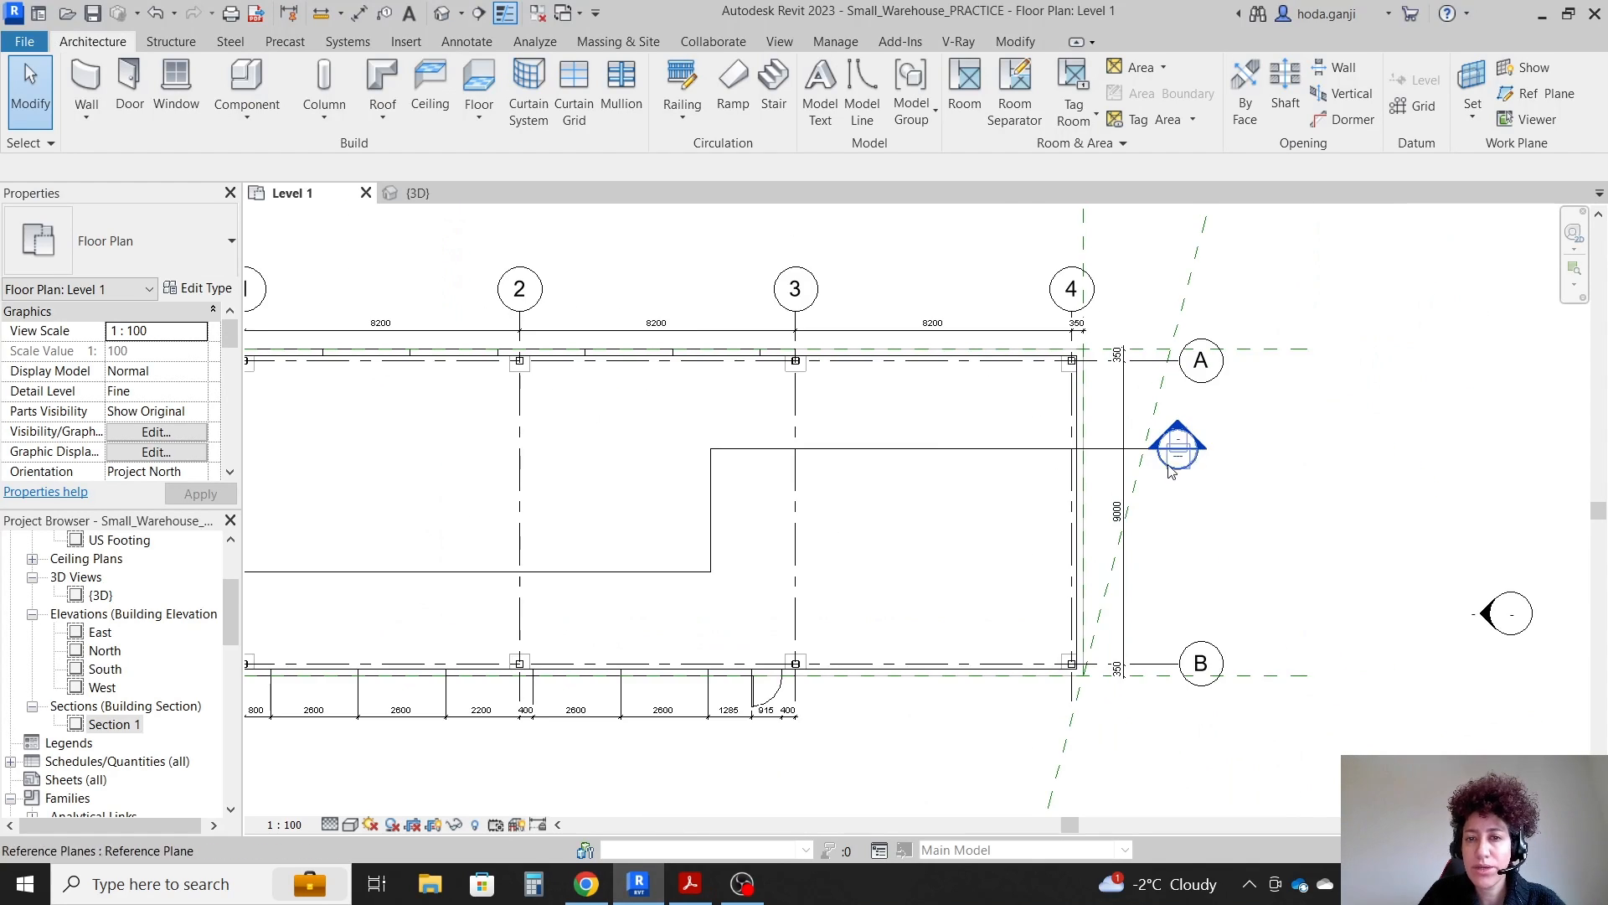
{"action": "left_click", "coordinate": [690, 883]}
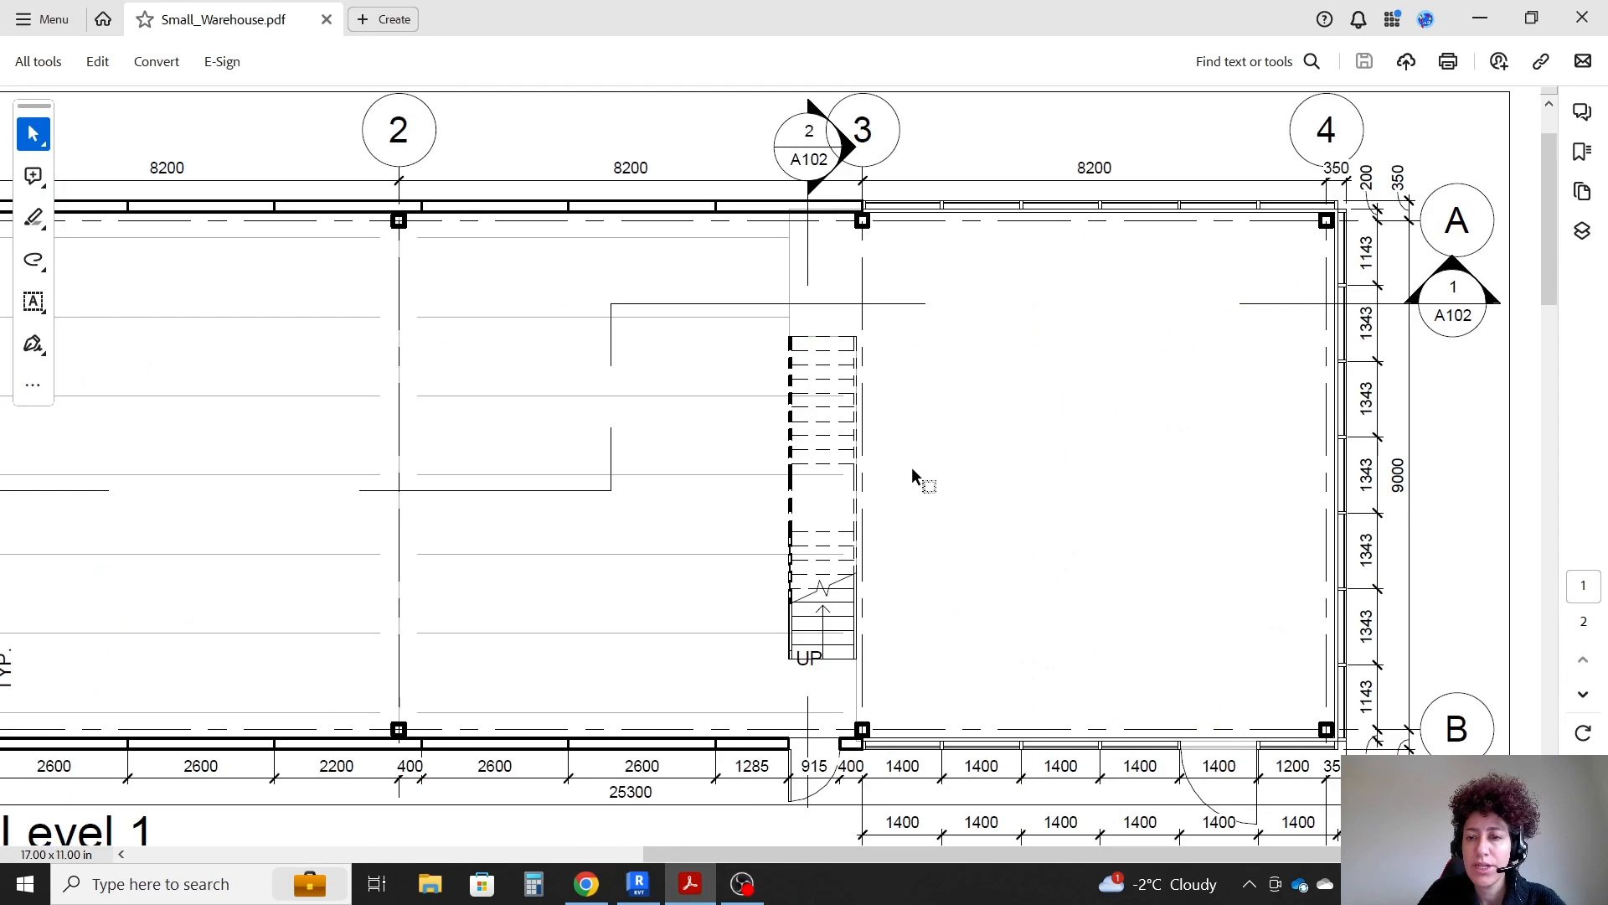
{"action": "scroll", "scroll_direction": "down", "scroll_amount": 3}
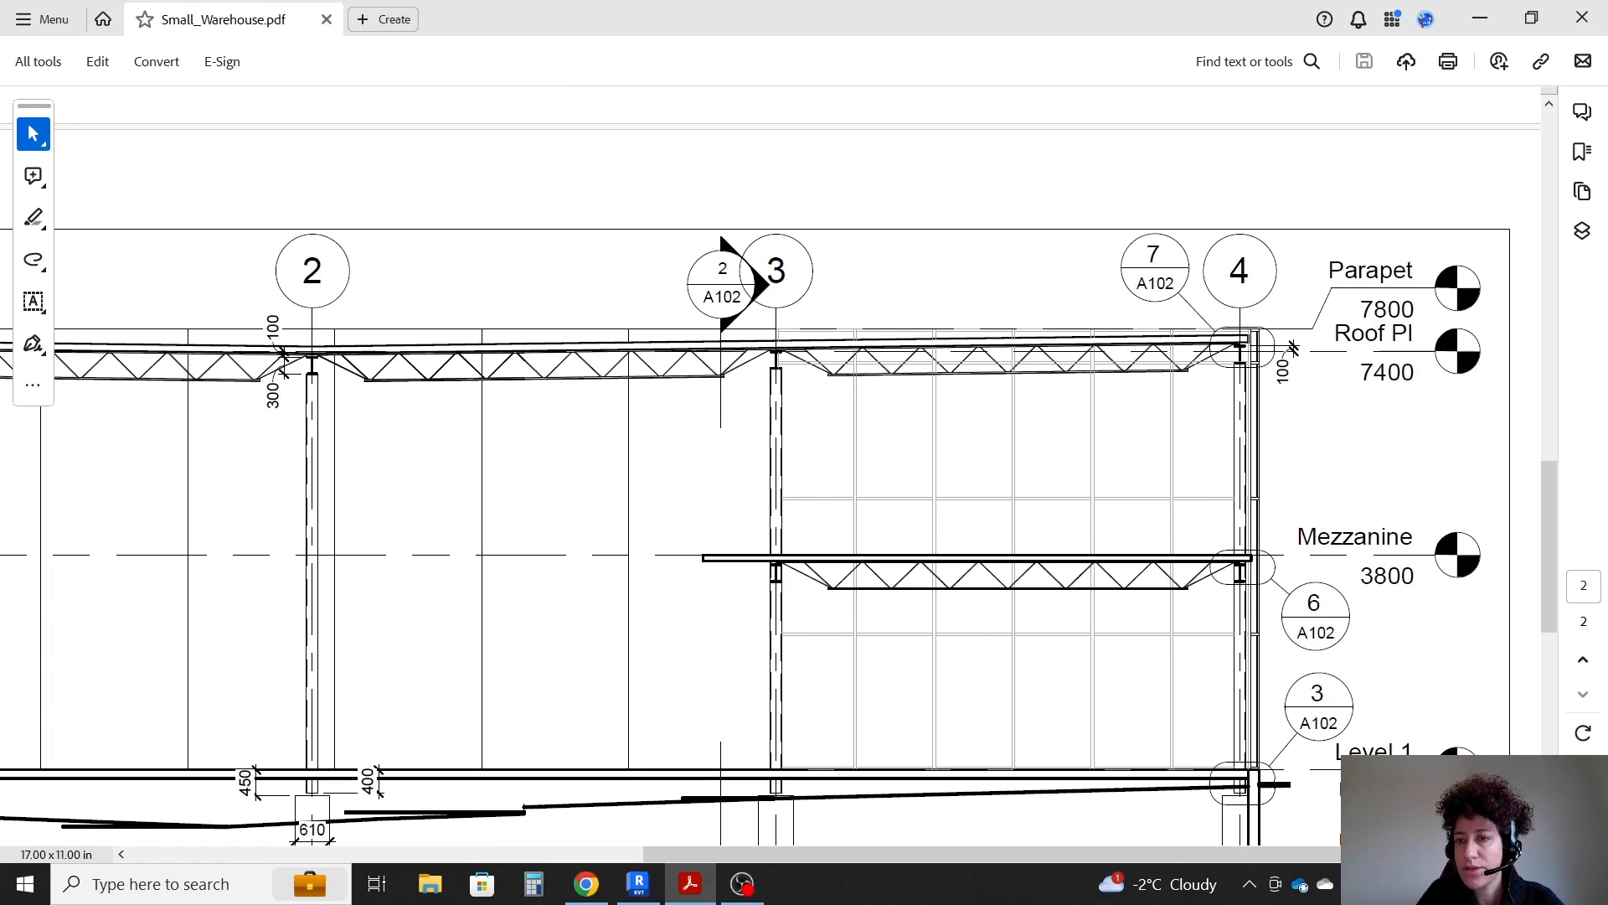
{"action": "mouse_move", "coordinate": [1285, 746]}
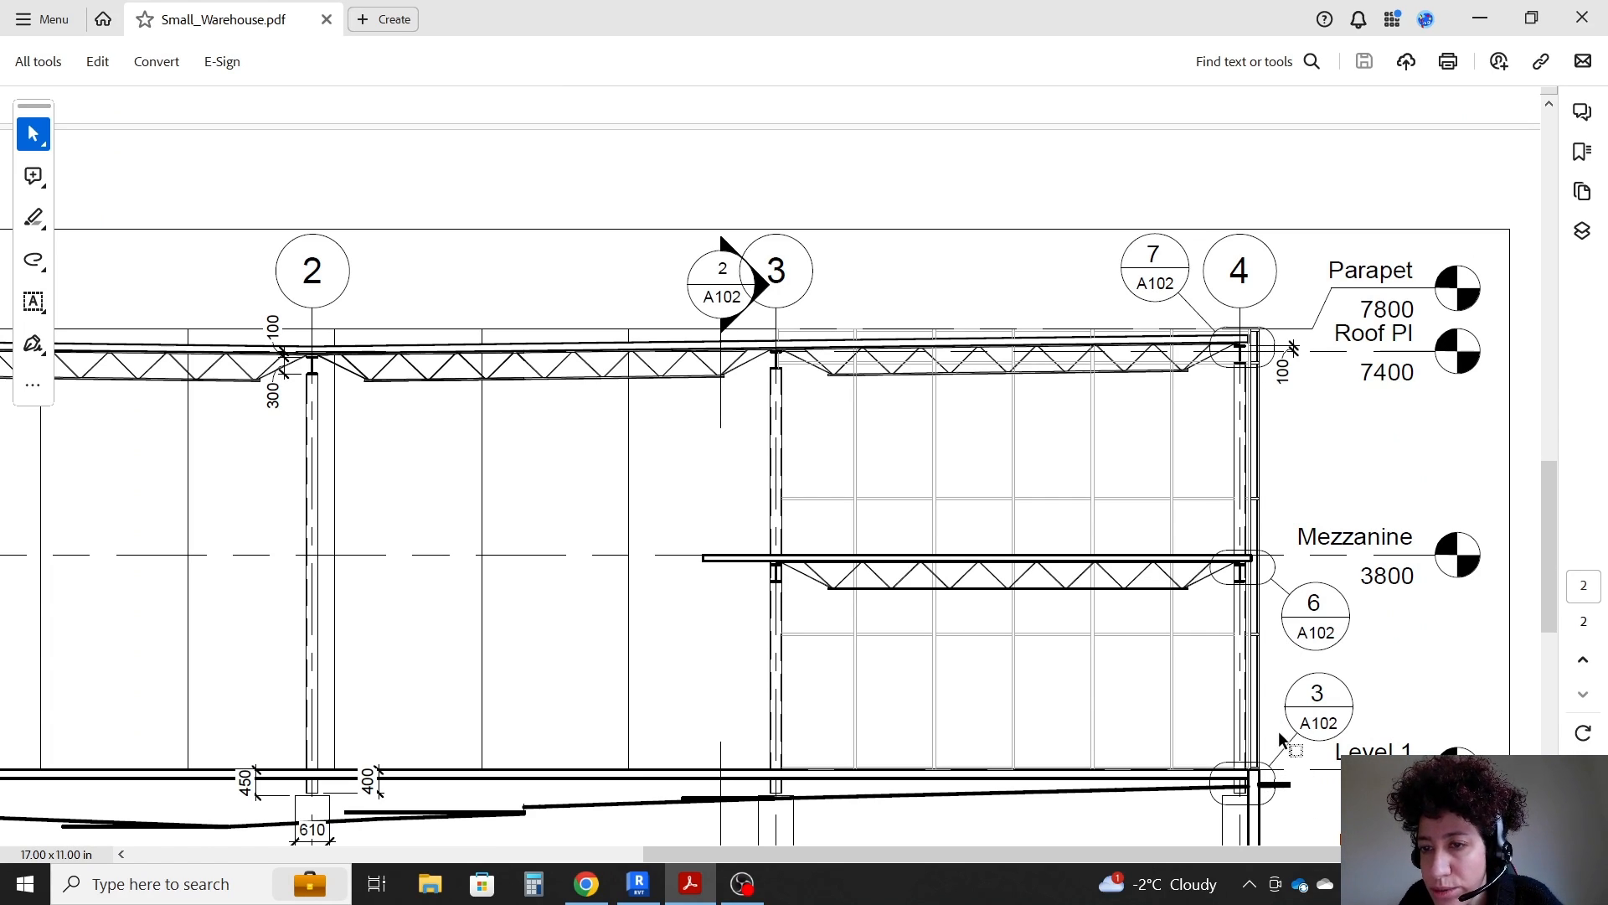
{"action": "left_click", "coordinate": [637, 883]}
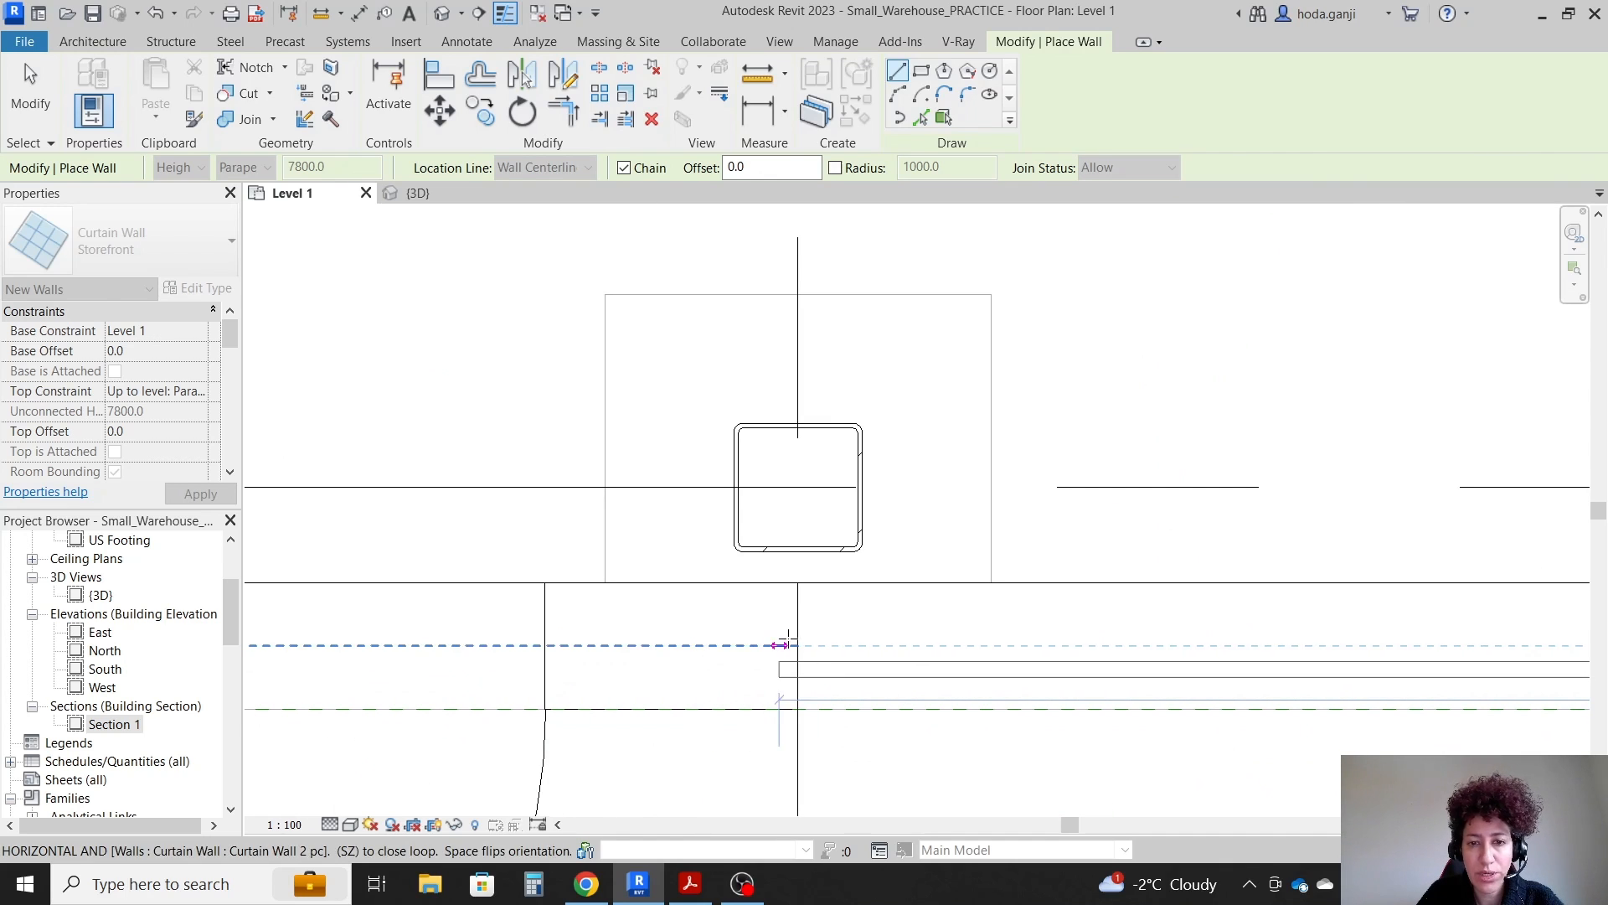
- Check the 1400mm storefront panel spacings on the PDF Level 1 plan
{"action": "left_click", "coordinate": [689, 883]}
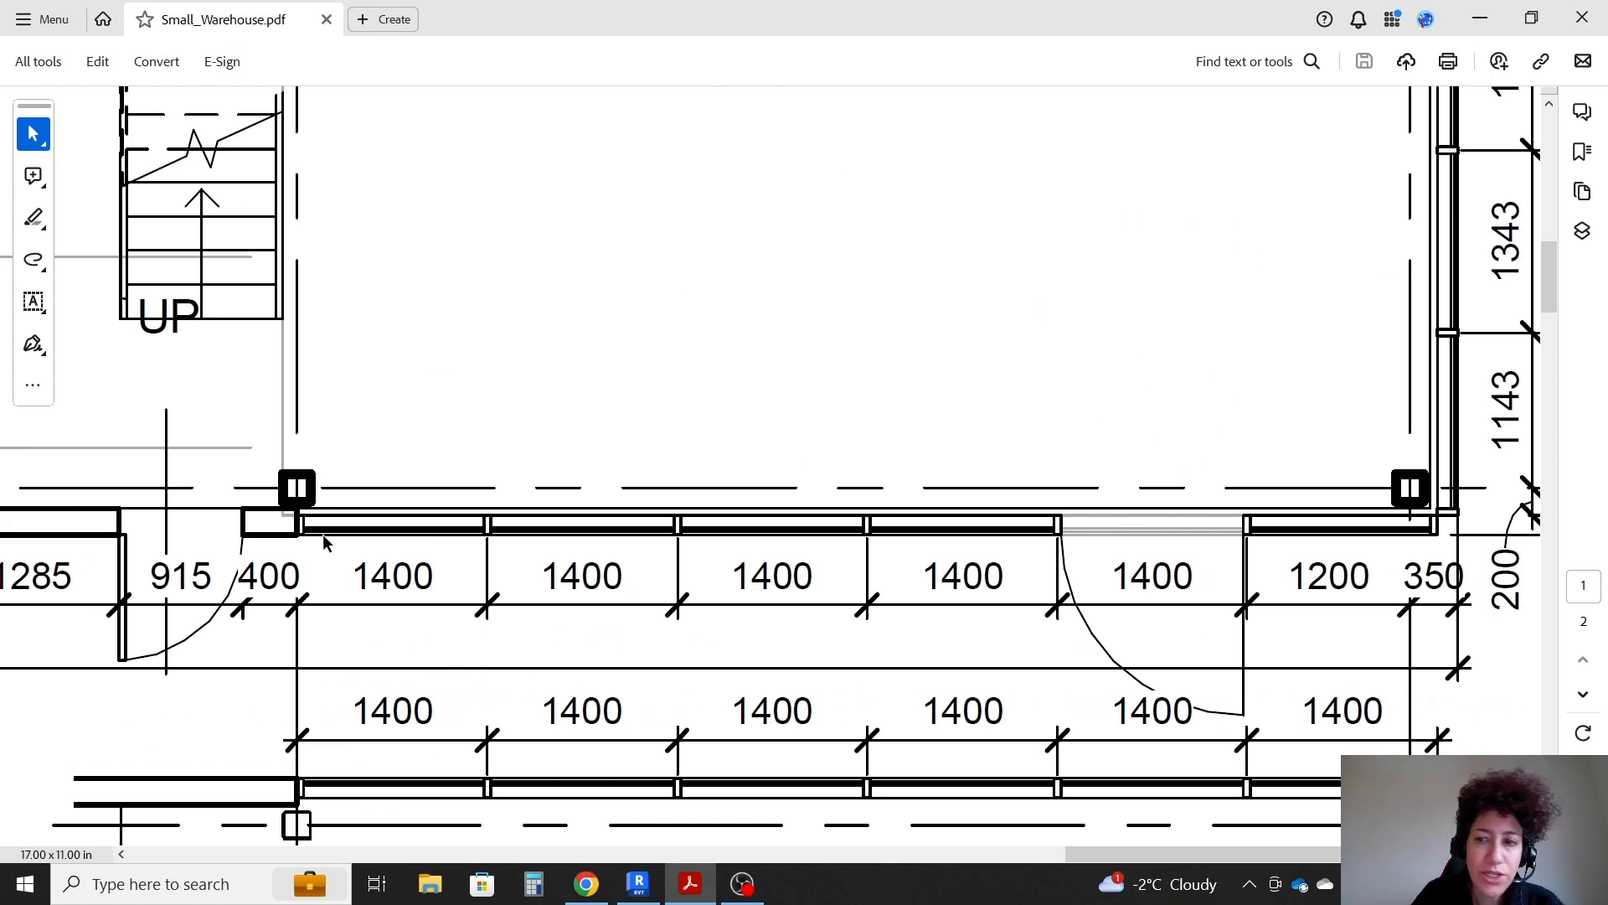
{"action": "mouse_move", "coordinate": [287, 552]}
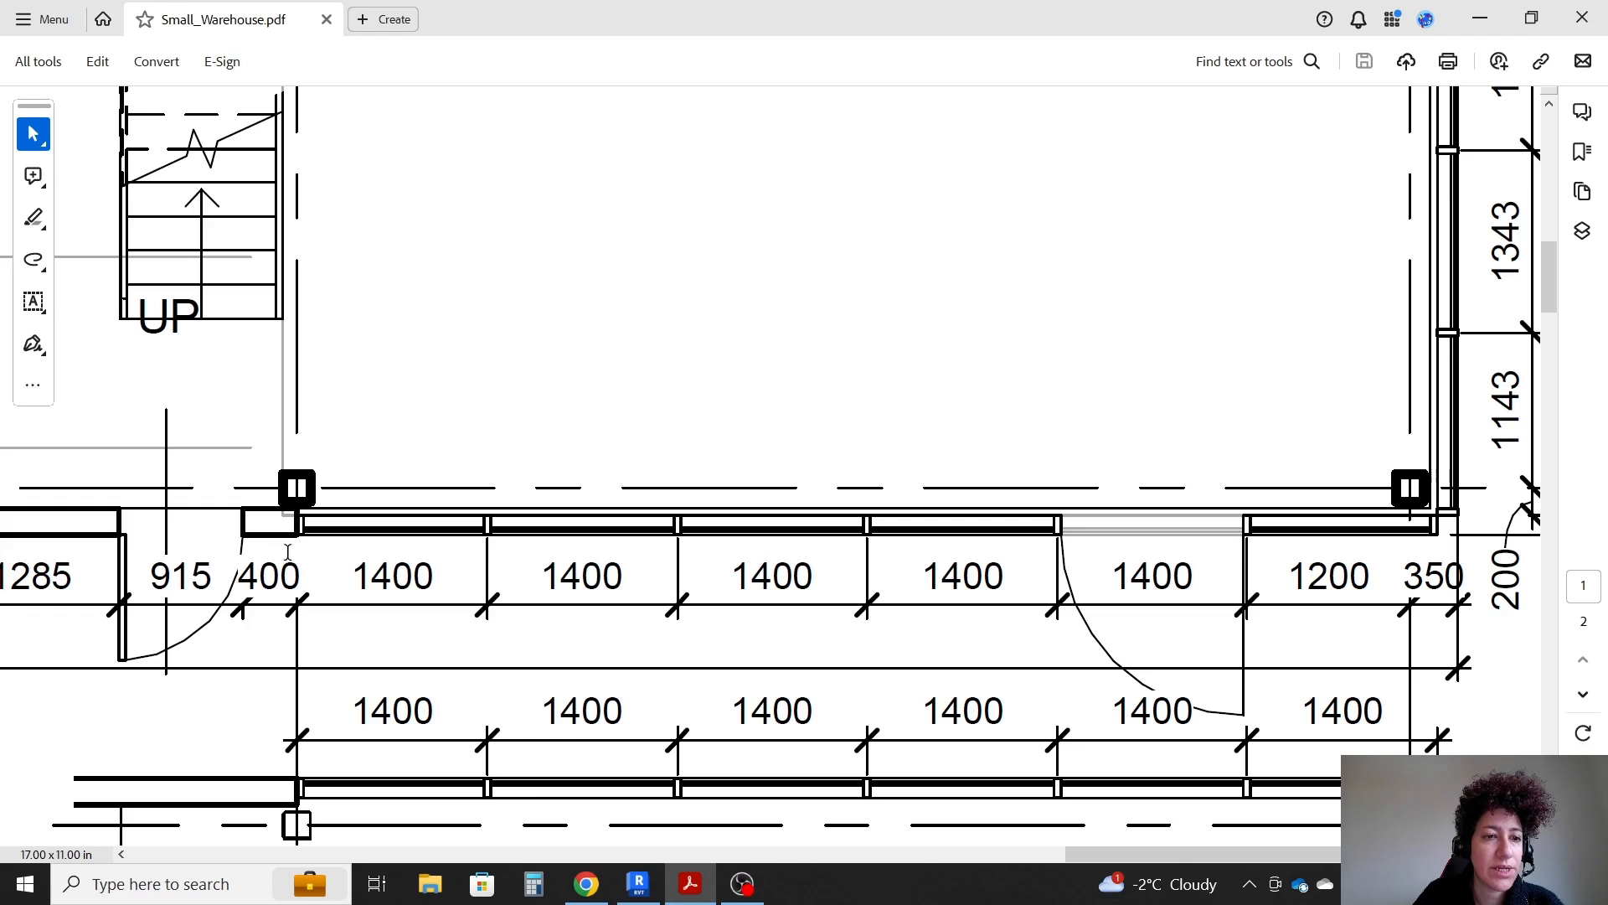
- After checking the PDF plan, drag the storefront wall's end to the column grid line
{"action": "scroll", "scroll_direction": "down", "scroll_amount": 3}
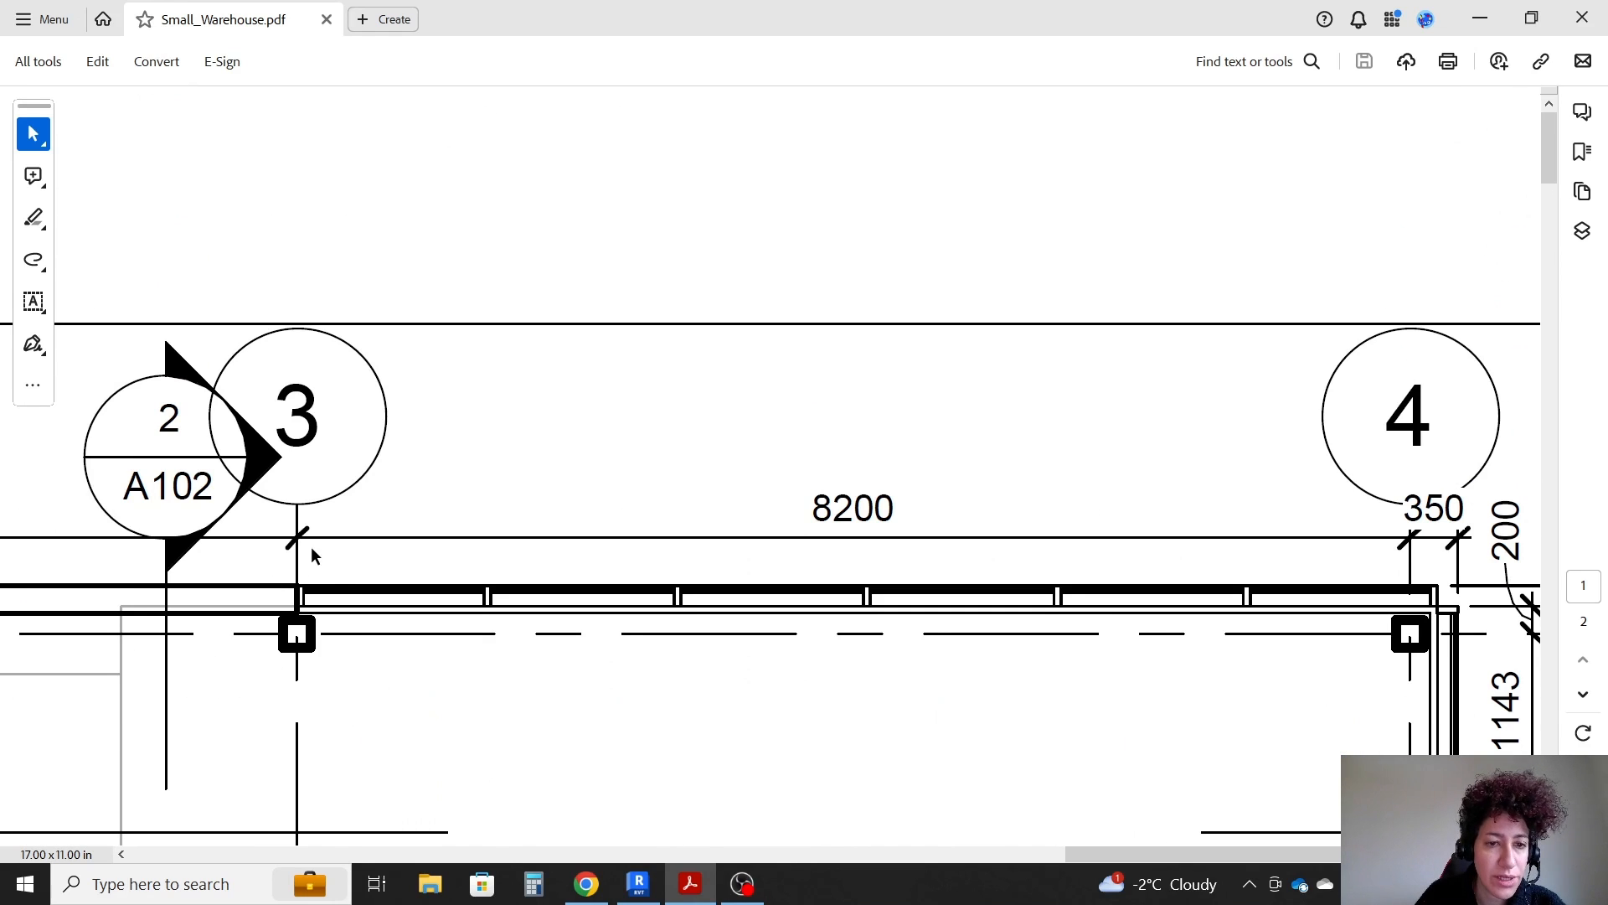
{"action": "left_click", "coordinate": [637, 883]}
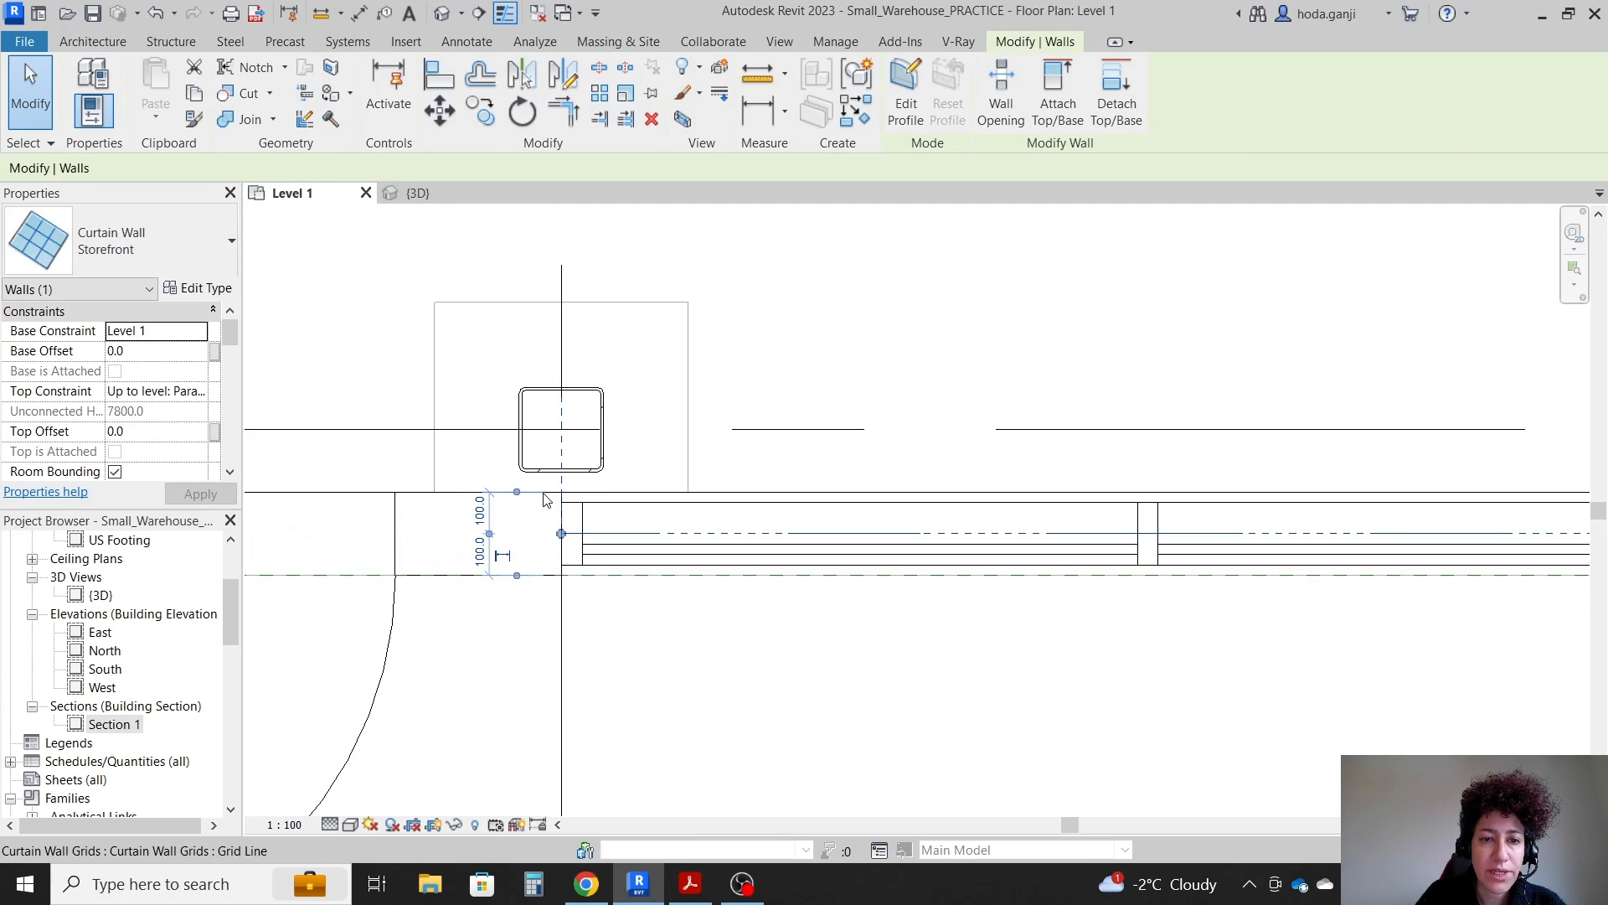
{"action": "left_click", "coordinate": [571, 509]}
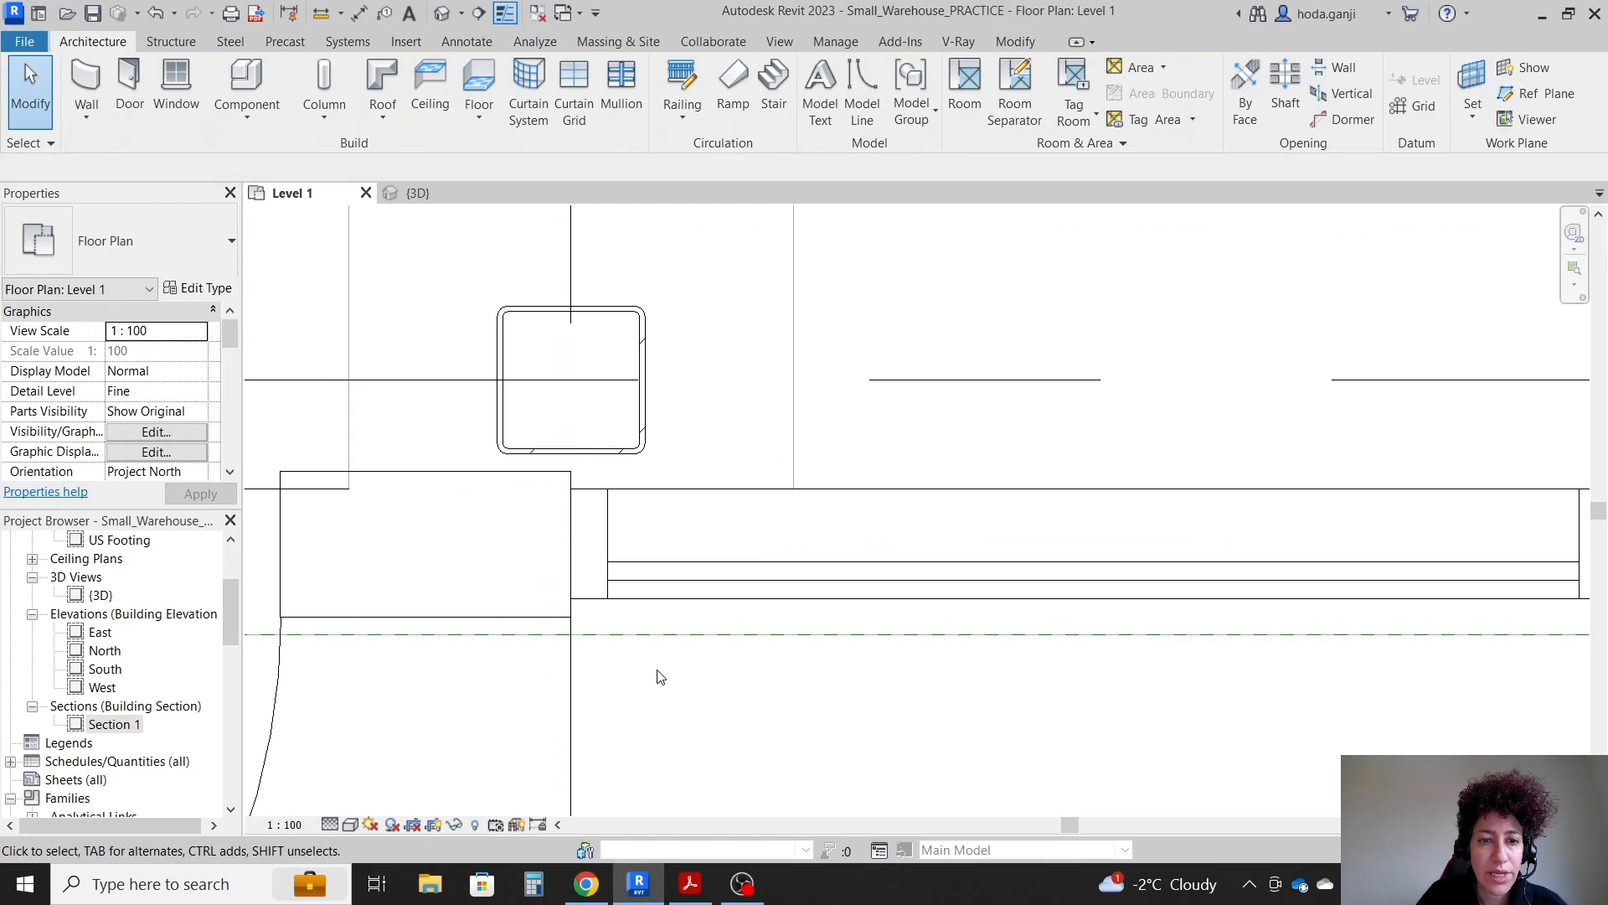
{"action": "mouse_move", "coordinate": [503, 493]}
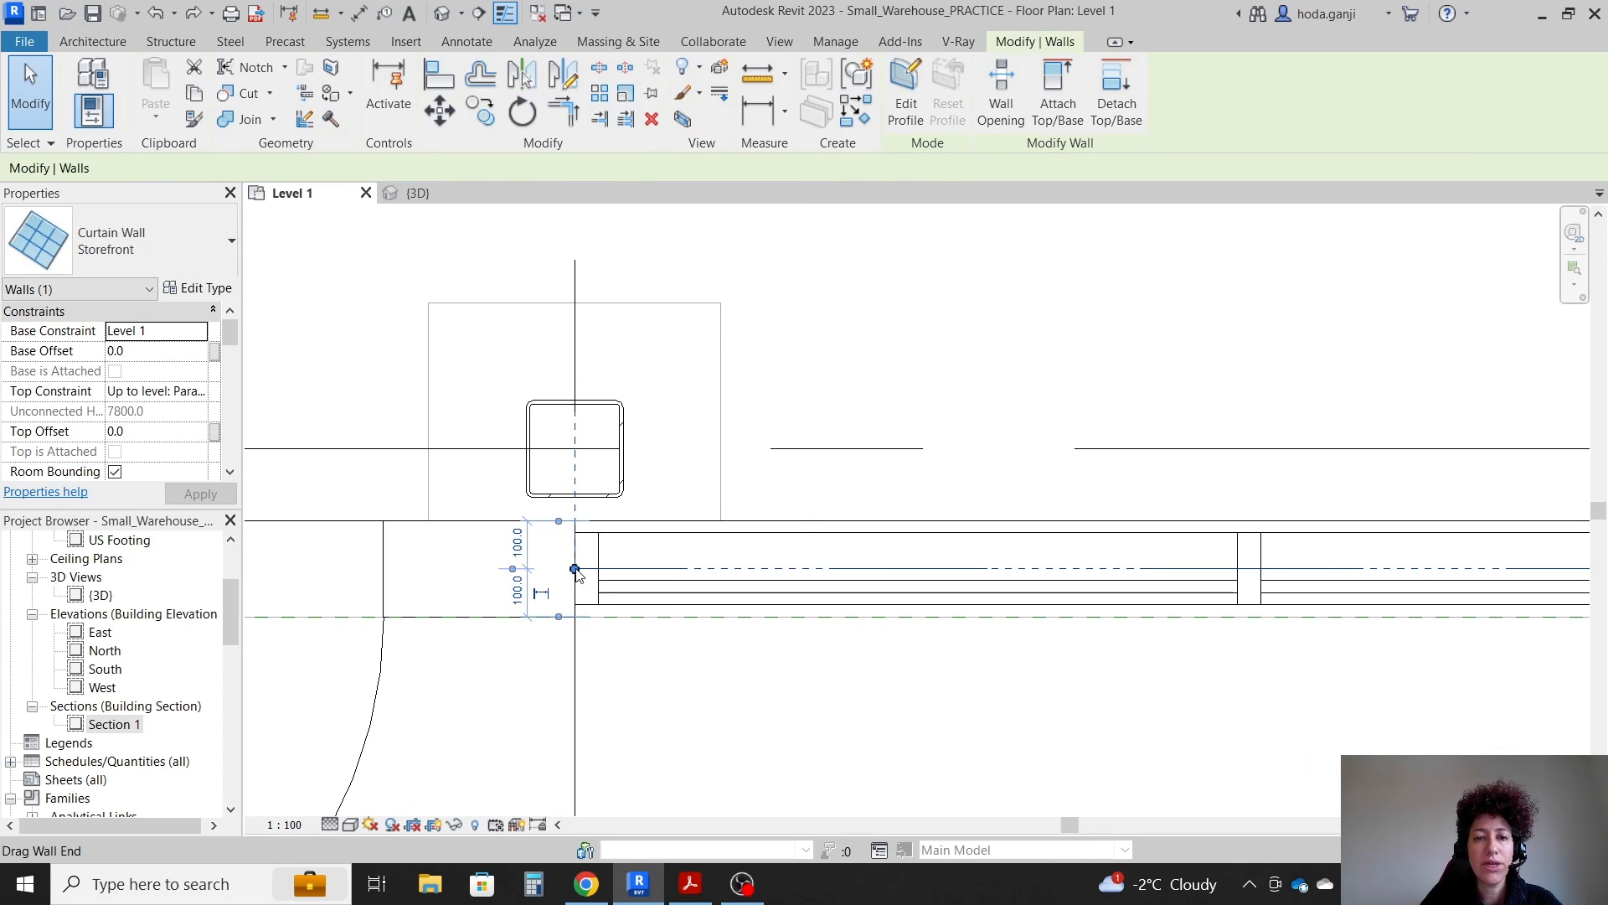
{"action": "right_click", "coordinate": [575, 570]}
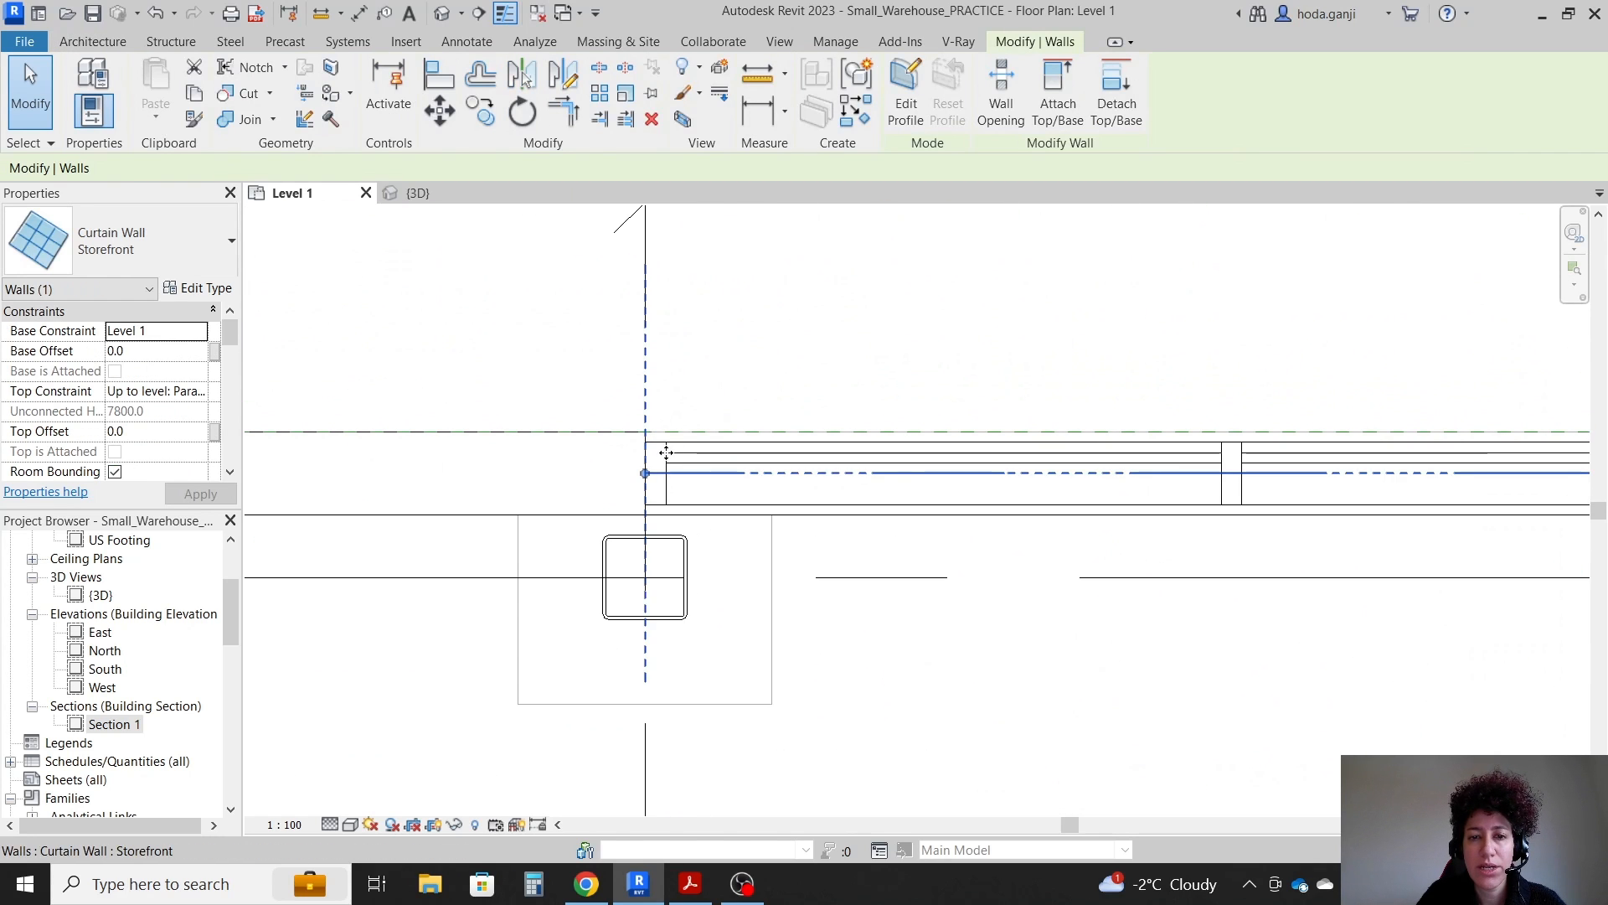
{"action": "right_click", "coordinate": [644, 472]}
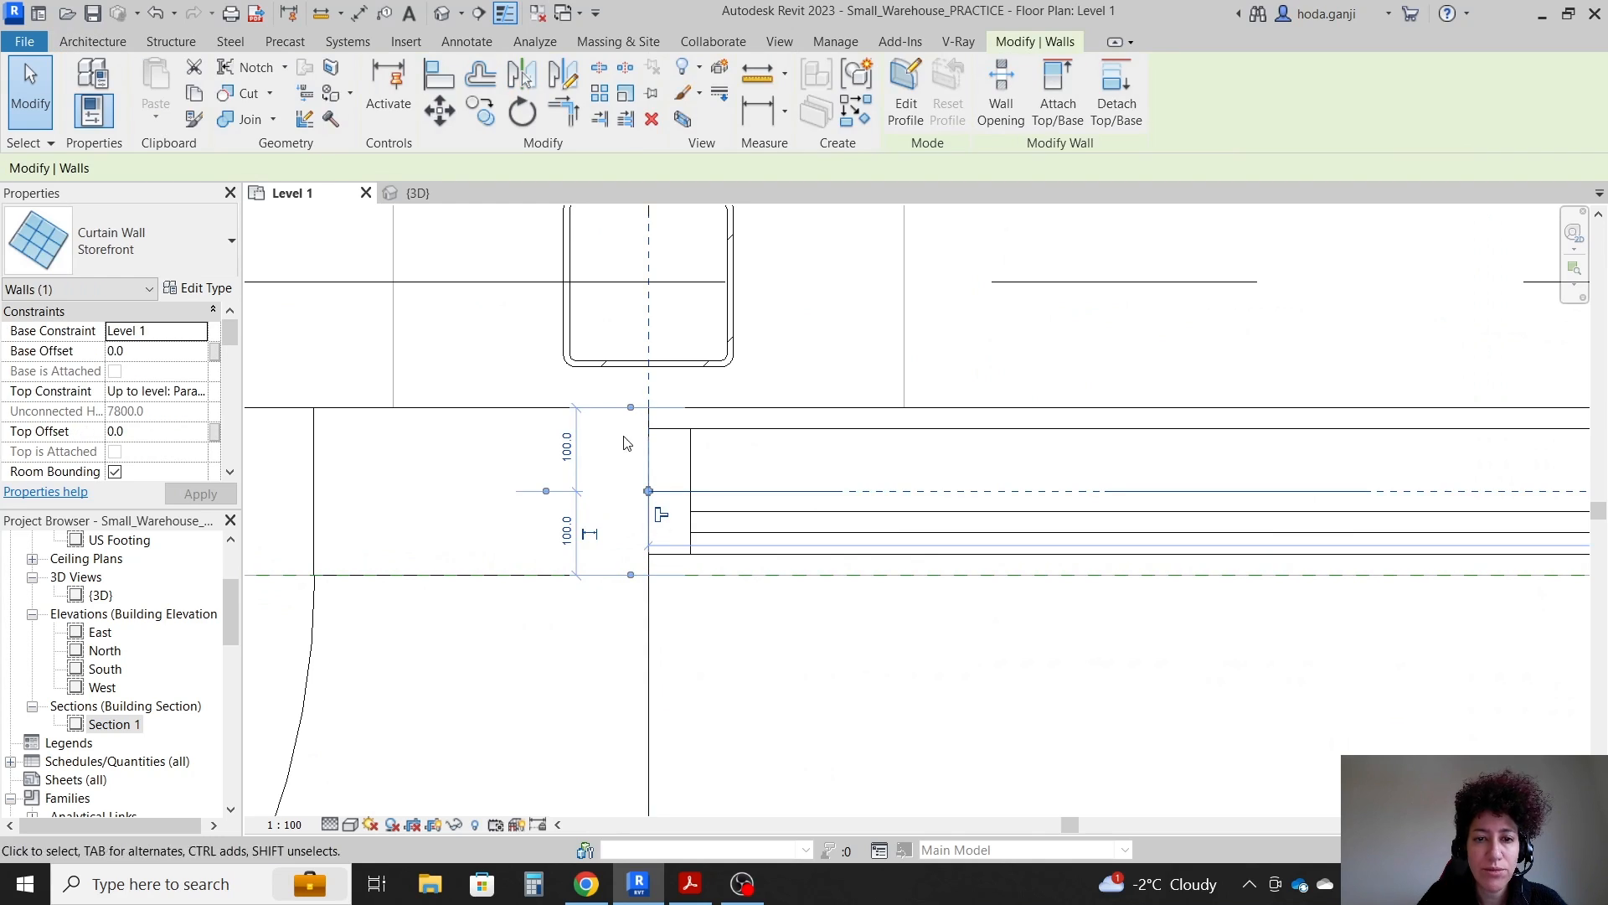
{"action": "left_click", "coordinate": [440, 106]}
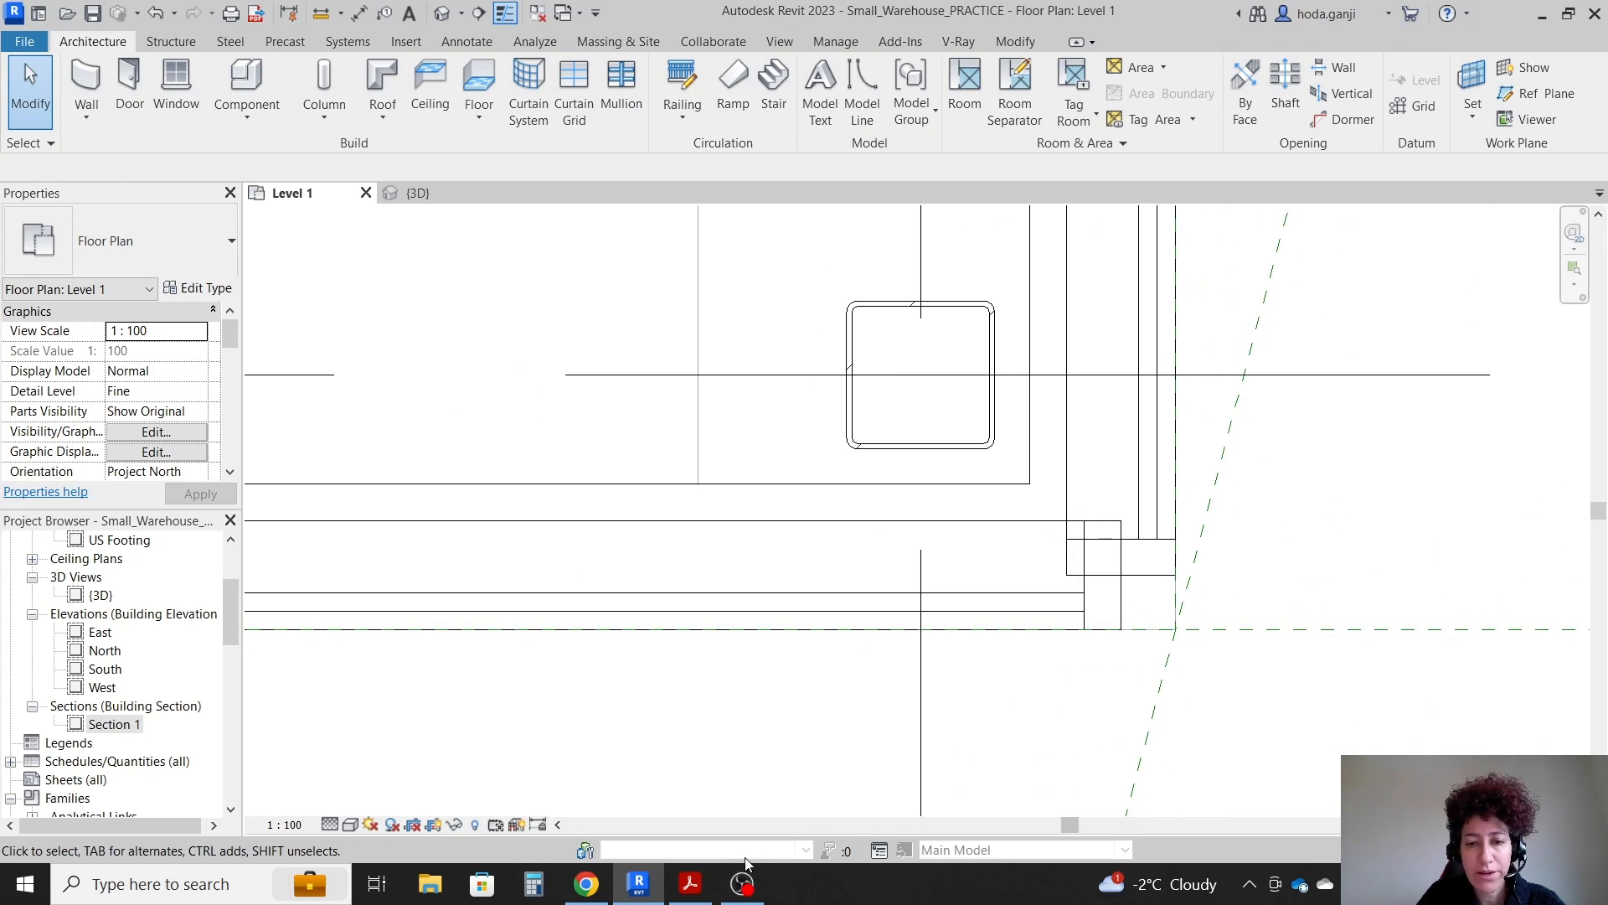
- Inspect the storefront ends and 350 and 200 corner dimensions on the PDF plan
{"action": "left_click", "coordinate": [689, 882]}
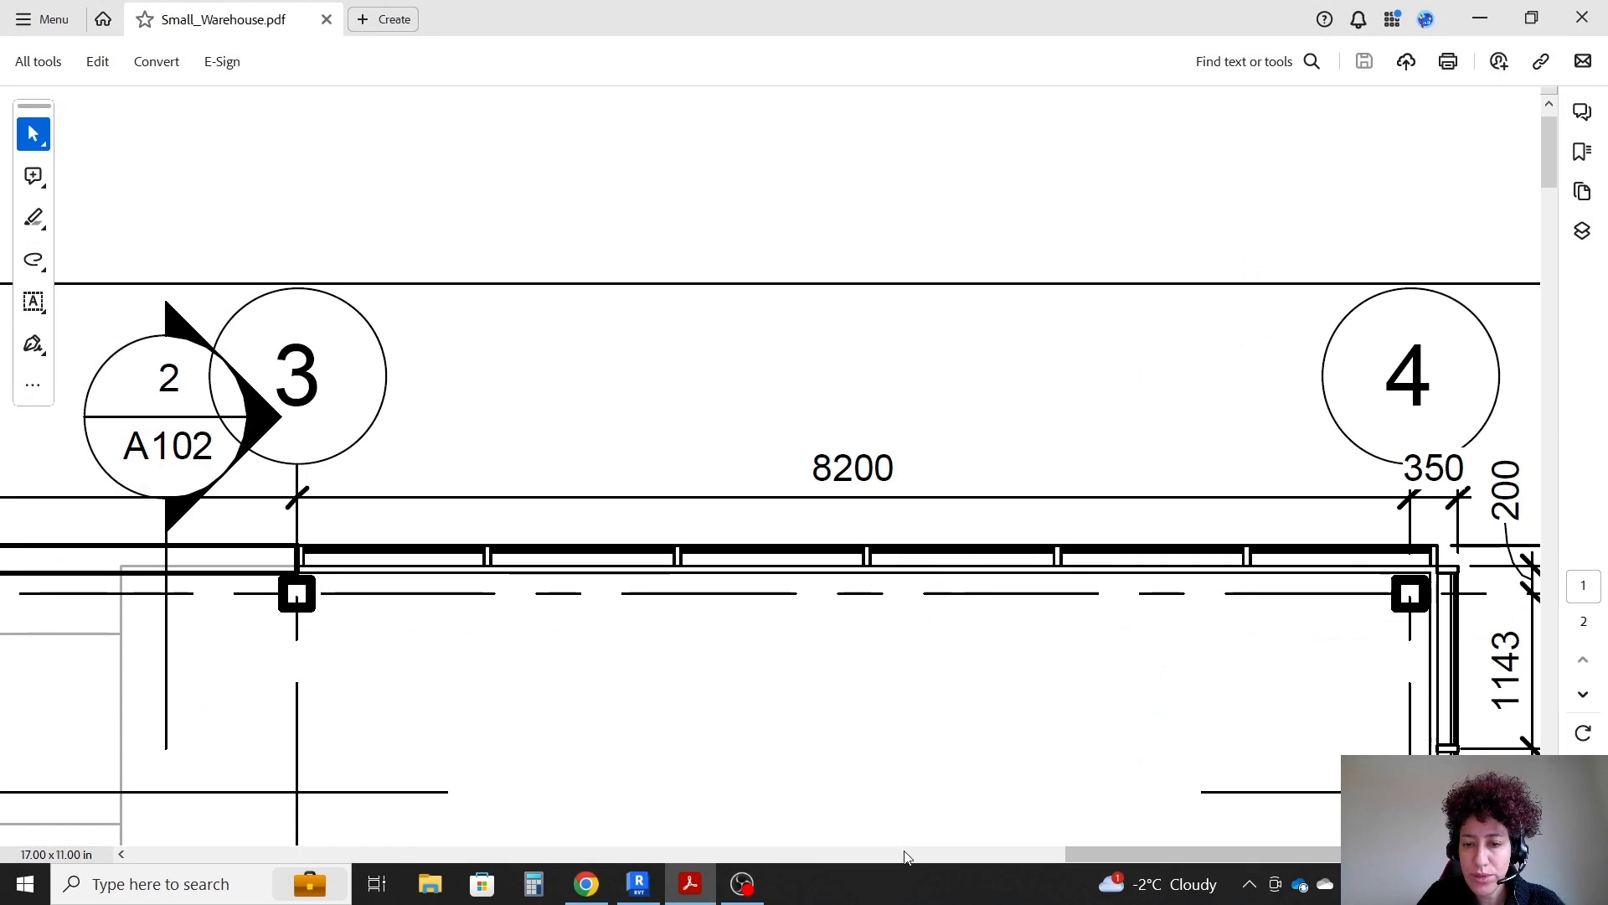
{"action": "scroll", "scroll_direction": "down", "scroll_amount": 3}
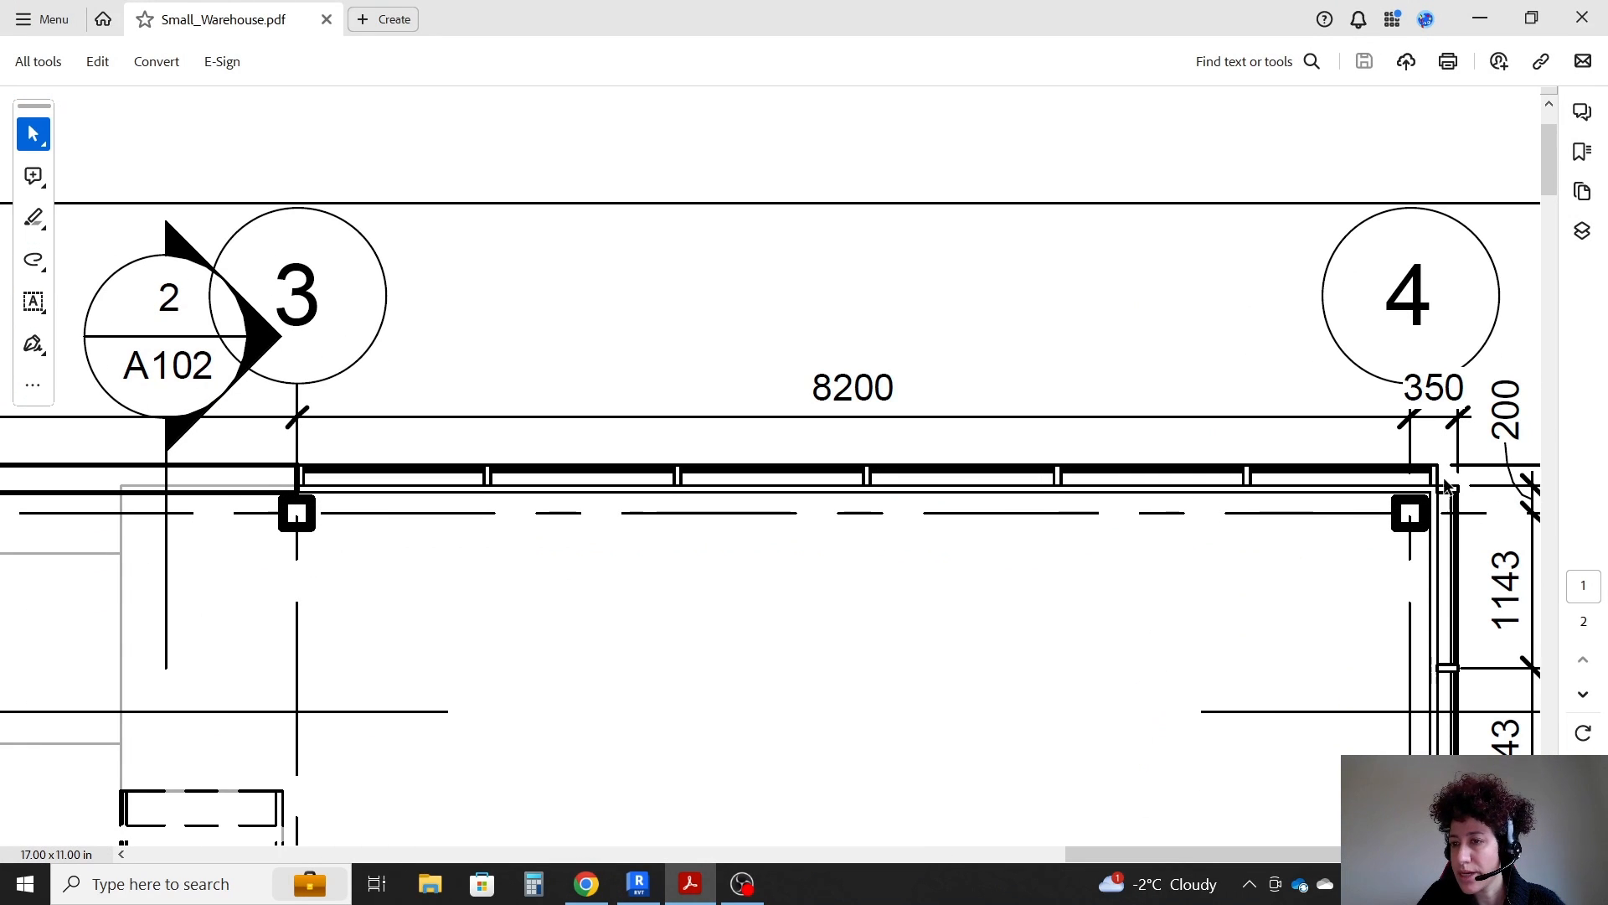
{"action": "scroll", "scroll_direction": "down", "scroll_amount": 3}
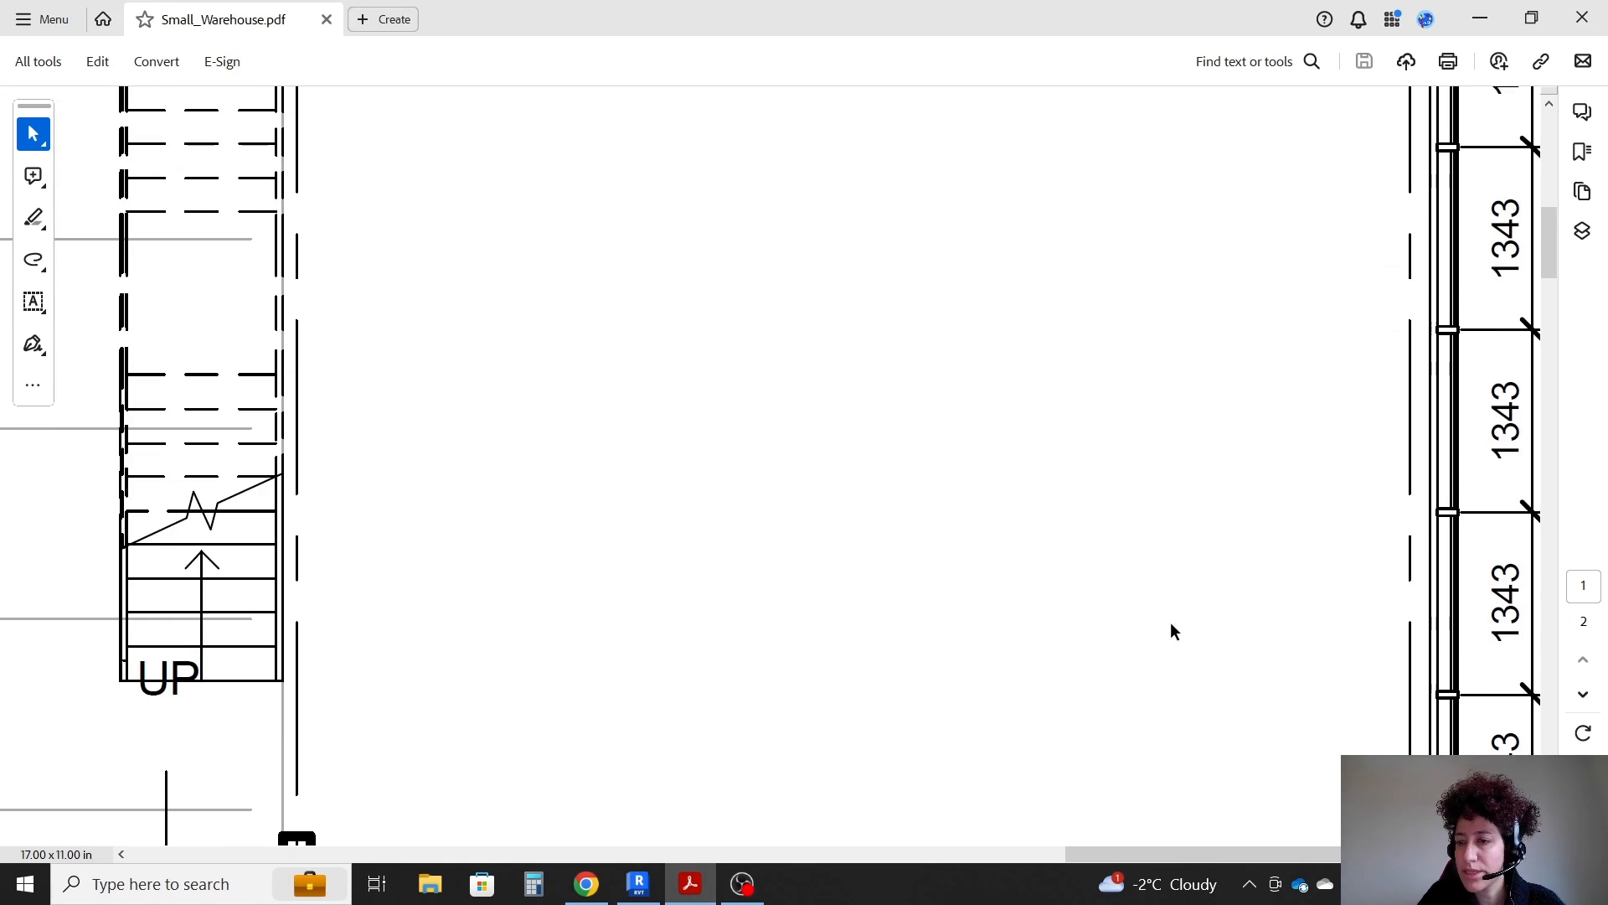
{"action": "scroll", "scroll_direction": "down", "scroll_amount": 3}
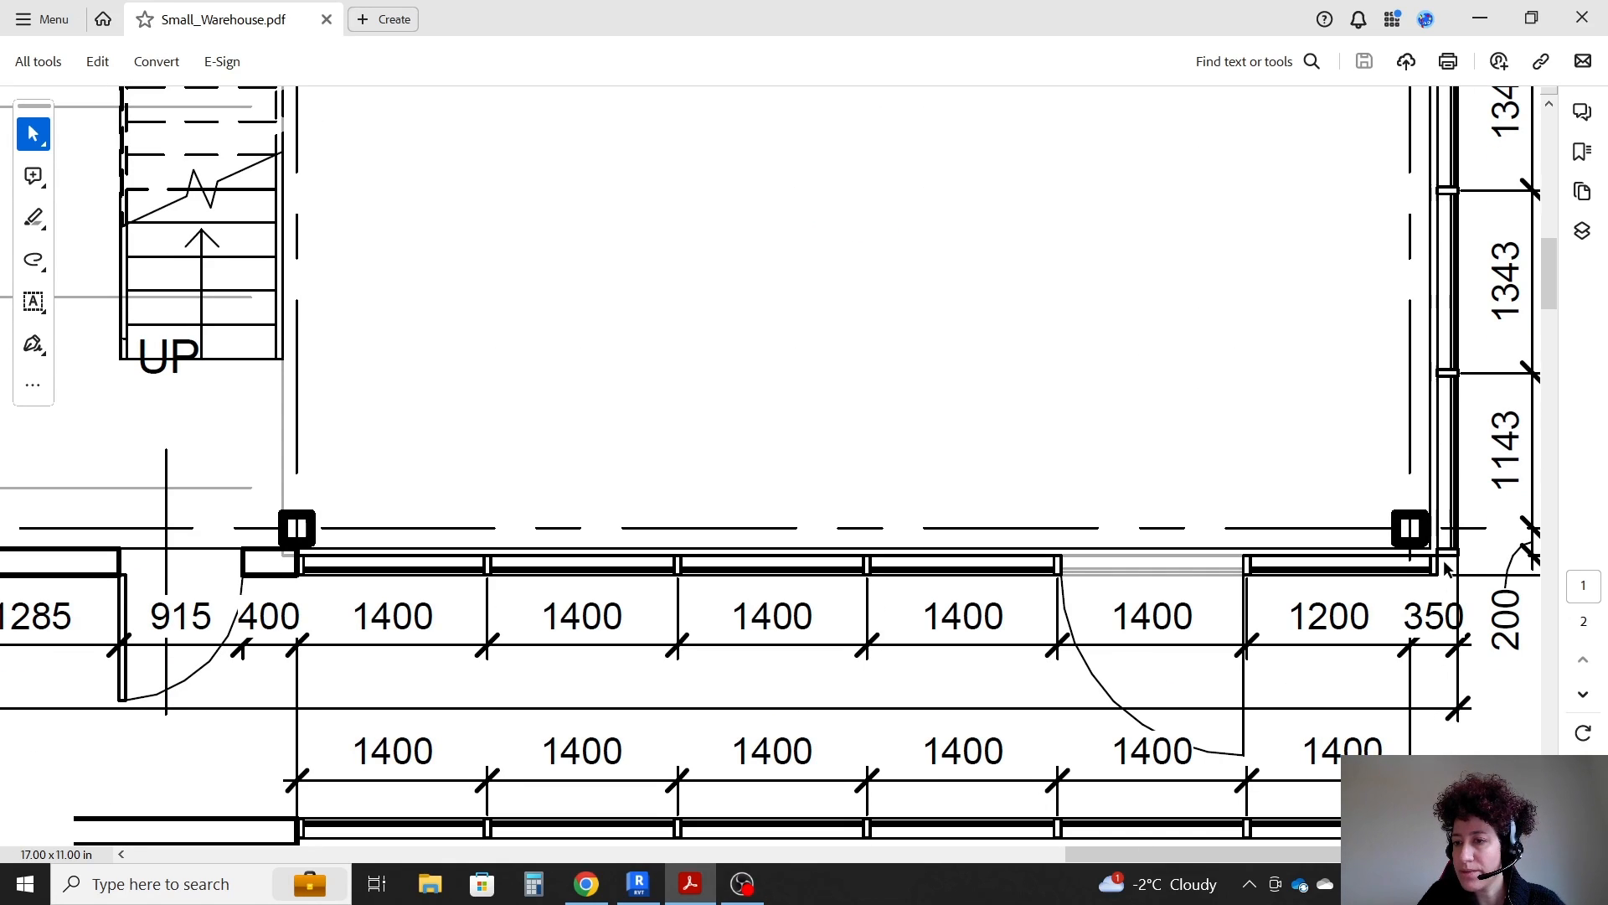
{"action": "mouse_move", "coordinate": [1449, 577]}
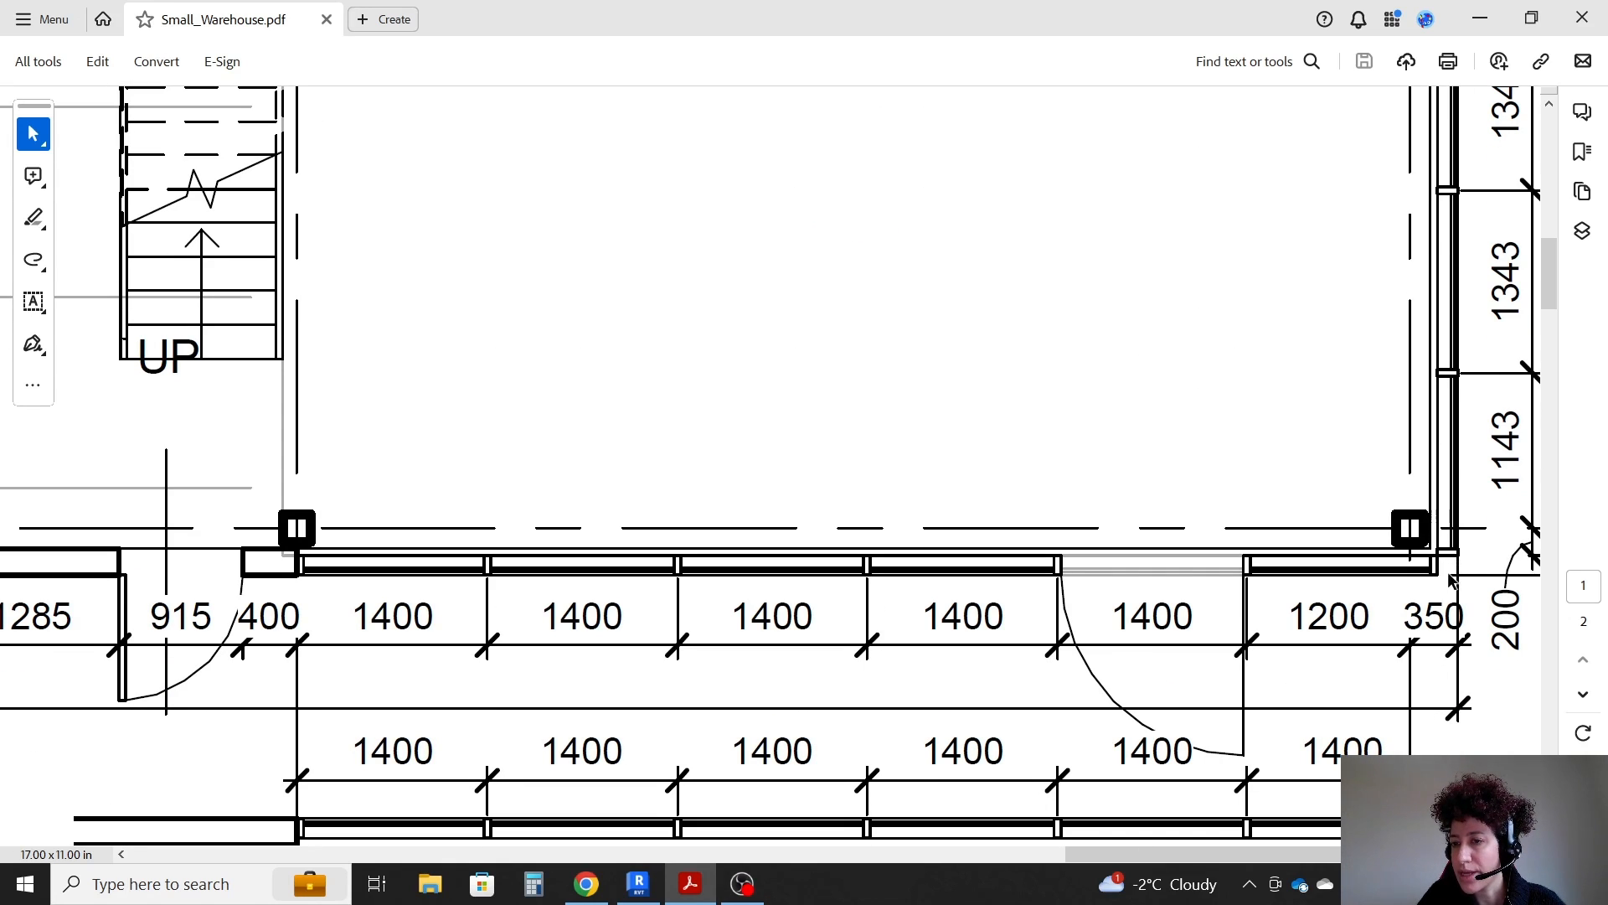
{"action": "mouse_move", "coordinate": [1456, 581]}
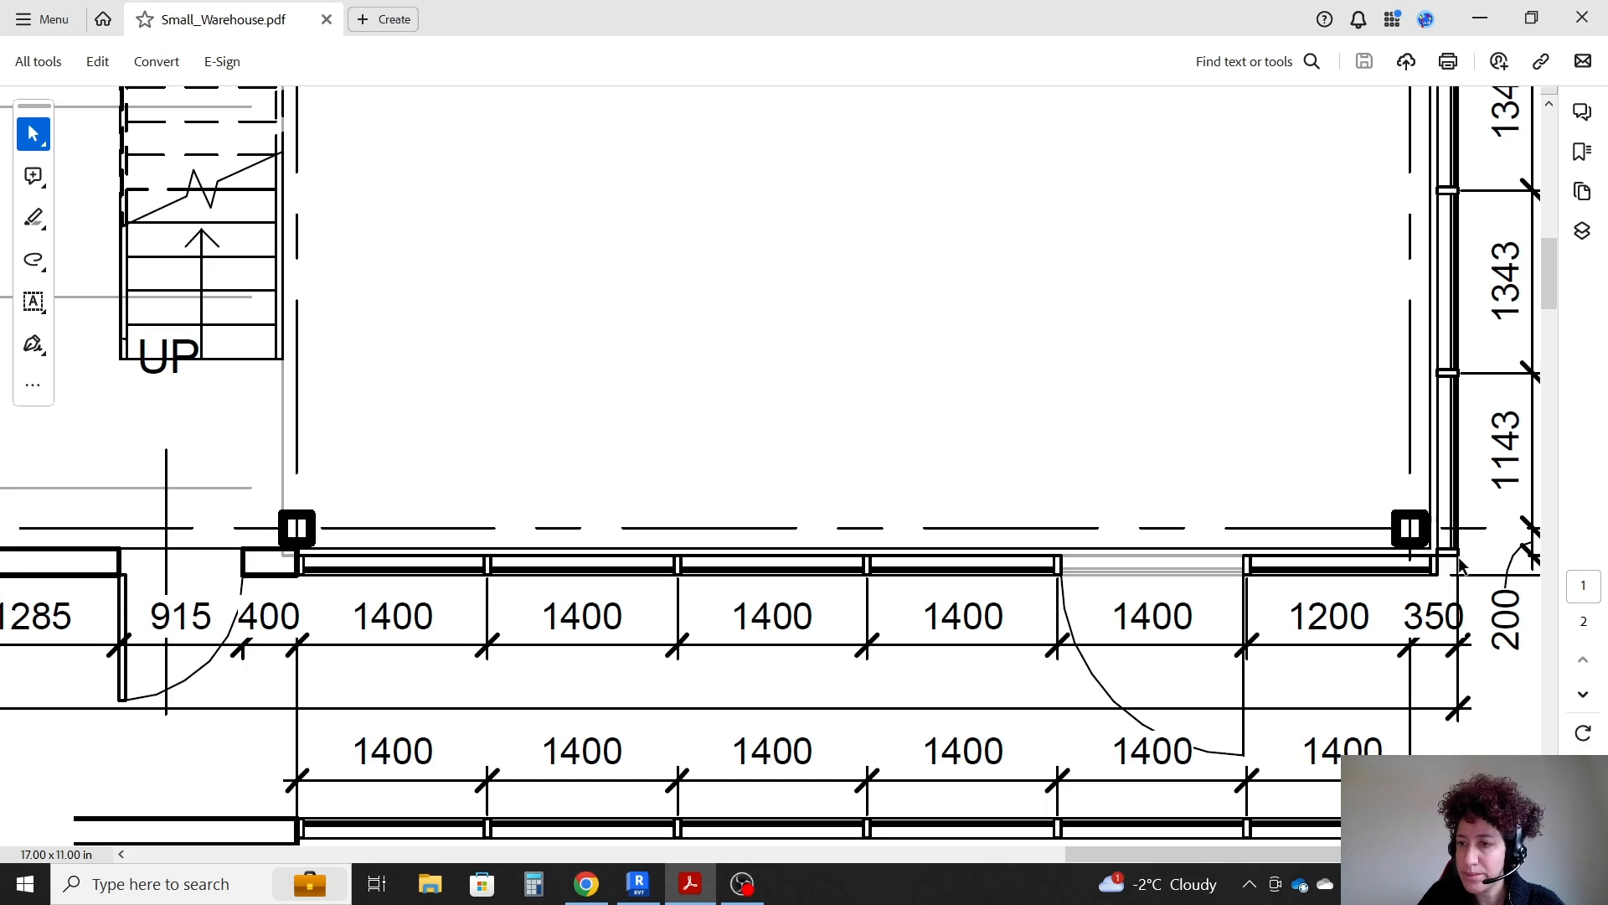
{"action": "left_click", "coordinate": [638, 883]}
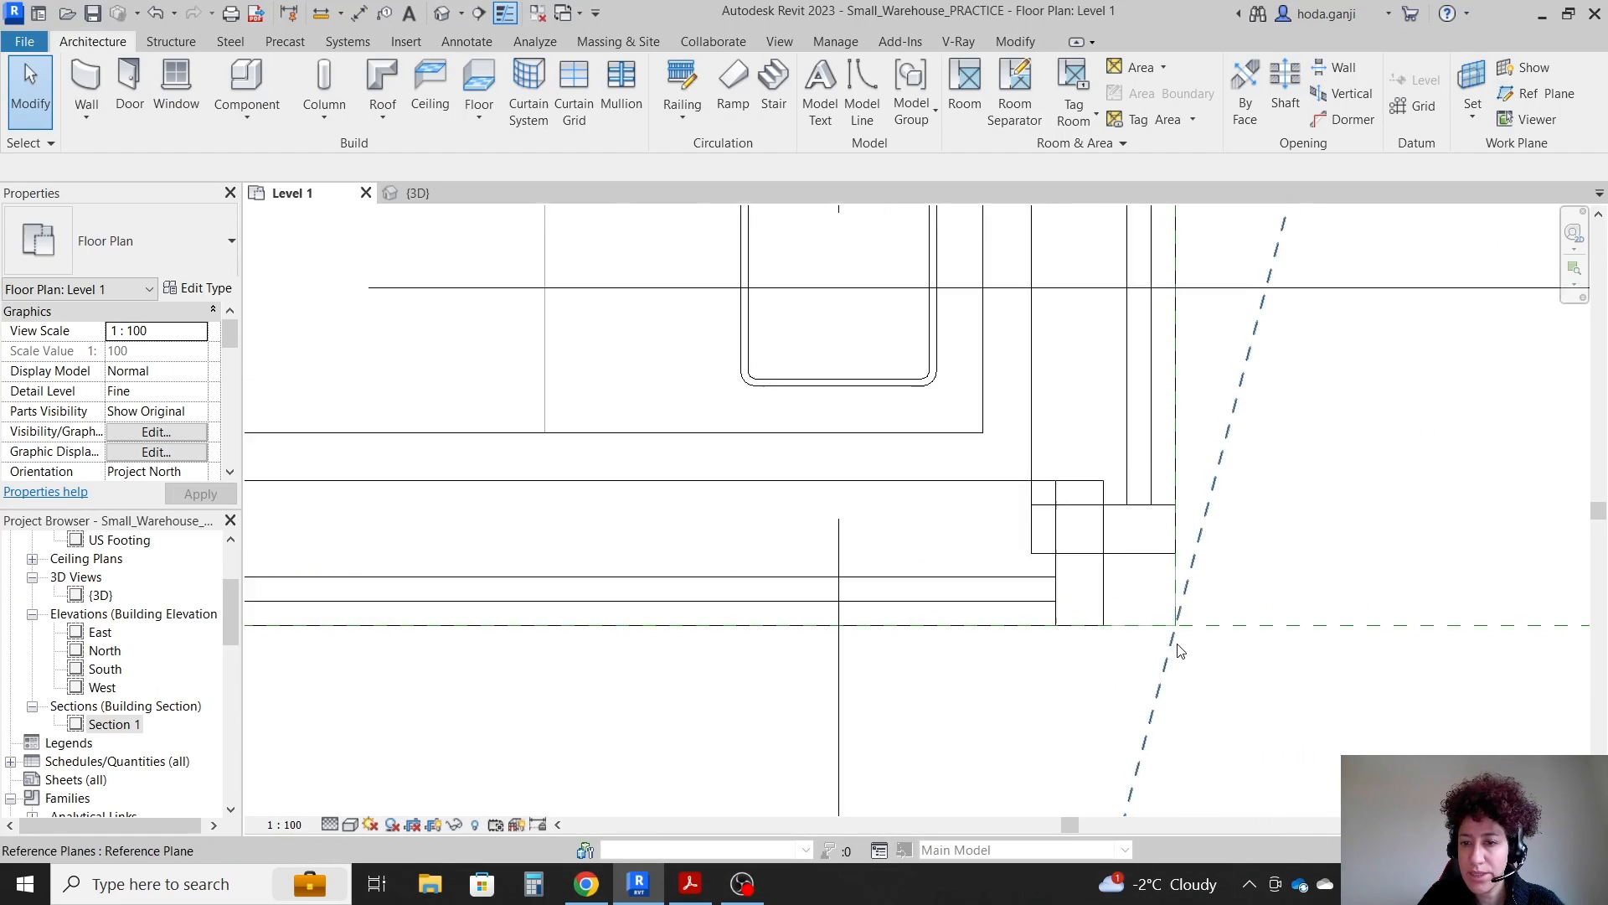
- Move the storefront wall end back to the corner and sketch a reference plane beside it
{"action": "left_click", "coordinate": [1080, 523]}
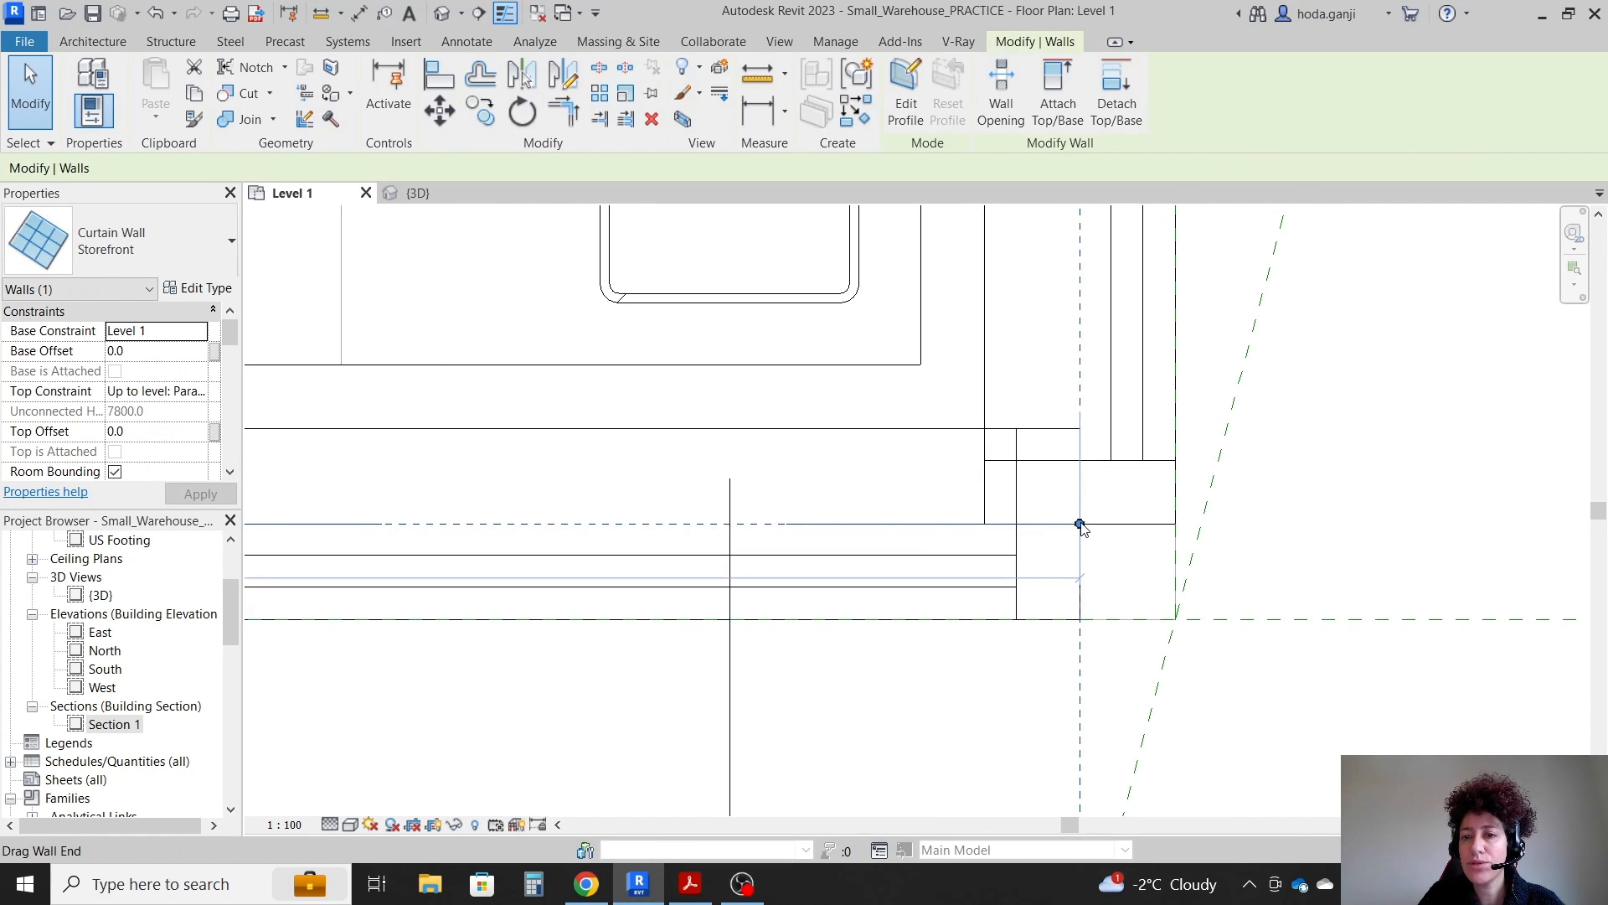
{"action": "right_click", "coordinate": [1079, 524]}
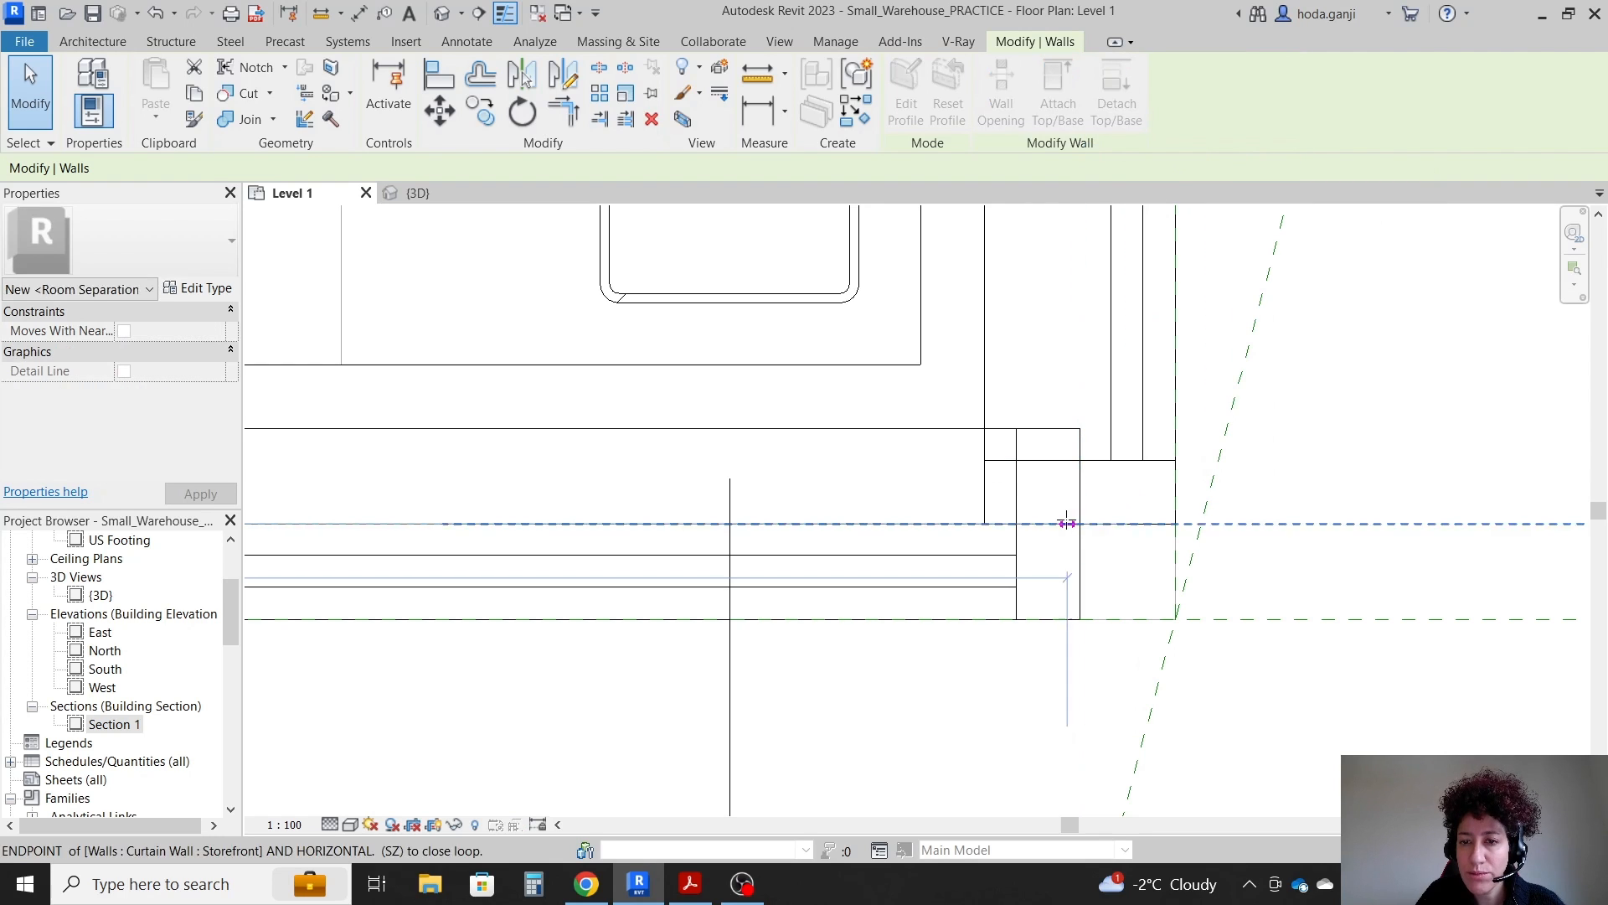
{"action": "key", "text": "Escape"}
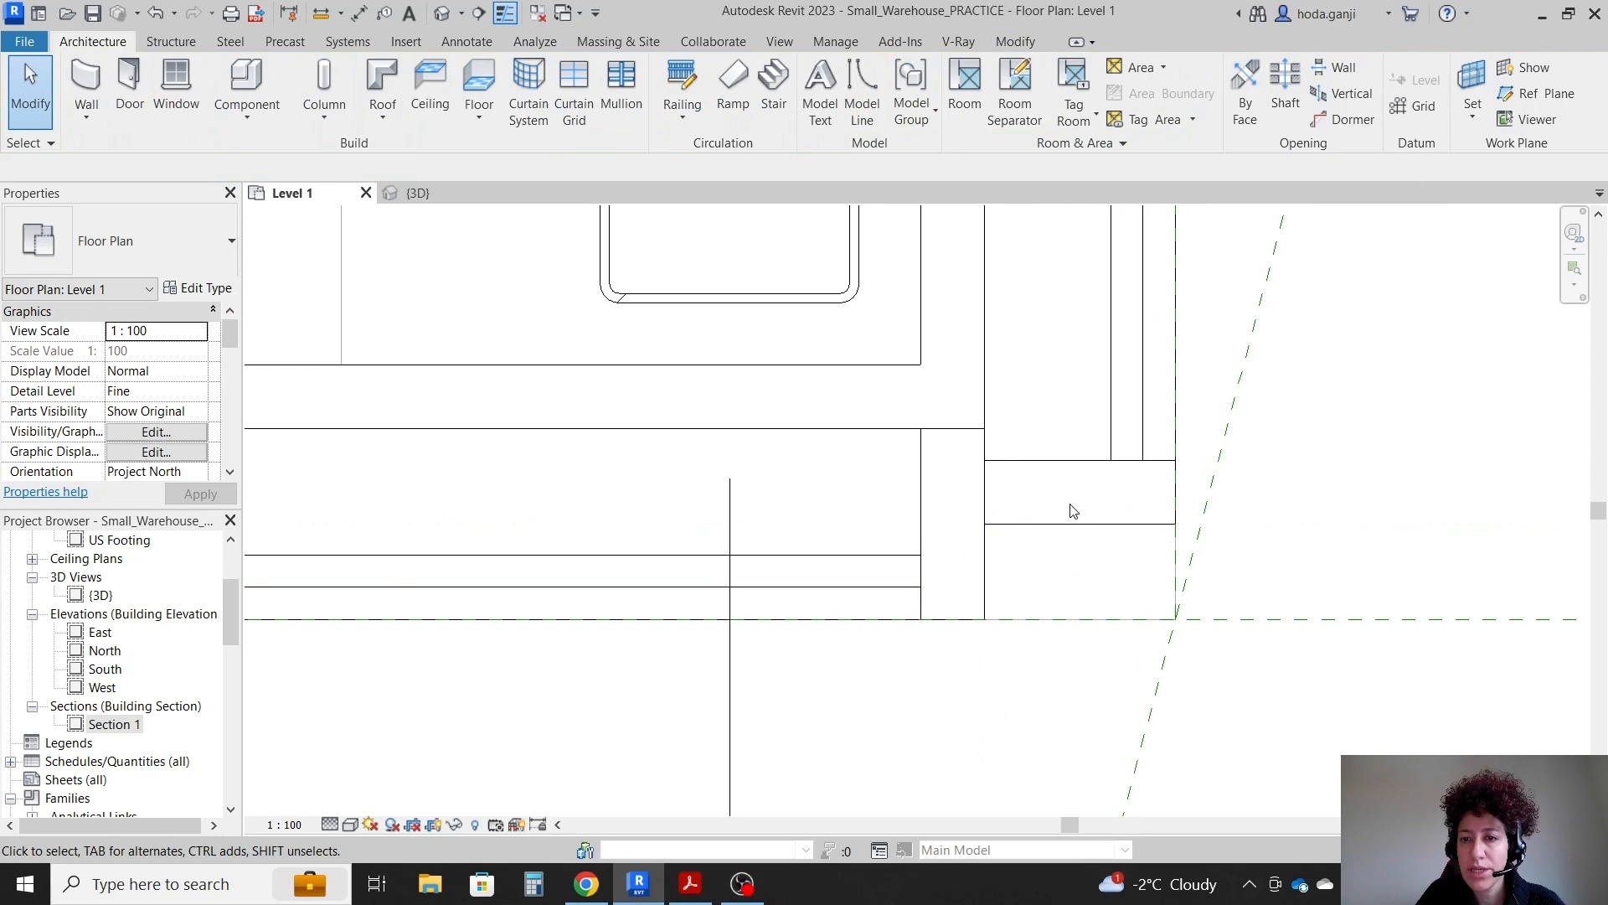
{"action": "right_click", "coordinate": [1078, 523]}
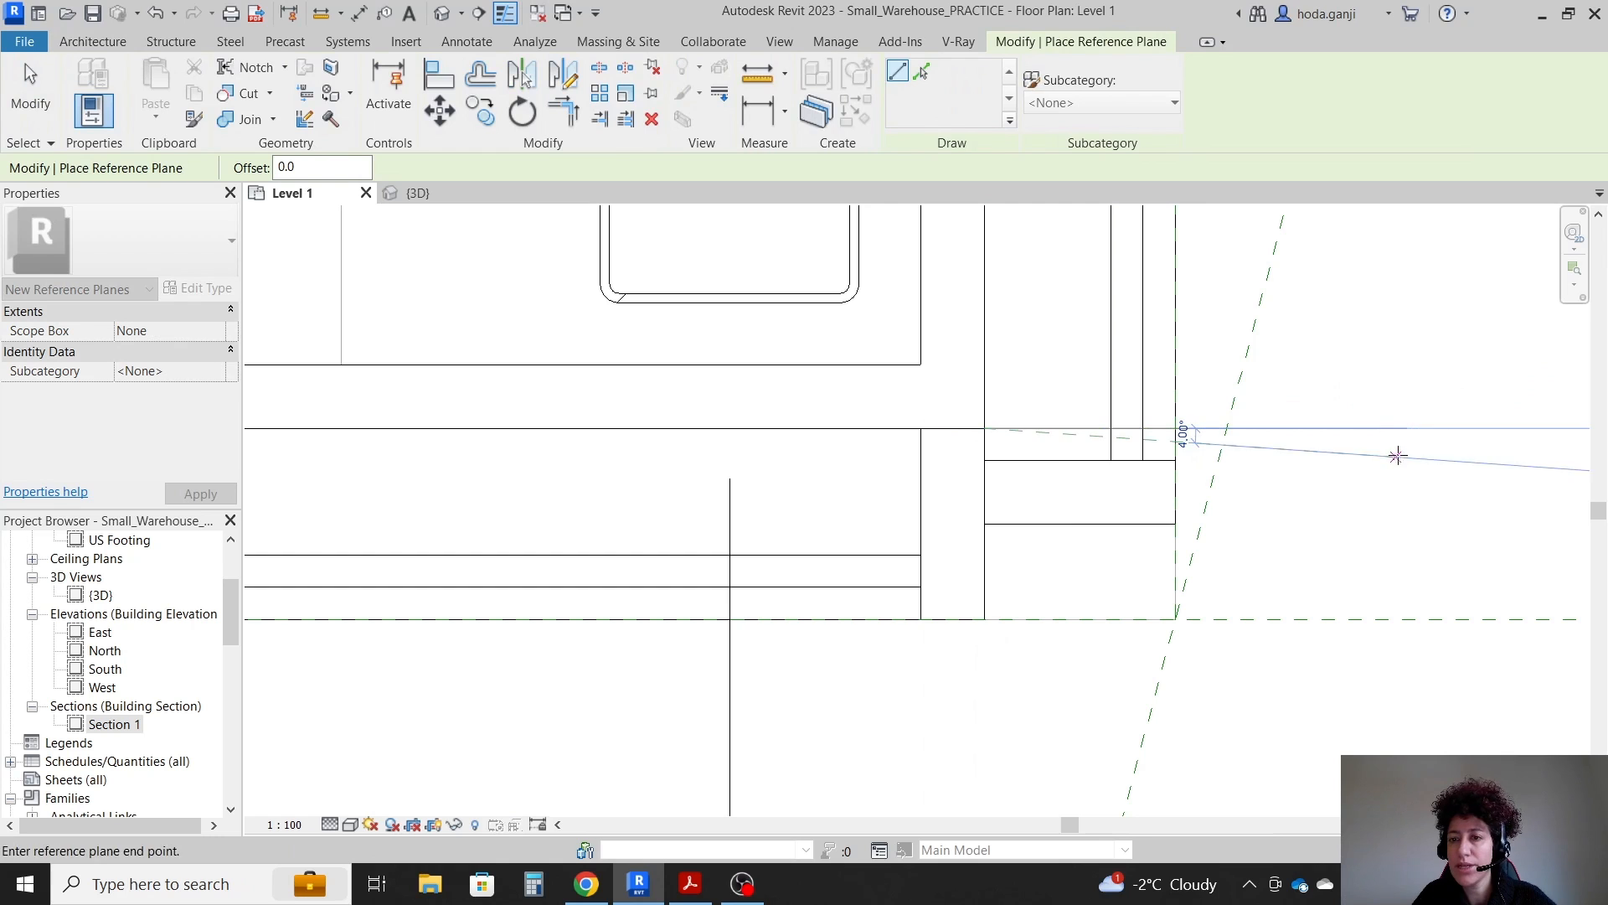
{"action": "left_click", "coordinate": [1078, 523]}
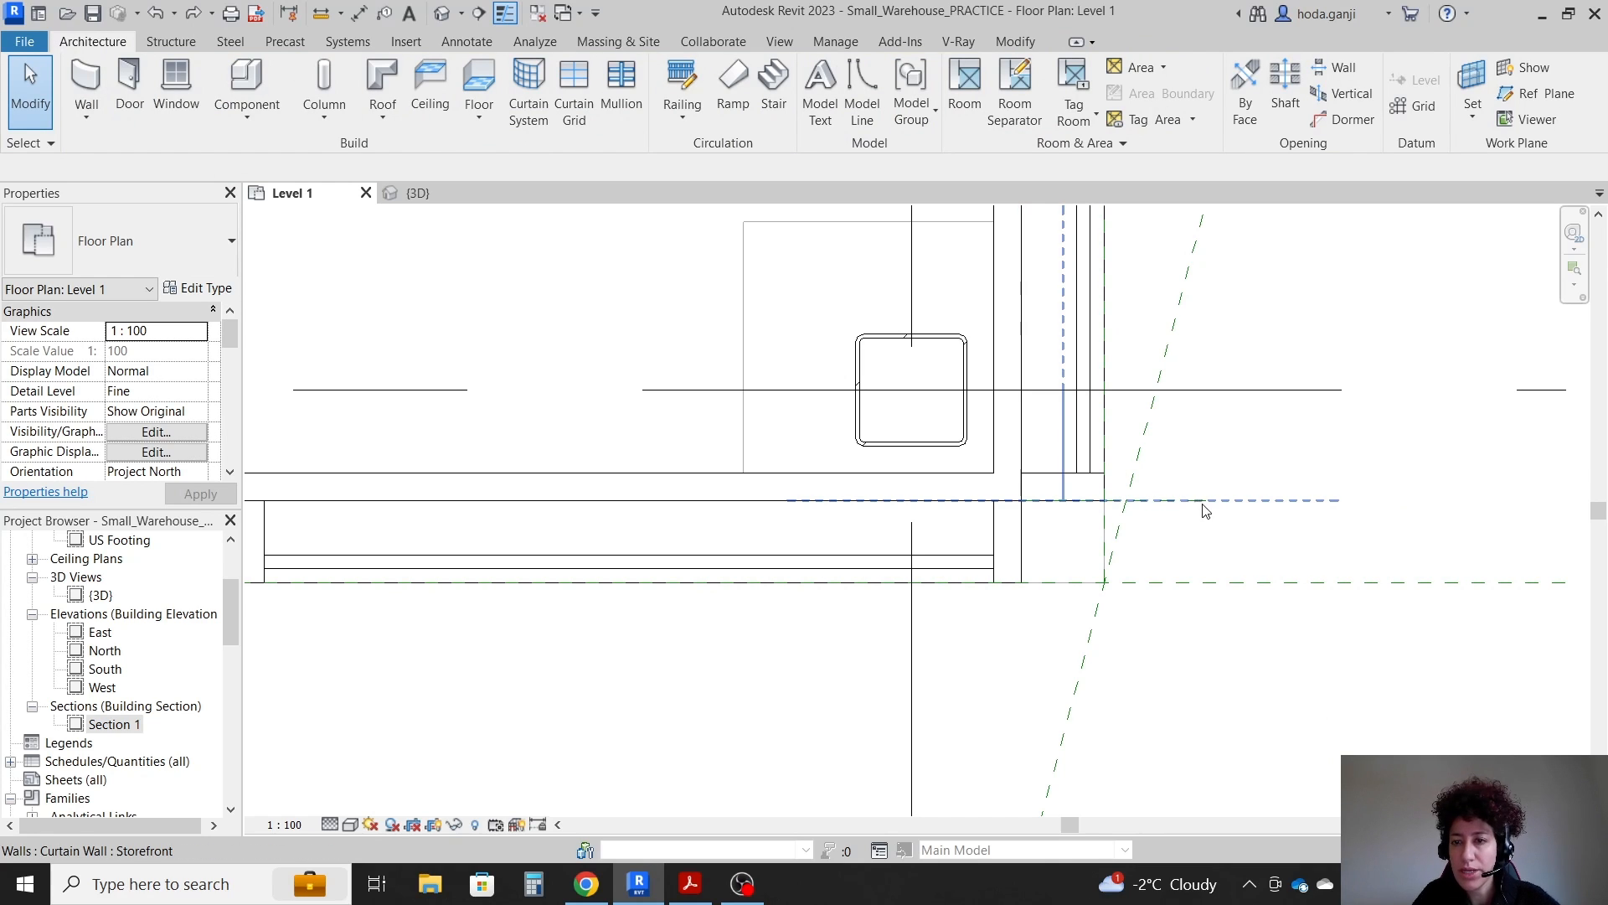
{"action": "mouse_move", "coordinate": [1180, 504]}
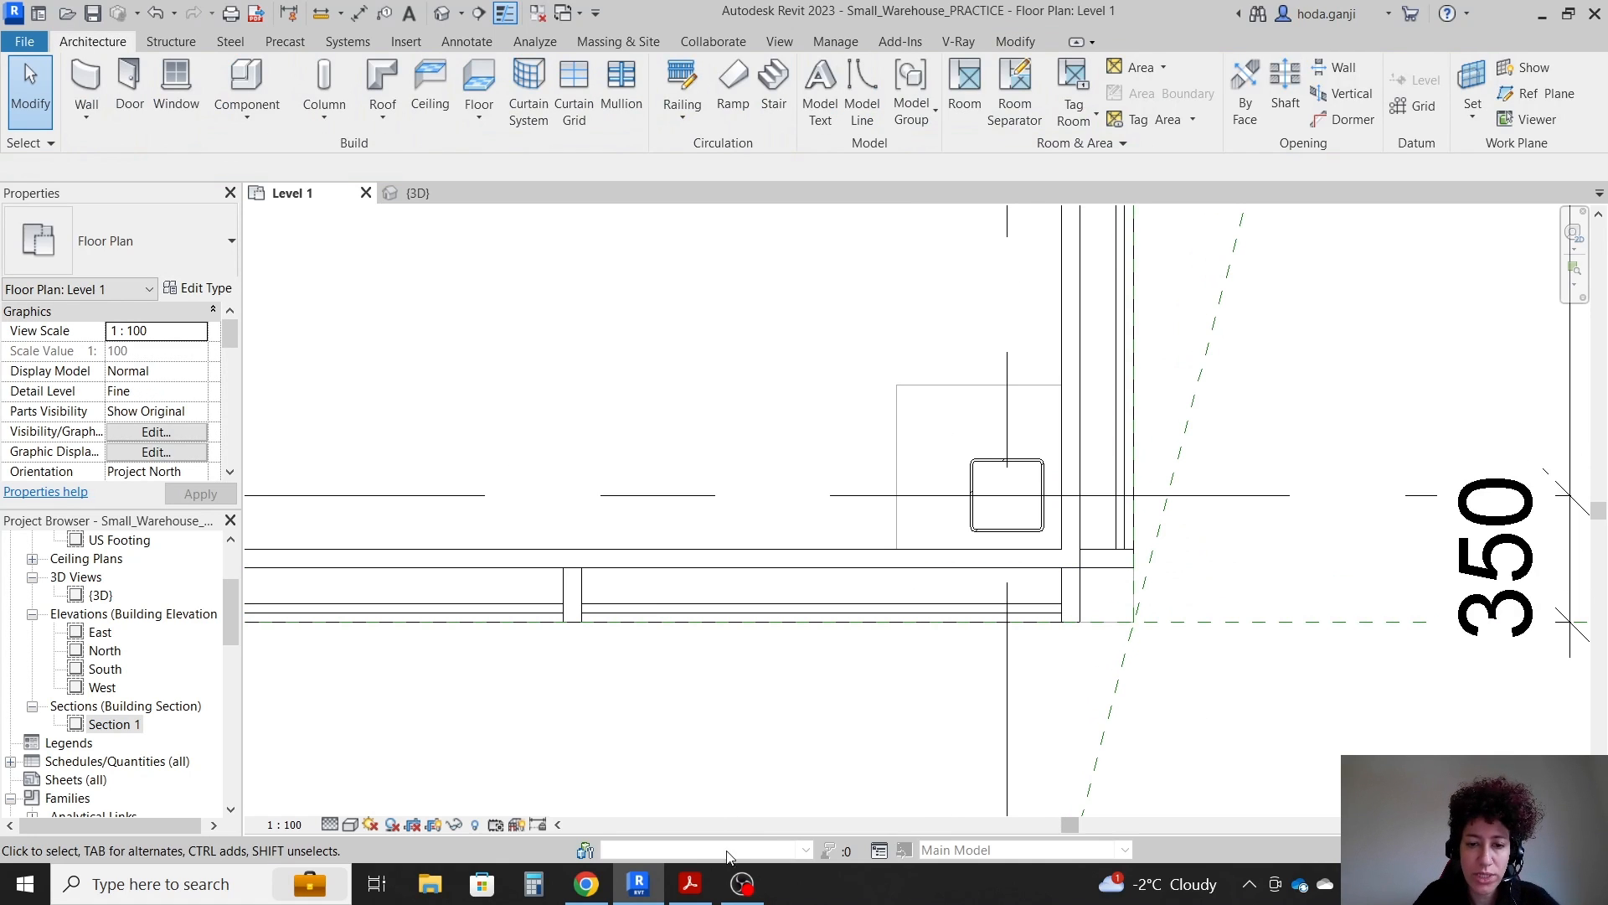
- Recheck the brief's corner dimensions on the PDF plan
{"action": "left_click", "coordinate": [690, 883]}
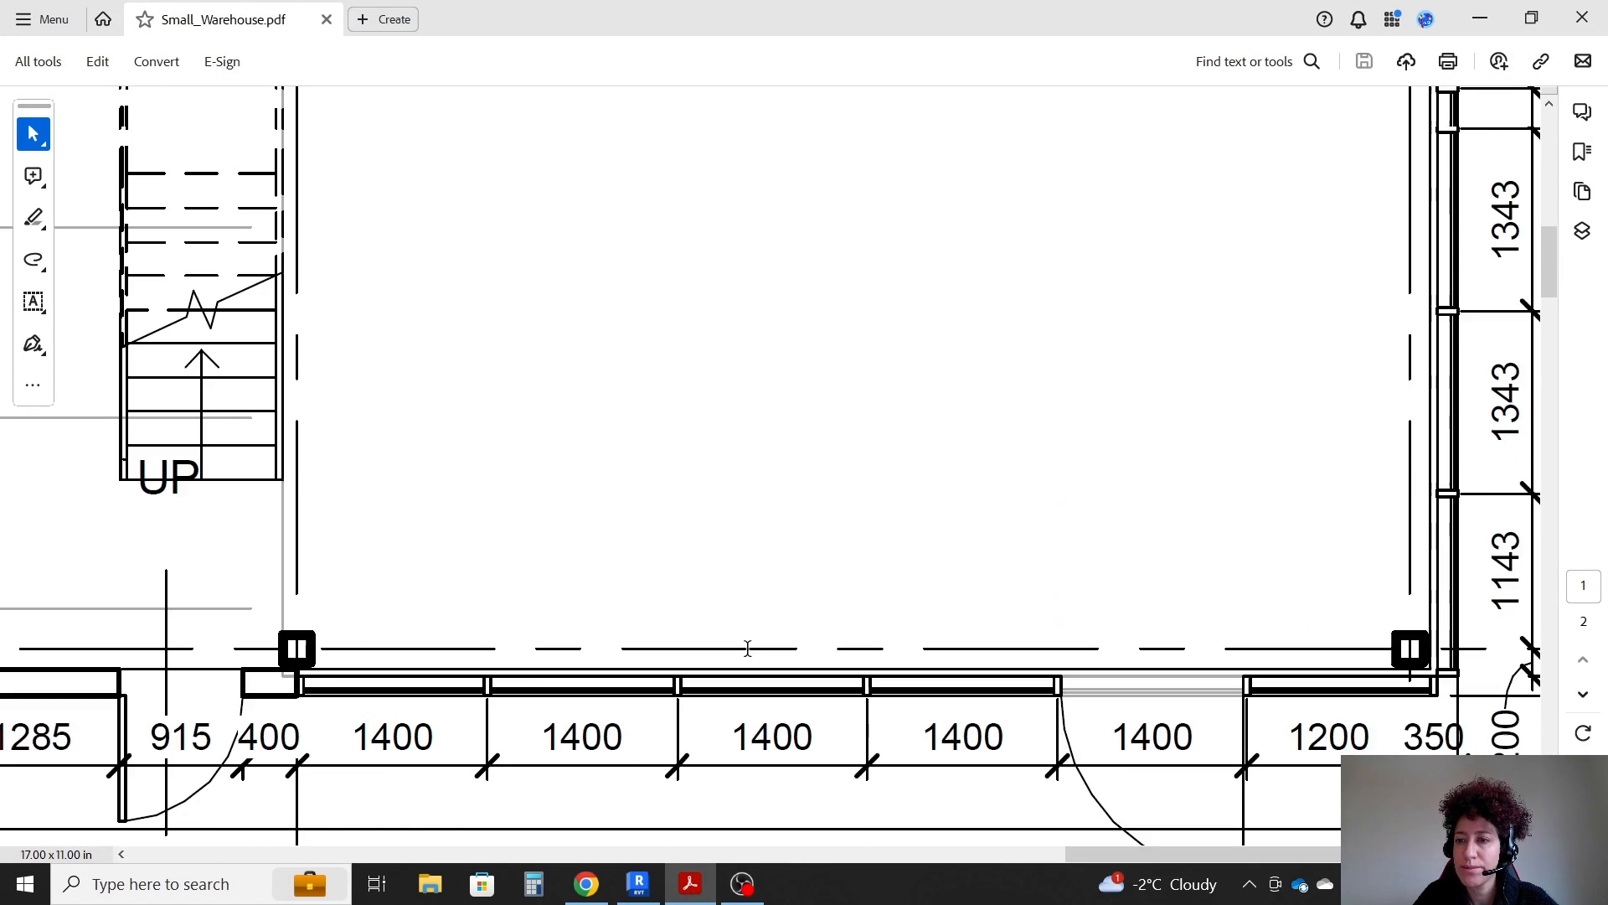
{"action": "scroll", "scroll_direction": "up", "scroll_amount": 3}
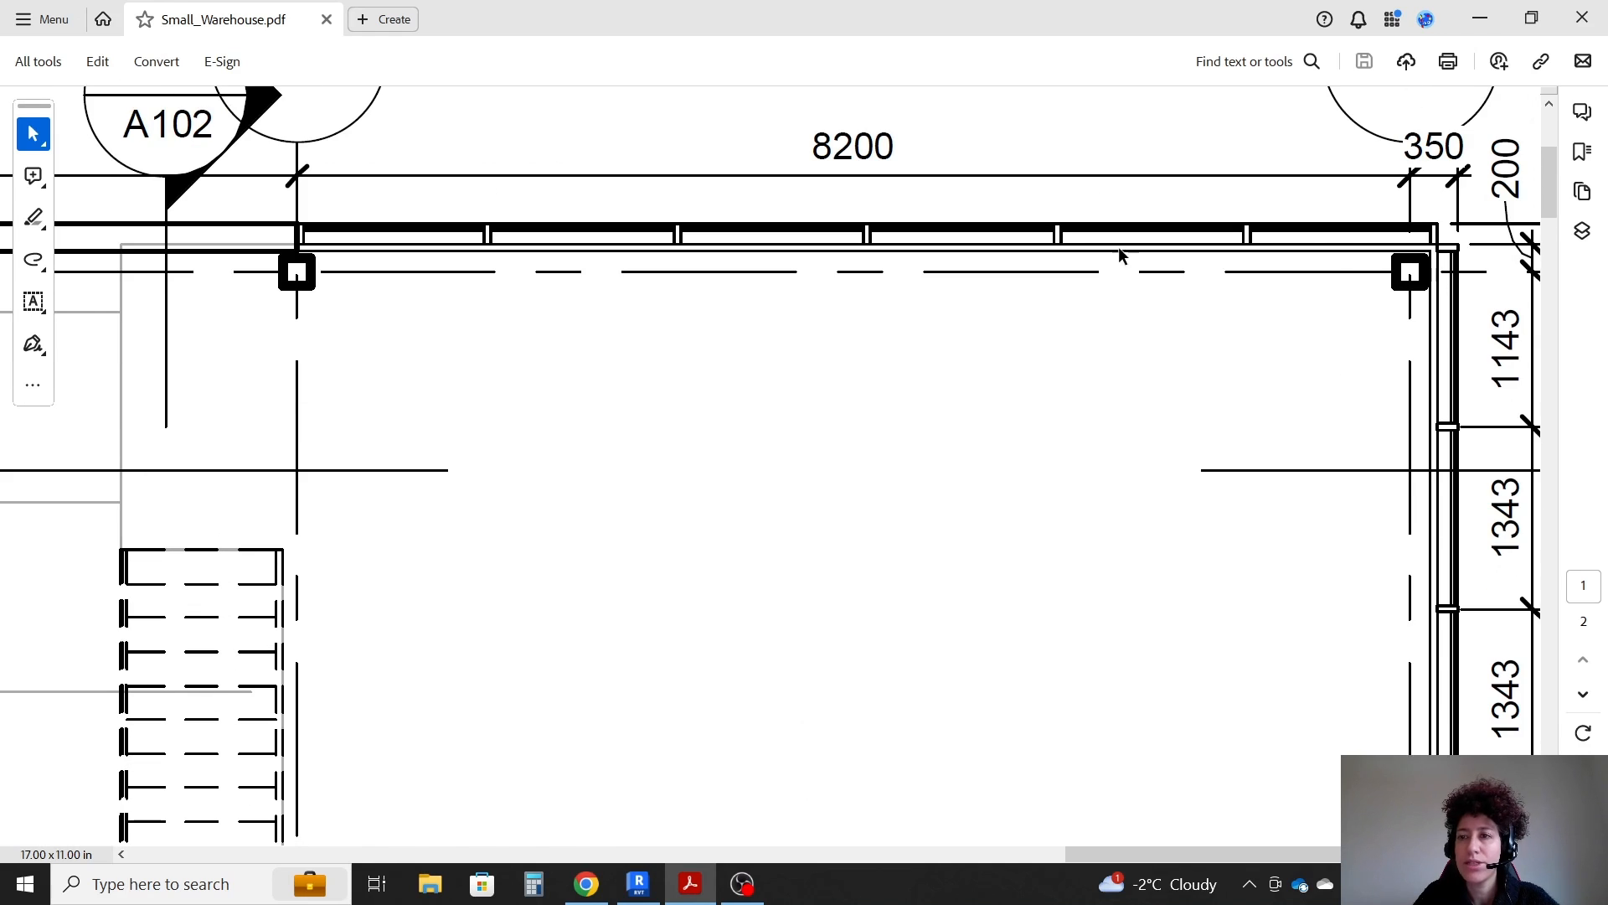
{"action": "left_click", "coordinate": [638, 882]}
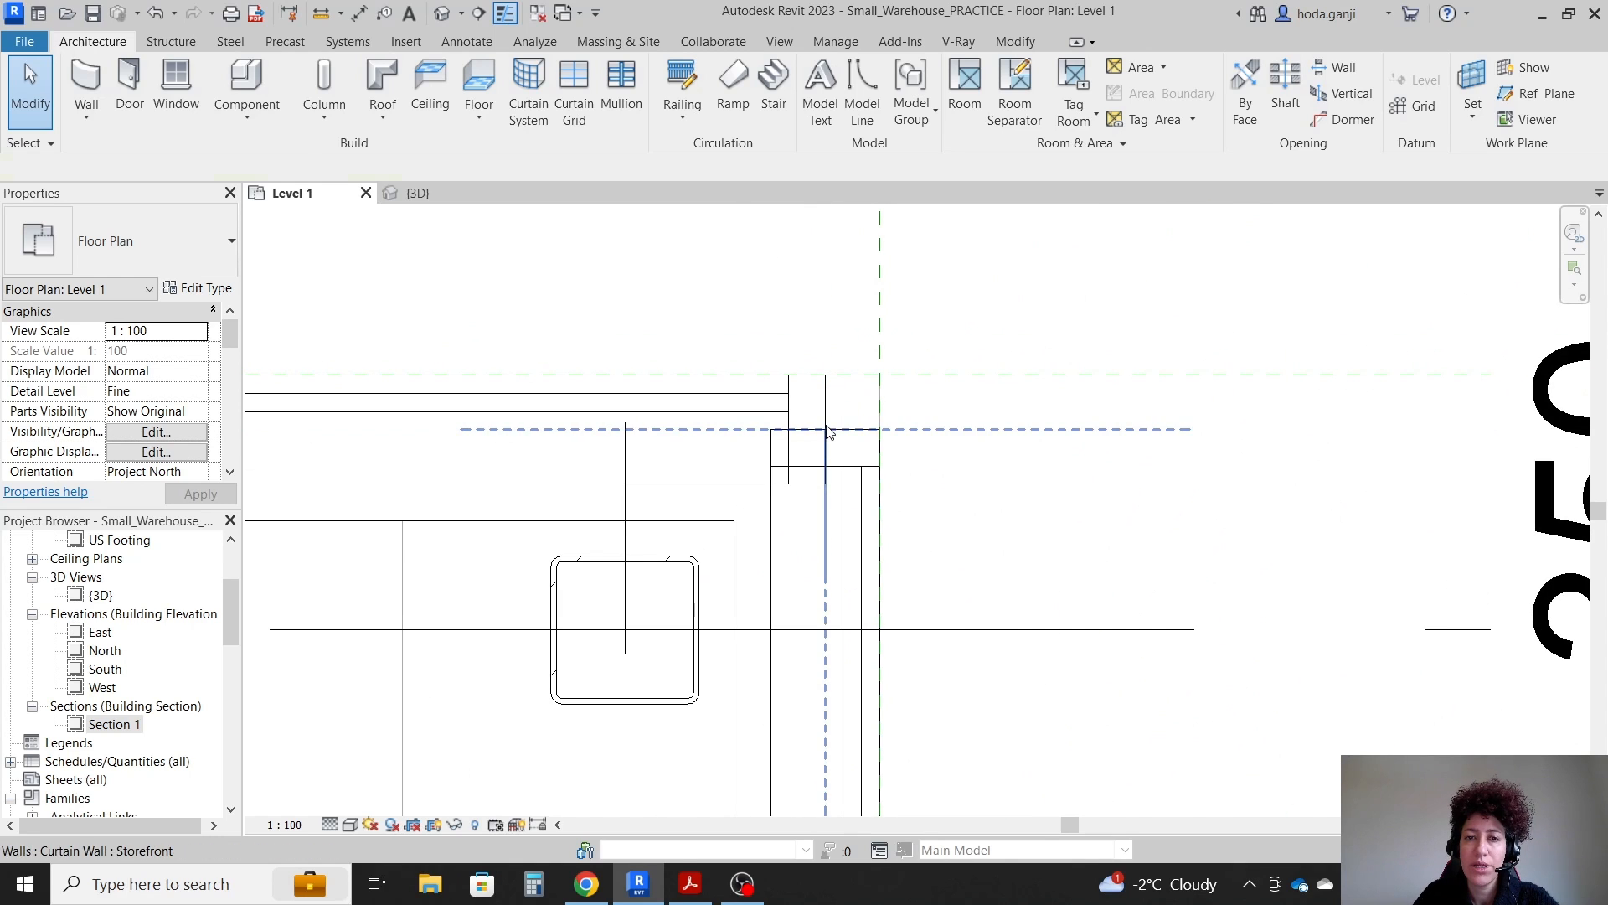
- Set Disallow Join on the storefront curtain wall's end
{"action": "right_click", "coordinate": [825, 430]}
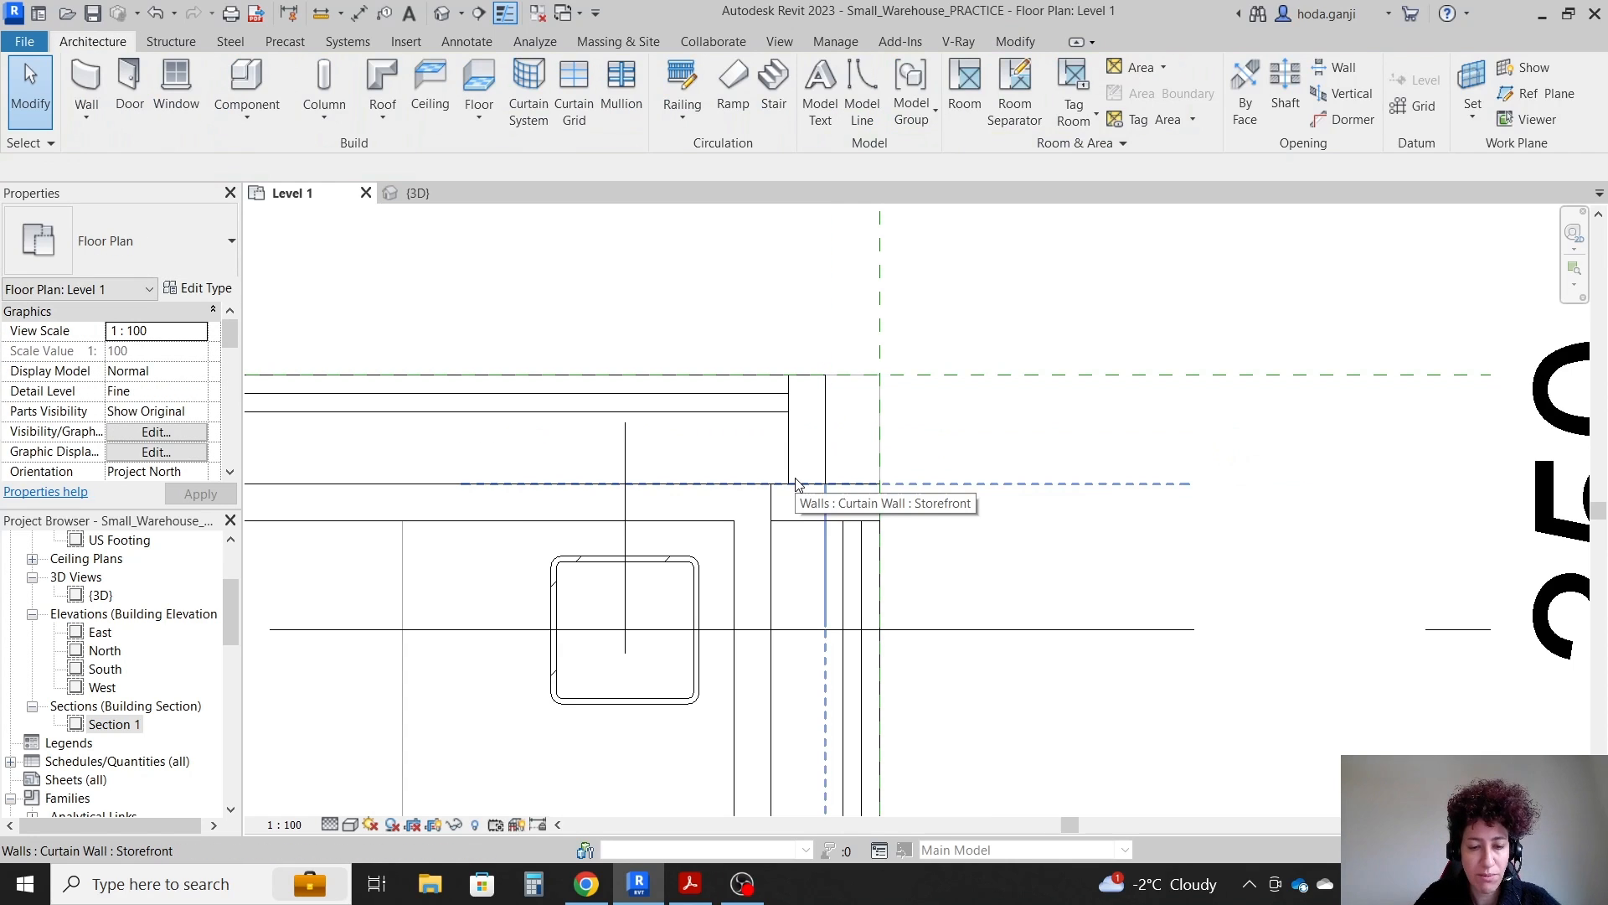
{"action": "left_click", "coordinate": [735, 211]}
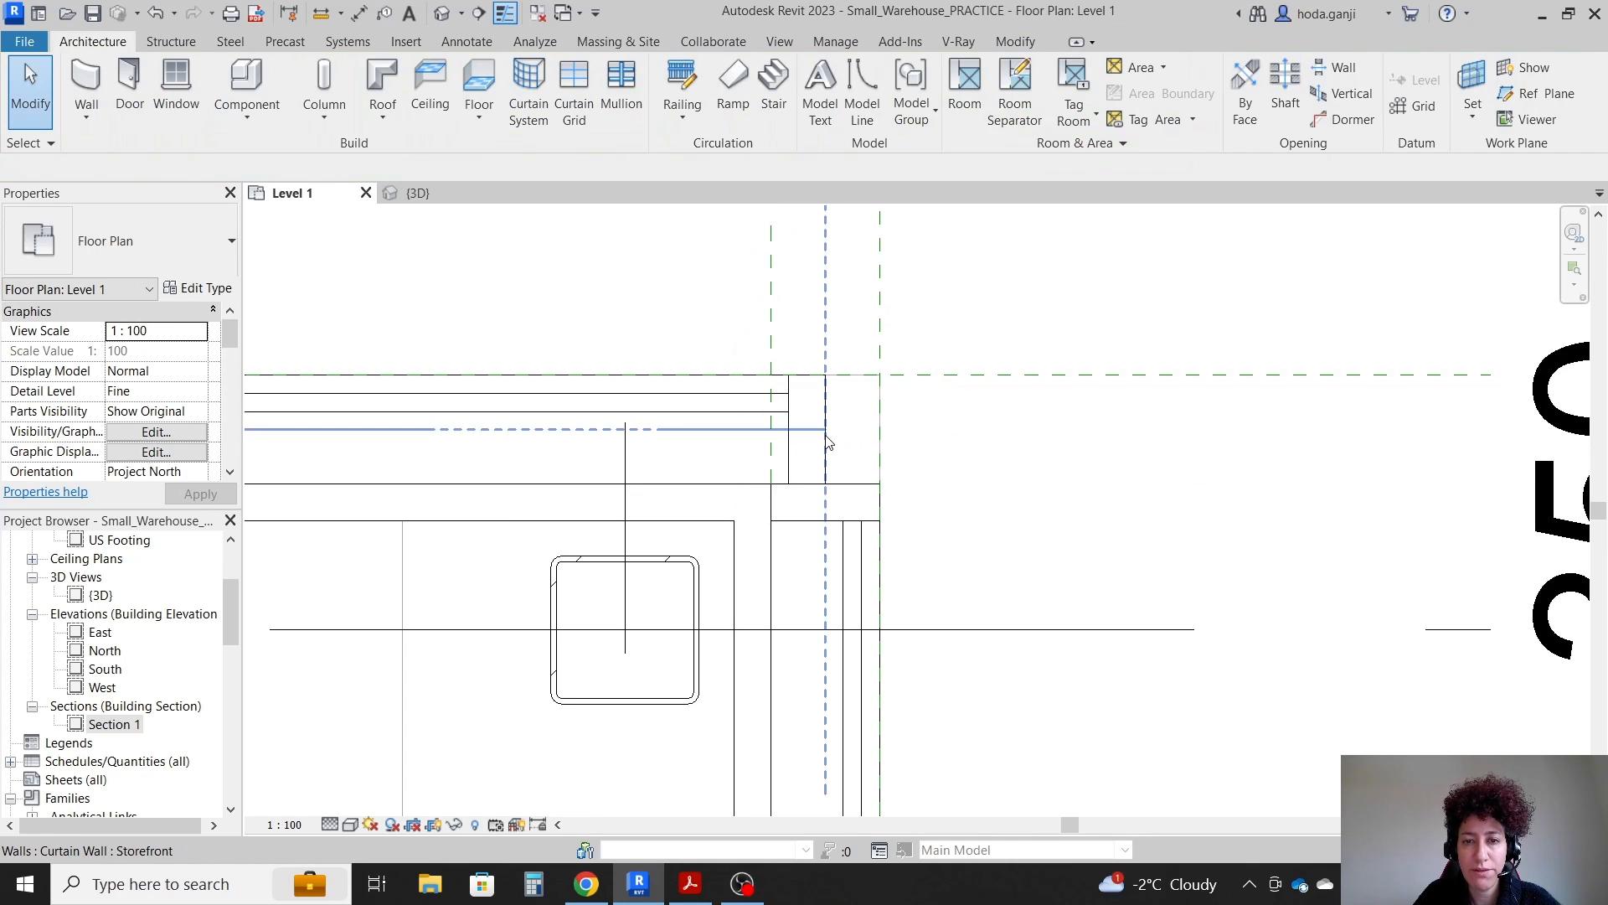
{"action": "right_click", "coordinate": [826, 429]}
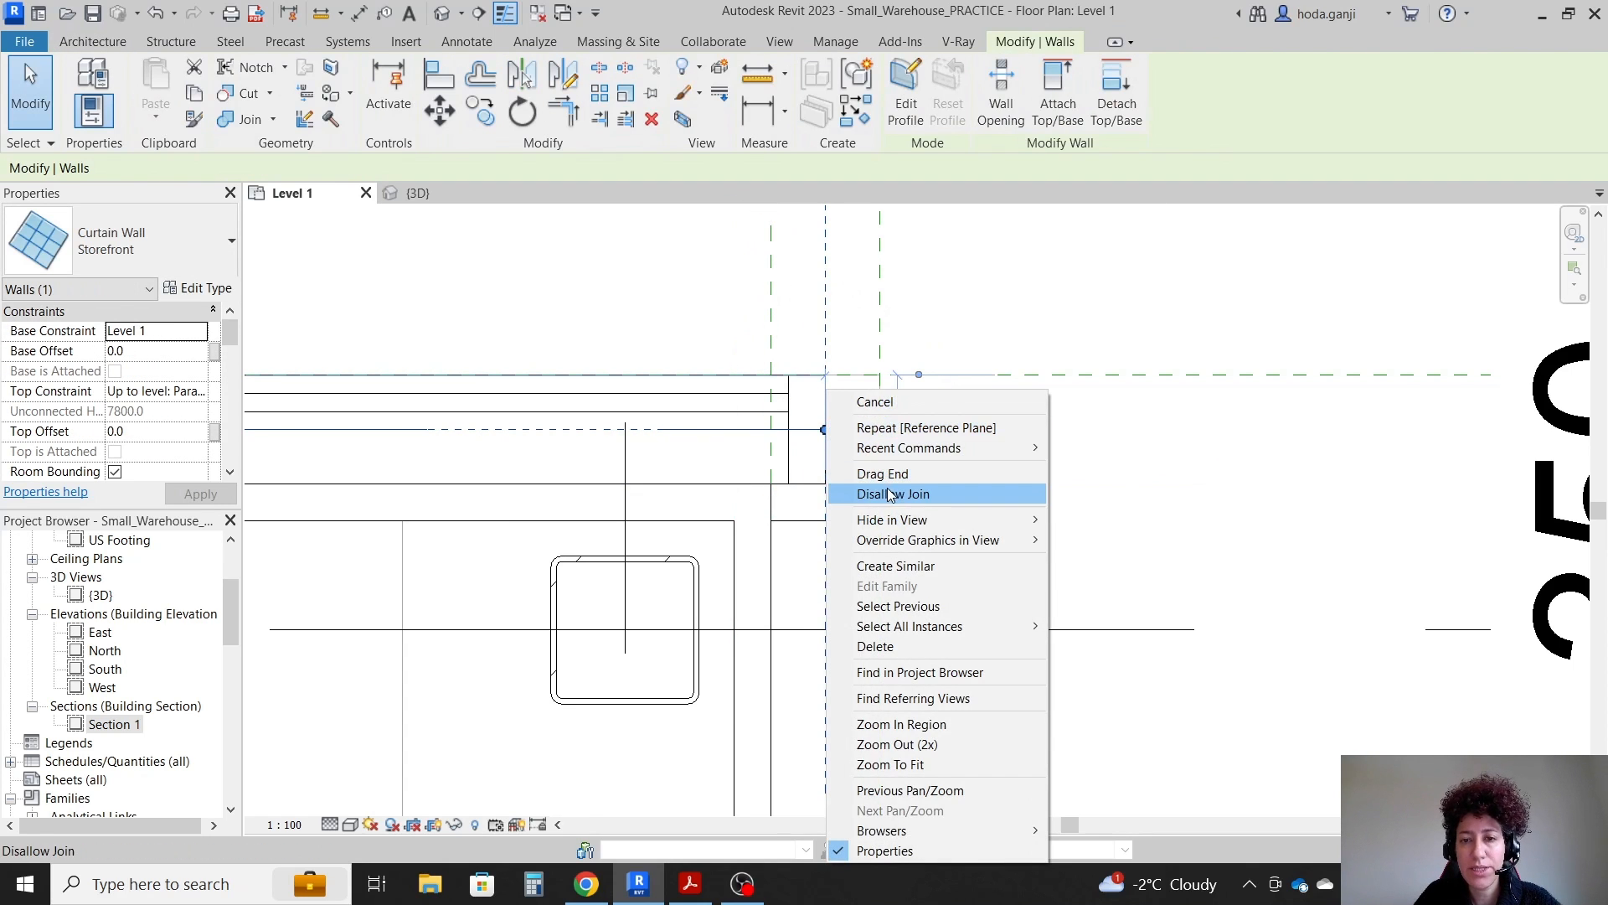
{"action": "left_click", "coordinate": [892, 493]}
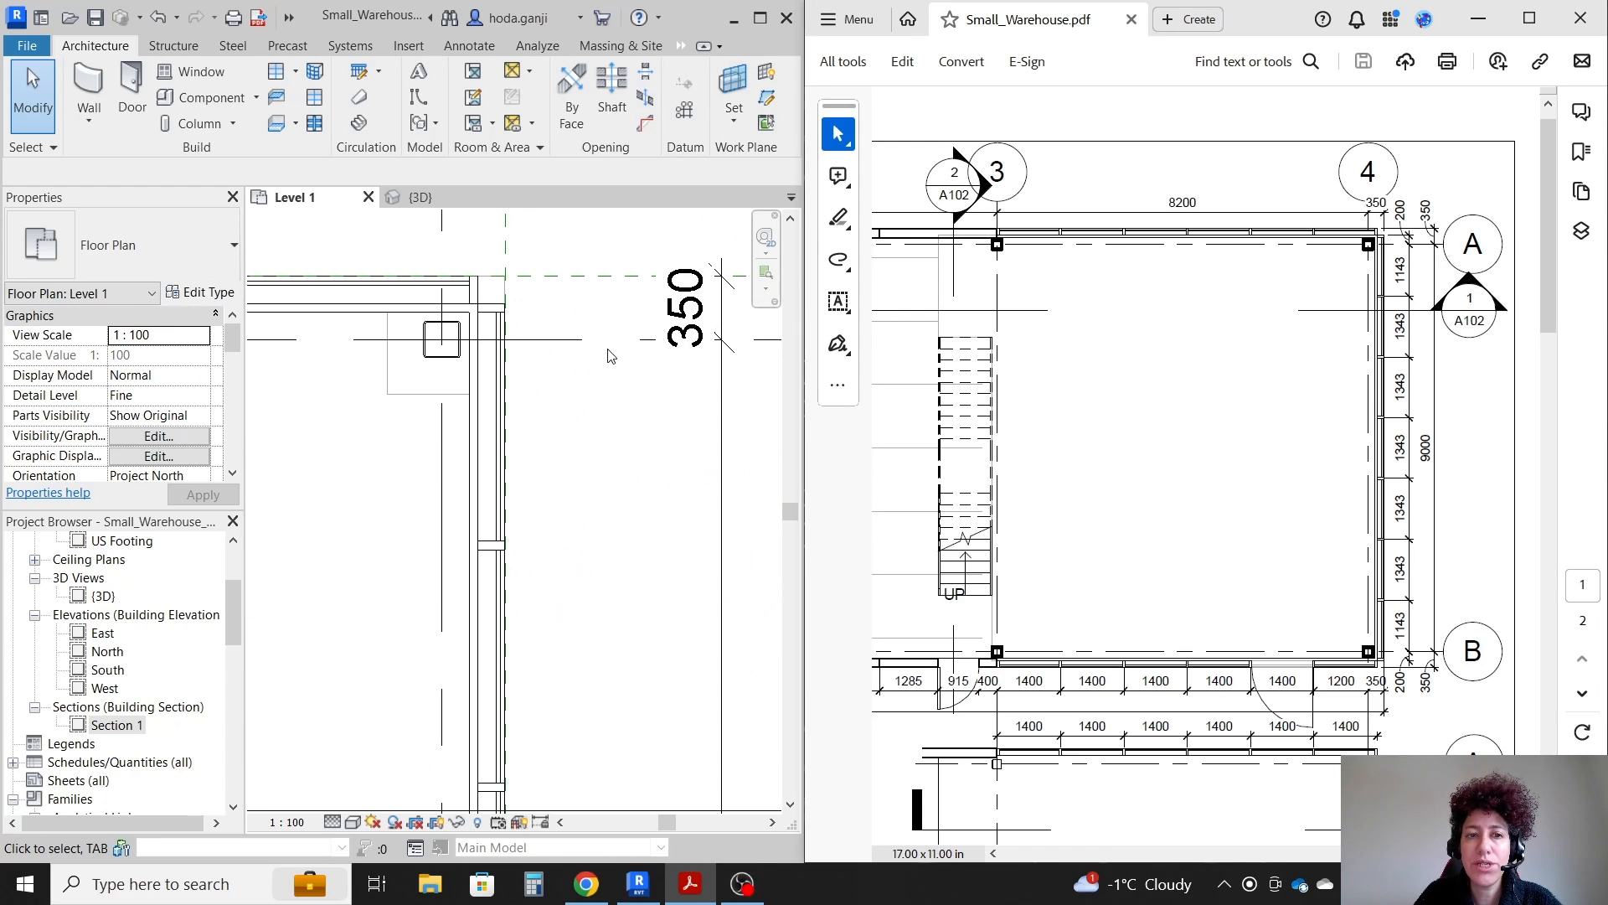
{"action": "mouse_move", "coordinate": [400, 400]}
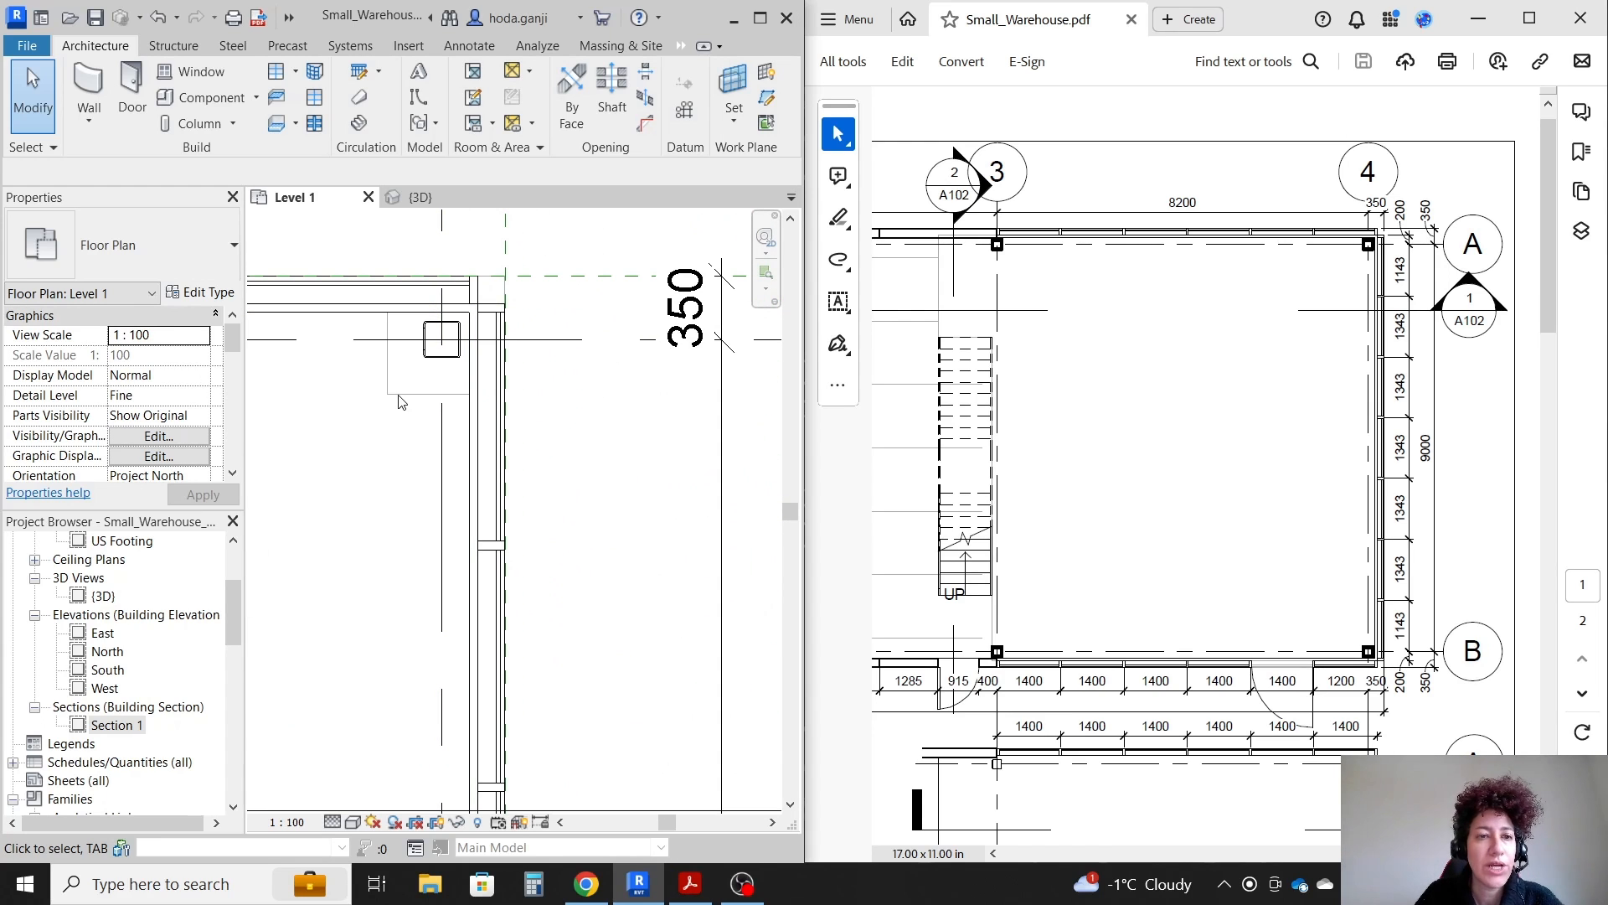
{"action": "mouse_move", "coordinate": [383, 401]}
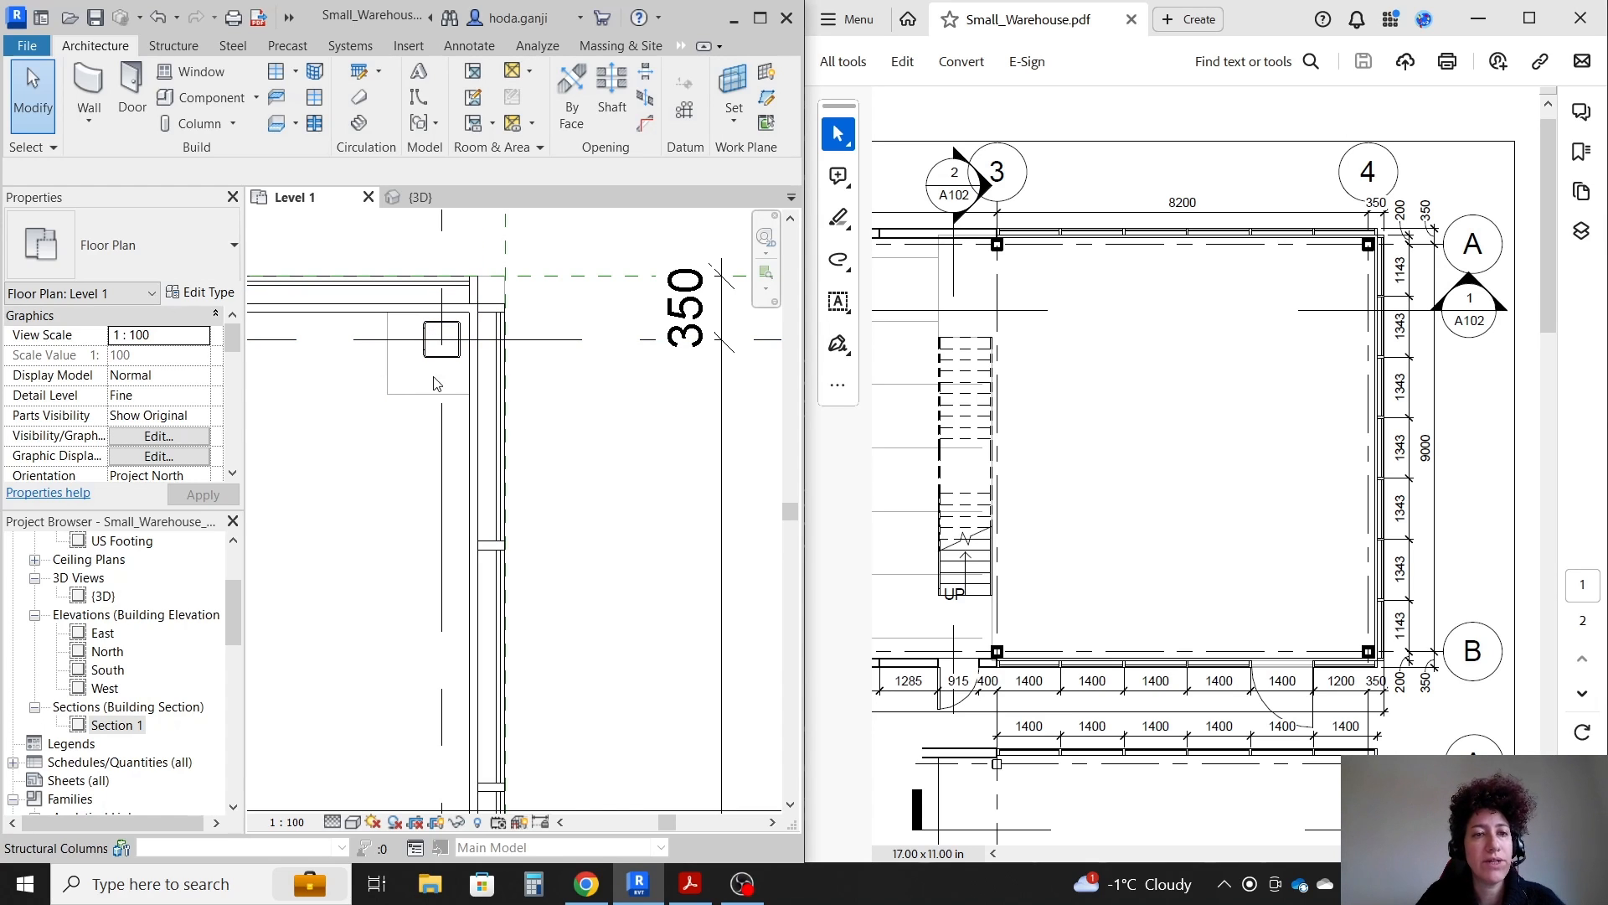
- Set Level 1's underlay Range: Base Level to None and apply it
{"action": "scroll", "scroll_direction": "down", "scroll_amount": 3}
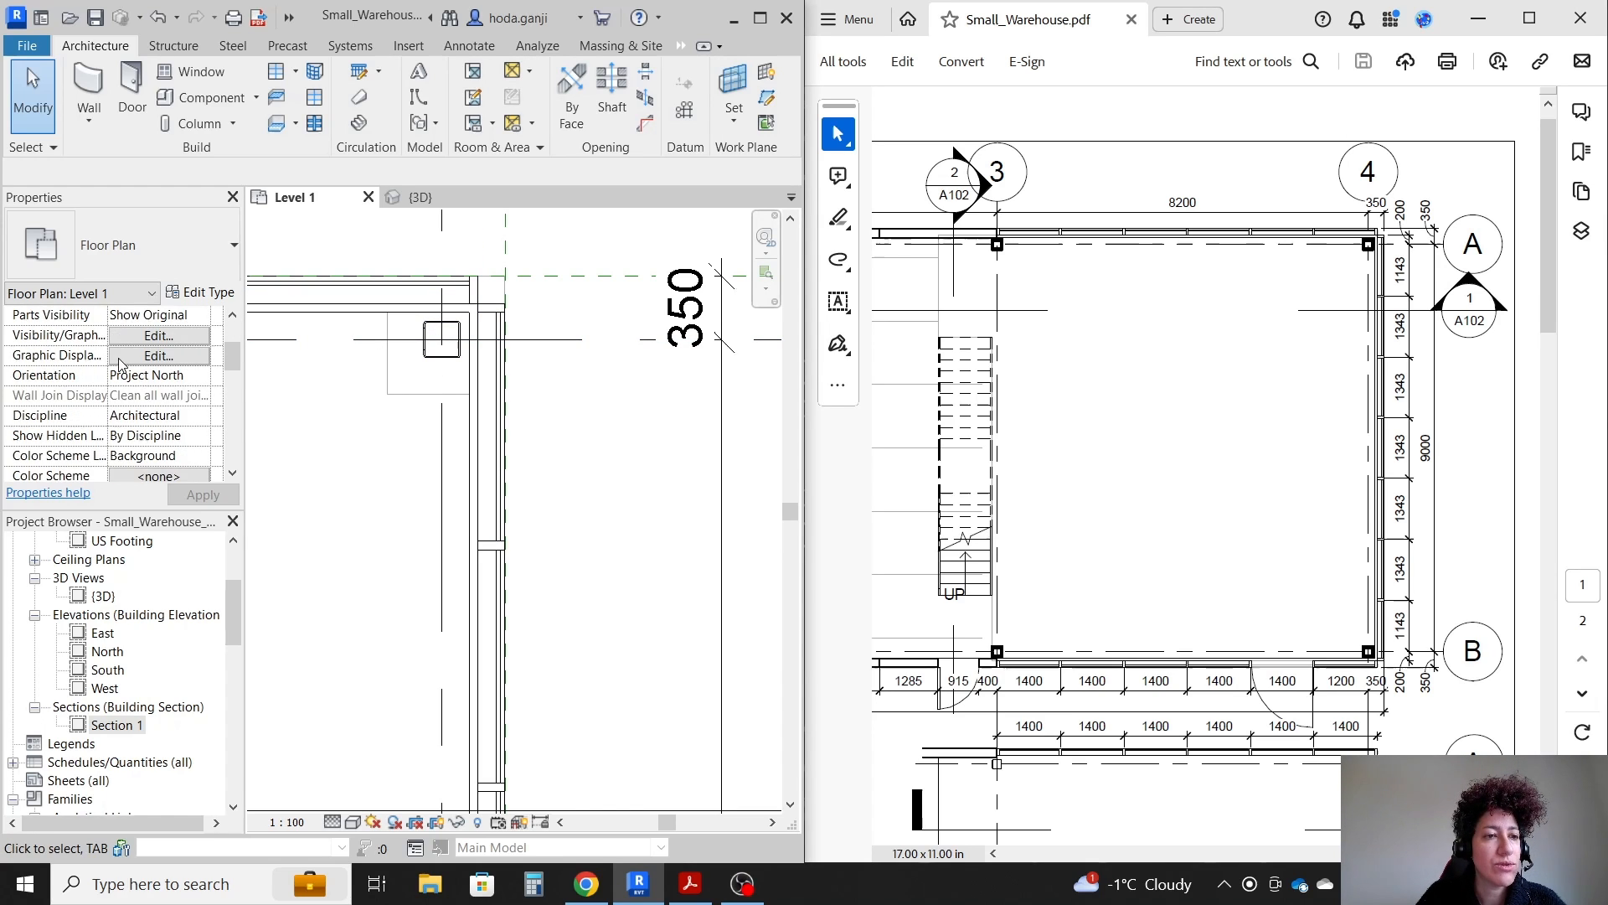
{"action": "scroll", "scroll_direction": "down", "scroll_amount": 3}
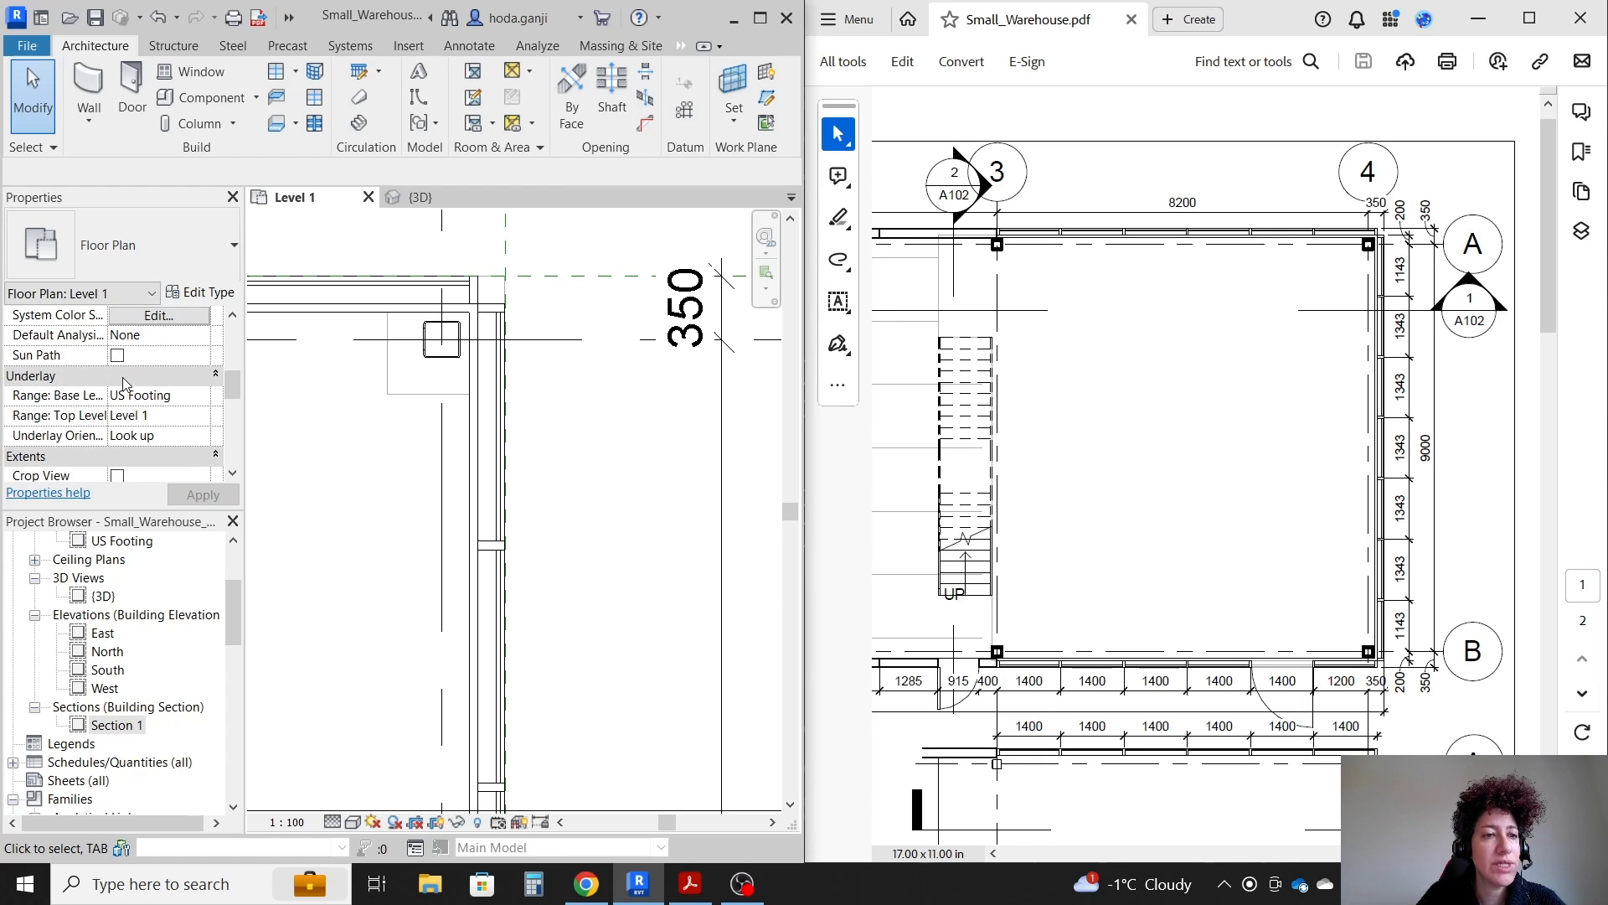
{"action": "left_click", "coordinate": [204, 394]}
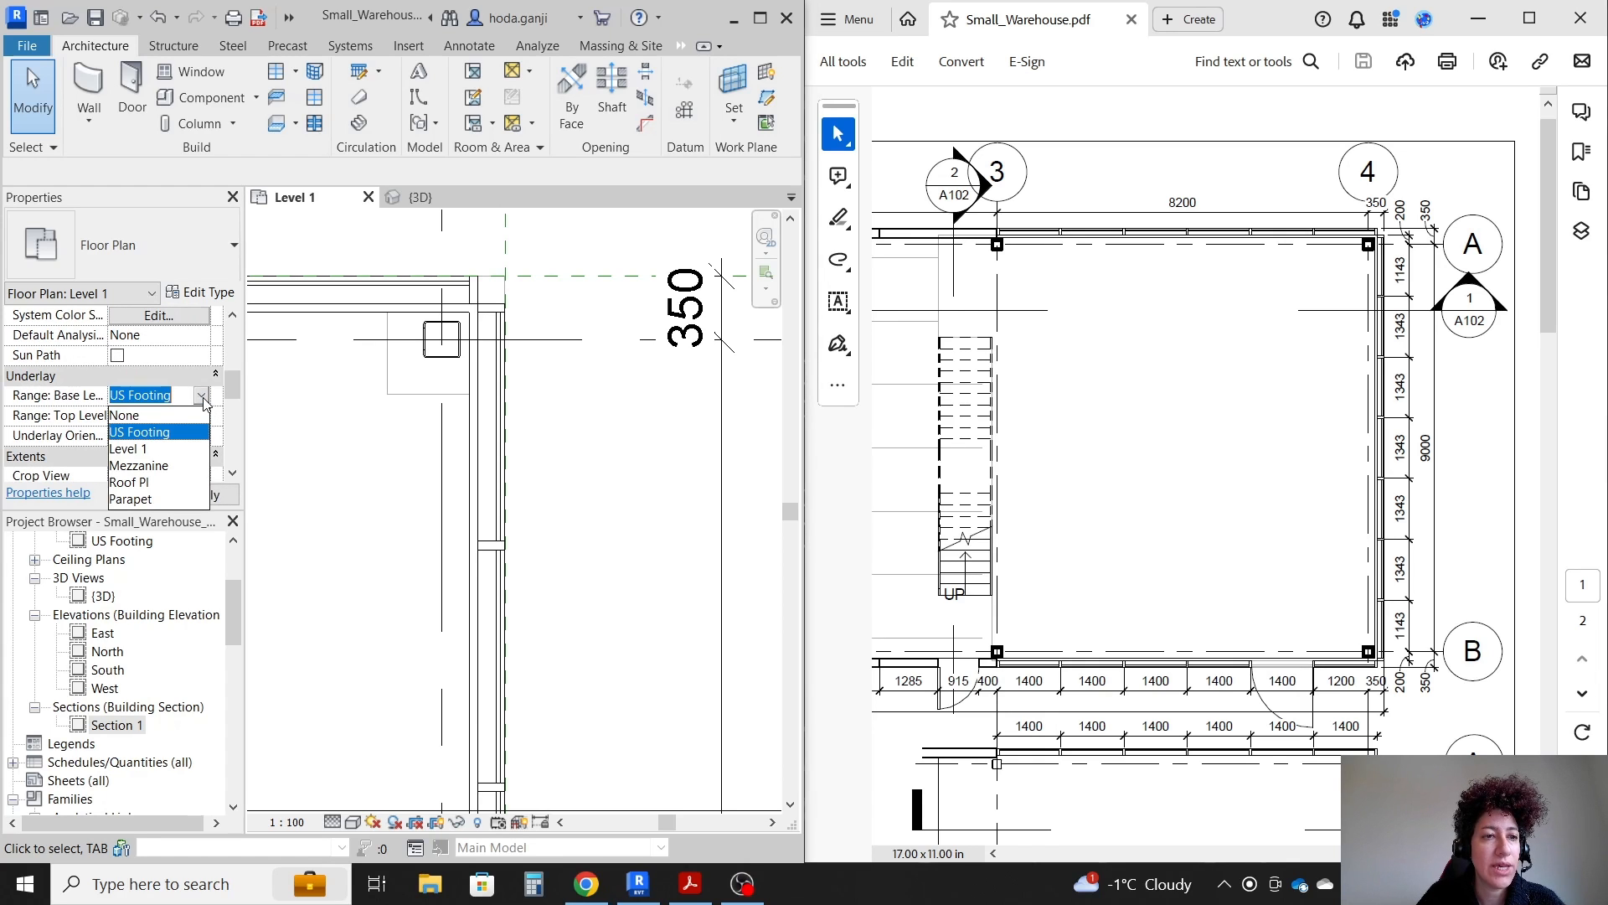
{"action": "left_click", "coordinate": [124, 416]}
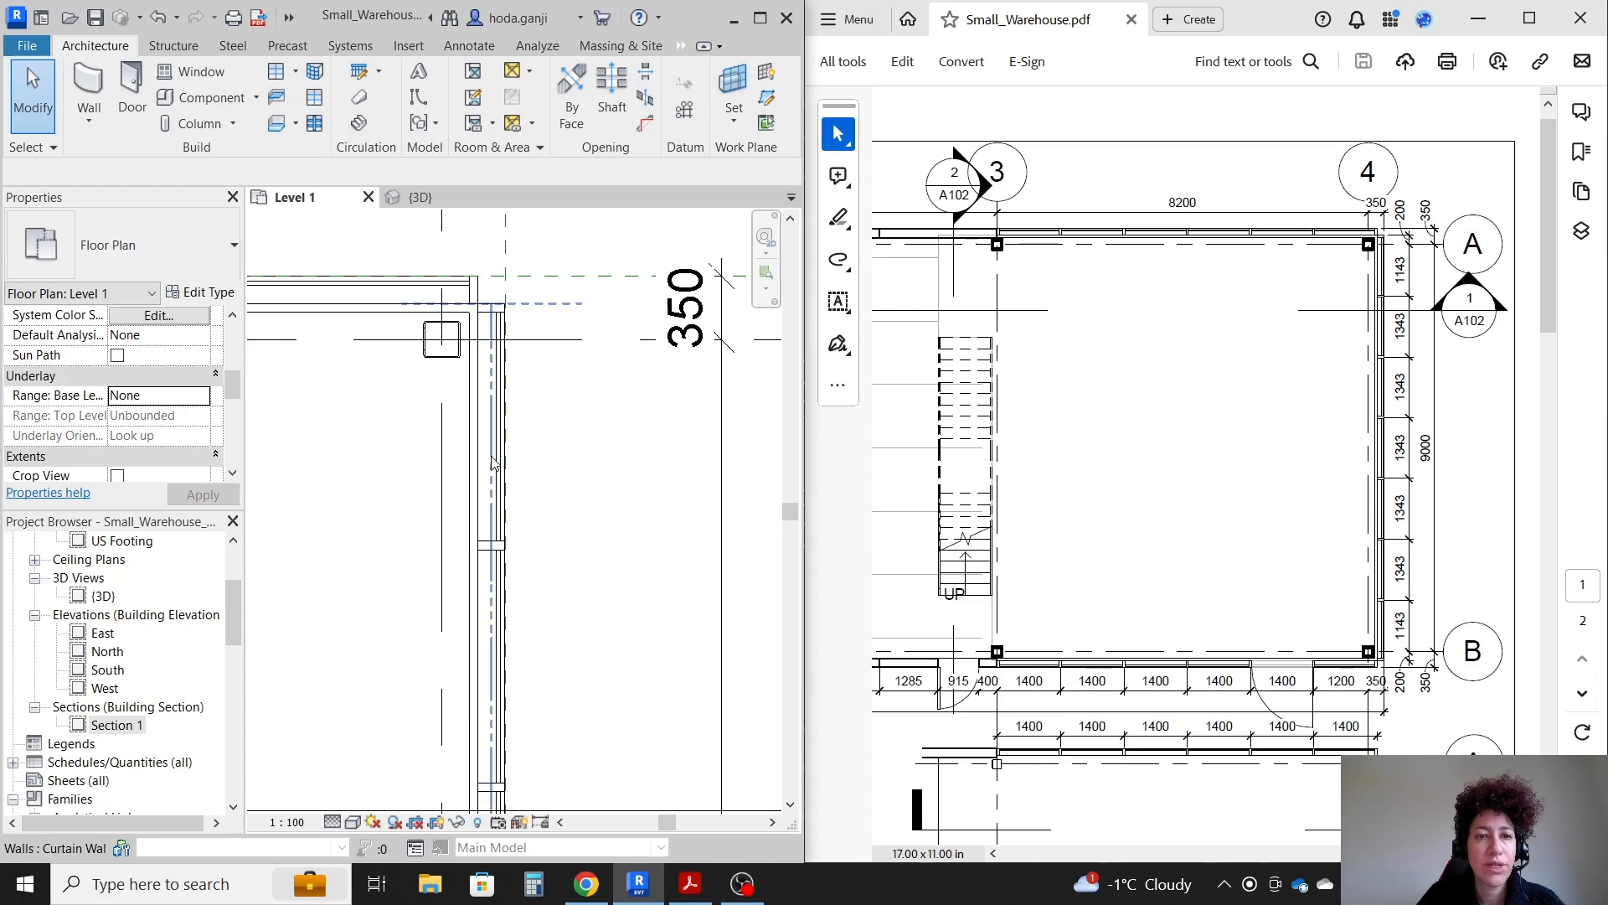
{"action": "left_click", "coordinate": [616, 438]}
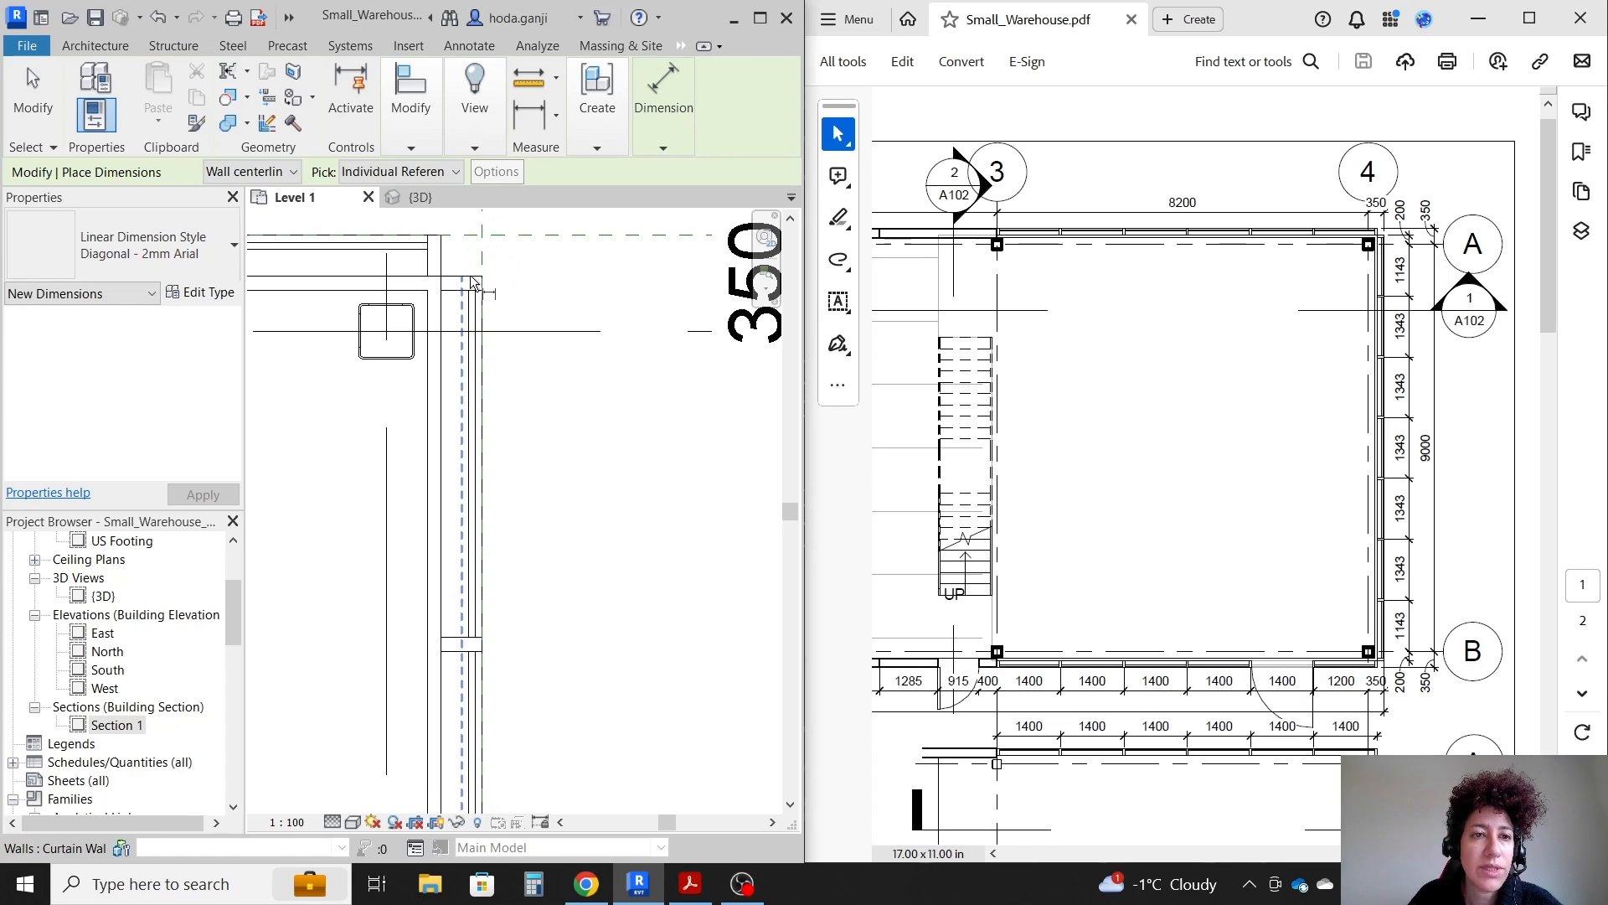
- Dimension the 200 mm storefront corner along grid line 4 and begin the front storefront
{"action": "left_click", "coordinate": [542, 332]}
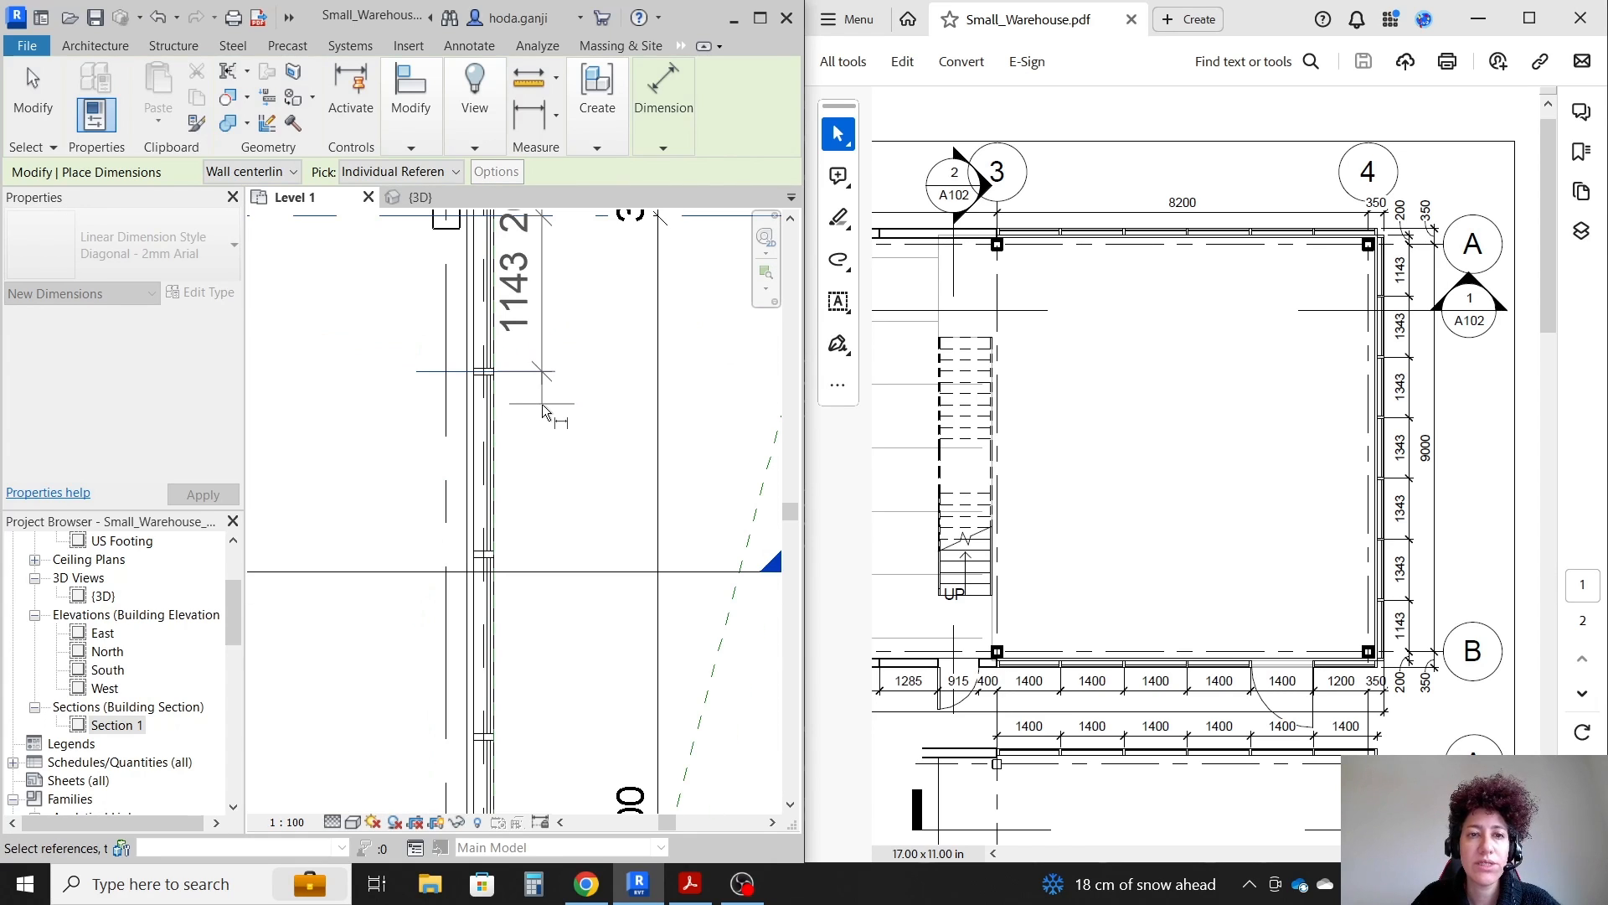
{"action": "mouse_move", "coordinate": [557, 463]}
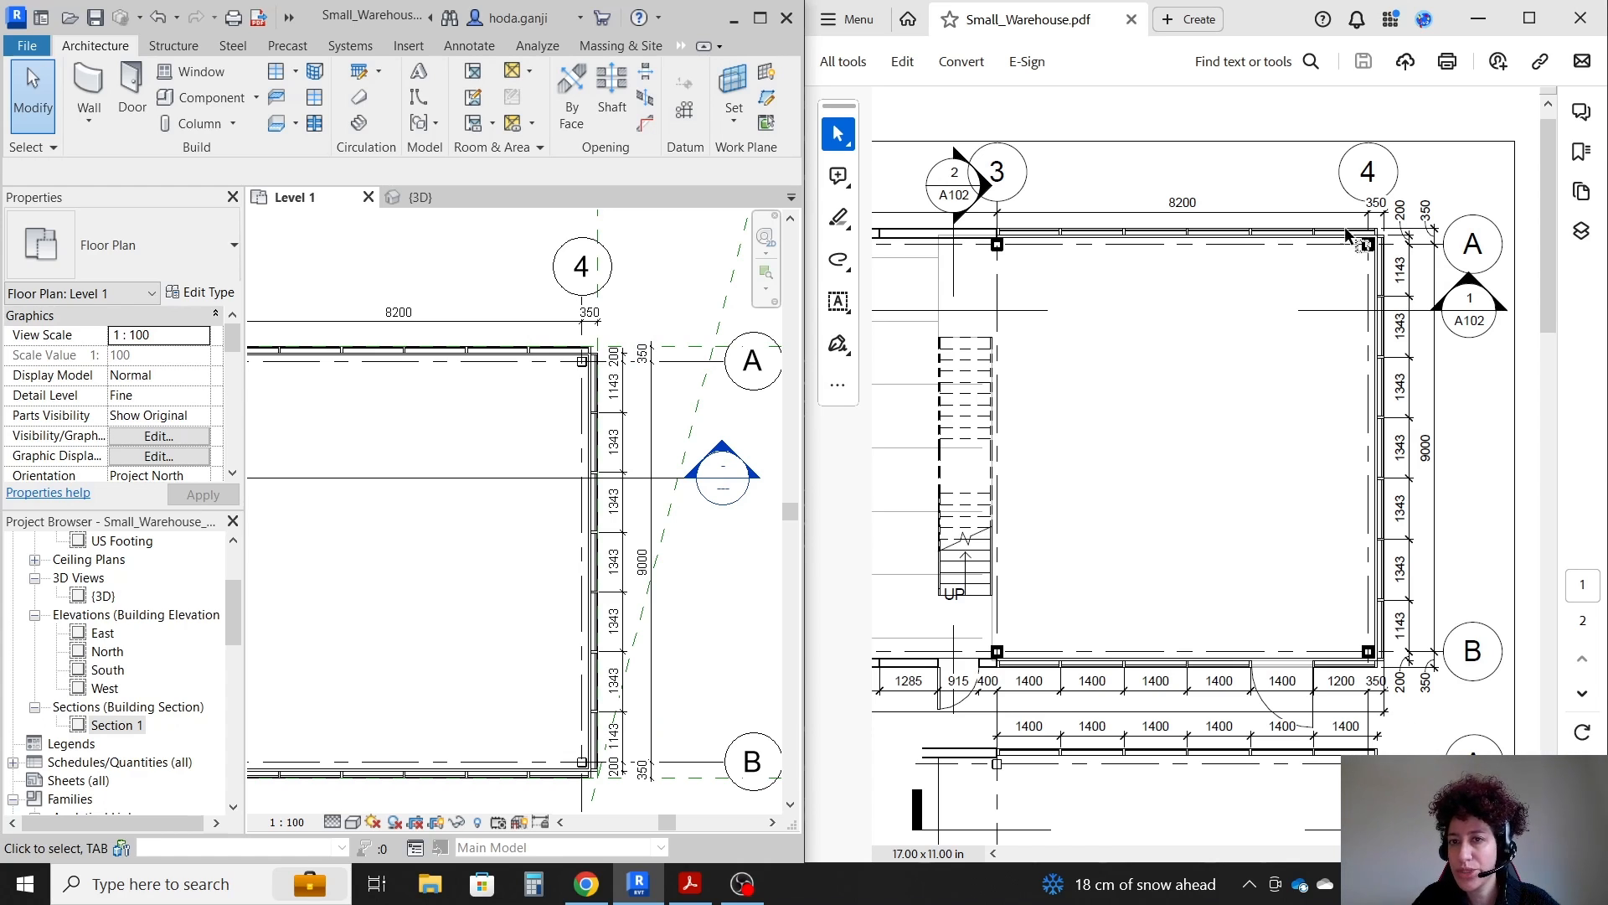
{"action": "mouse_move", "coordinate": [323, 533]}
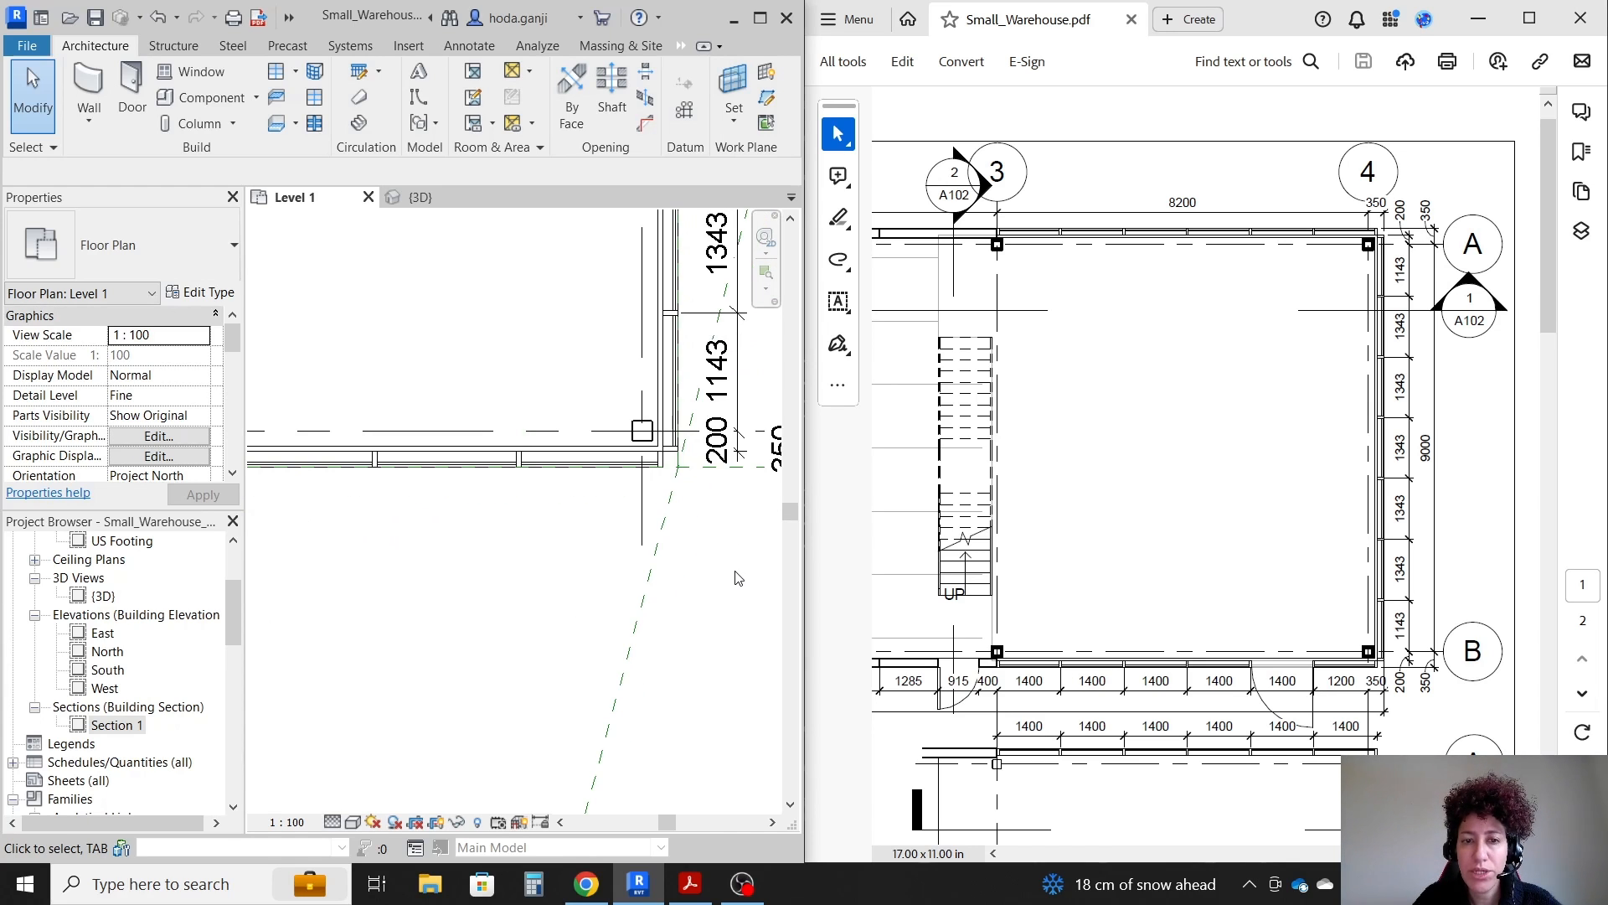
{"action": "left_click", "coordinate": [663, 93]}
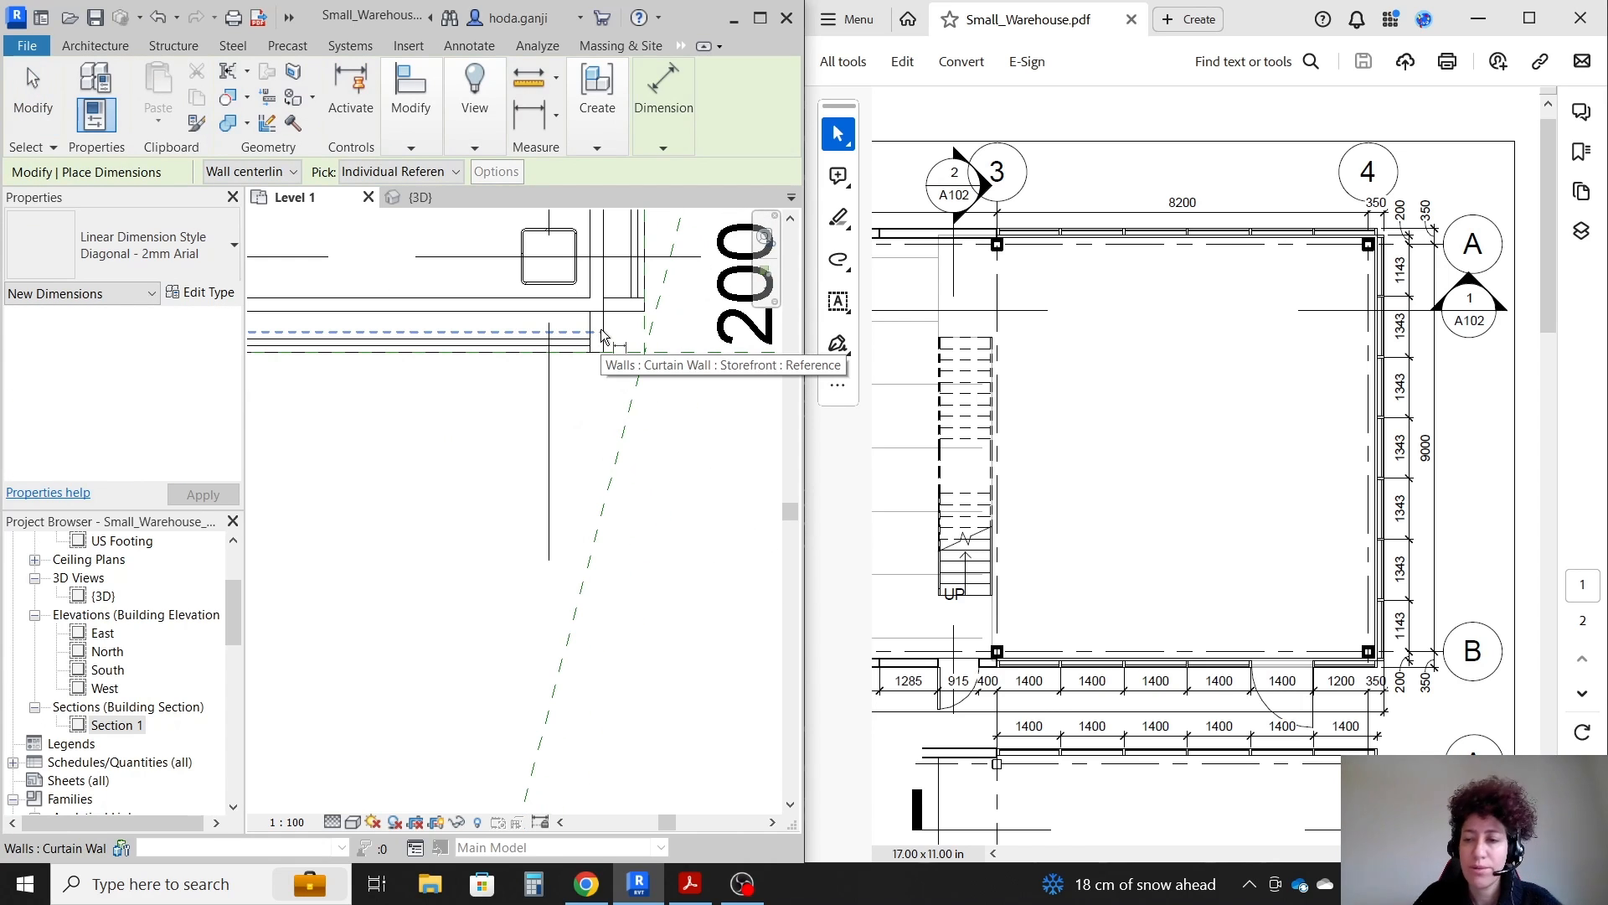
{"action": "mouse_move", "coordinate": [649, 351]}
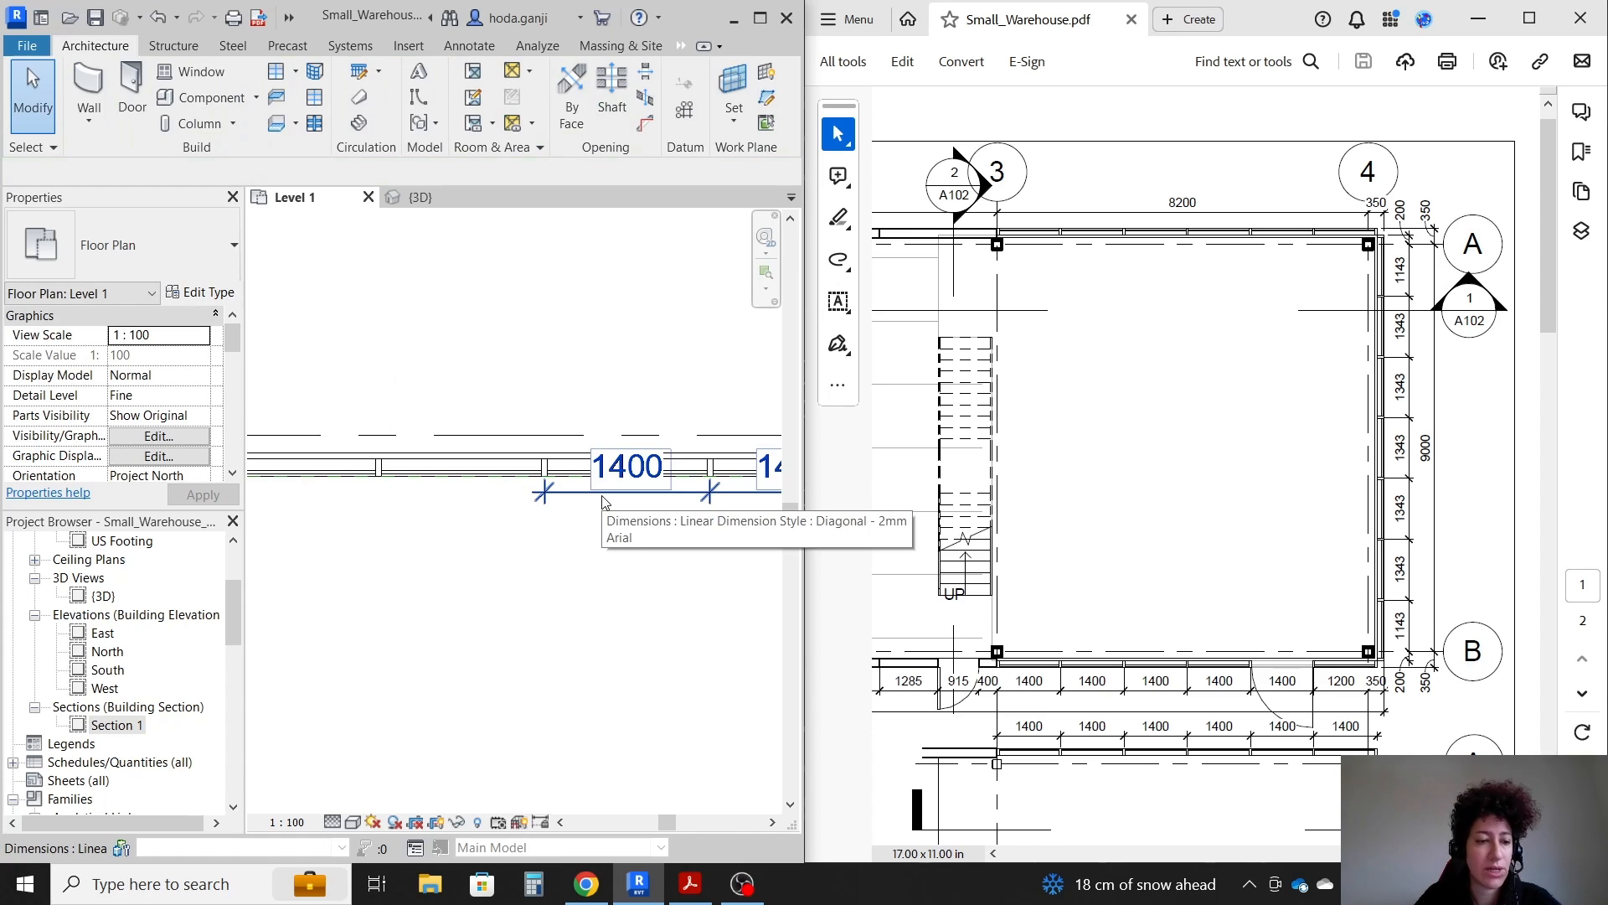
- Adjust and finish the 1400 mm front storefront dimension string
{"action": "left_click", "coordinate": [626, 466]}
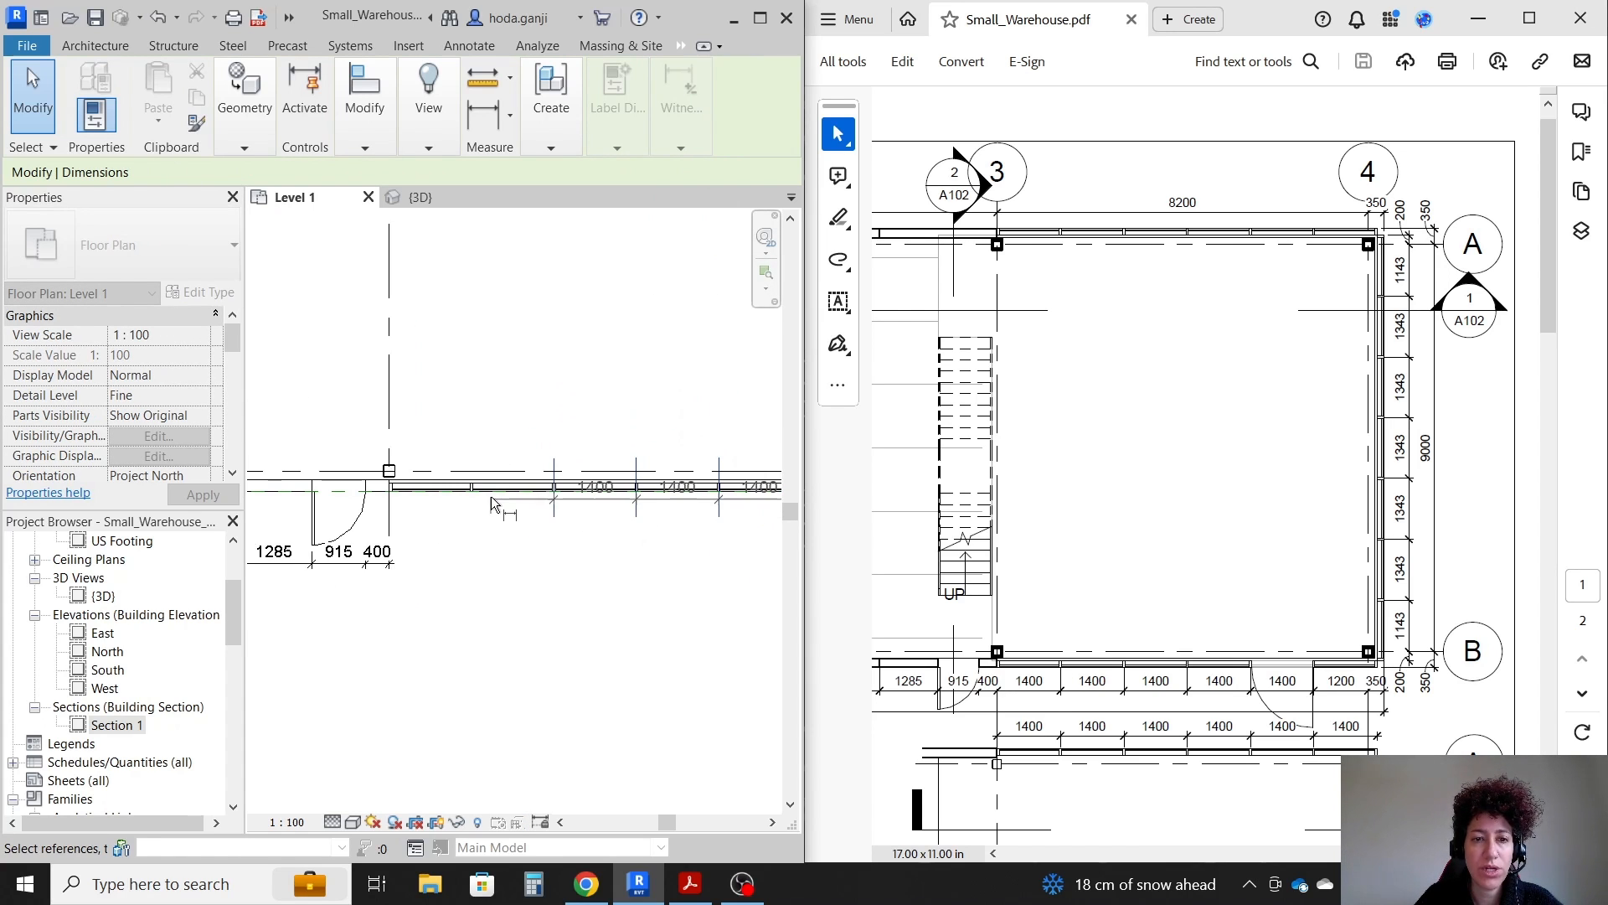
{"action": "mouse_move", "coordinate": [507, 456]}
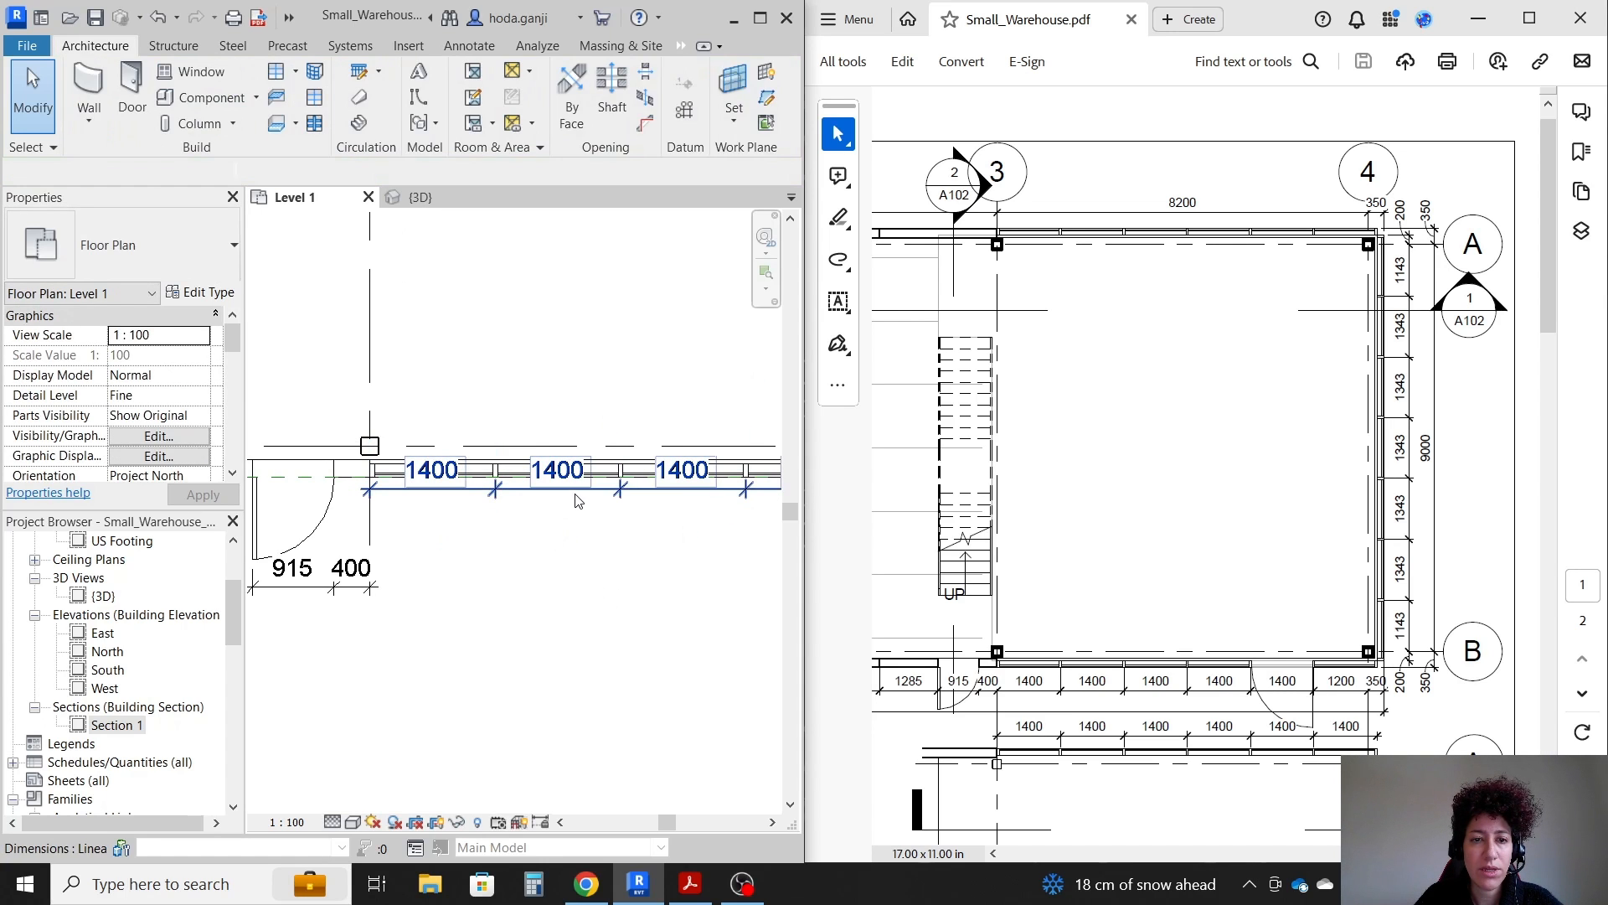
{"action": "left_click", "coordinate": [557, 470]}
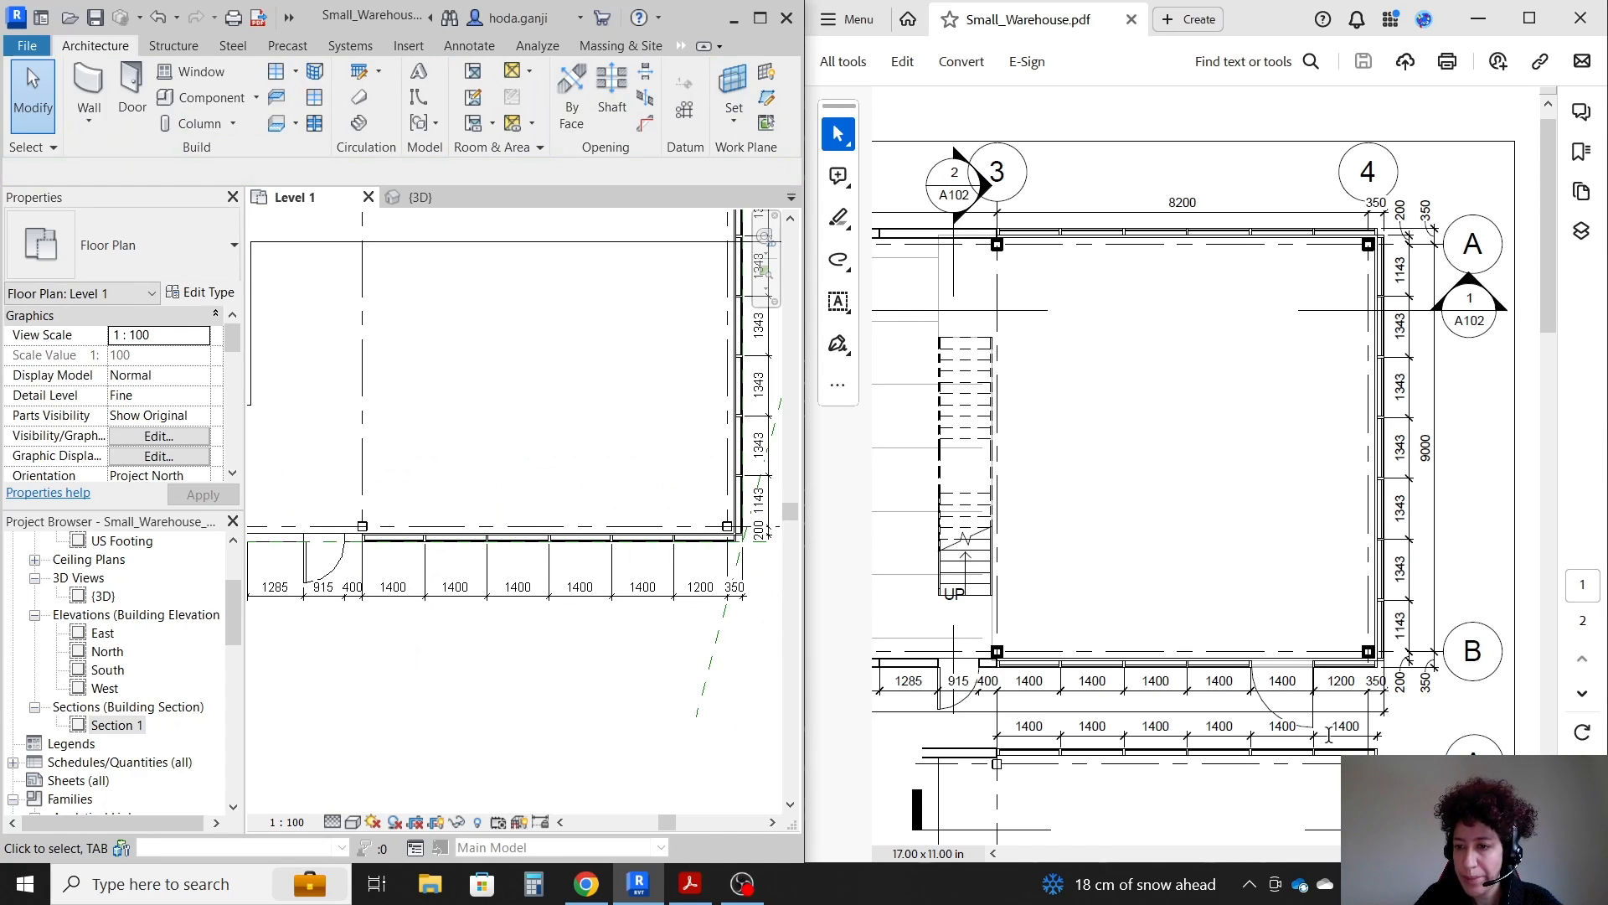
{"action": "left_click", "coordinate": [698, 586]}
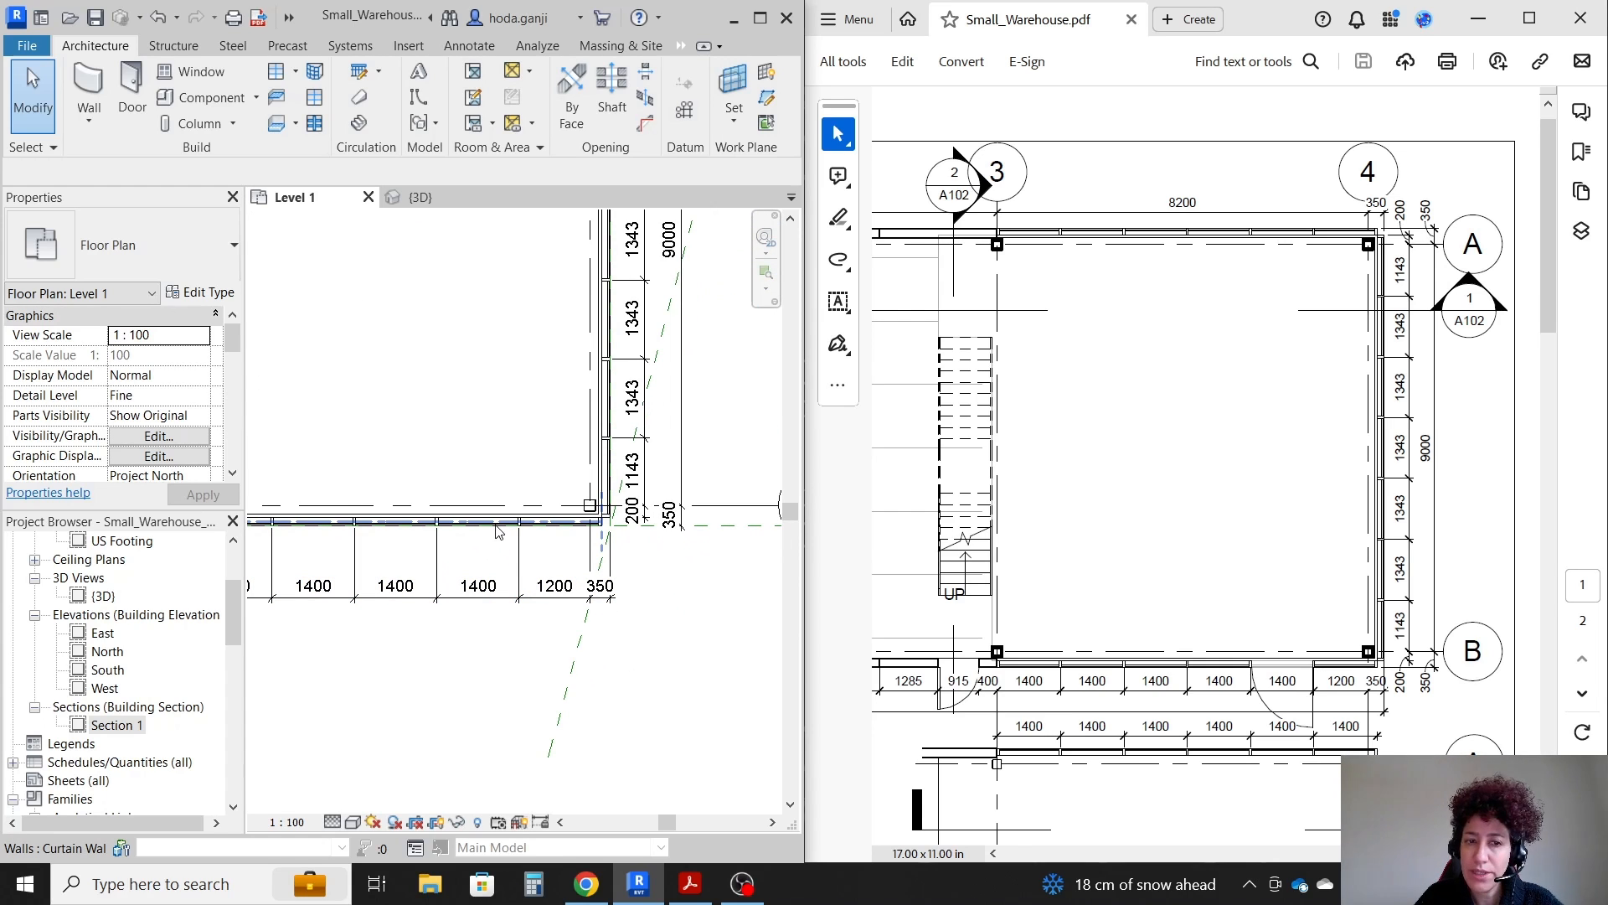
{"action": "mouse_move", "coordinate": [498, 531]}
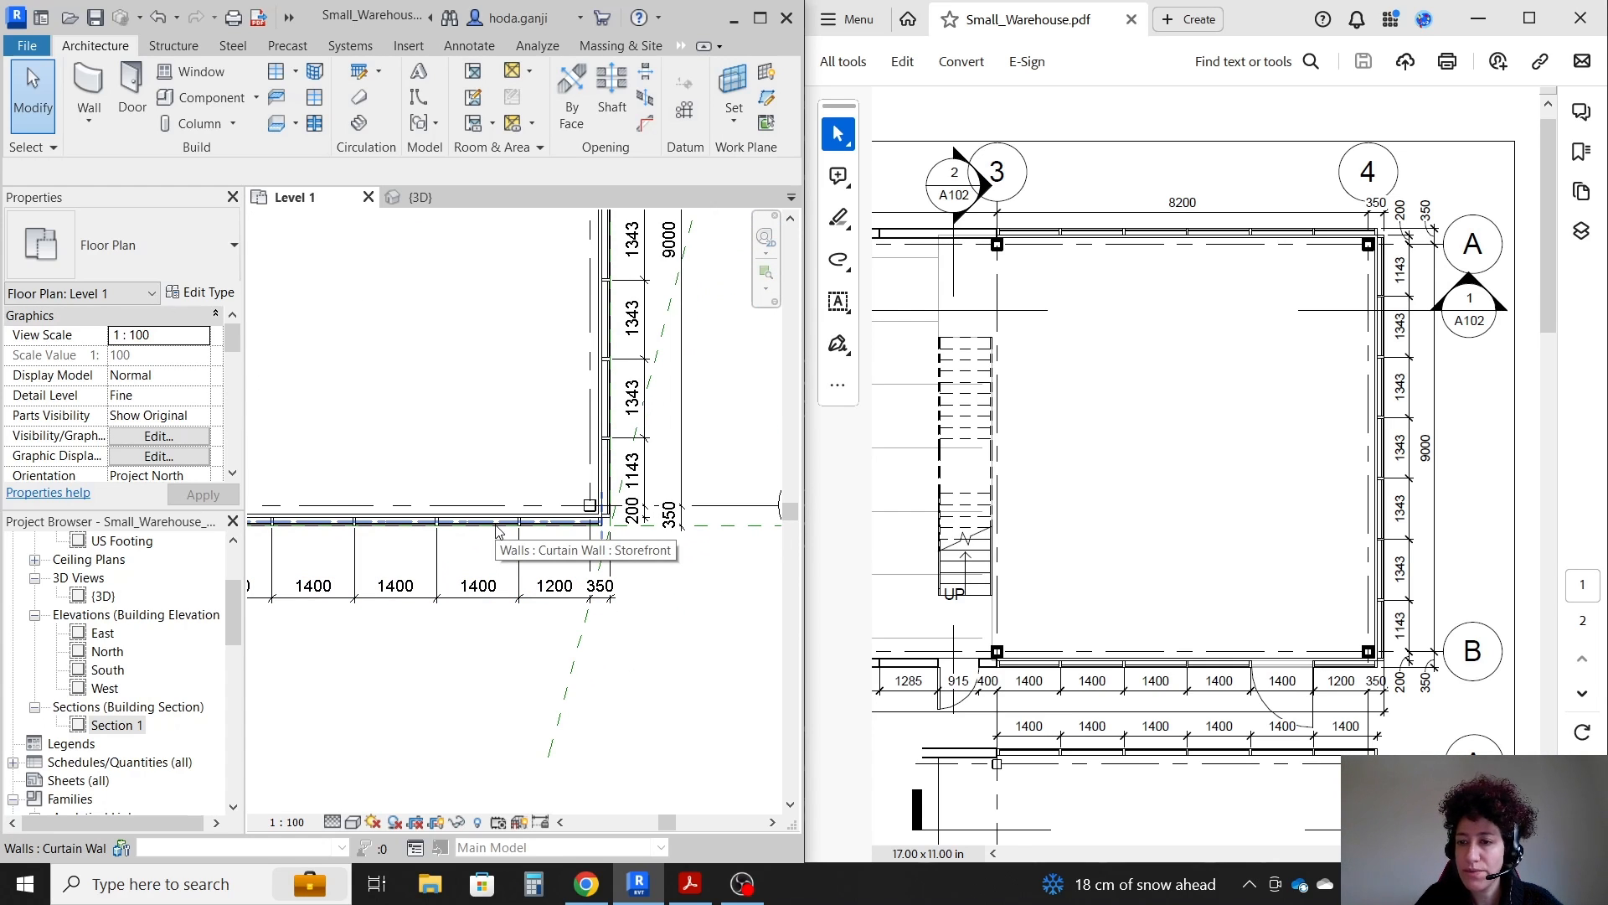
{"action": "left_click", "coordinate": [421, 196]}
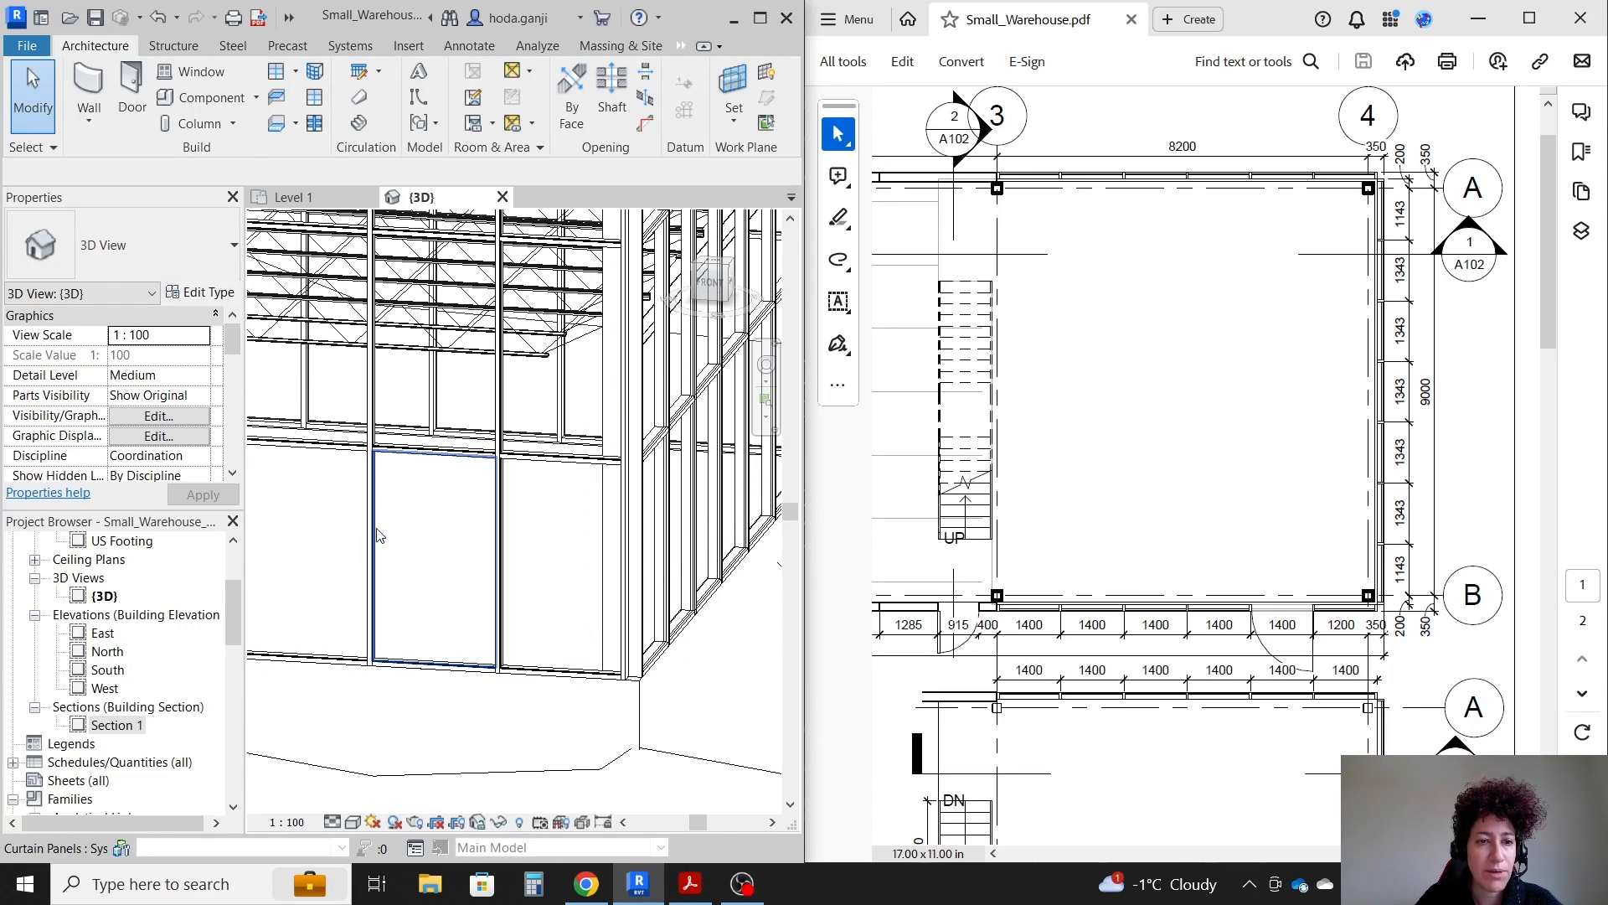
- Swap one glazed panel for M_Door-Curtain-Wall-Single-Glass and set the 3D view to Fine detail
{"action": "left_click", "coordinate": [434, 559]}
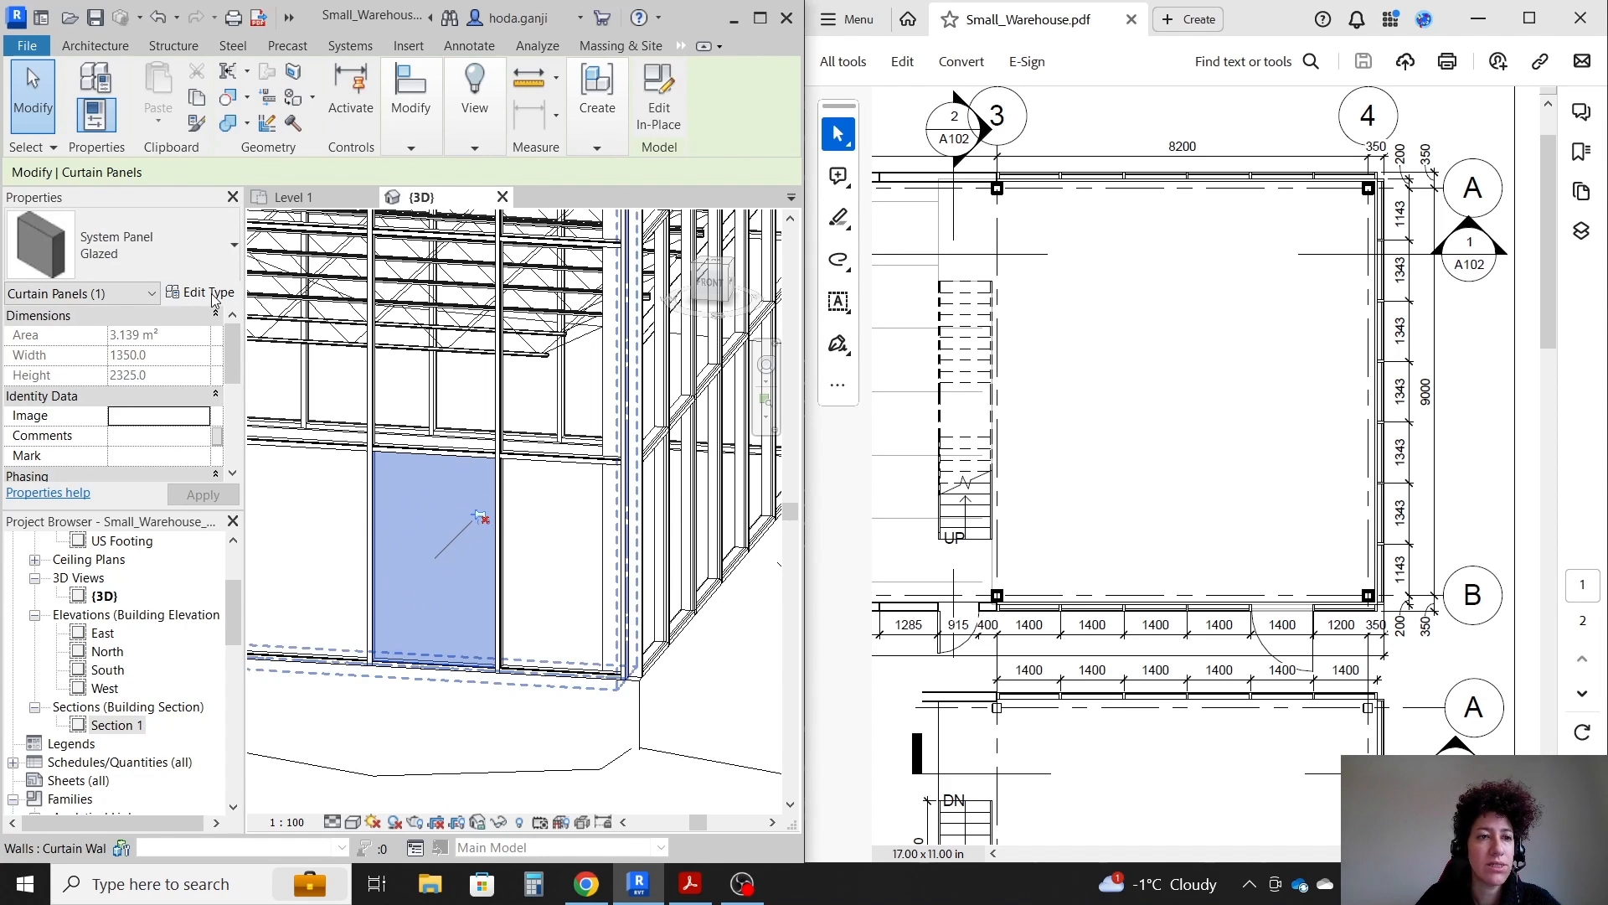
{"action": "left_click", "coordinate": [207, 293]}
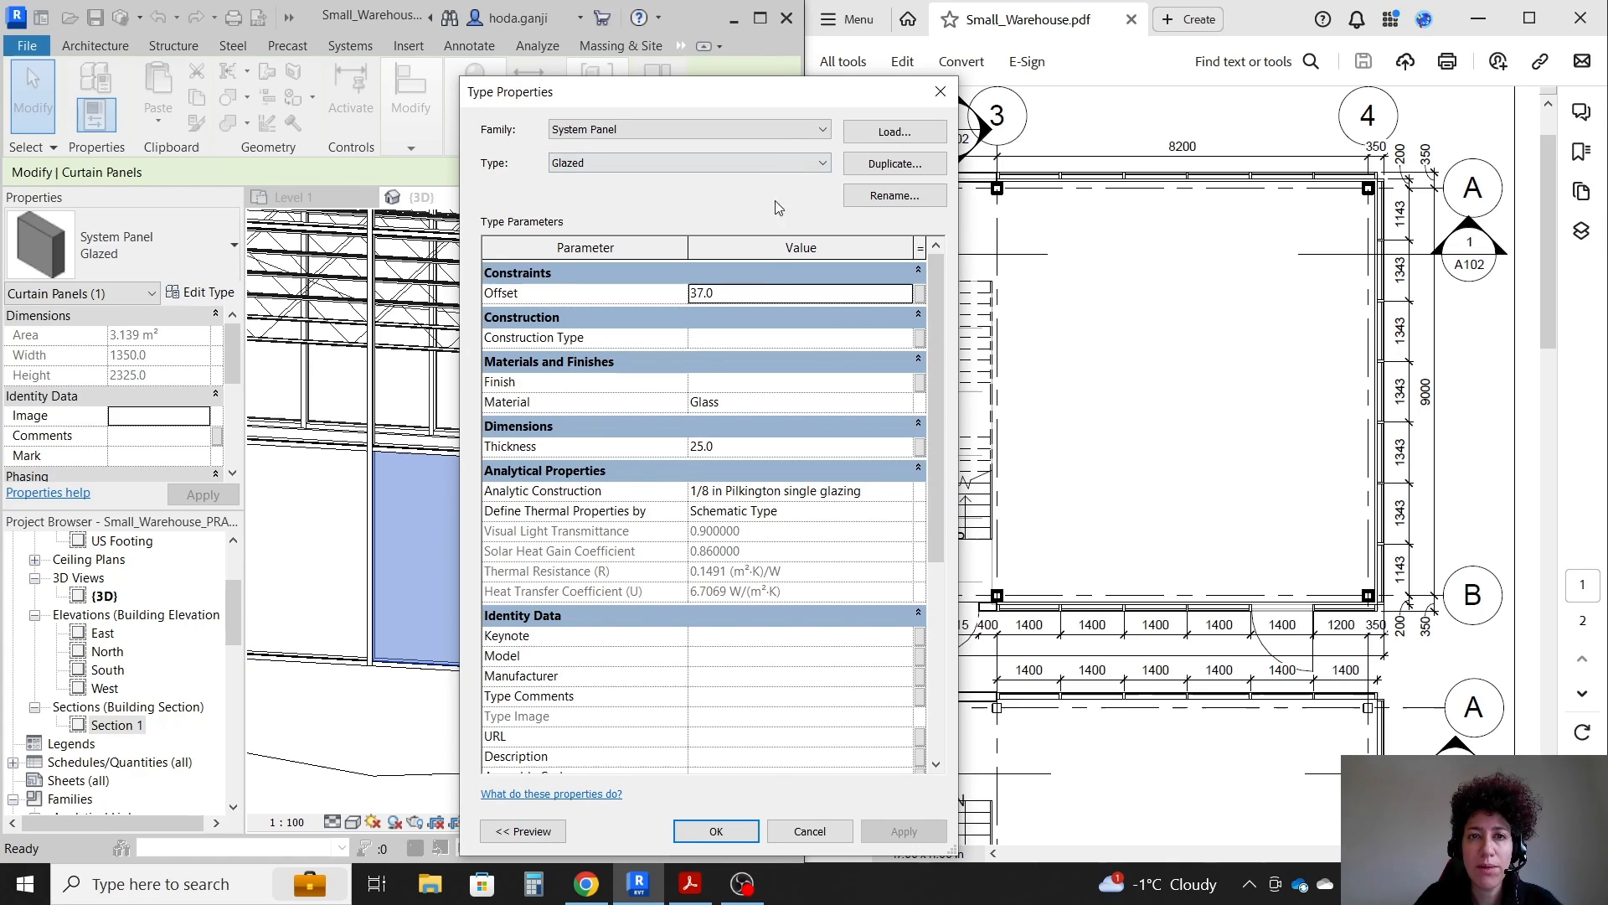
{"action": "left_click", "coordinate": [821, 129]}
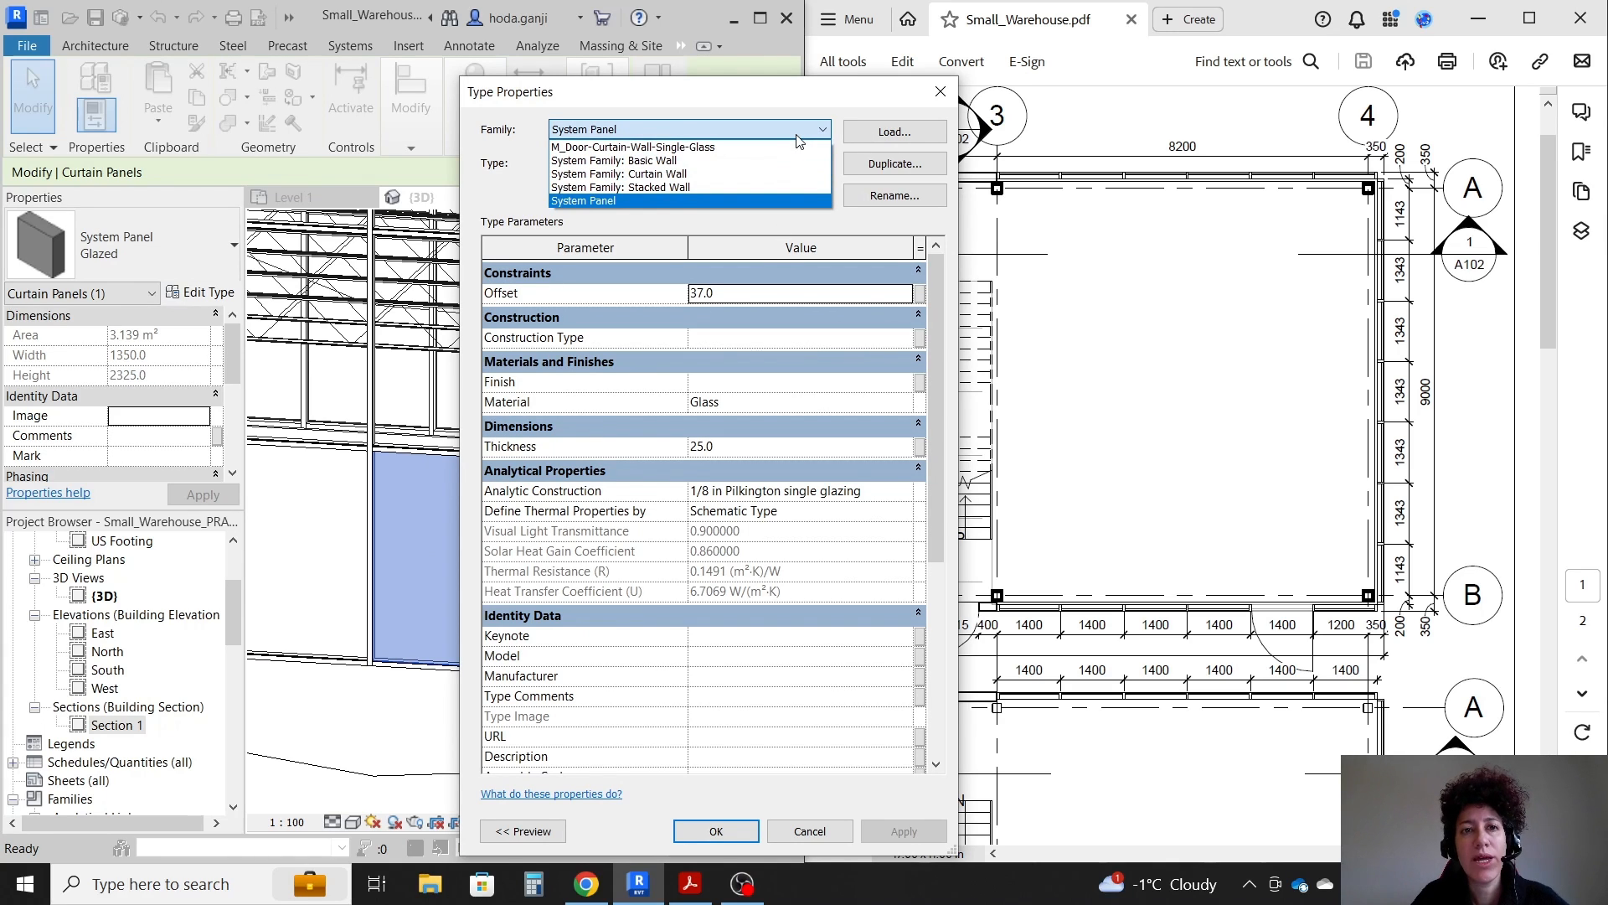
{"action": "mouse_move", "coordinate": [789, 146]}
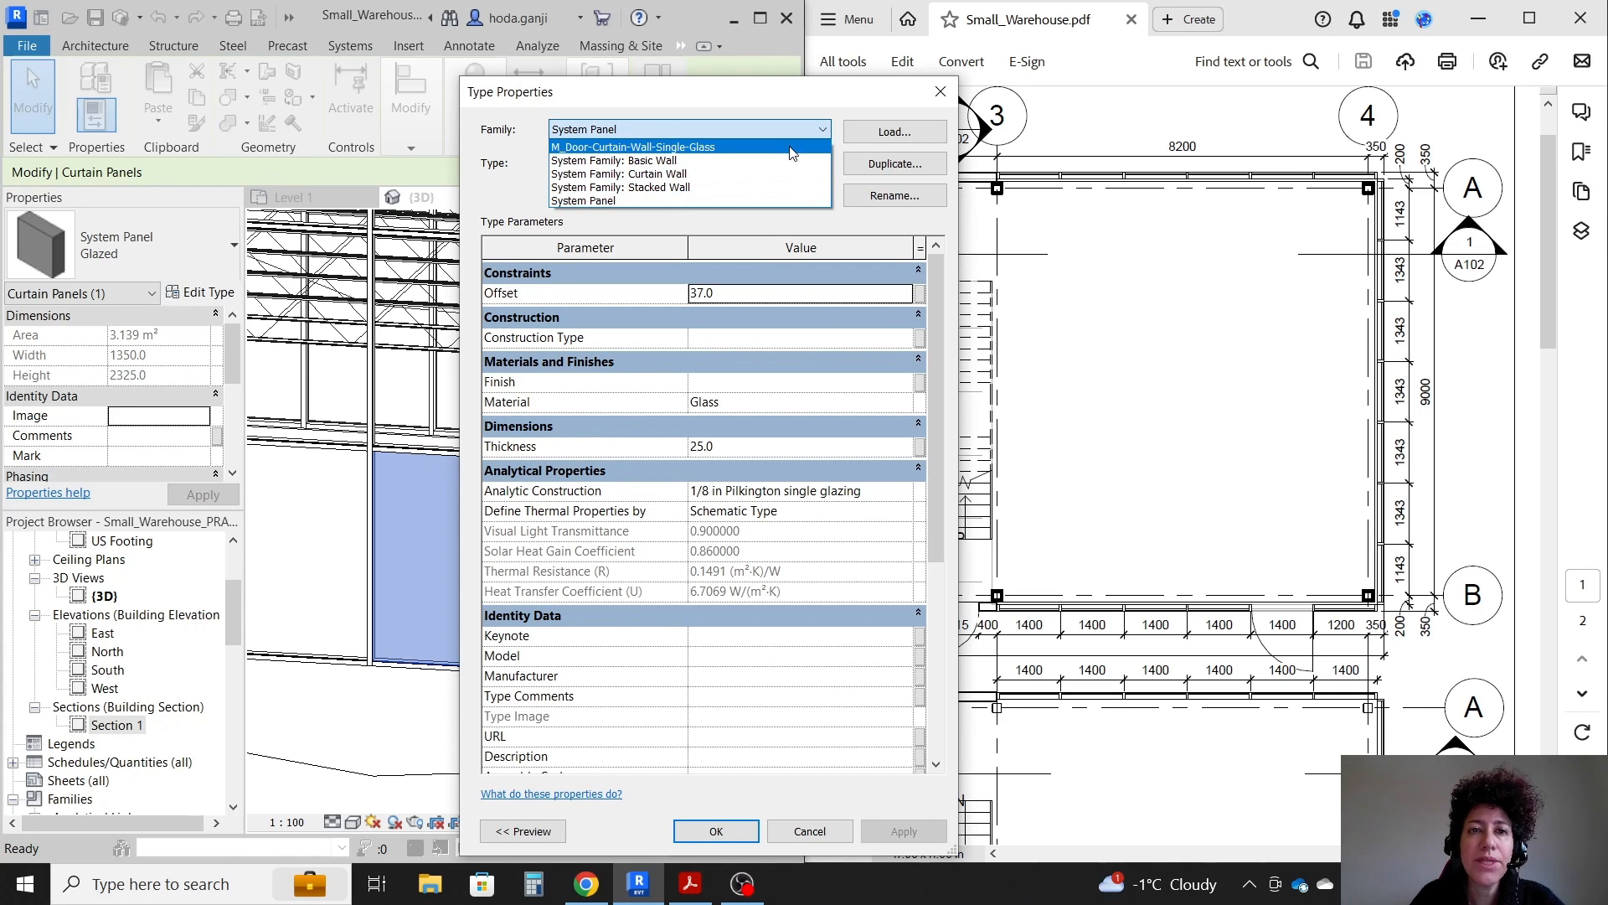
{"action": "left_click", "coordinate": [715, 831]}
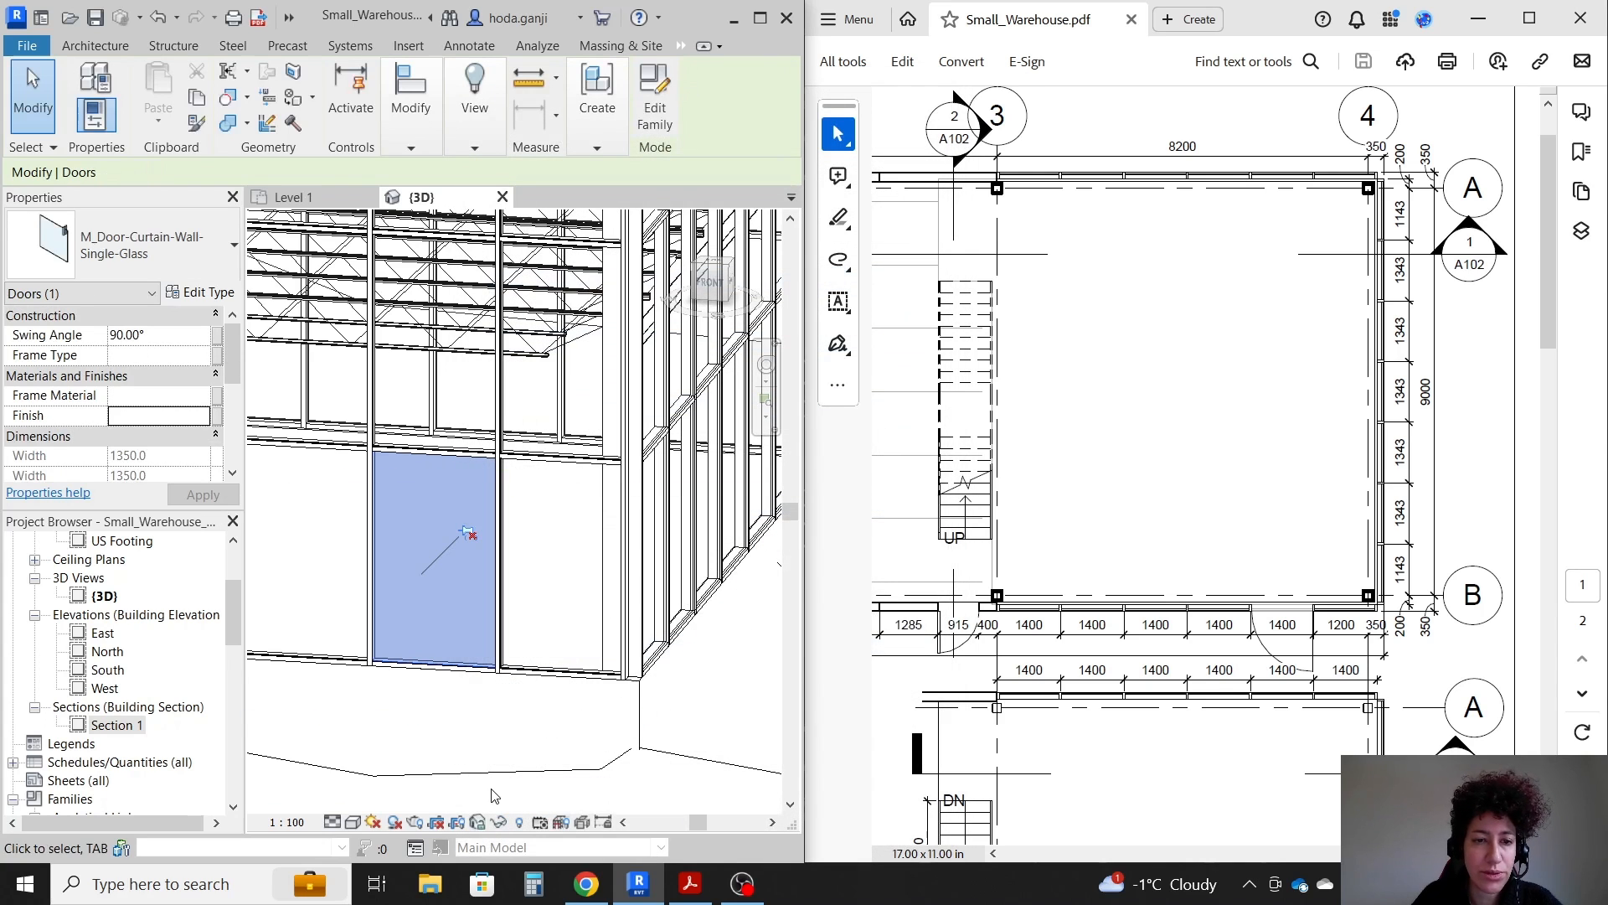
{"action": "left_click", "coordinate": [439, 589]}
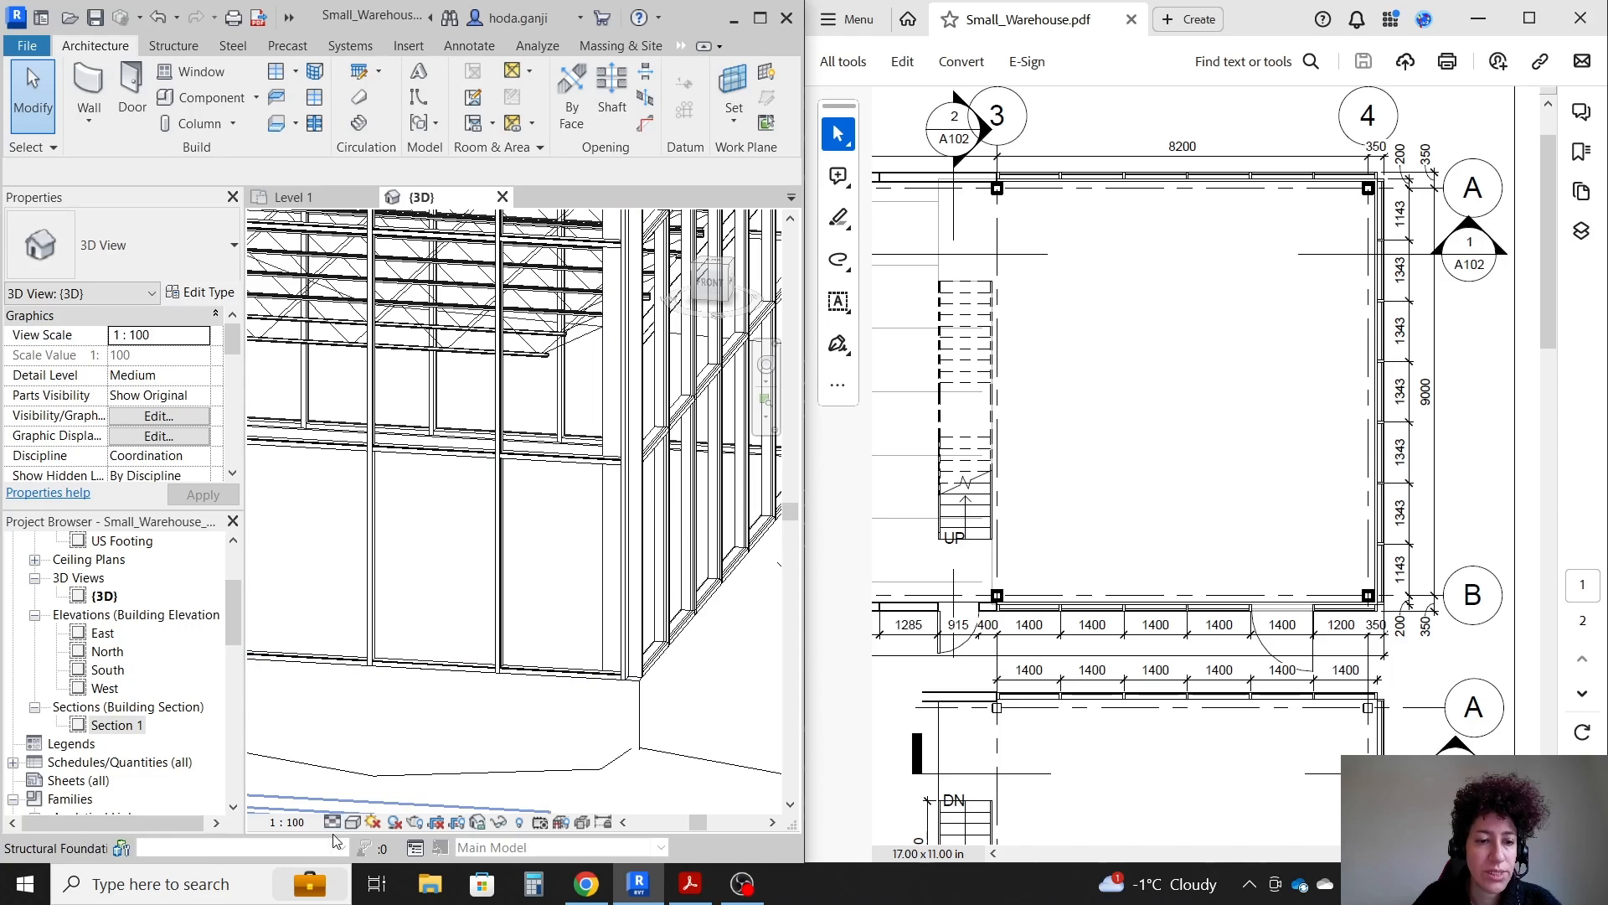
{"action": "left_click", "coordinate": [350, 822]}
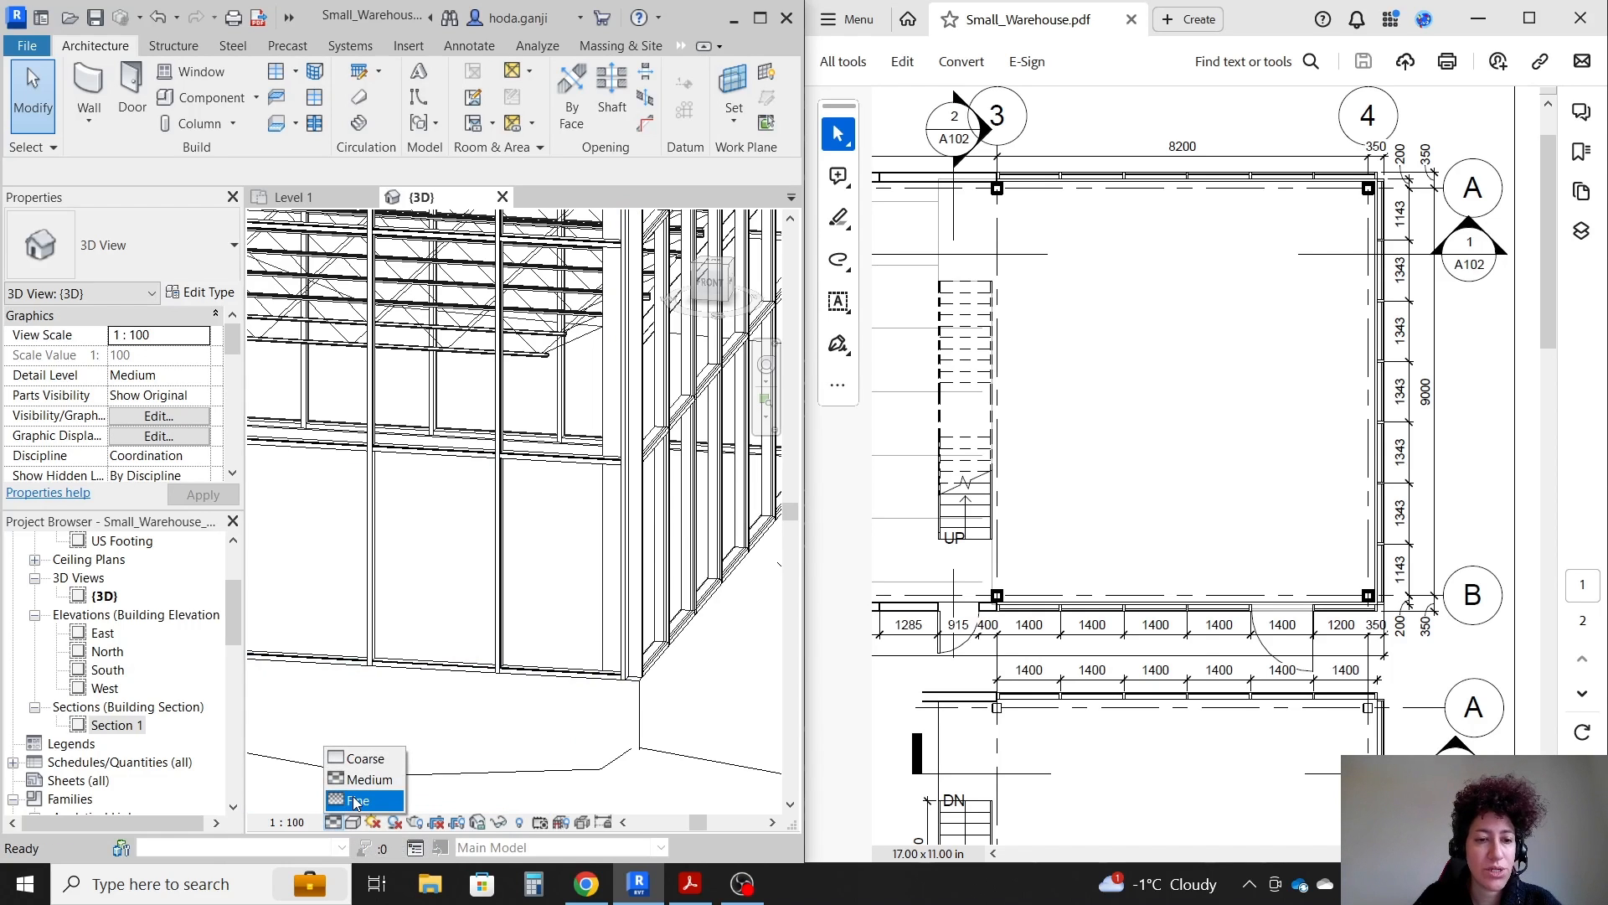
{"action": "left_click", "coordinate": [366, 800]}
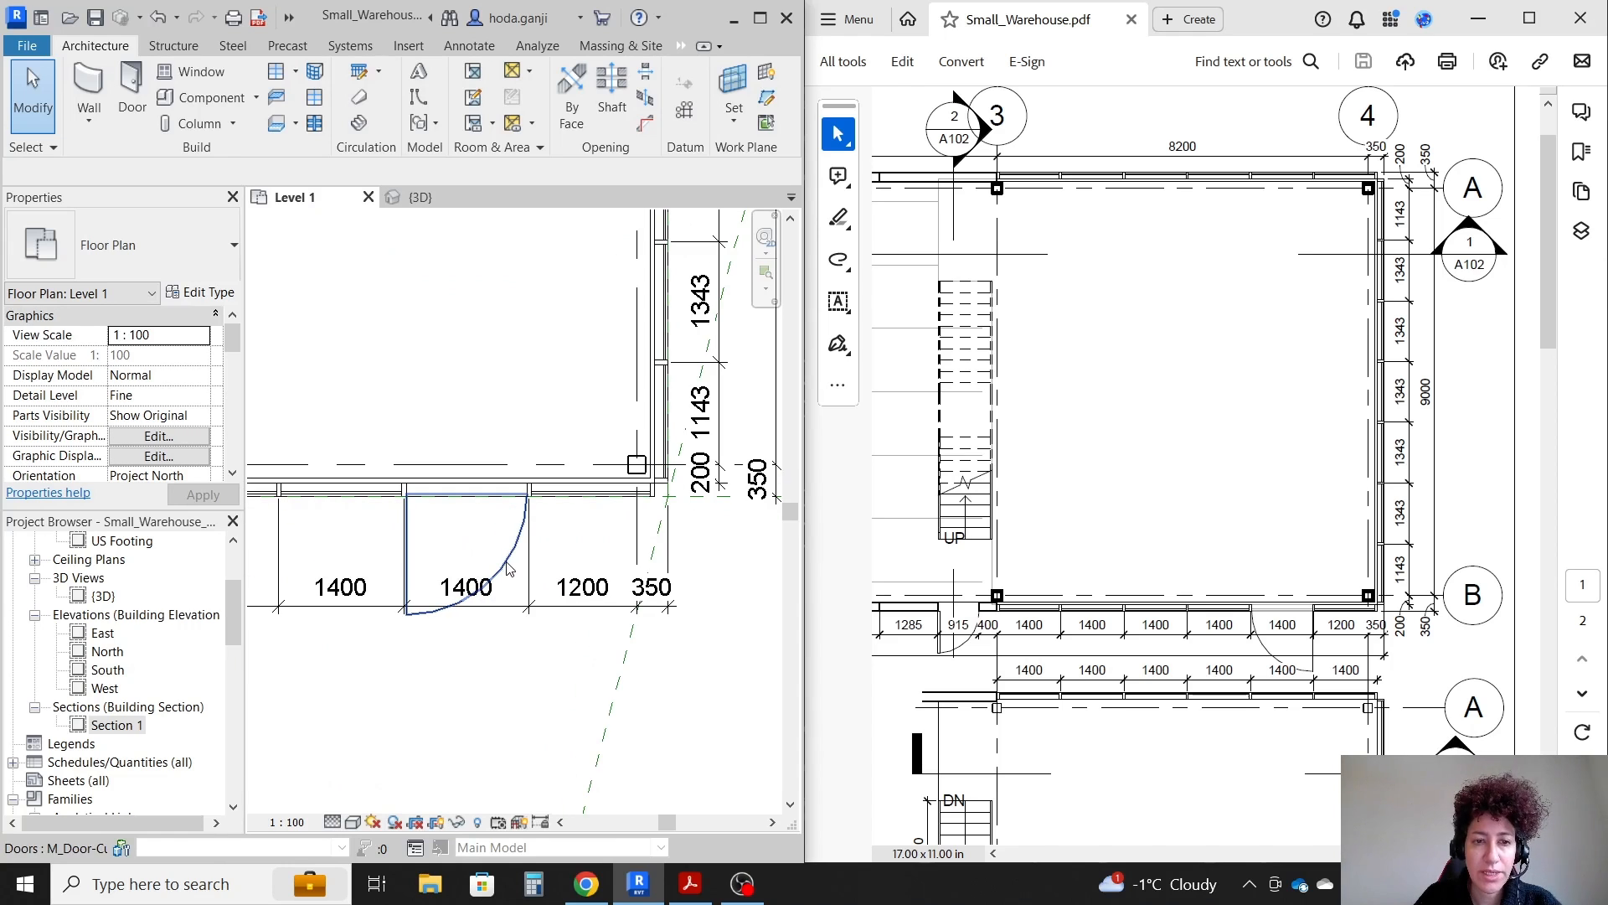
- On Level 1, select the new curtain wall door and the storefront dimension string
{"action": "left_click", "coordinate": [461, 575]}
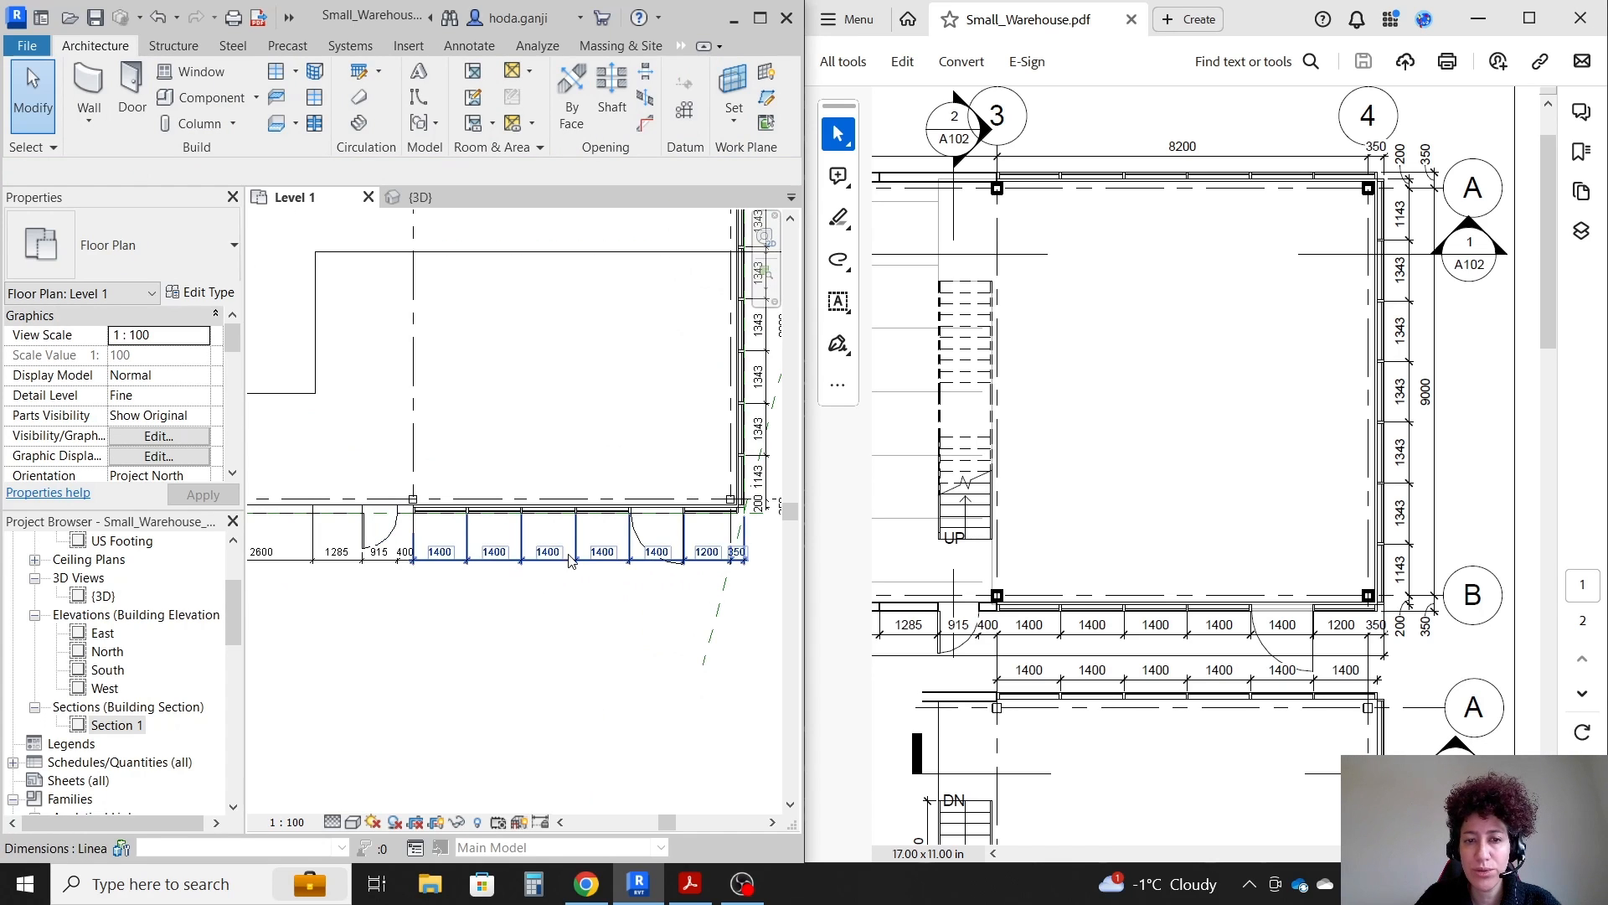
{"action": "left_click", "coordinate": [653, 533]}
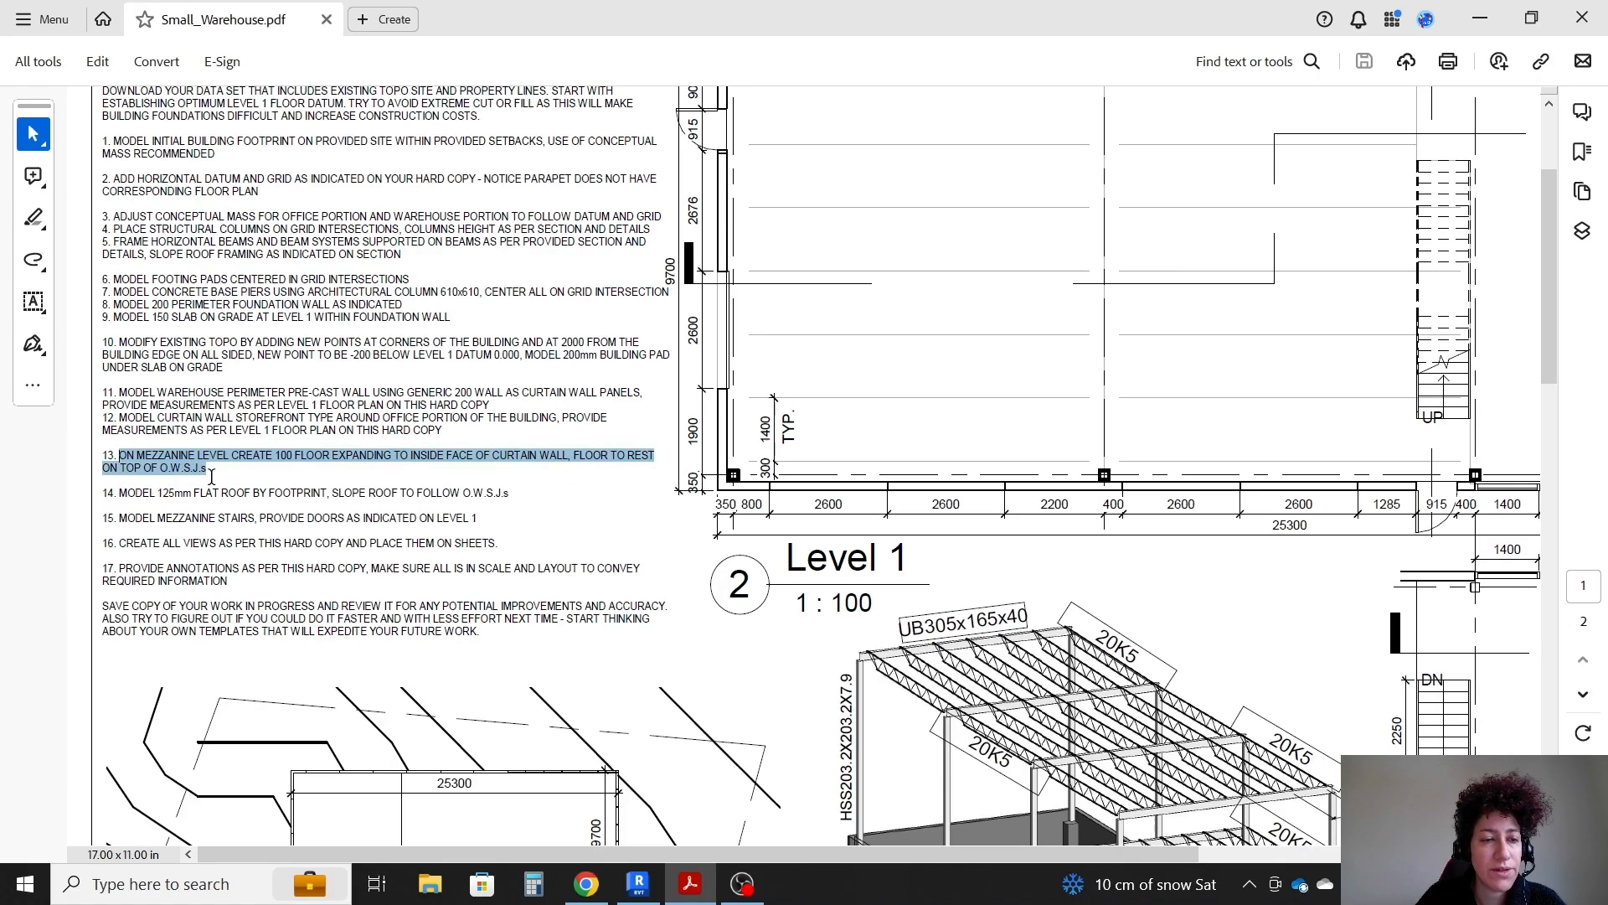
{"action": "left_click", "coordinate": [174, 468]}
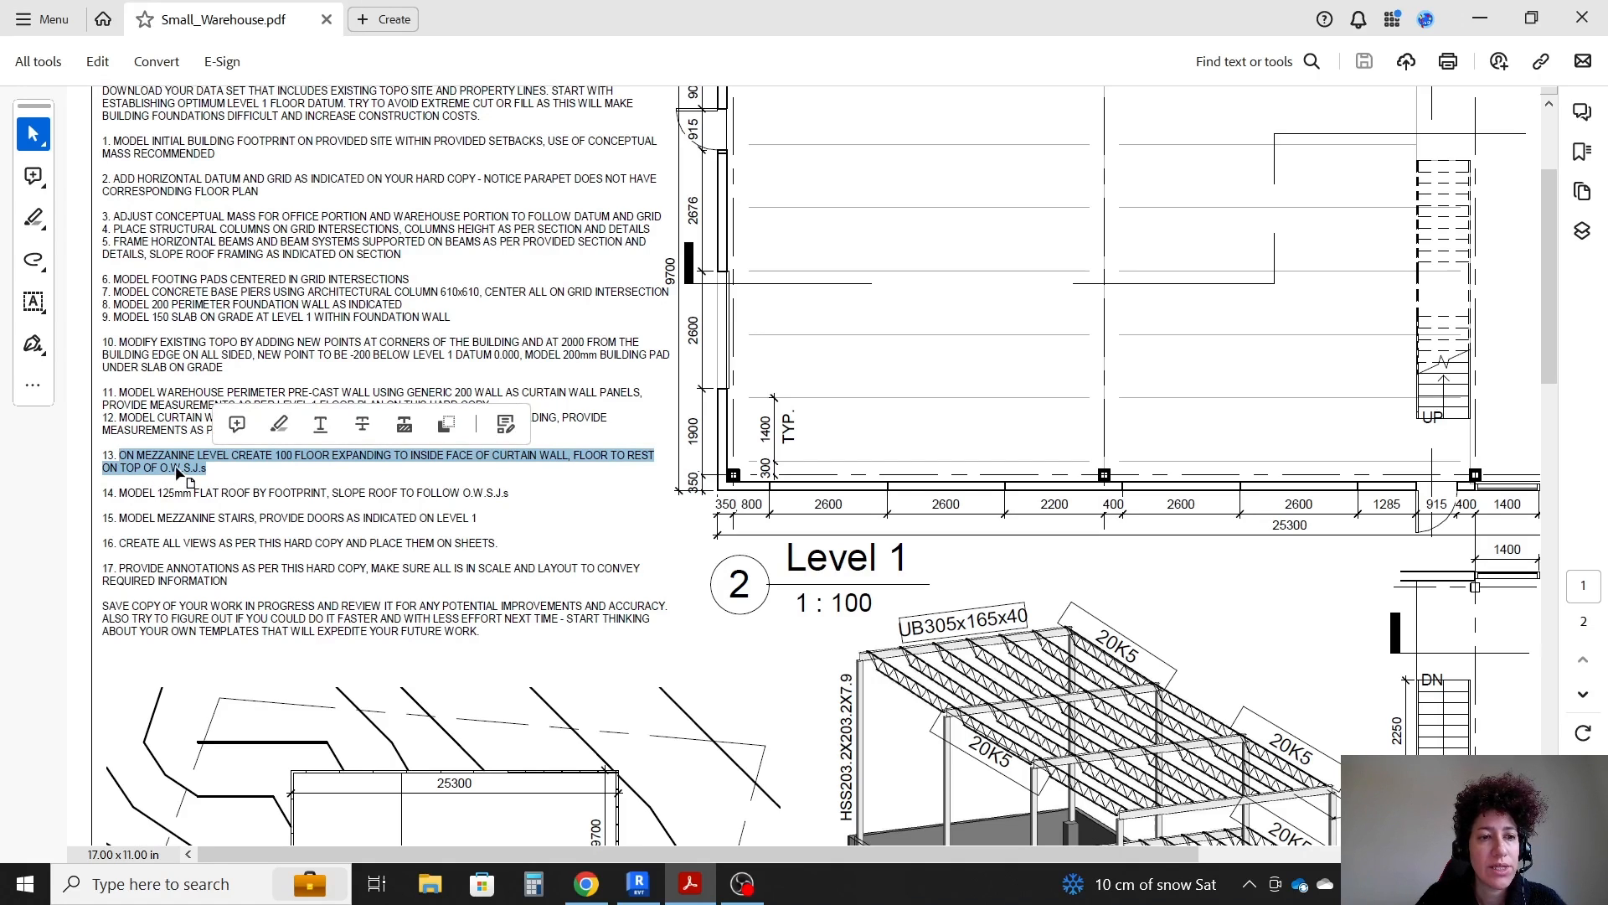
{"action": "mouse_move", "coordinate": [211, 483]}
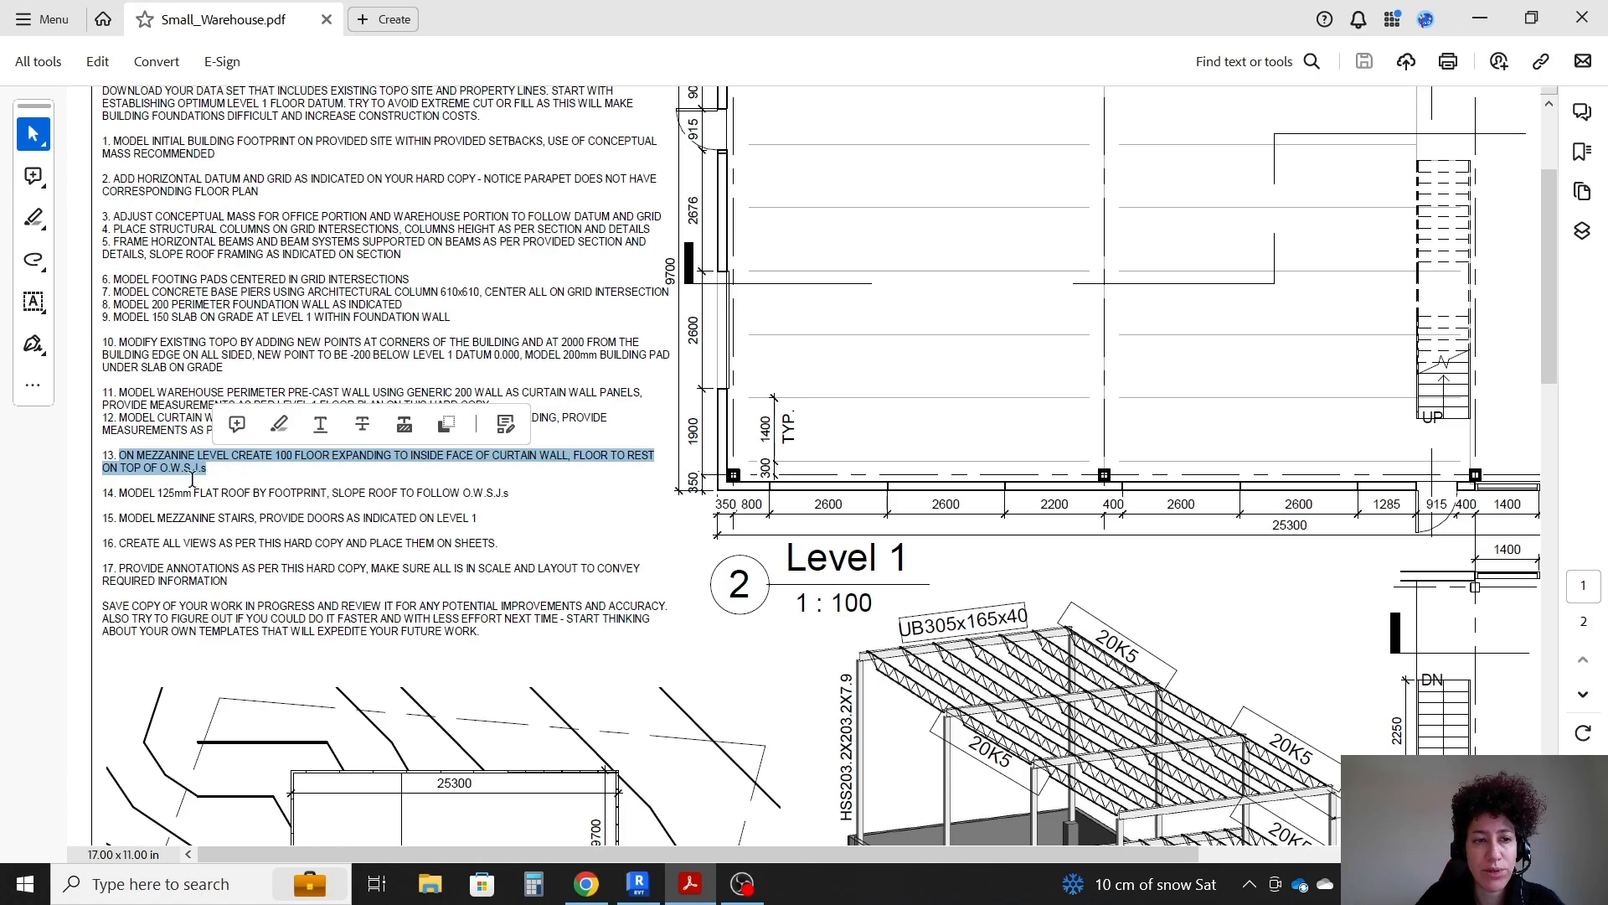
{"action": "mouse_move", "coordinate": [244, 489]}
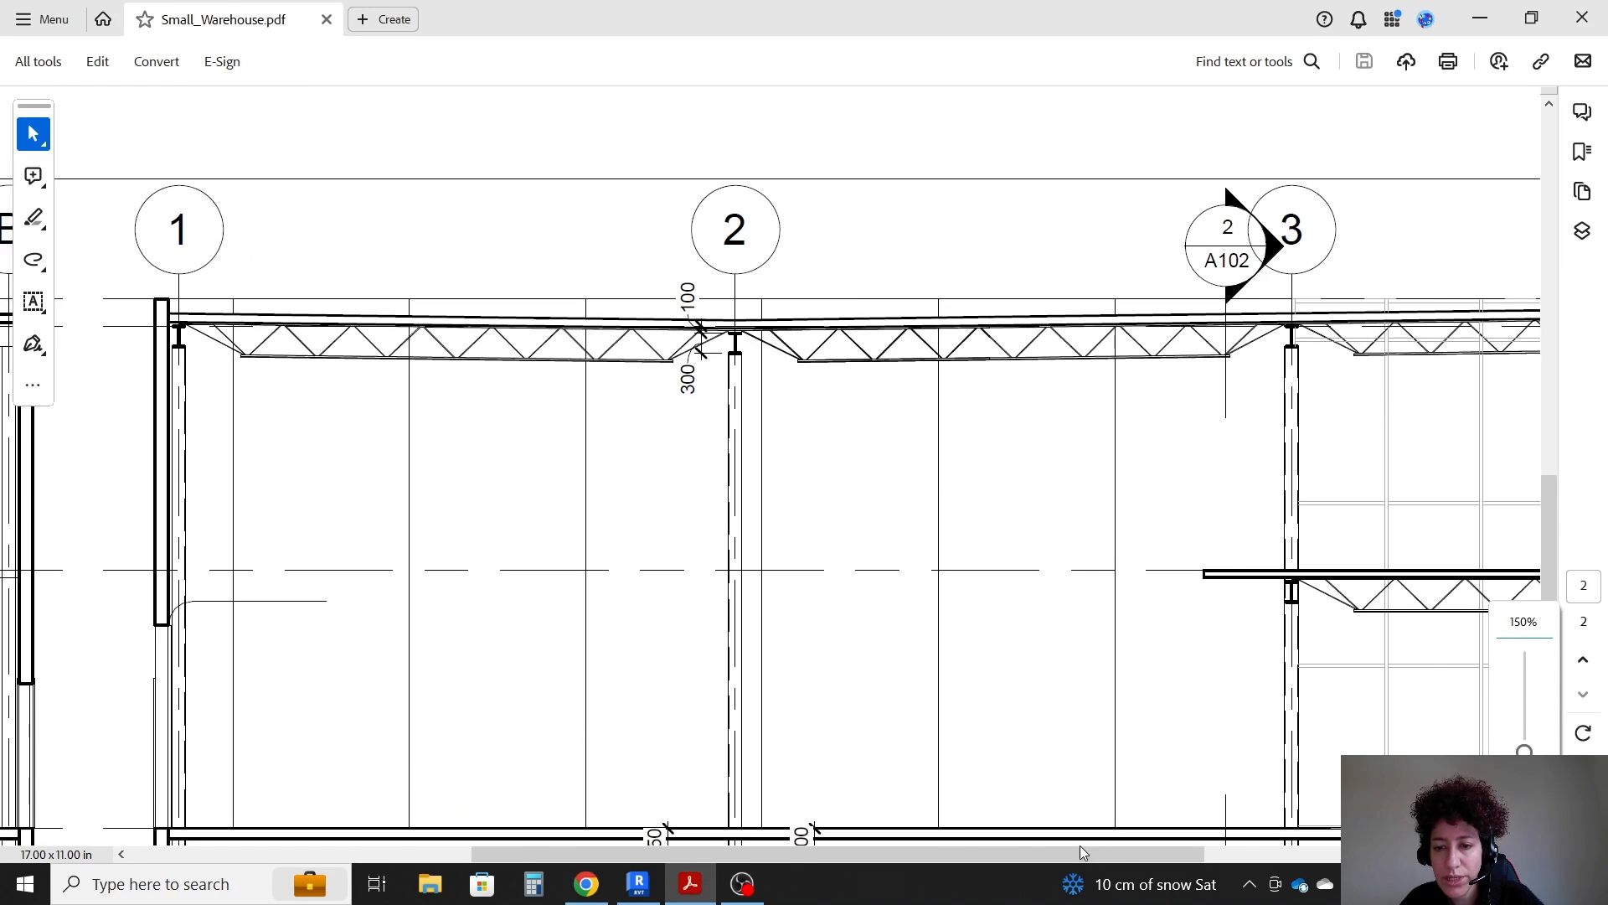
{"action": "scroll", "scroll_direction": "down", "scroll_amount": 3}
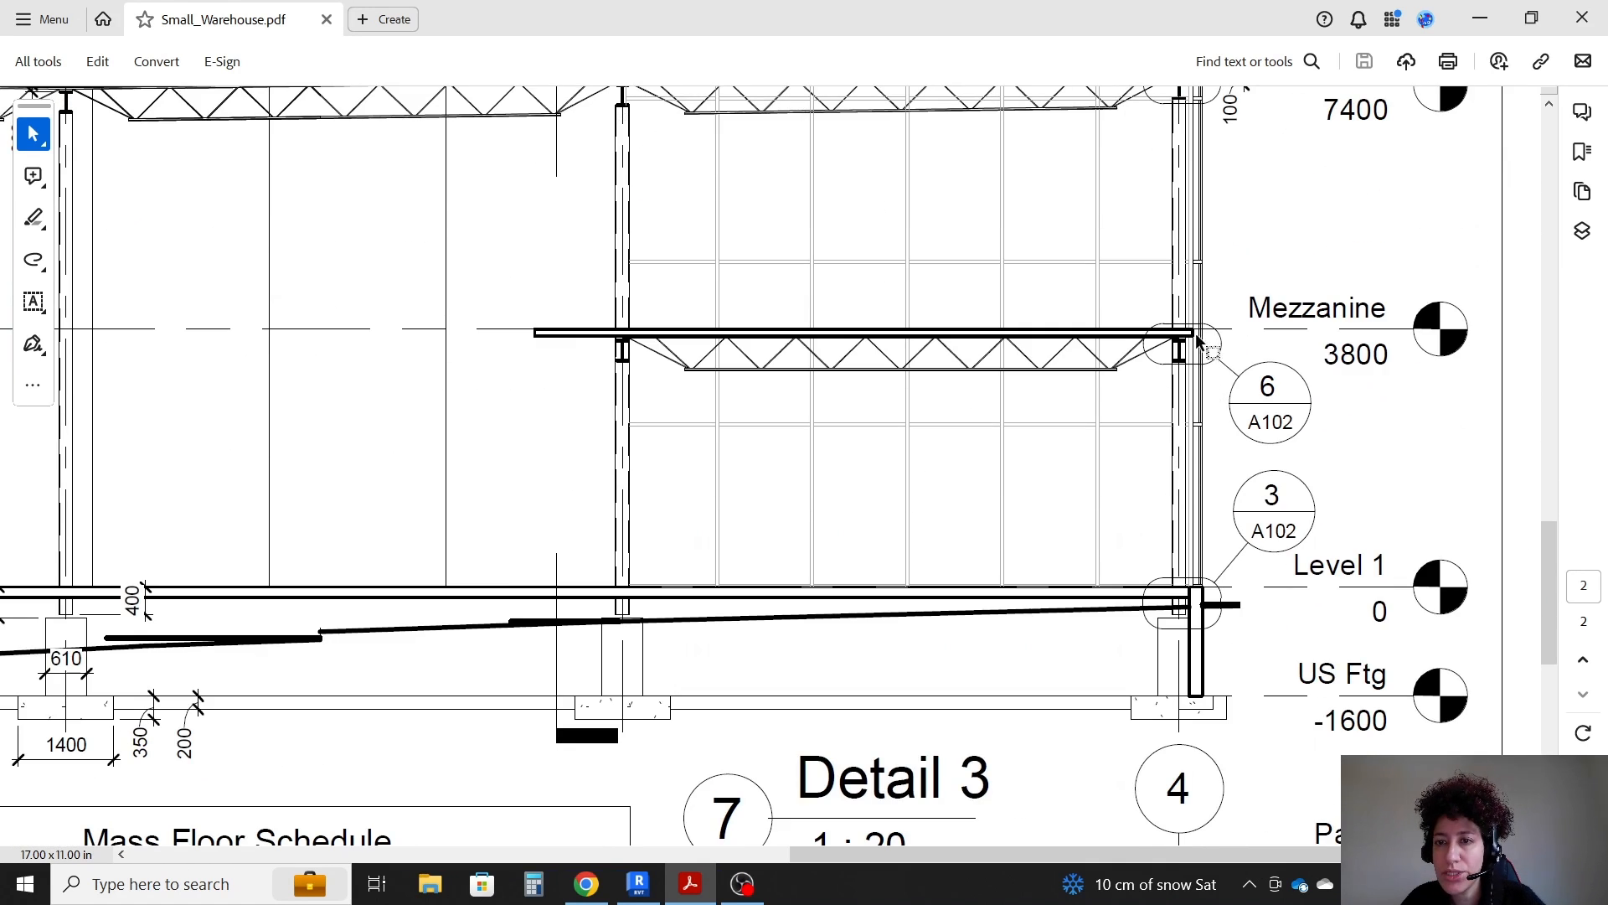
{"action": "scroll", "scroll_direction": "down", "scroll_amount": 3}
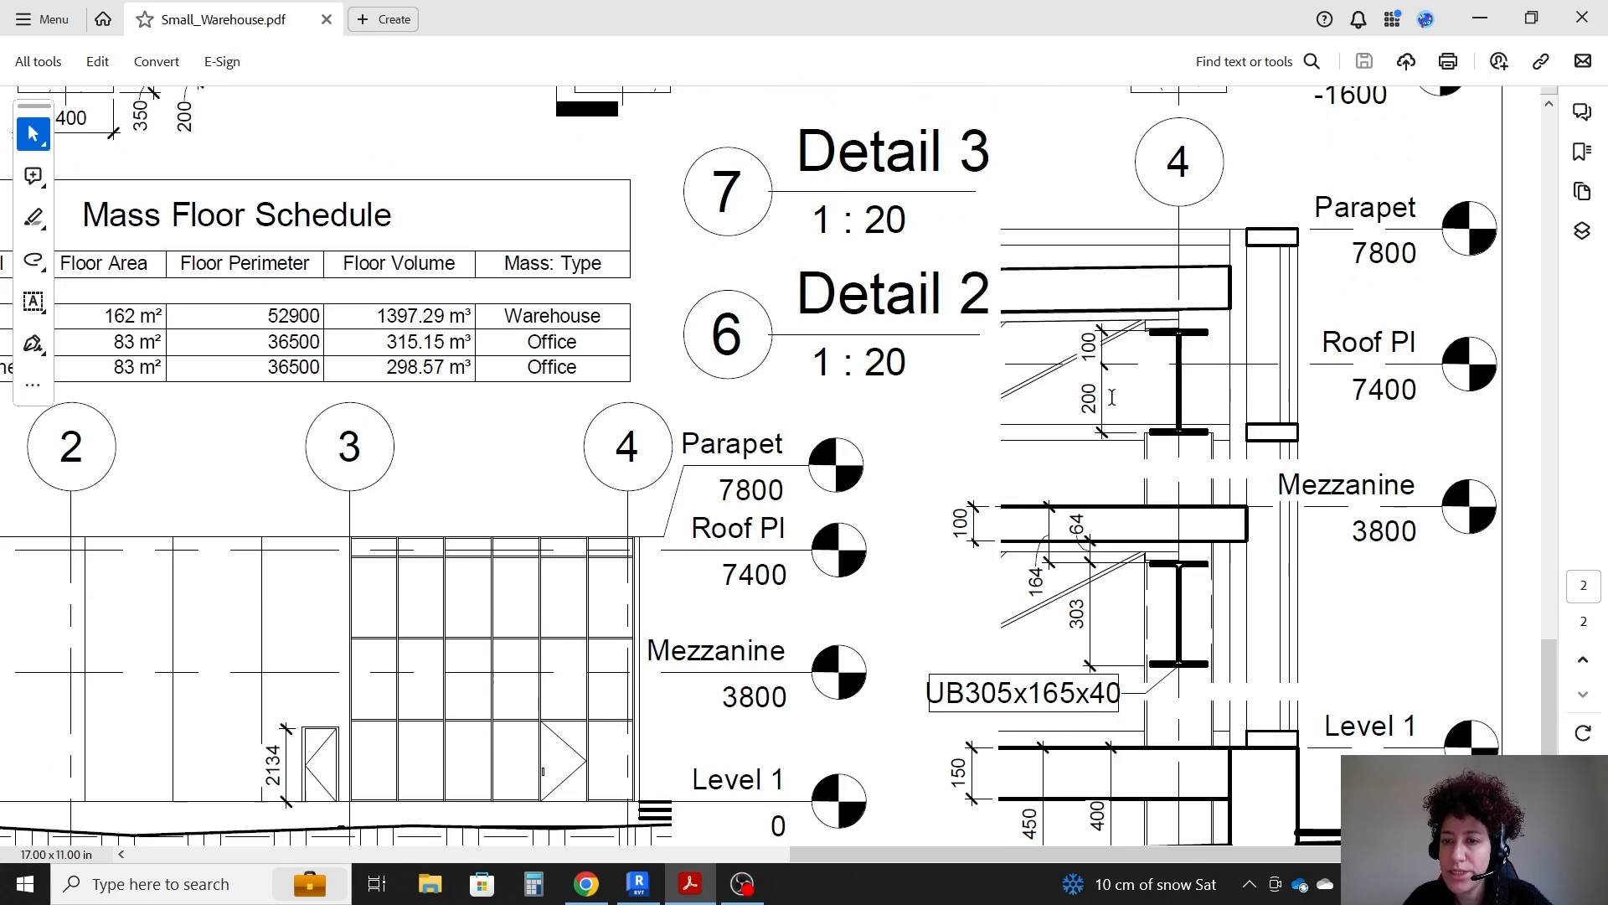
{"action": "mouse_move", "coordinate": [959, 495]}
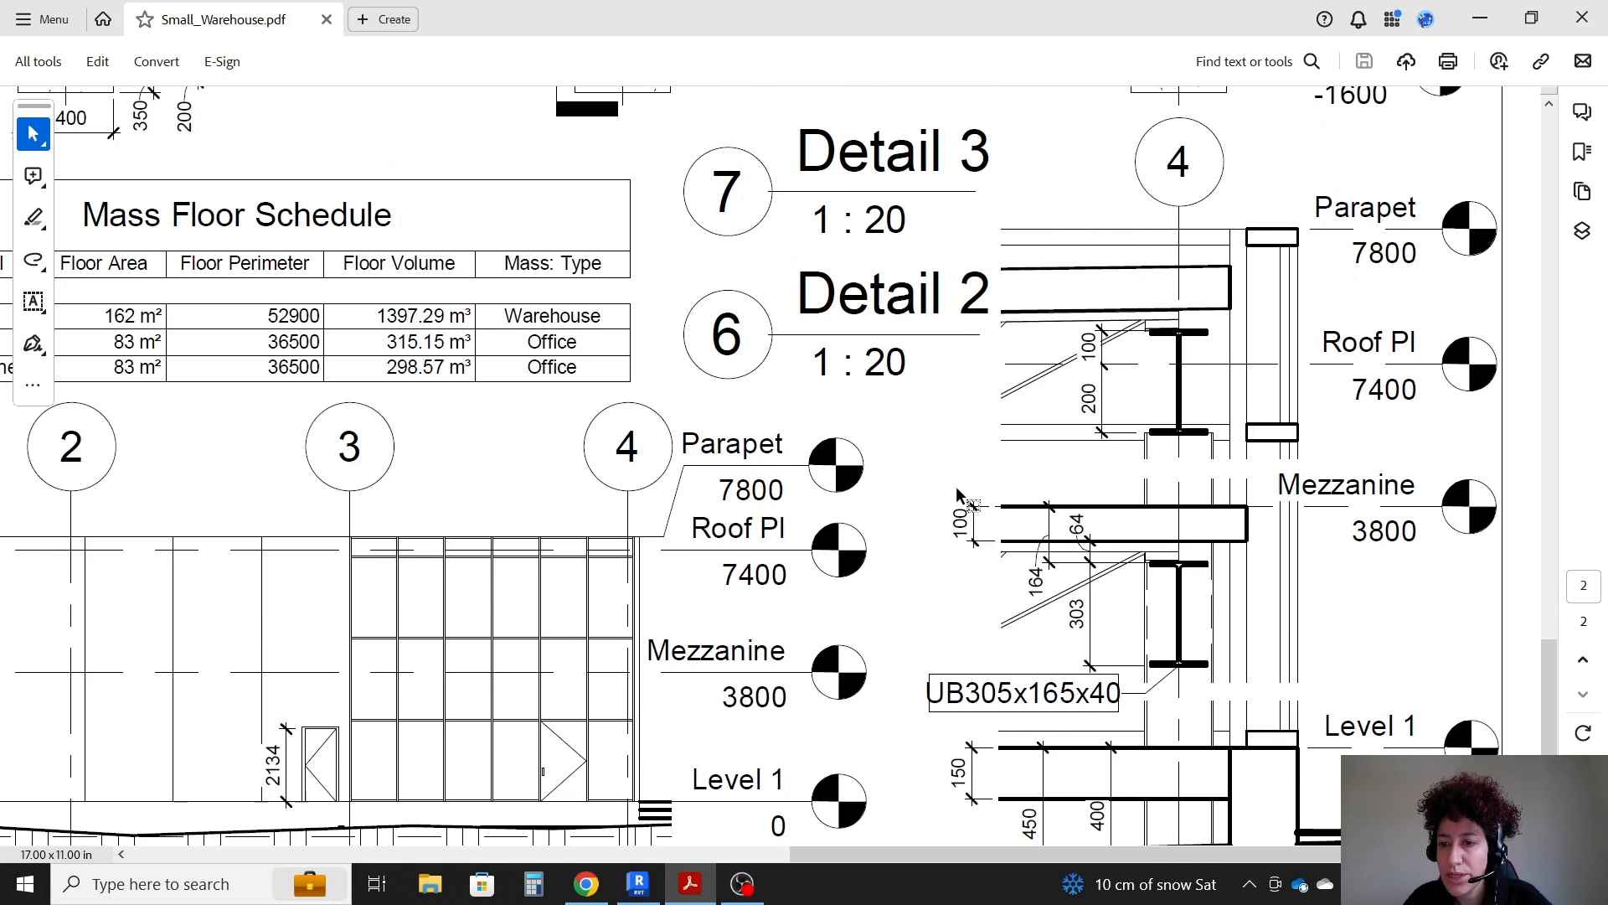
{"action": "mouse_move", "coordinate": [1252, 256]}
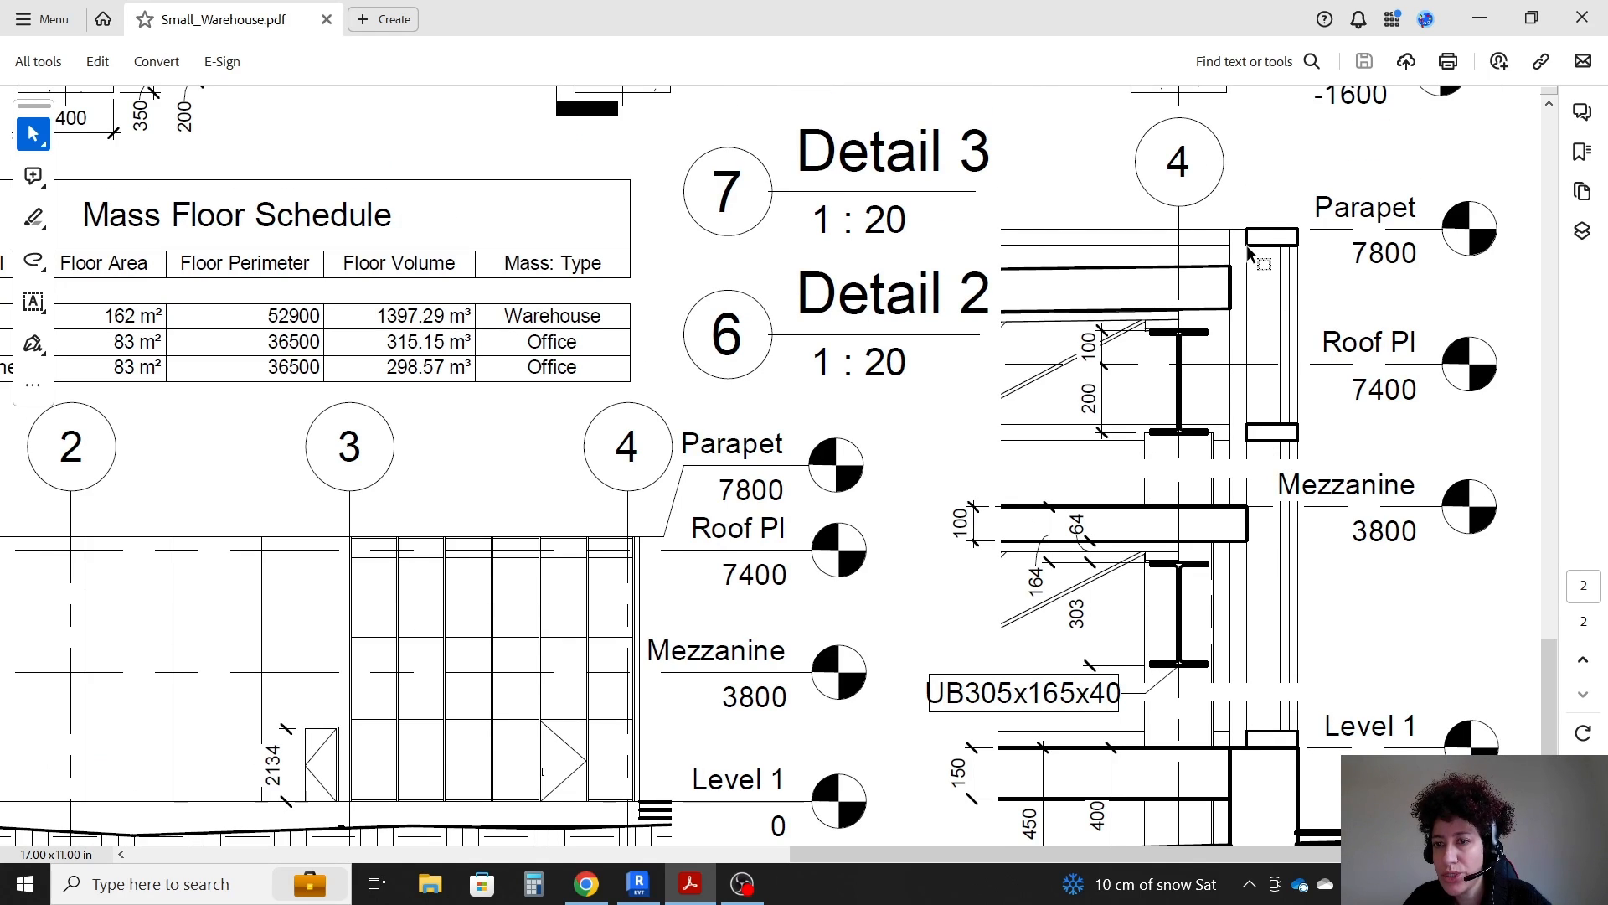
{"action": "mouse_move", "coordinate": [1266, 312]}
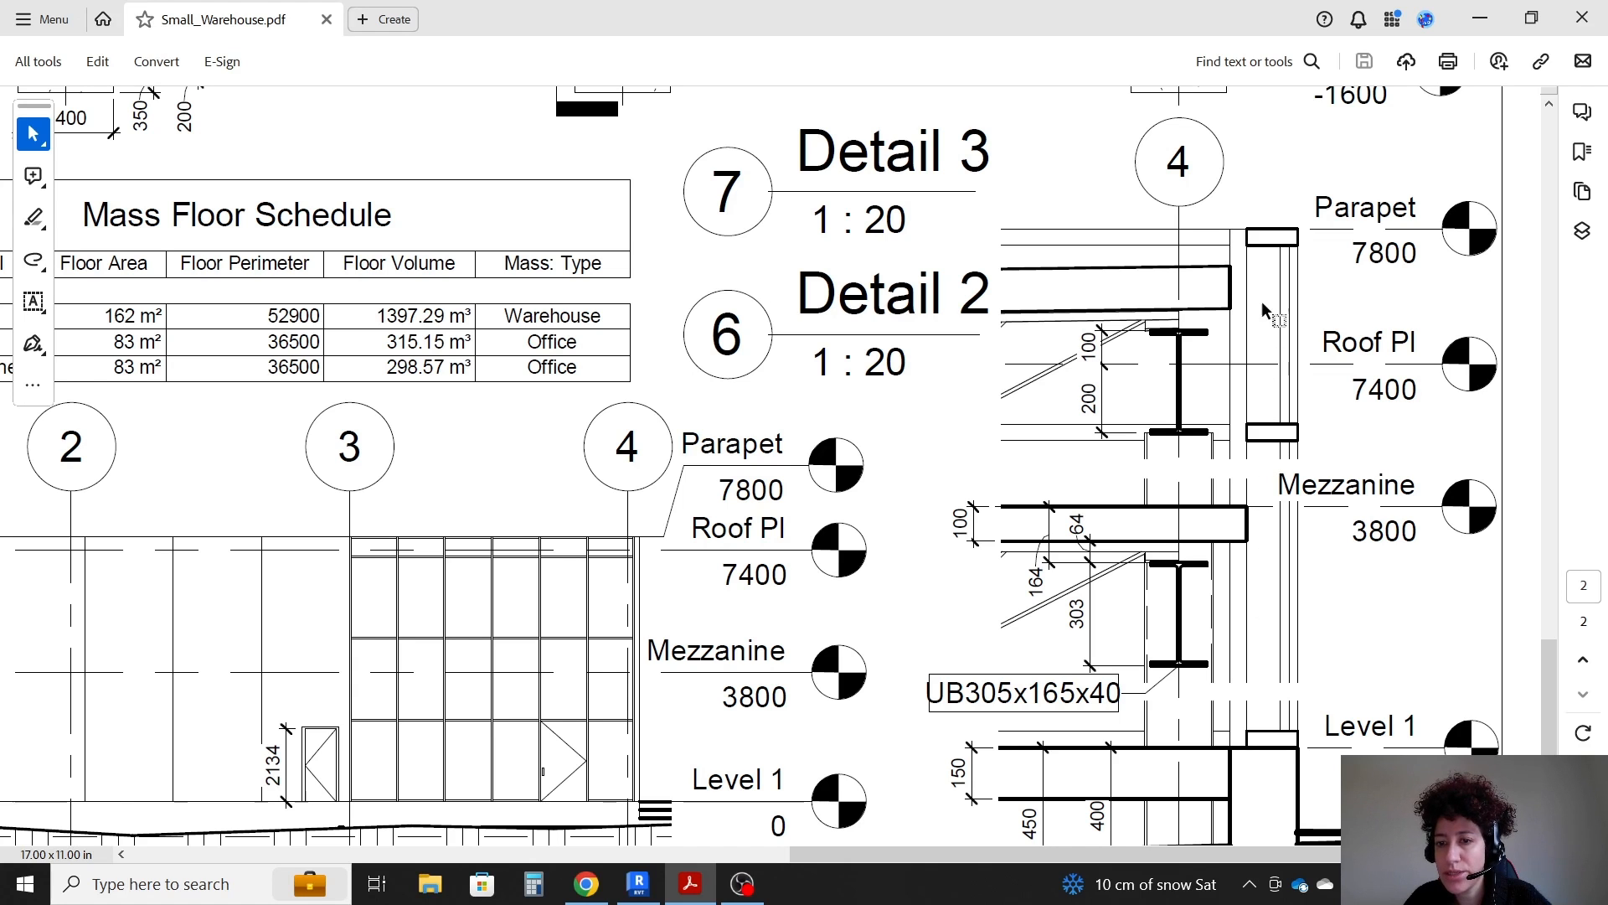
{"action": "mouse_move", "coordinate": [907, 538]}
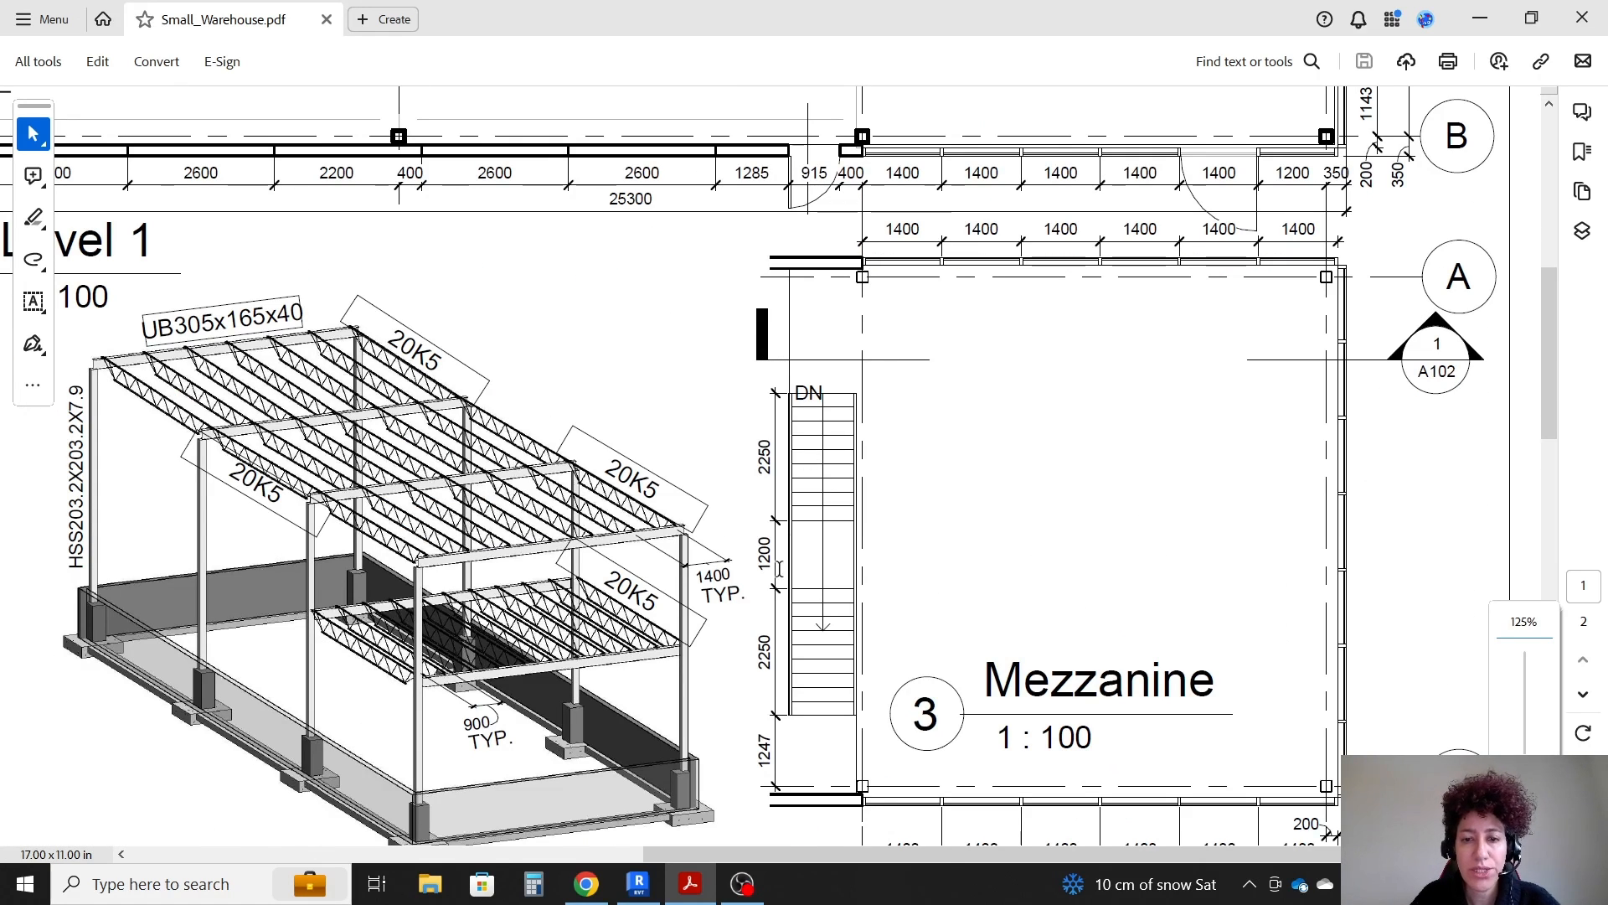
- On the maximized Mezzanine plan, start a floor sketch with Pick Lines along grid B
{"action": "left_click", "coordinate": [637, 883]}
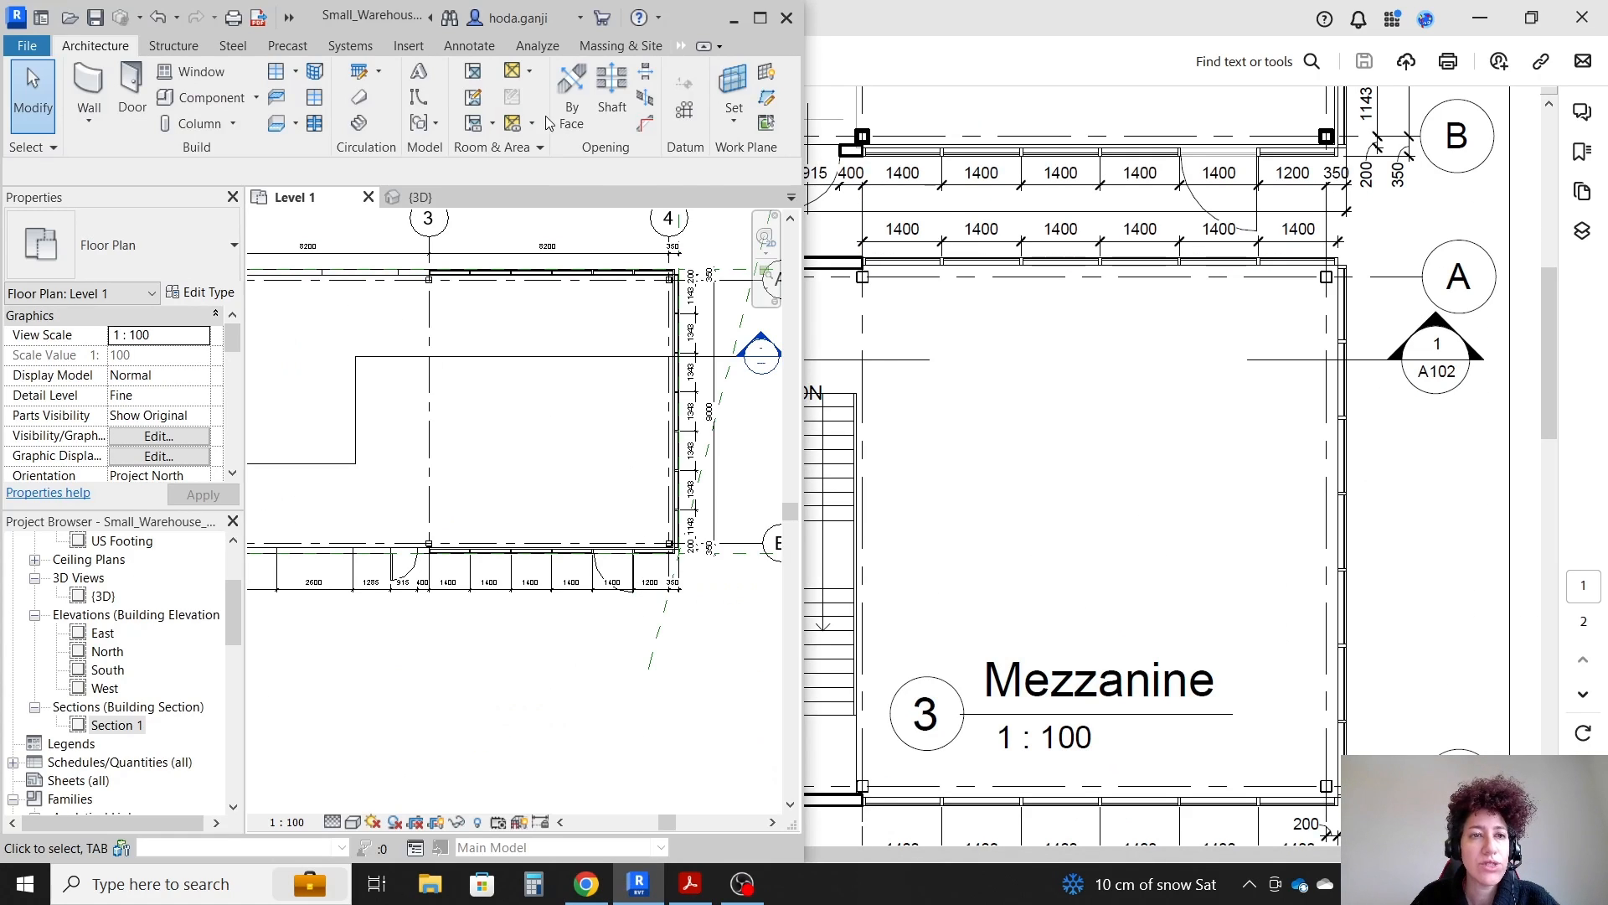
{"action": "left_click", "coordinate": [760, 18]}
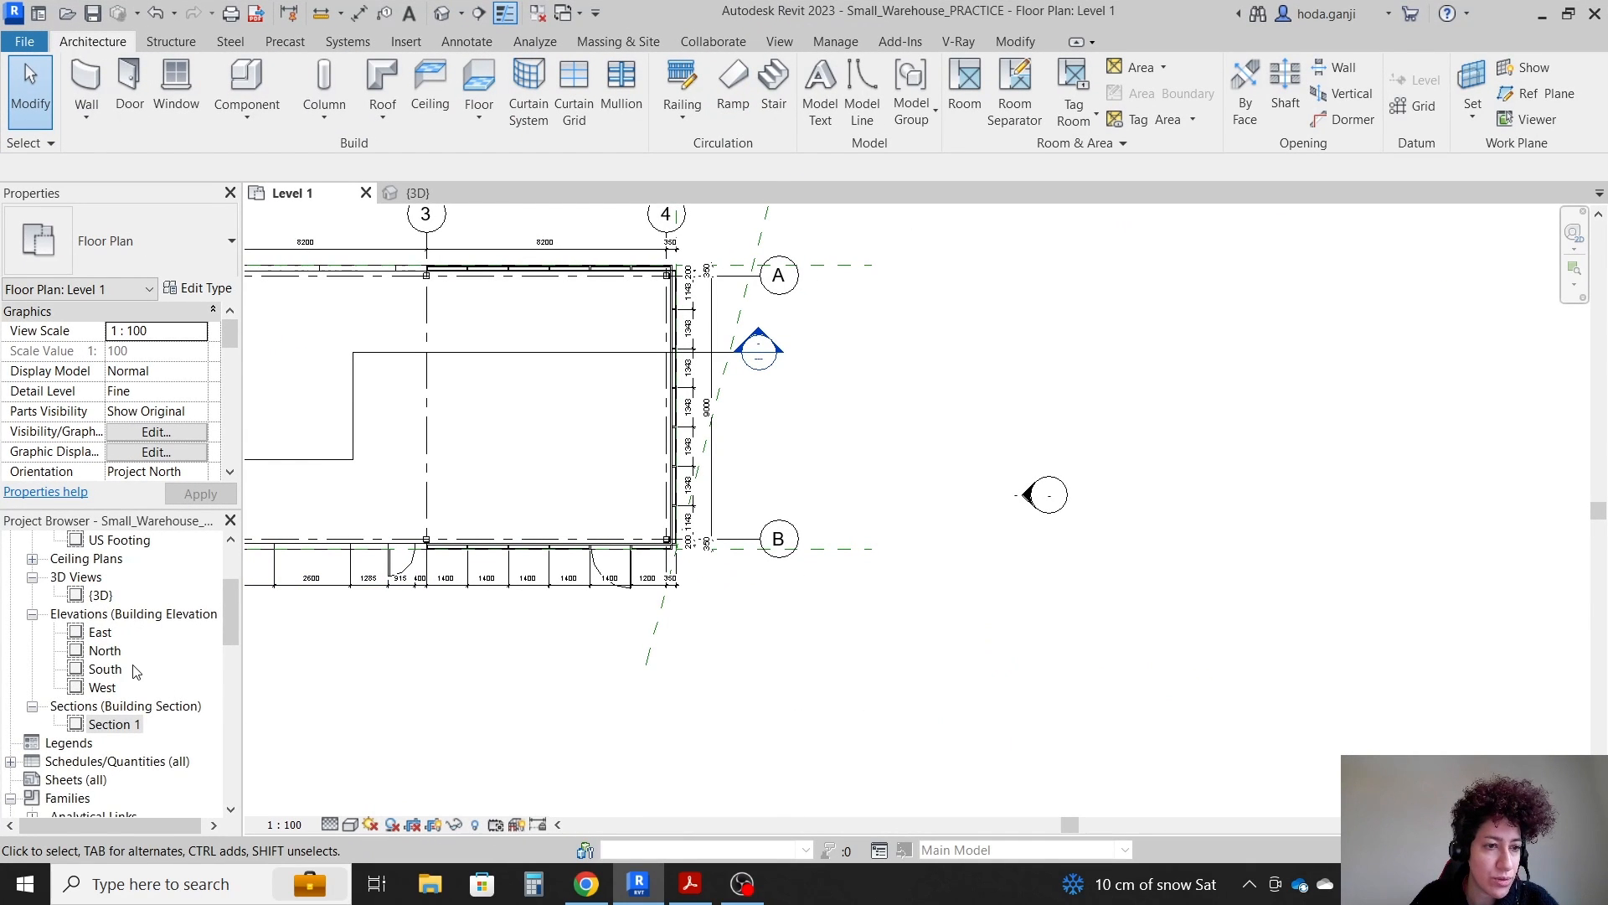
{"action": "double_click", "coordinate": [120, 613]}
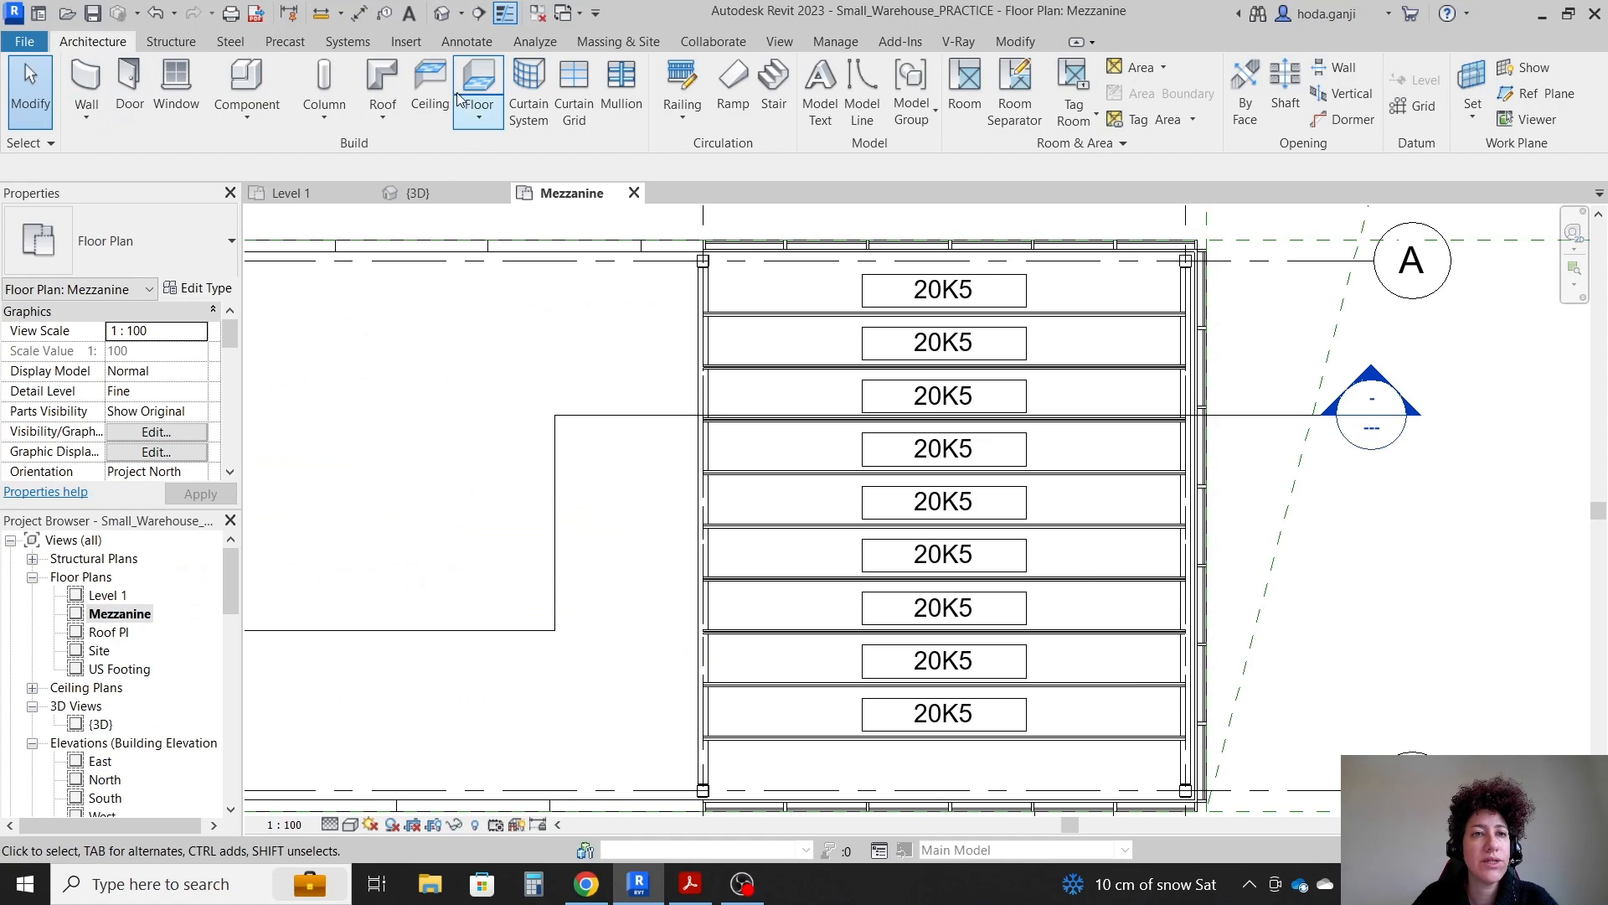
{"action": "left_click", "coordinate": [476, 87]}
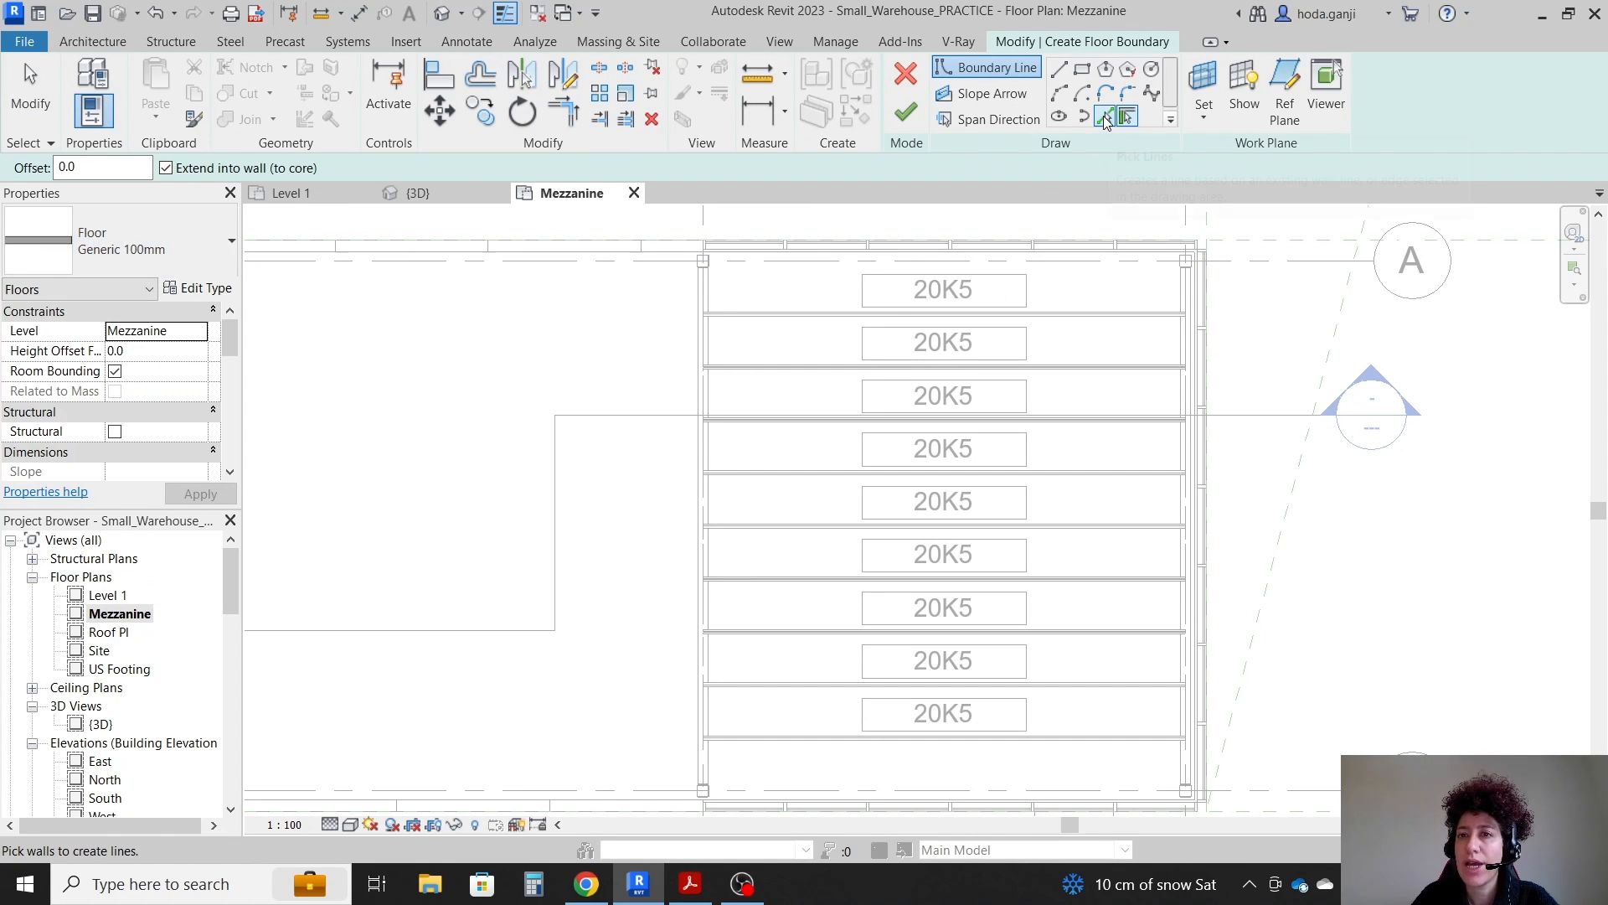
{"action": "left_click", "coordinate": [1104, 115]}
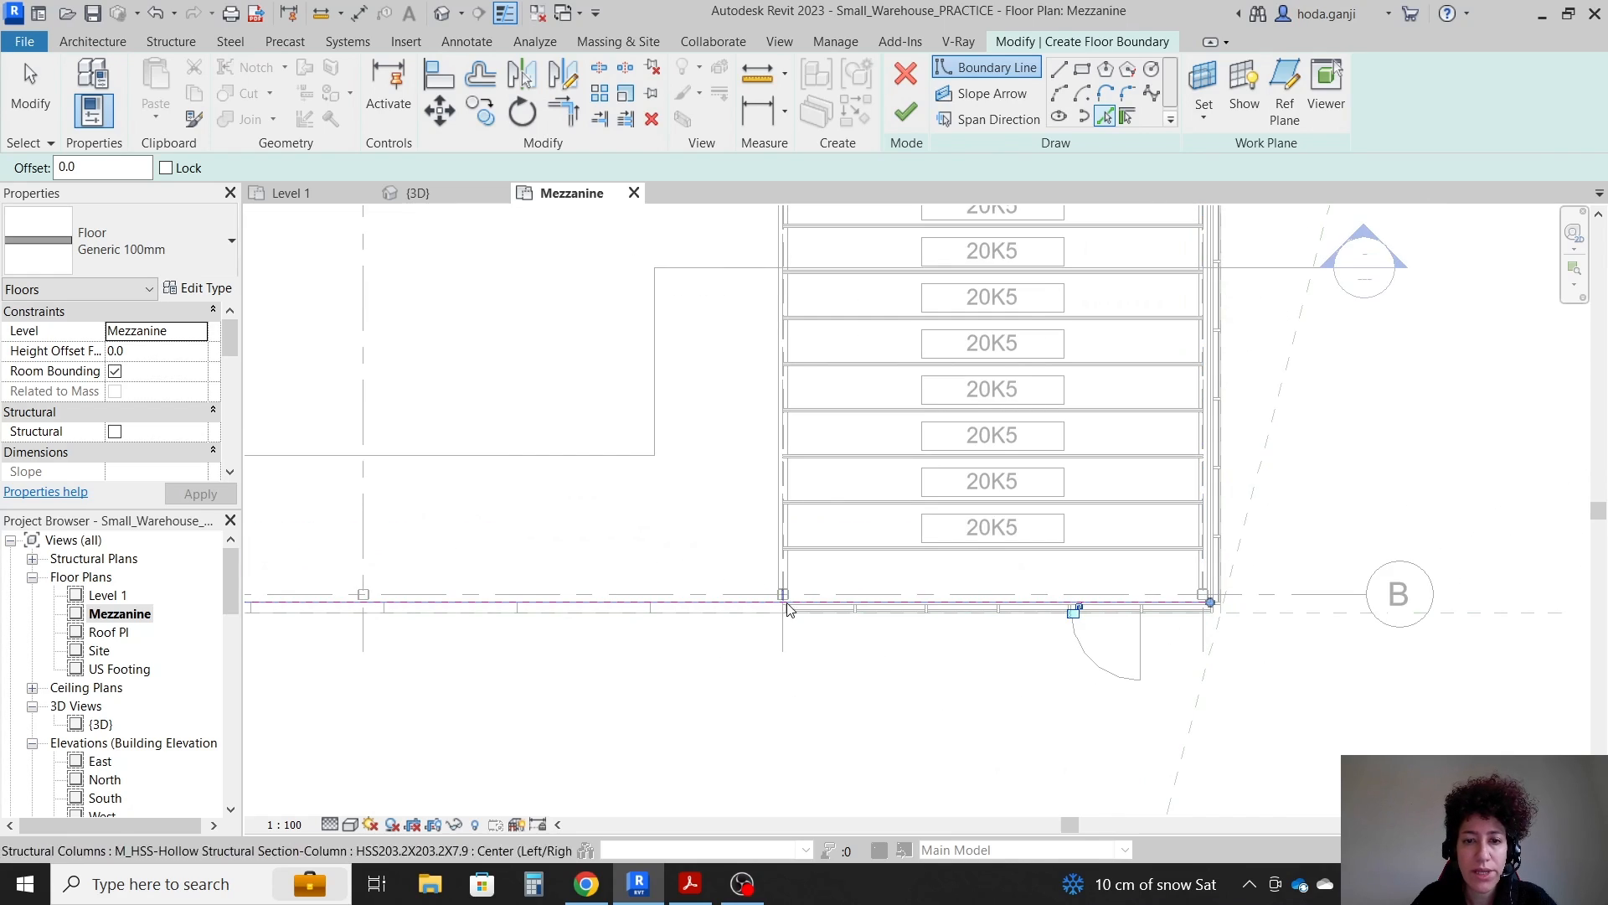
{"action": "left_click", "coordinate": [690, 883]}
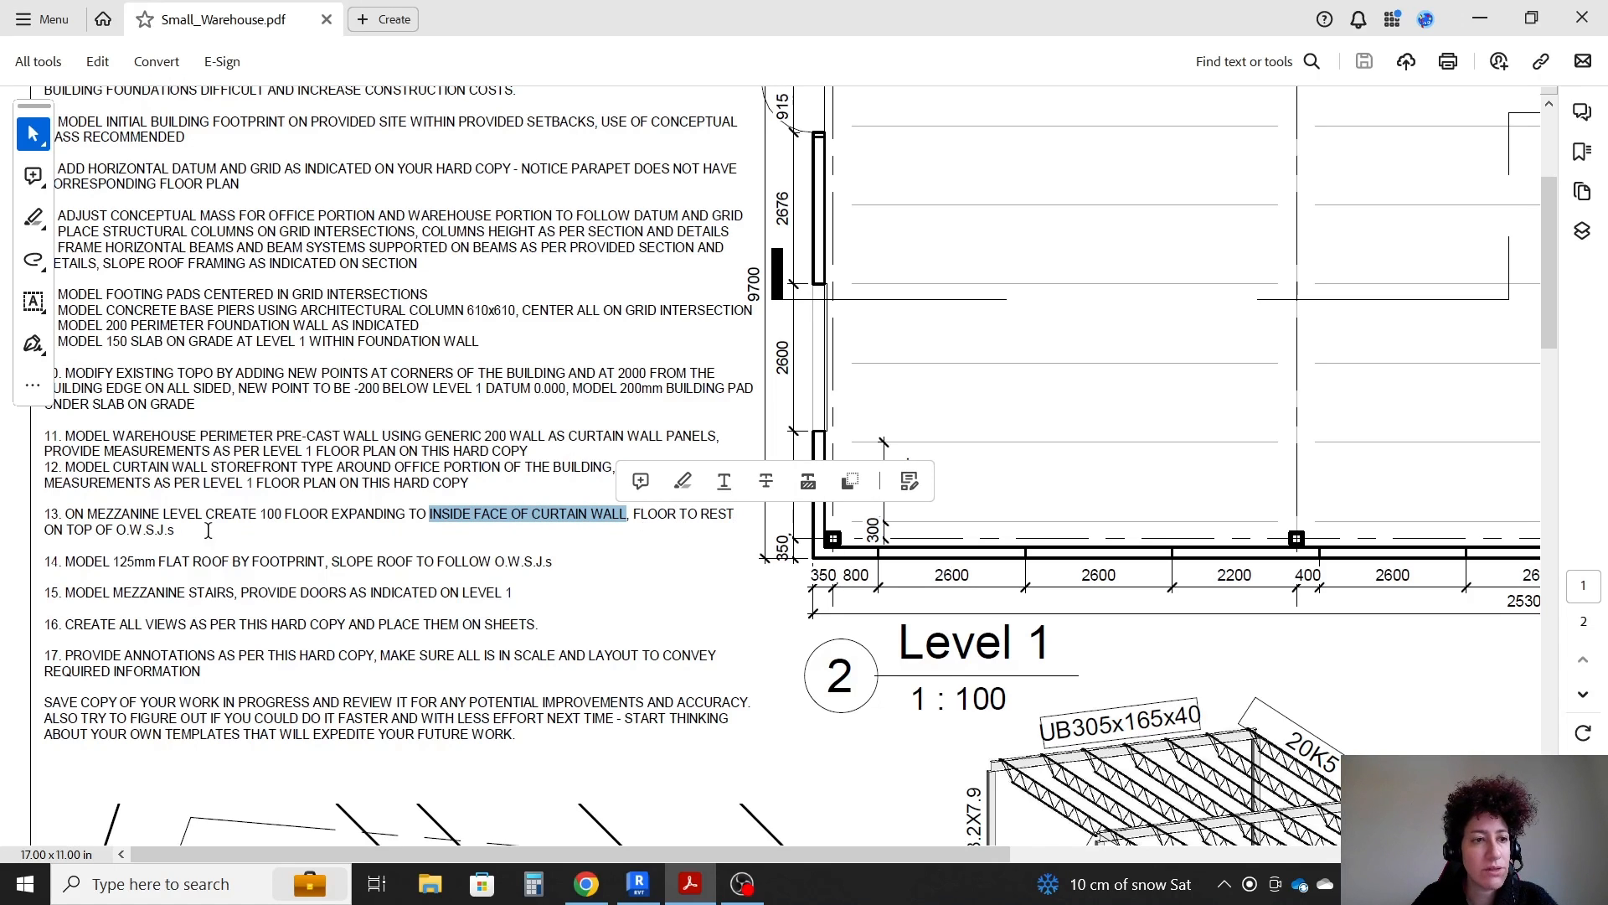
{"action": "left_click", "coordinate": [637, 882]}
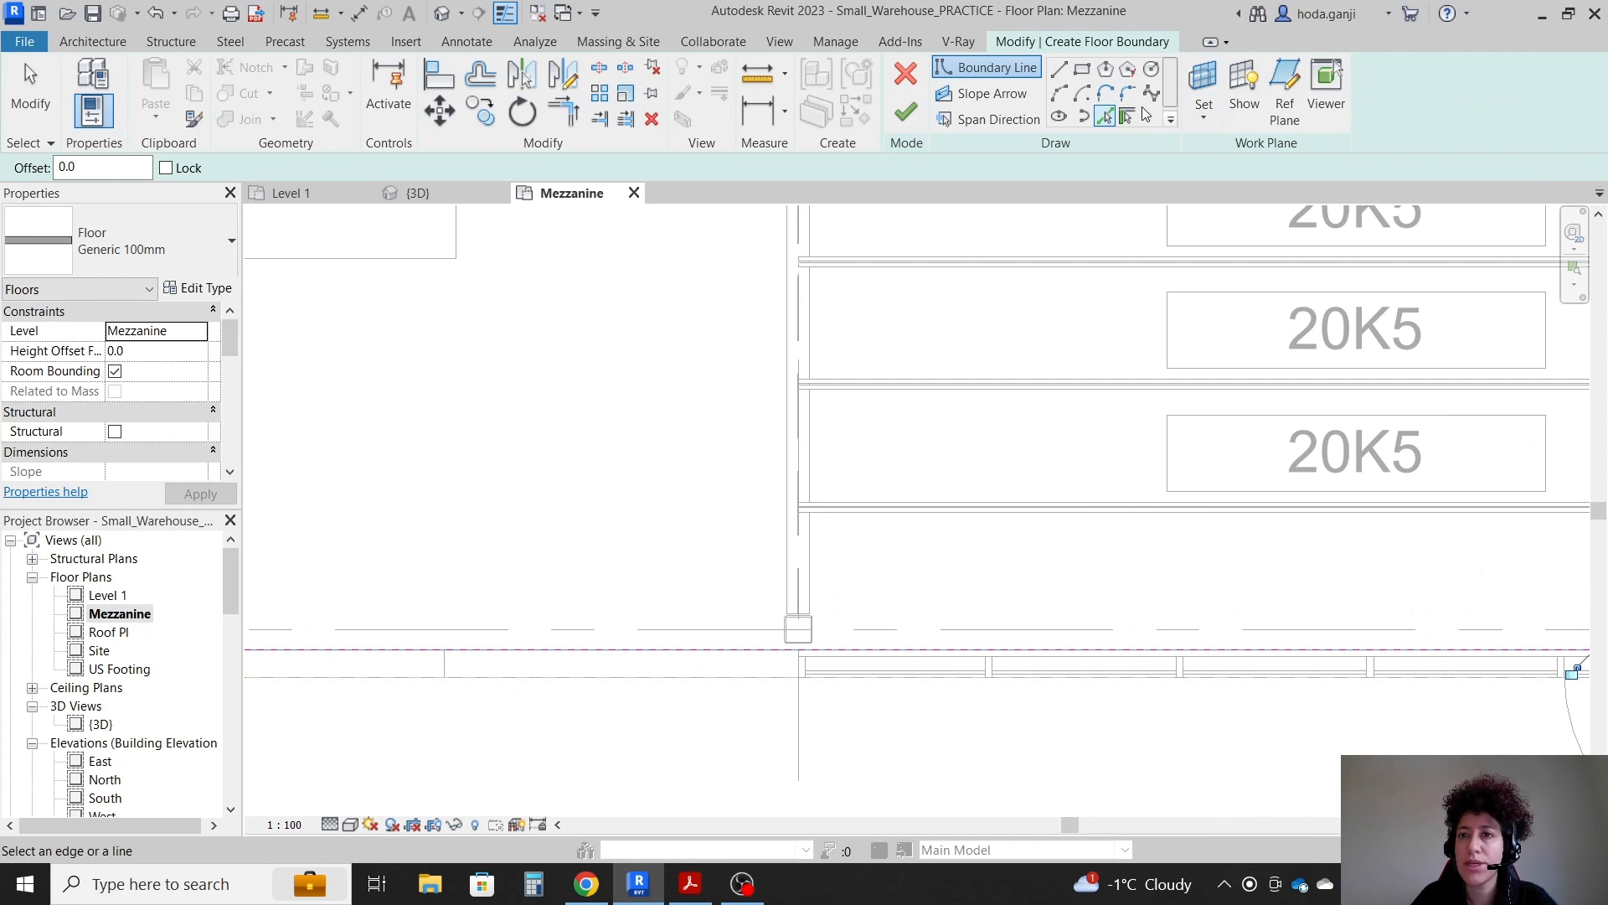
- Pick the next boundary edge and join the lines with Trim/Extend to Corner
{"action": "left_click", "coordinate": [798, 628]}
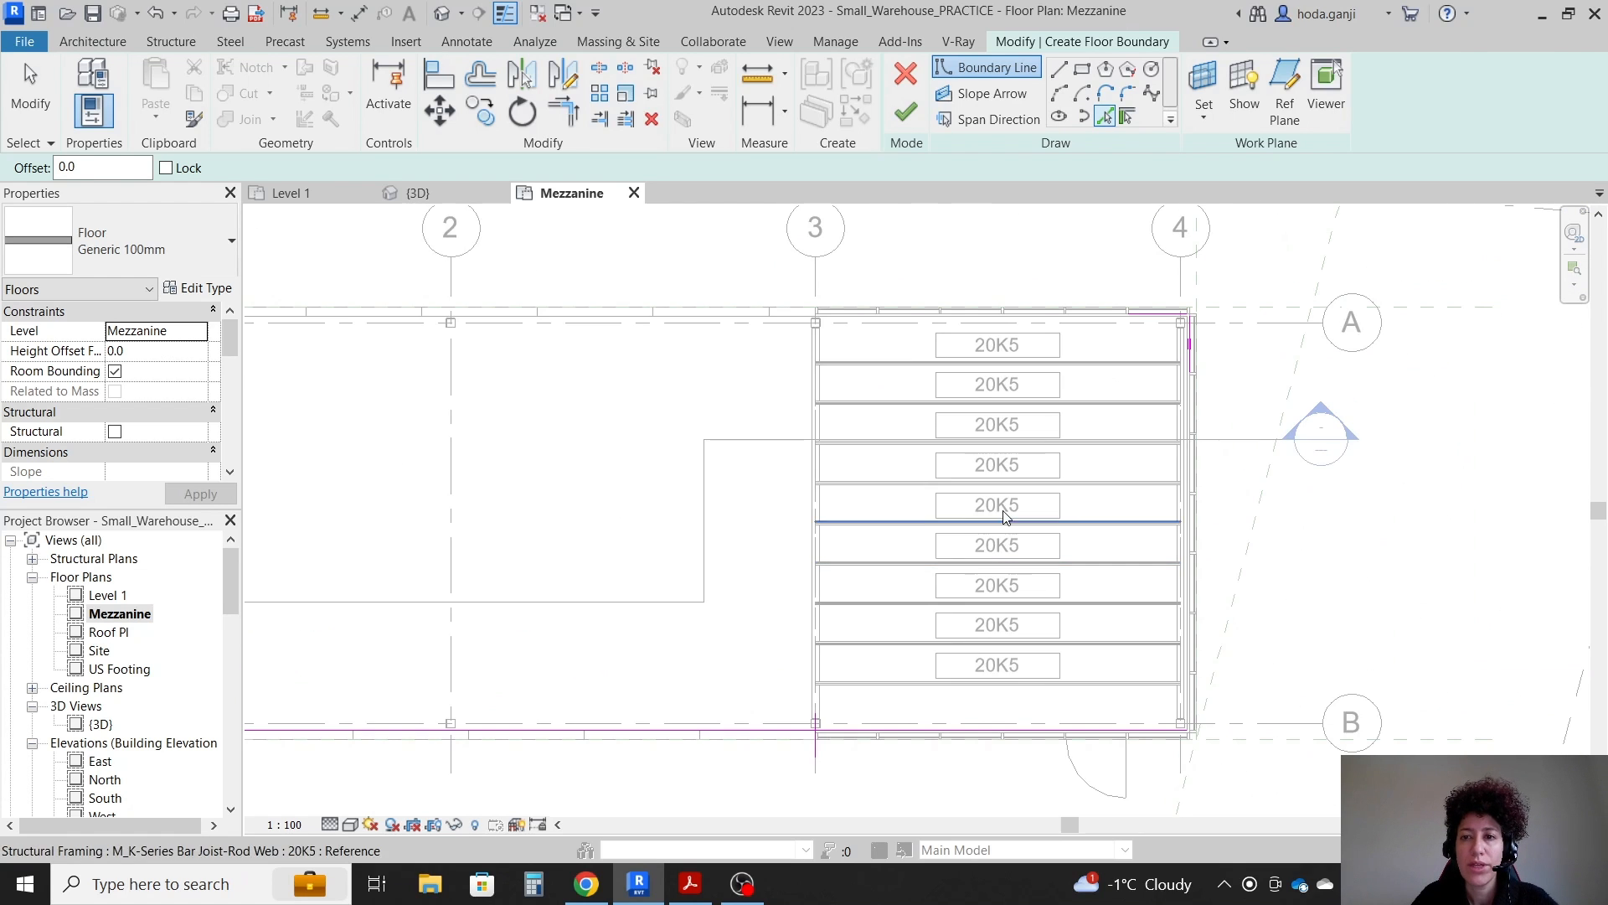
{"action": "left_click", "coordinate": [563, 105]}
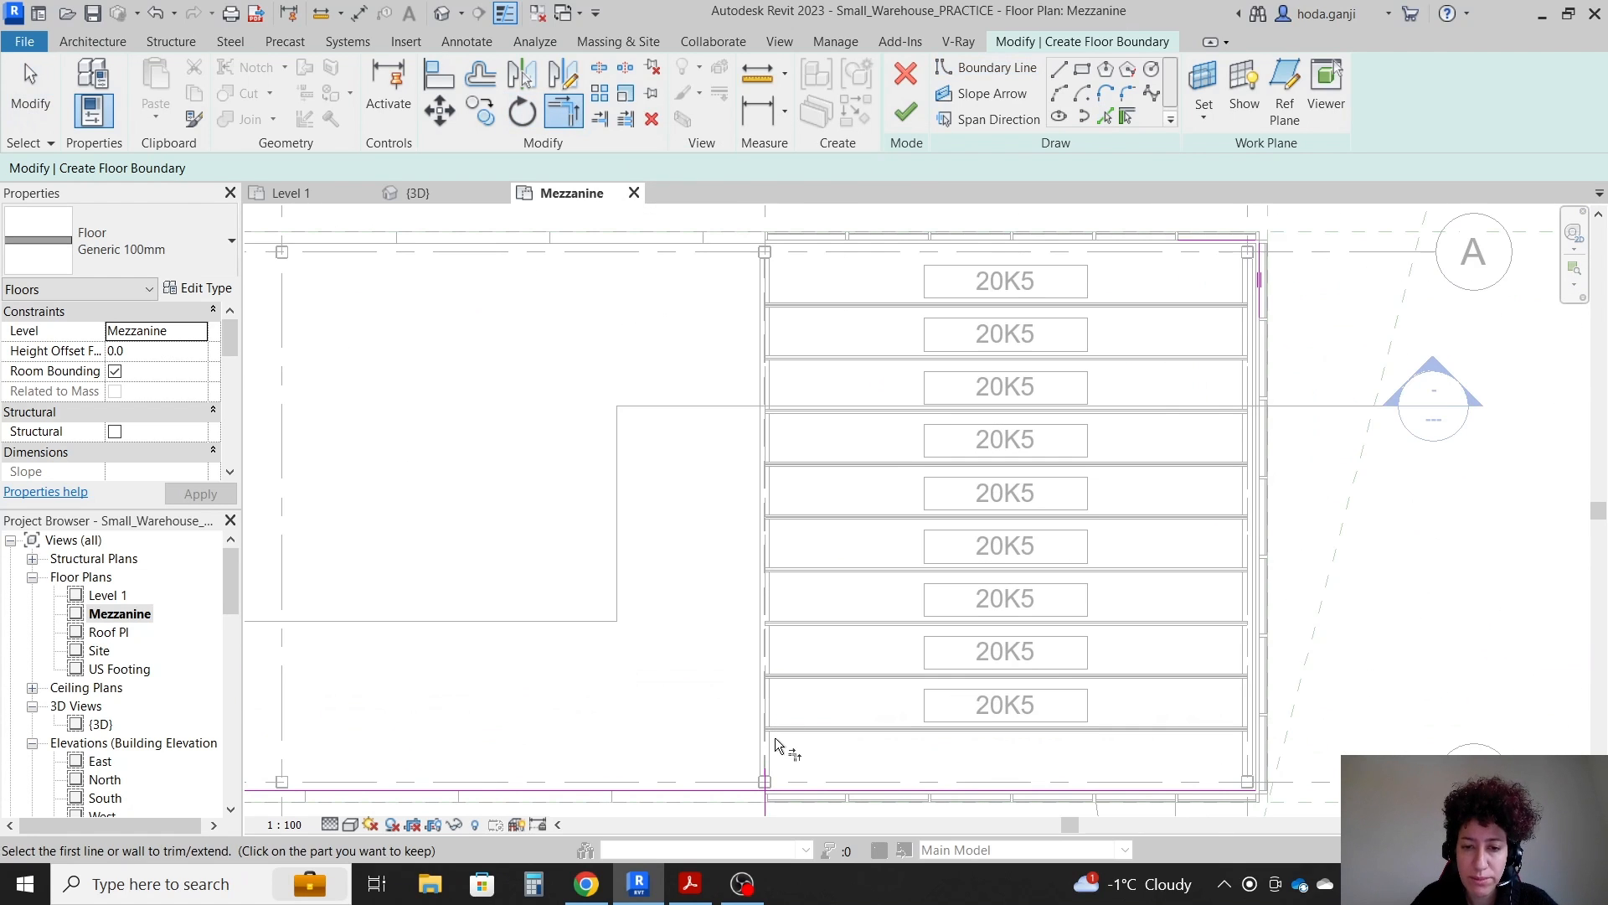
{"action": "left_click", "coordinate": [1205, 250]}
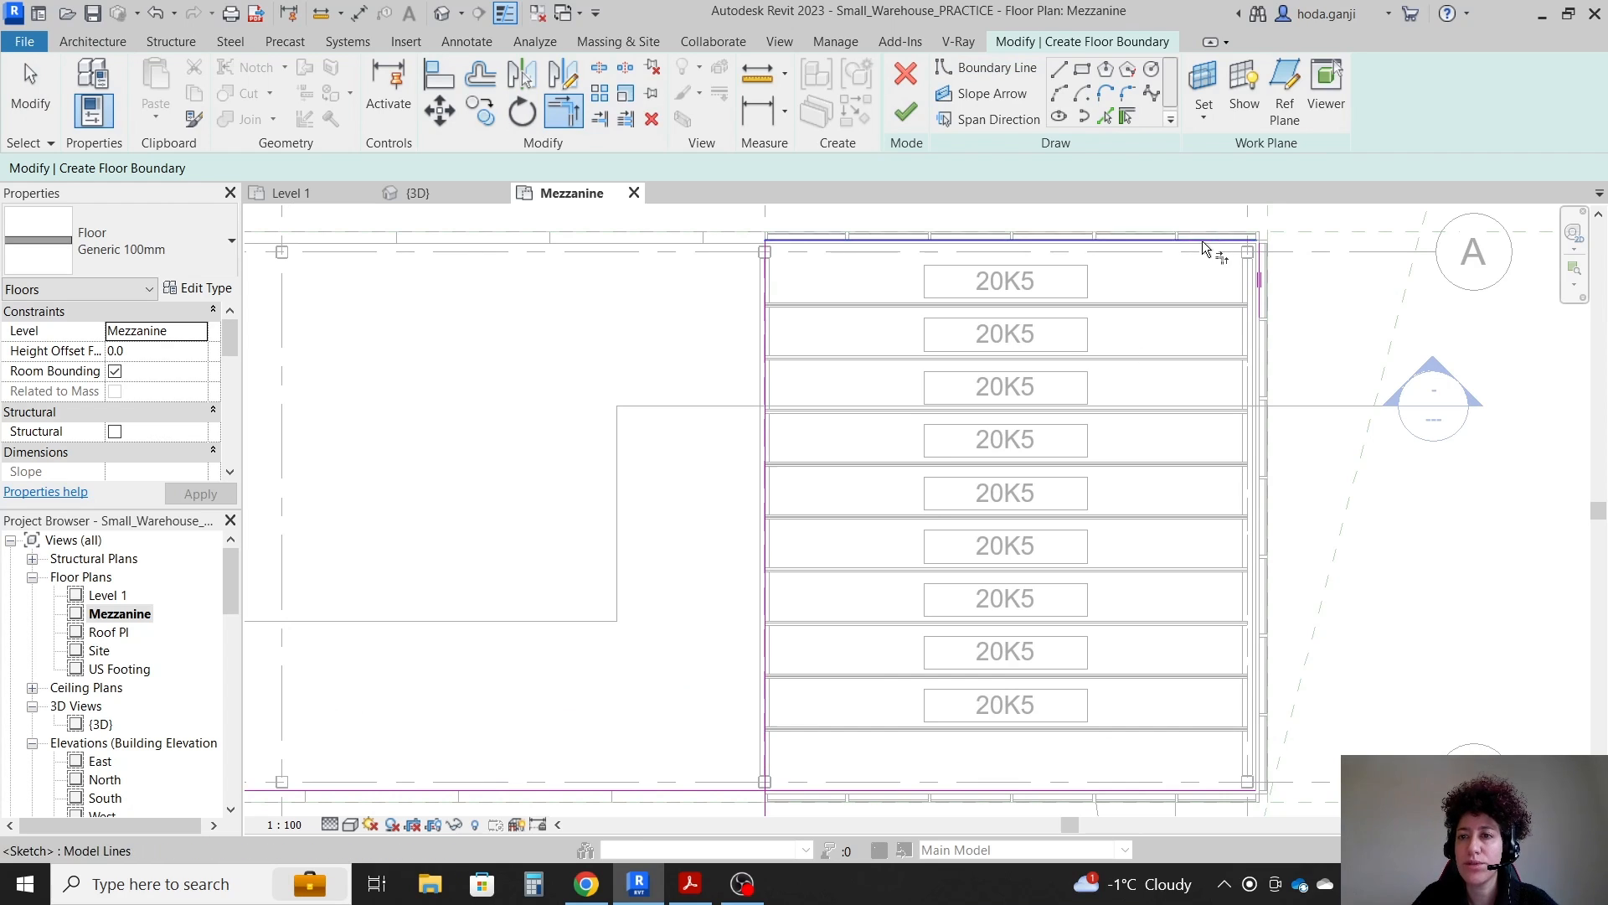
{"action": "scroll", "scroll_direction": "down", "scroll_amount": 3}
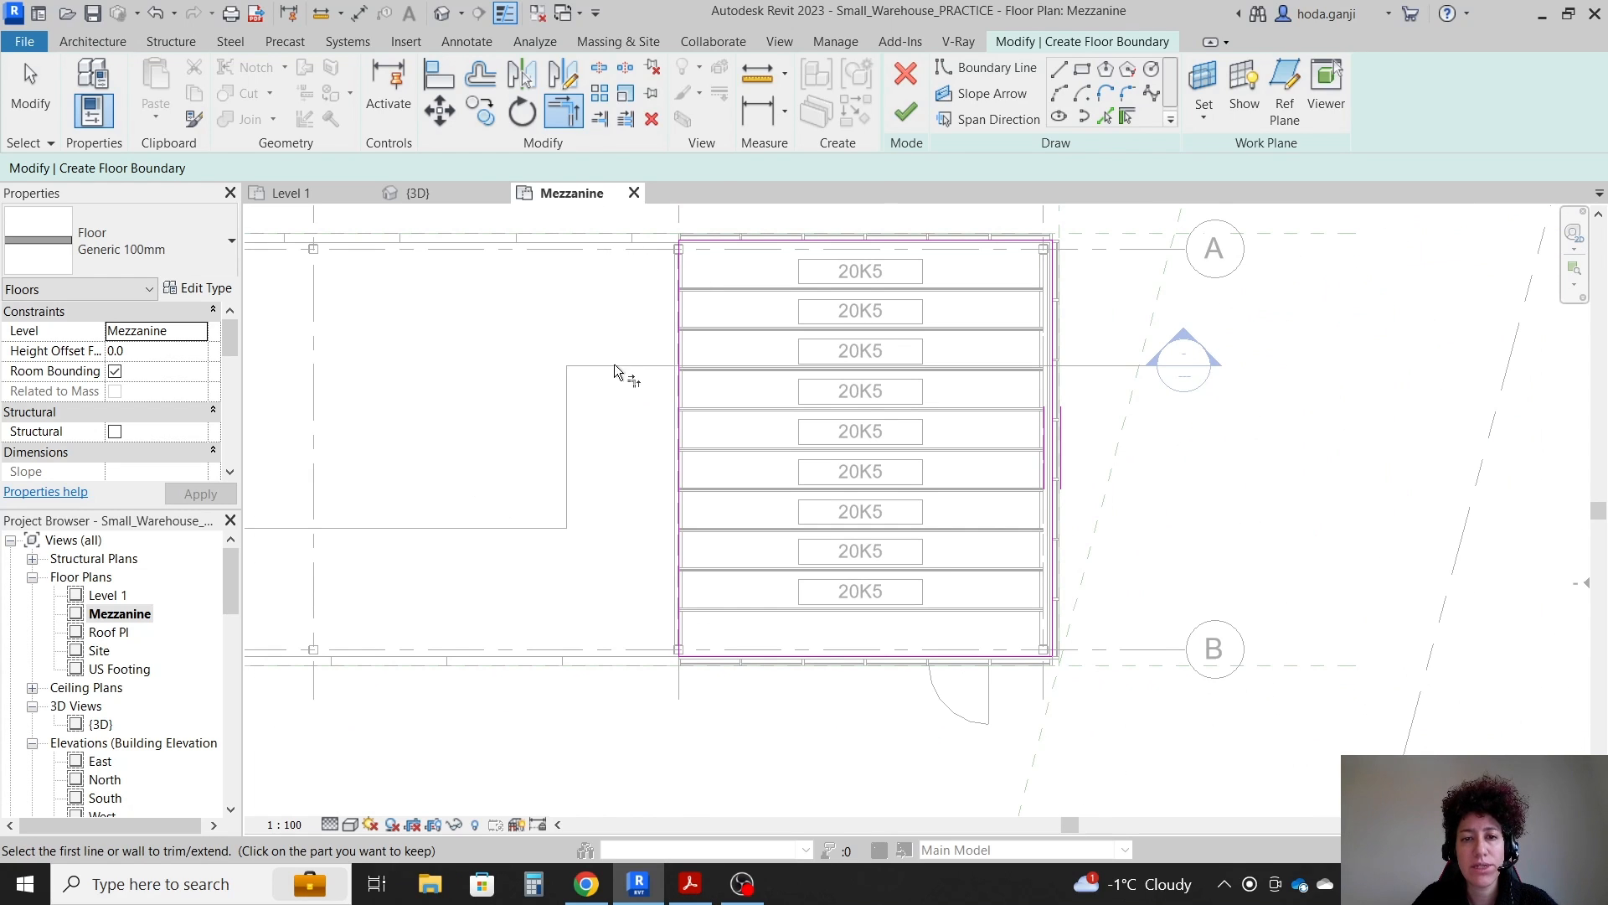
{"action": "mouse_move", "coordinate": [829, 188]}
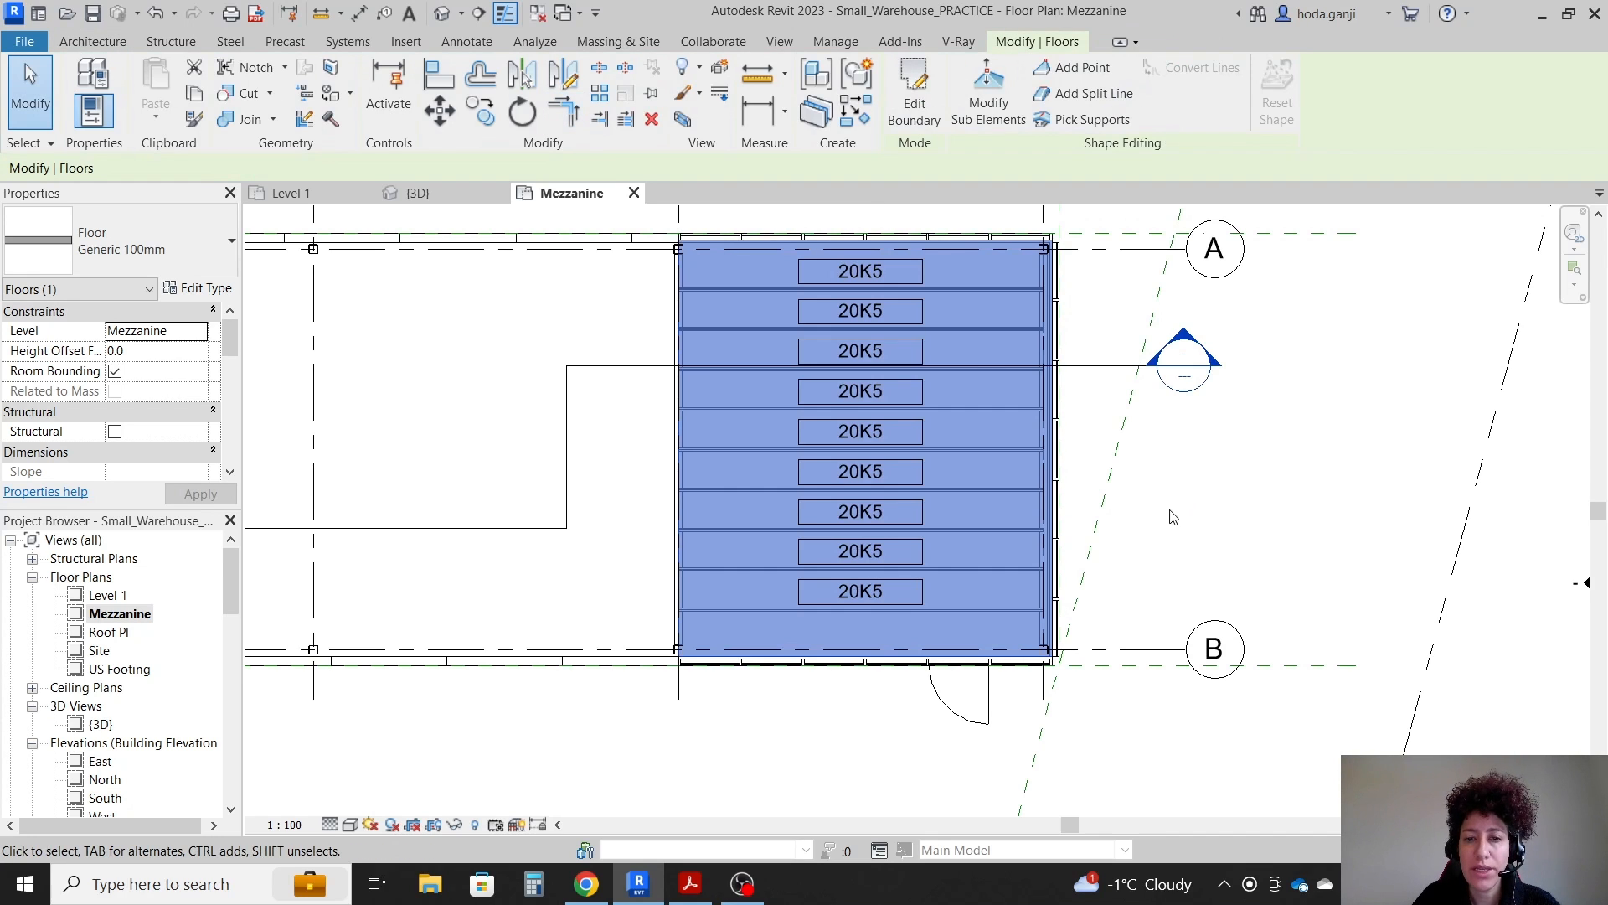
- Deselect the floor and open Section 1 from the Project Browser
{"action": "left_click", "coordinate": [431, 488]}
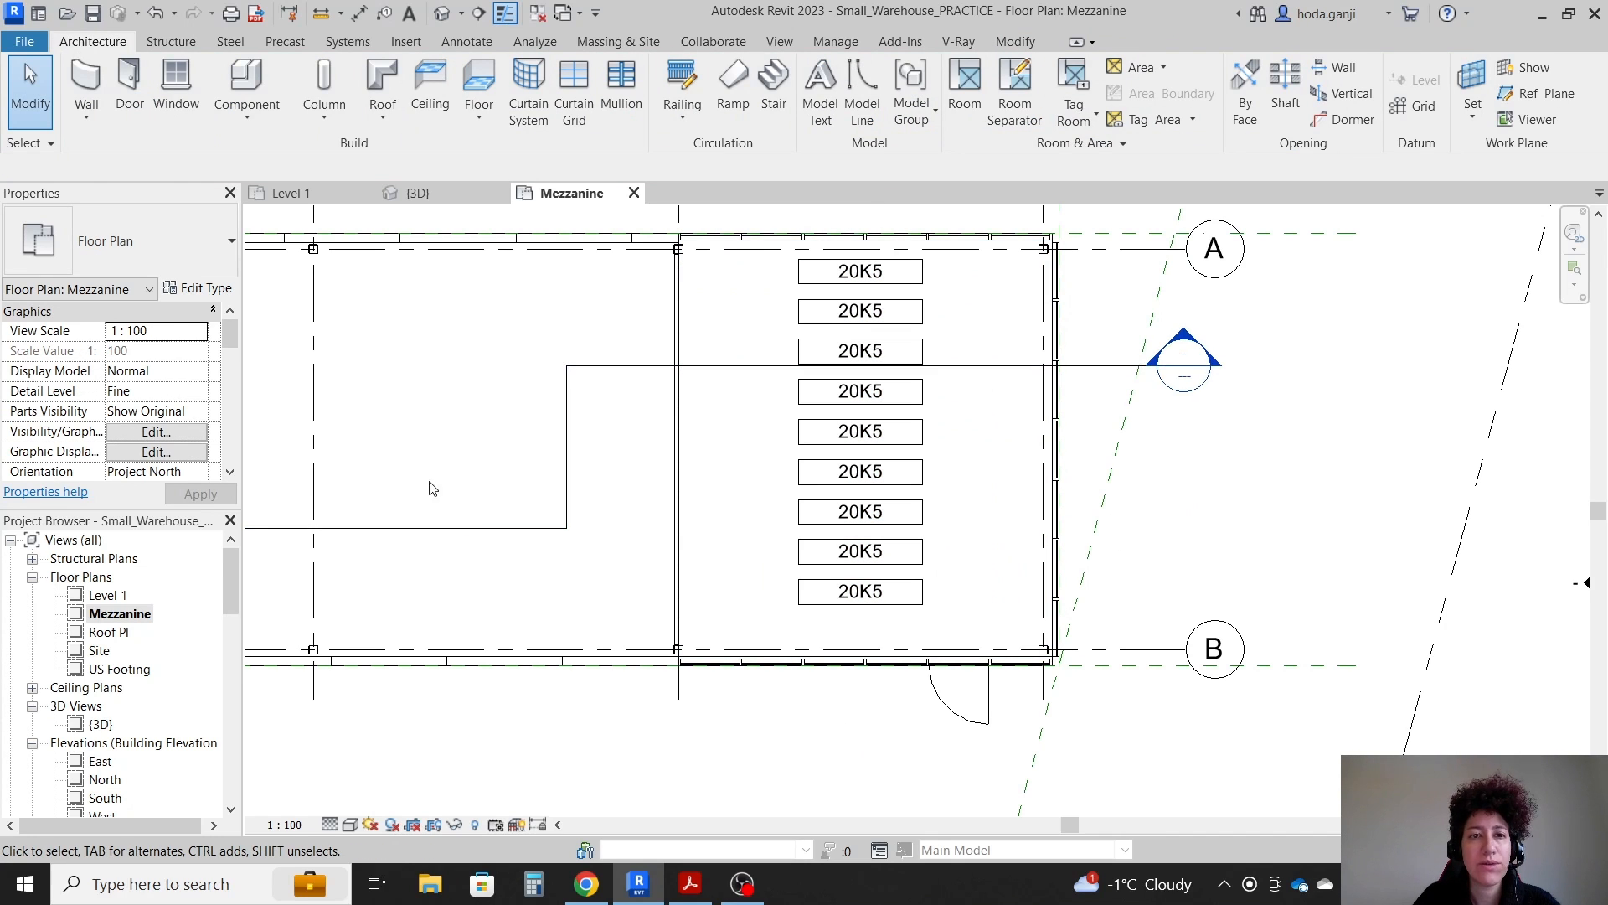
{"action": "scroll", "scroll_direction": "down", "scroll_amount": 3}
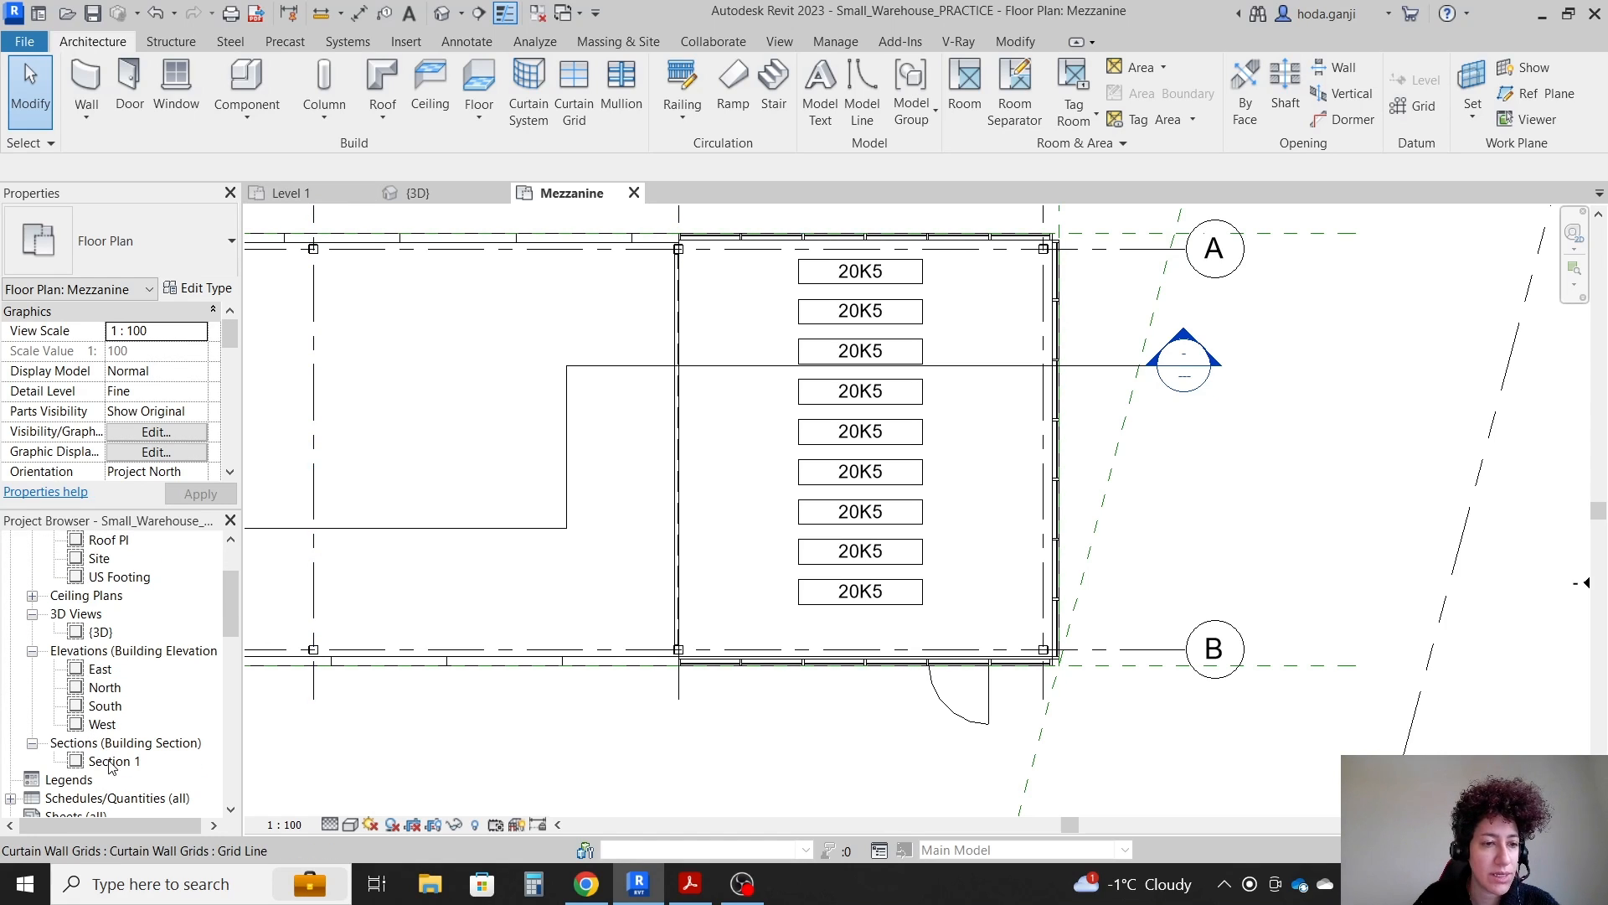
{"action": "left_click", "coordinate": [115, 760]}
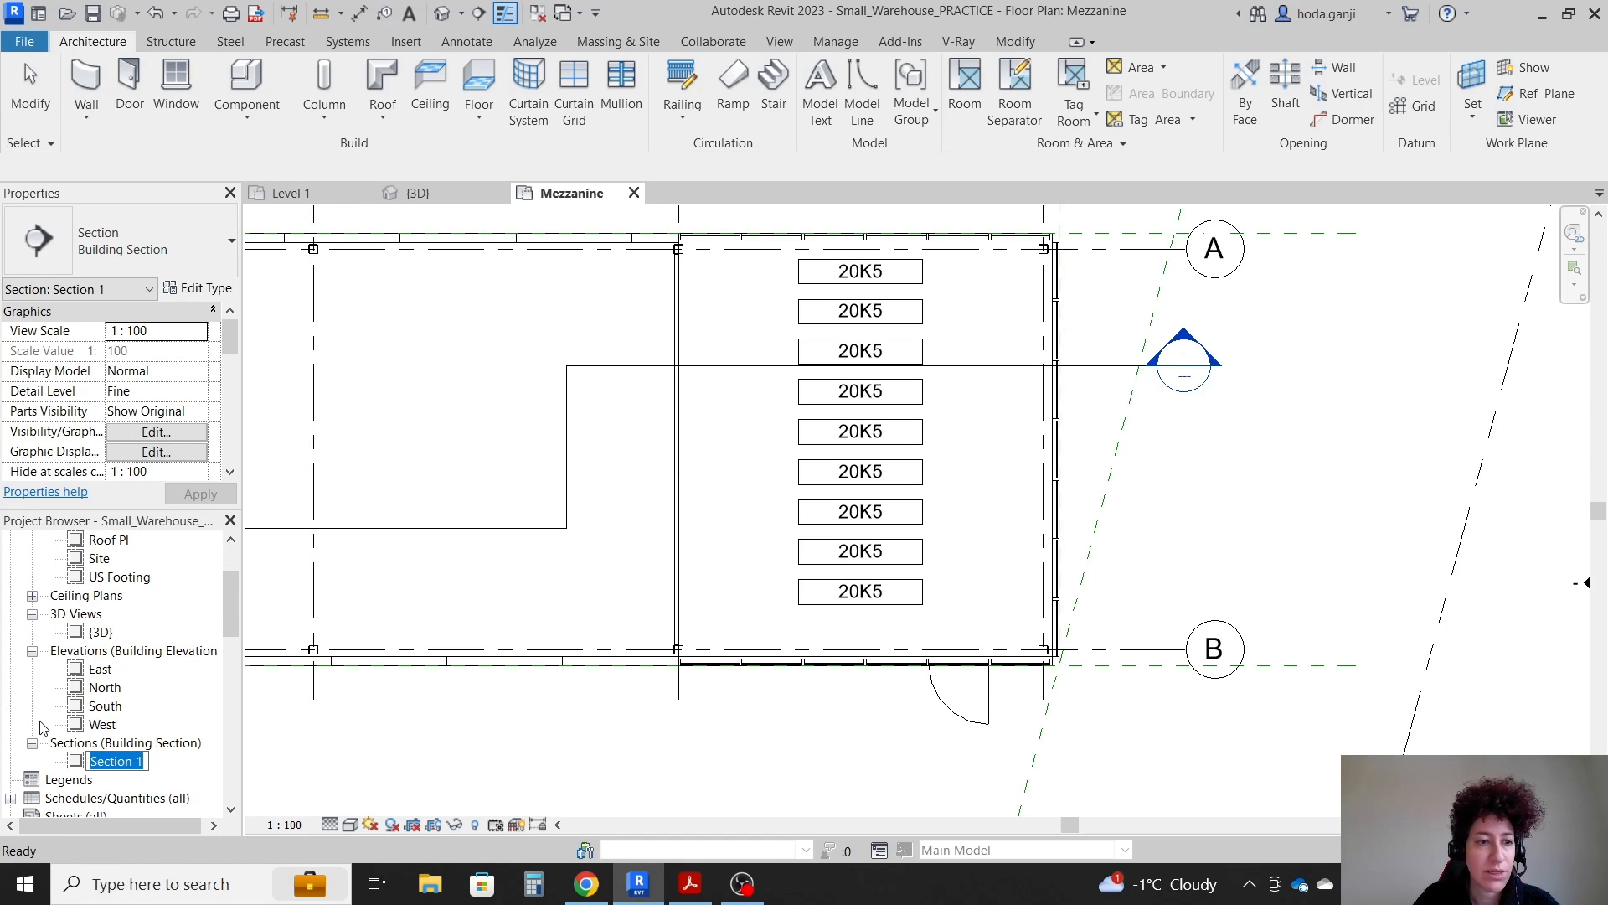
{"action": "double_click", "coordinate": [116, 759]}
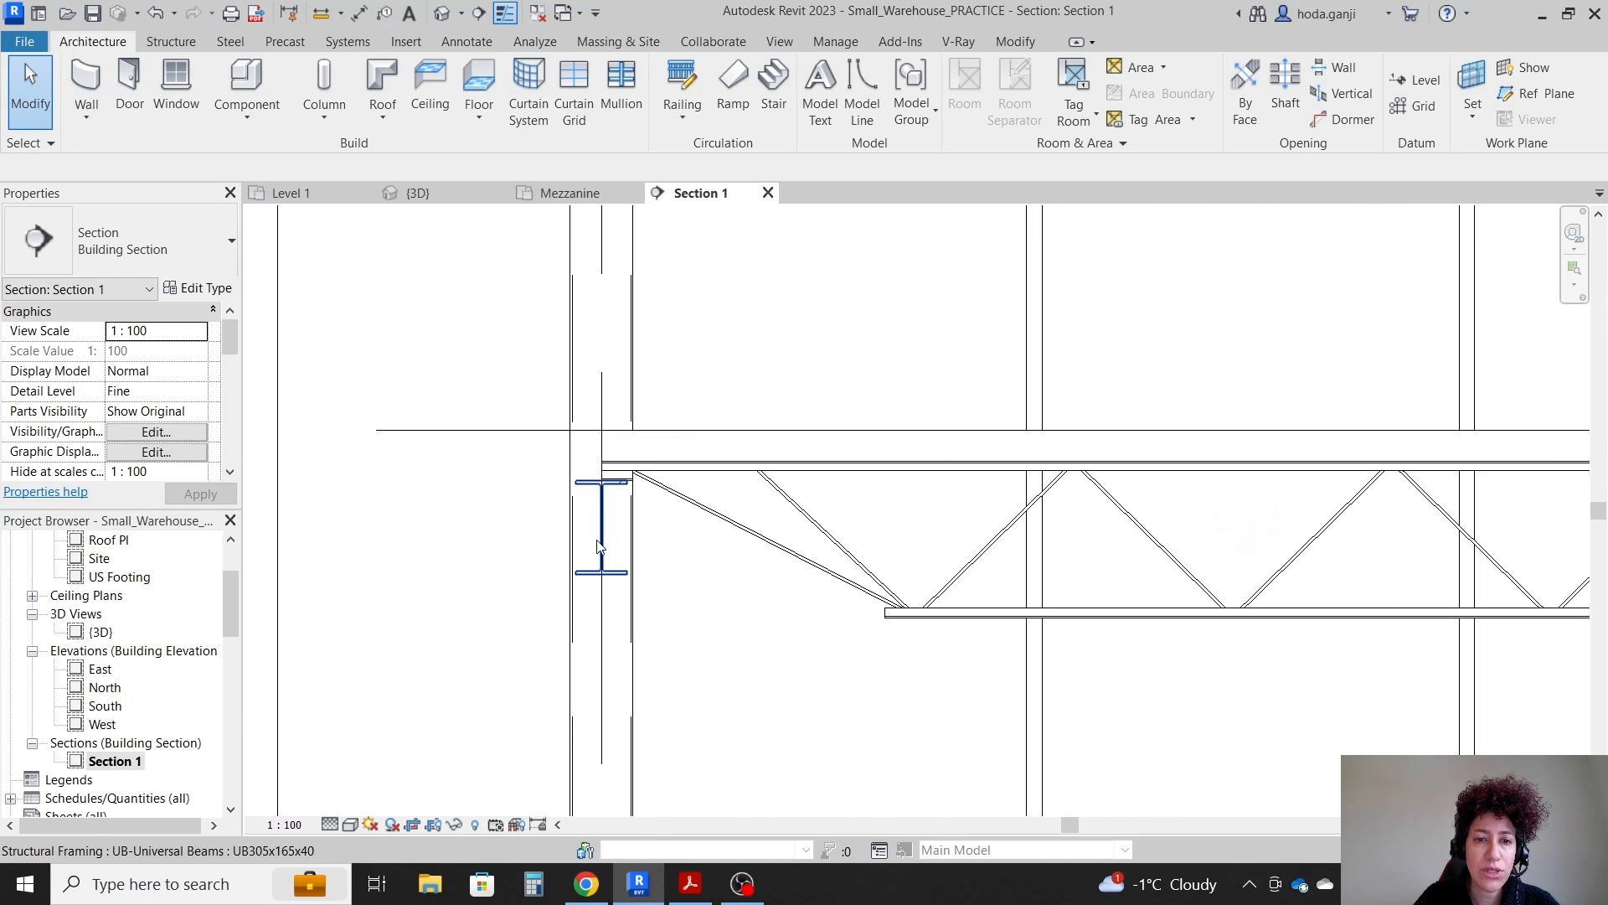
- Reposition the Section 1 line on Level 1, then bring up the 3D view
{"action": "left_click", "coordinate": [291, 191]}
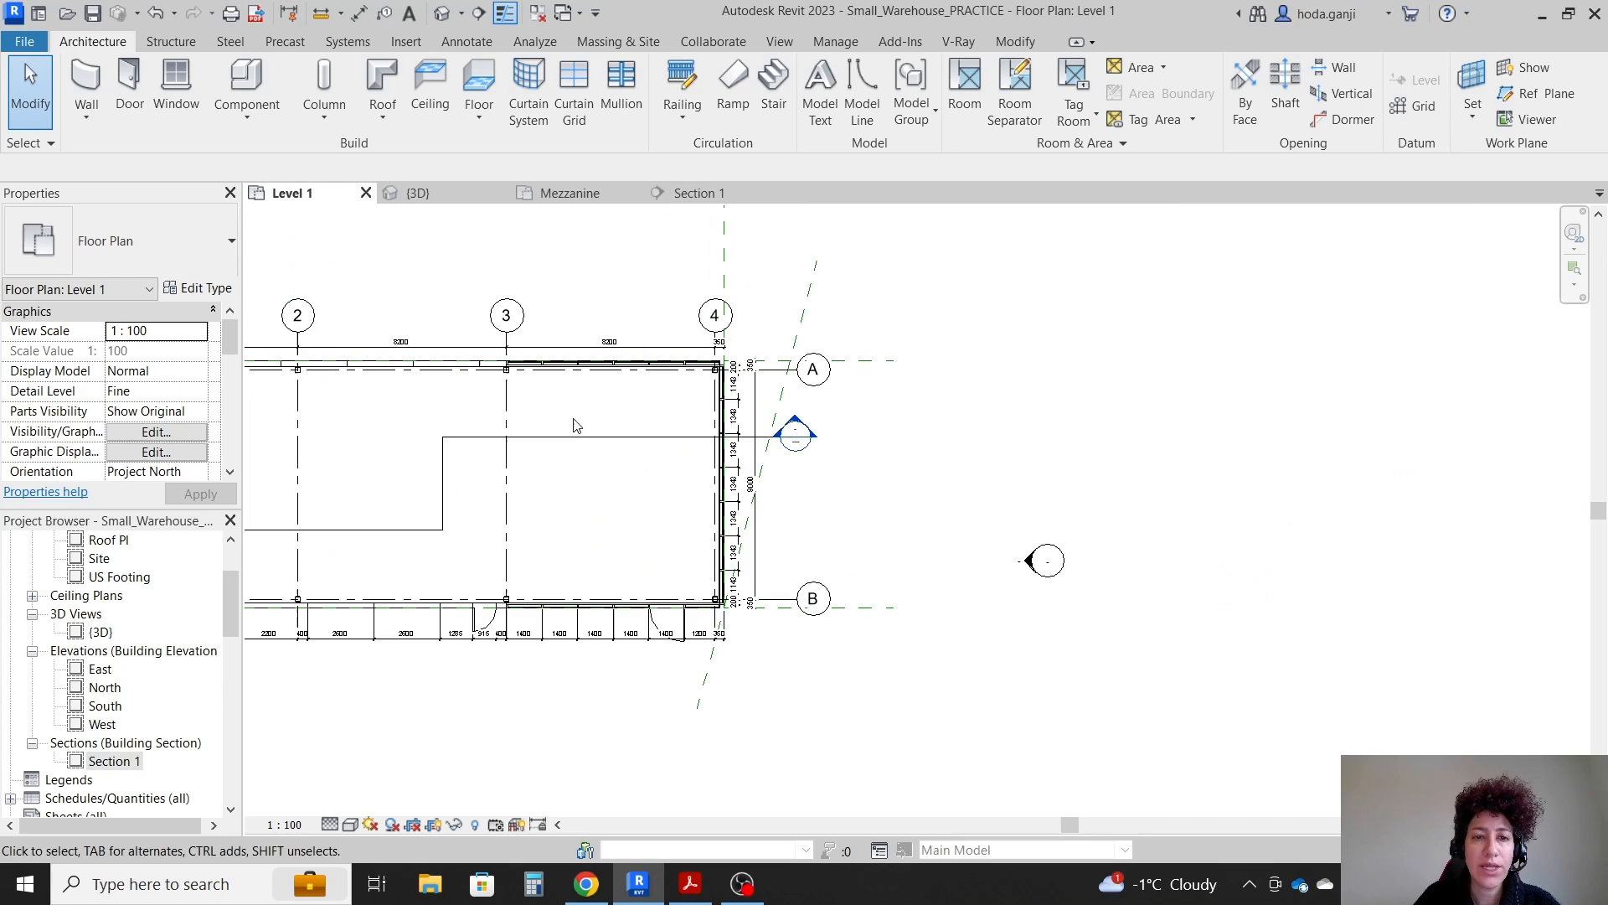
{"action": "left_click", "coordinate": [794, 431]}
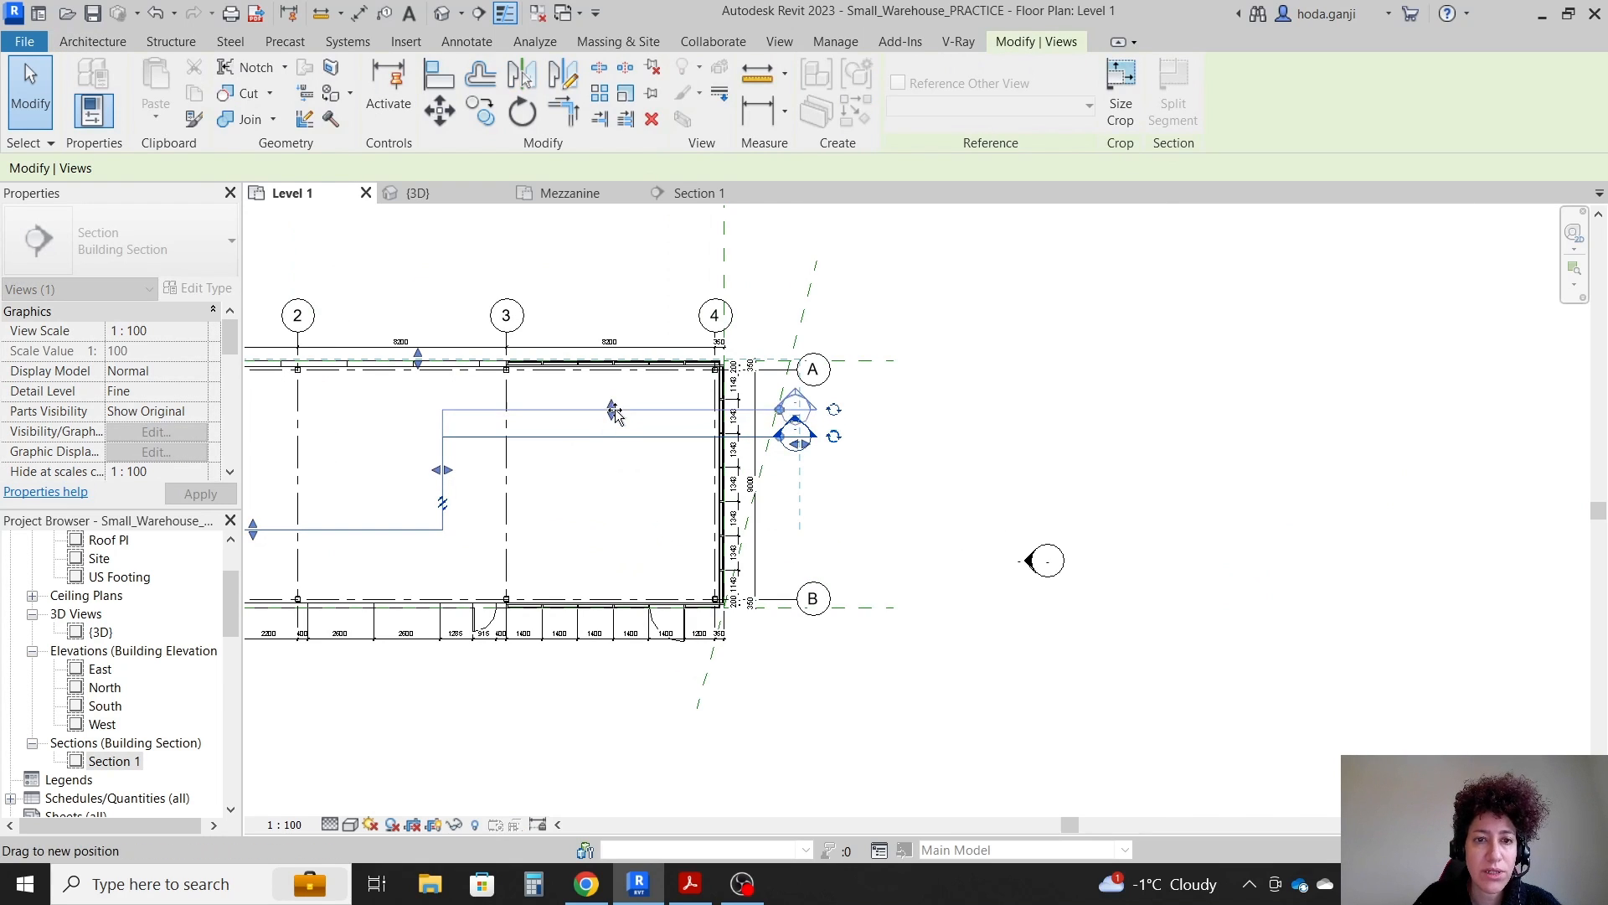
{"action": "left_click", "coordinate": [506, 366]}
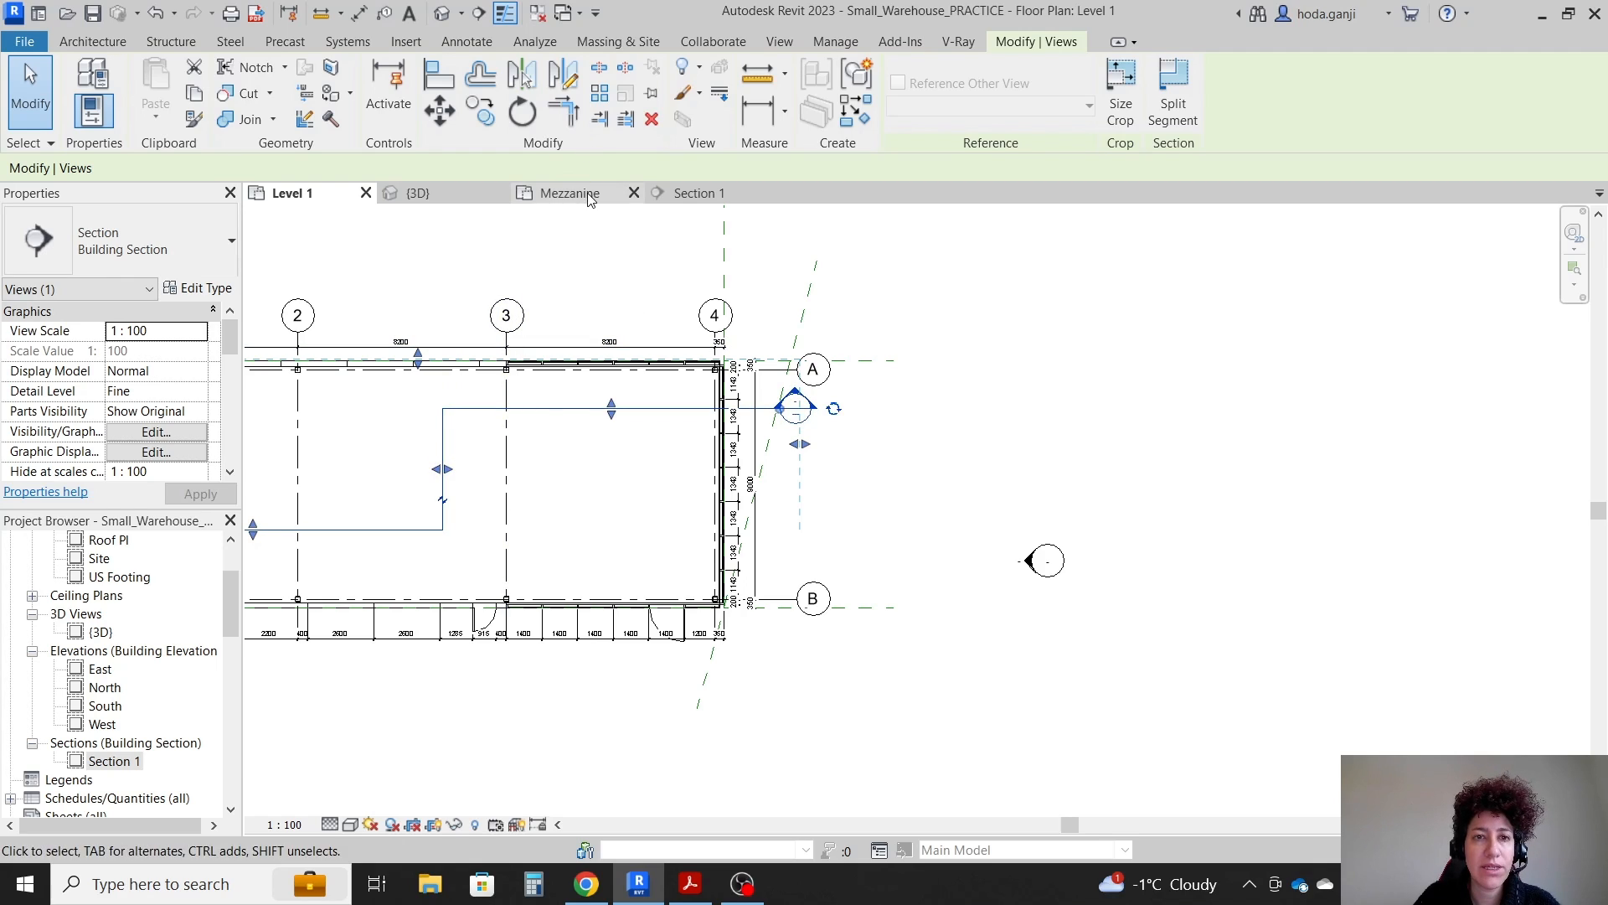
{"action": "left_click", "coordinate": [572, 193]}
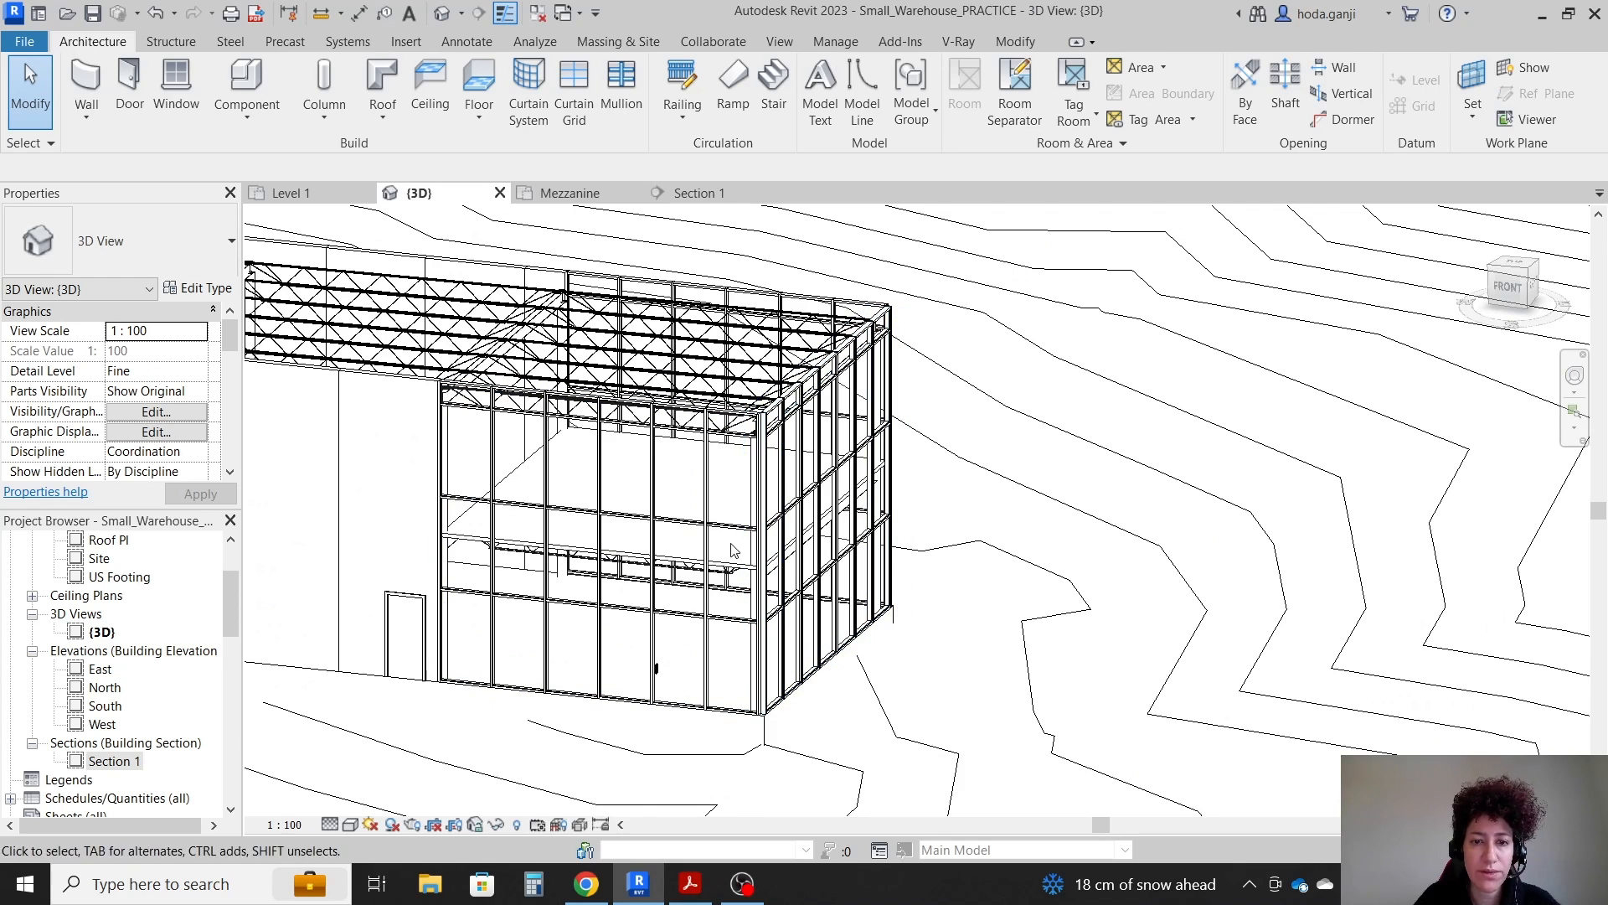
- Tile Section 1 and the 3D view side by side
{"action": "left_click", "coordinate": [701, 193]}
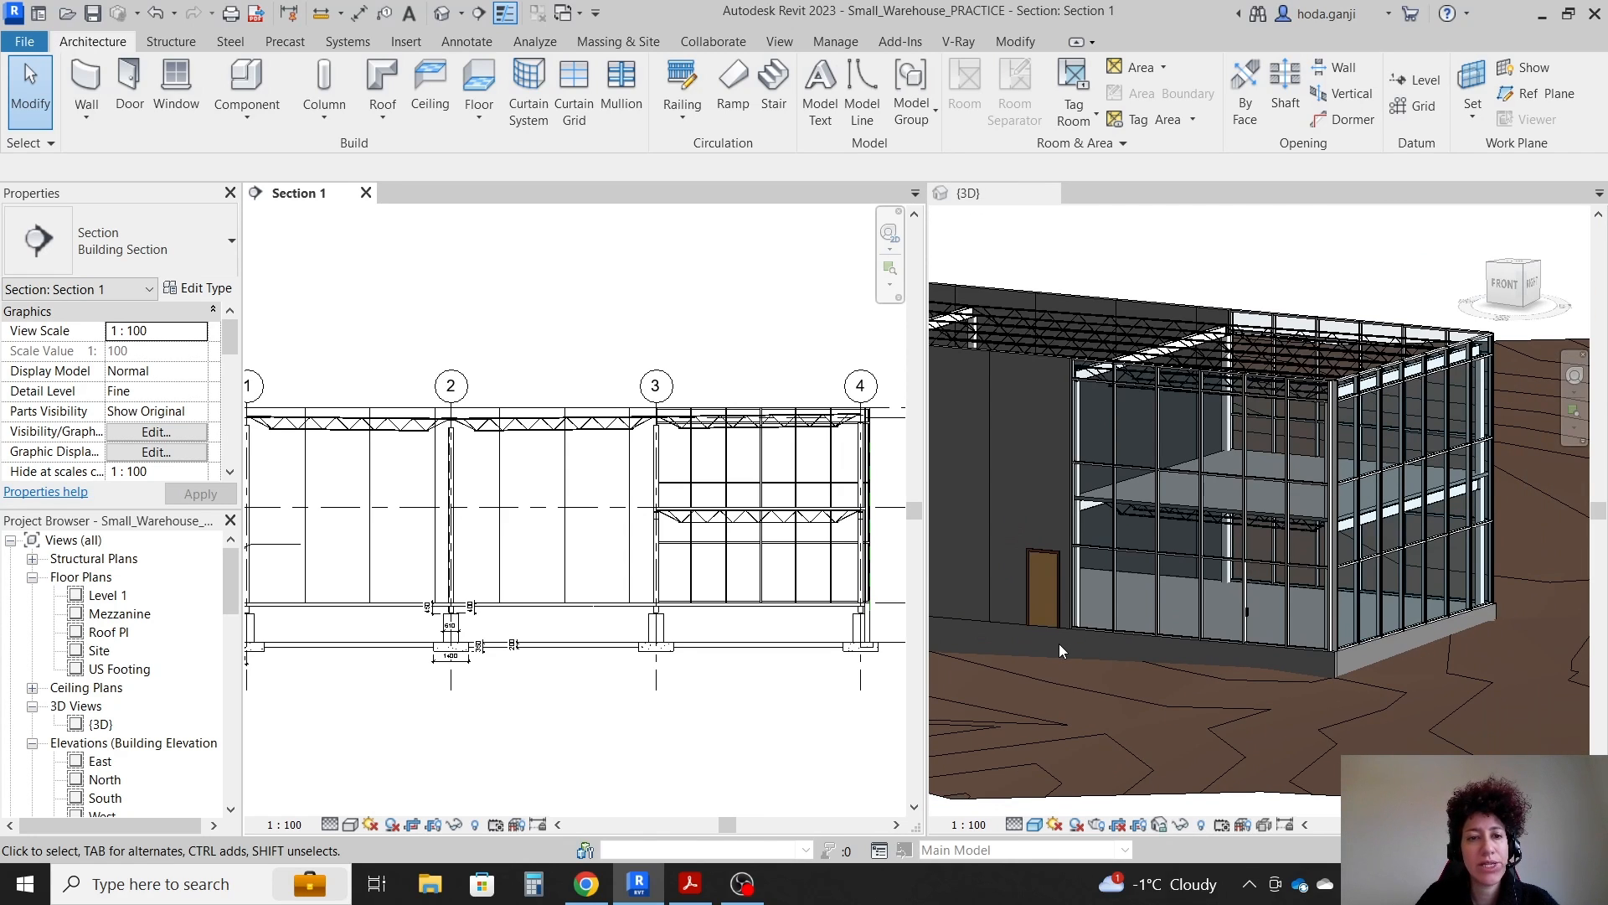
{"action": "mouse_move", "coordinate": [756, 705]}
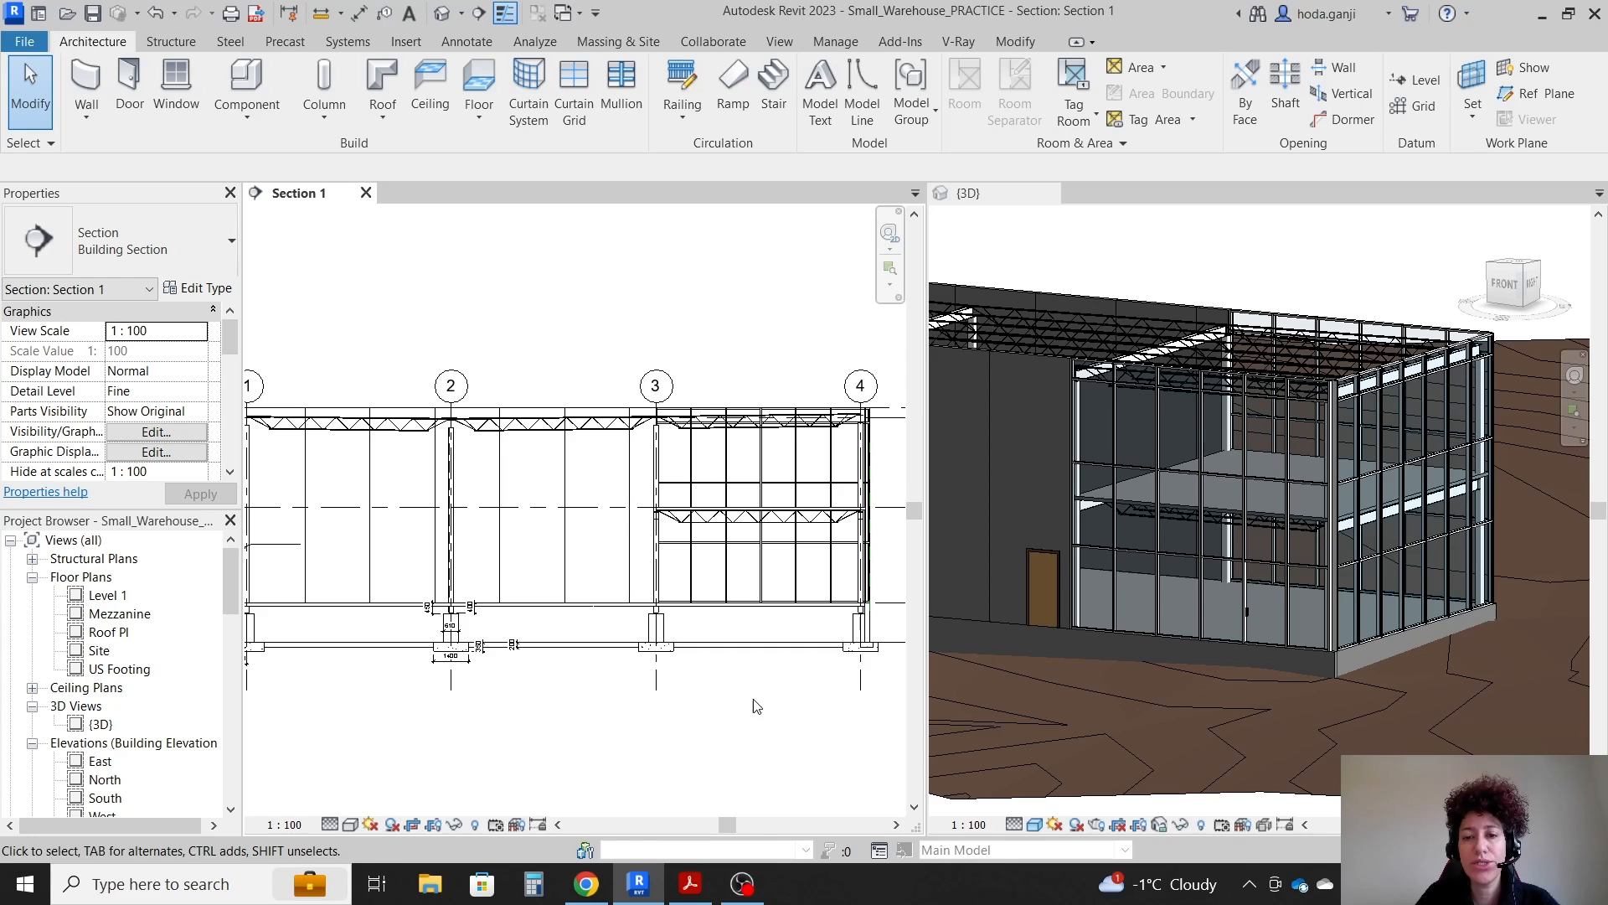